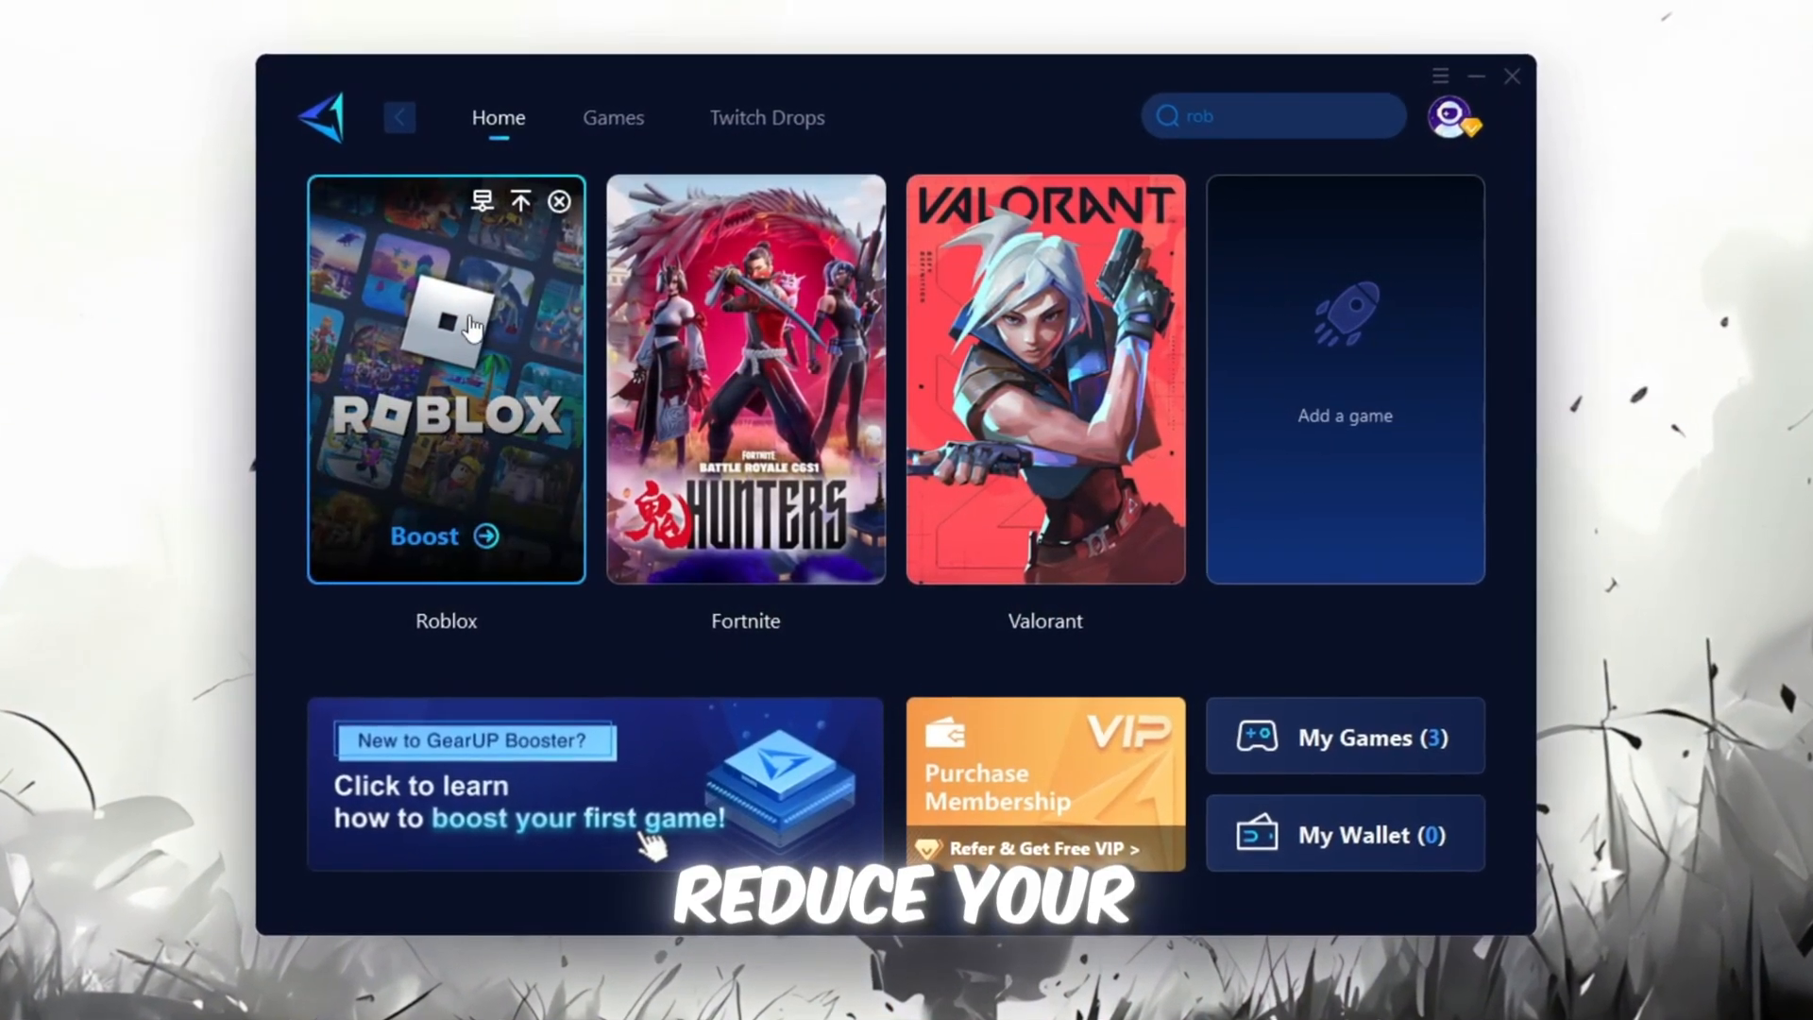
Step: Start the Roblox boost from the GearUP Booster home game card
{"action": "left_click", "coordinate": [425, 537]}
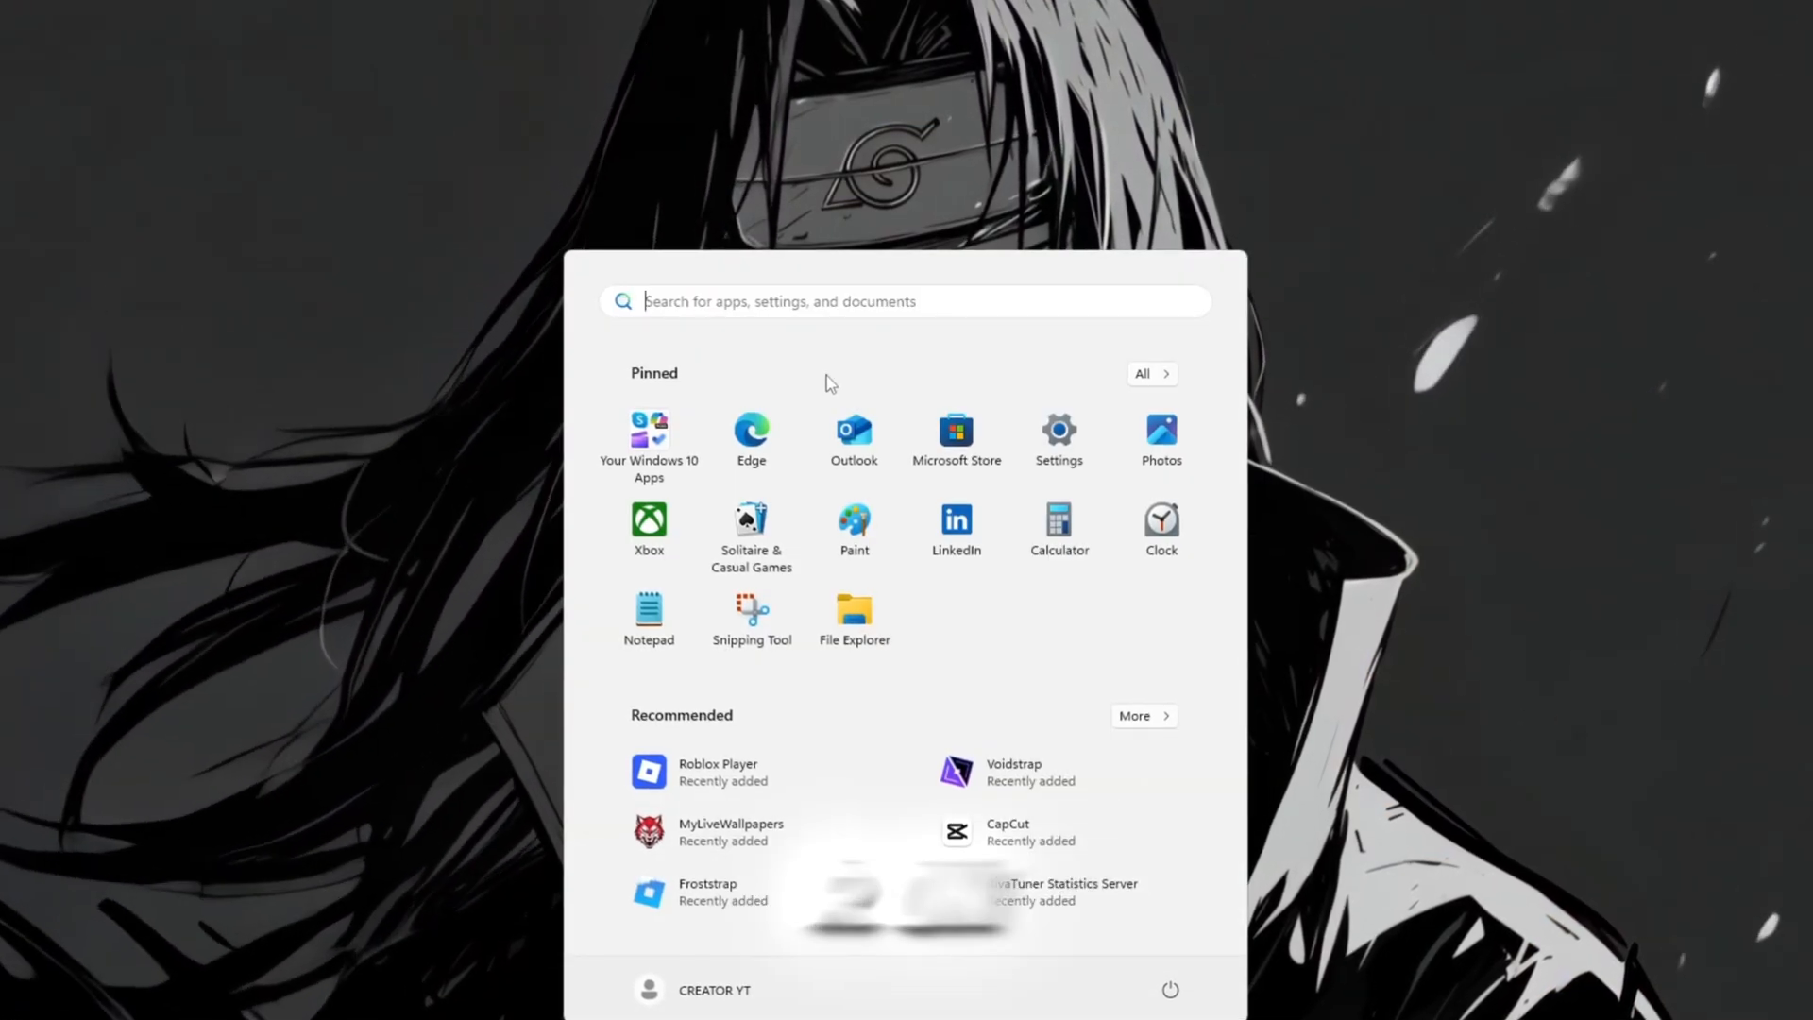
Step: Run services.msc and set the Windows Update service's startup type to Disabled
{"action": "type", "text": "services.msc"}
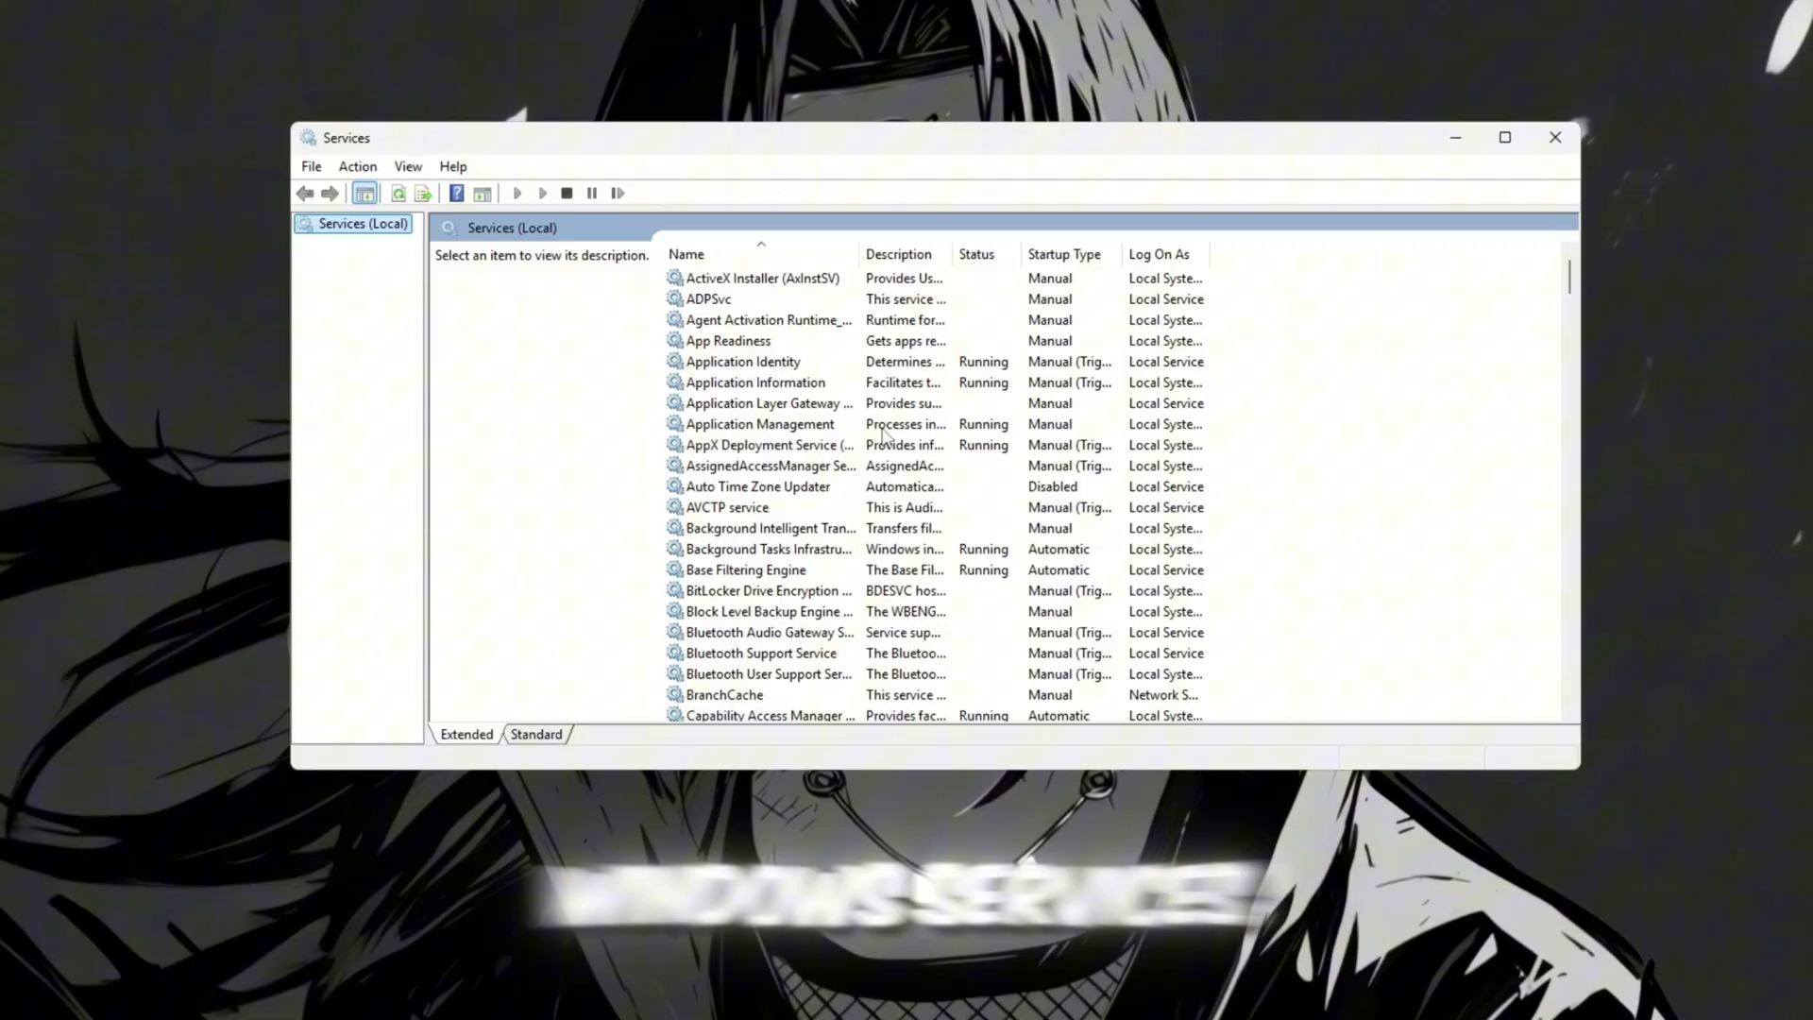
{"action": "scroll", "scroll_direction": "down", "scroll_amount": 3}
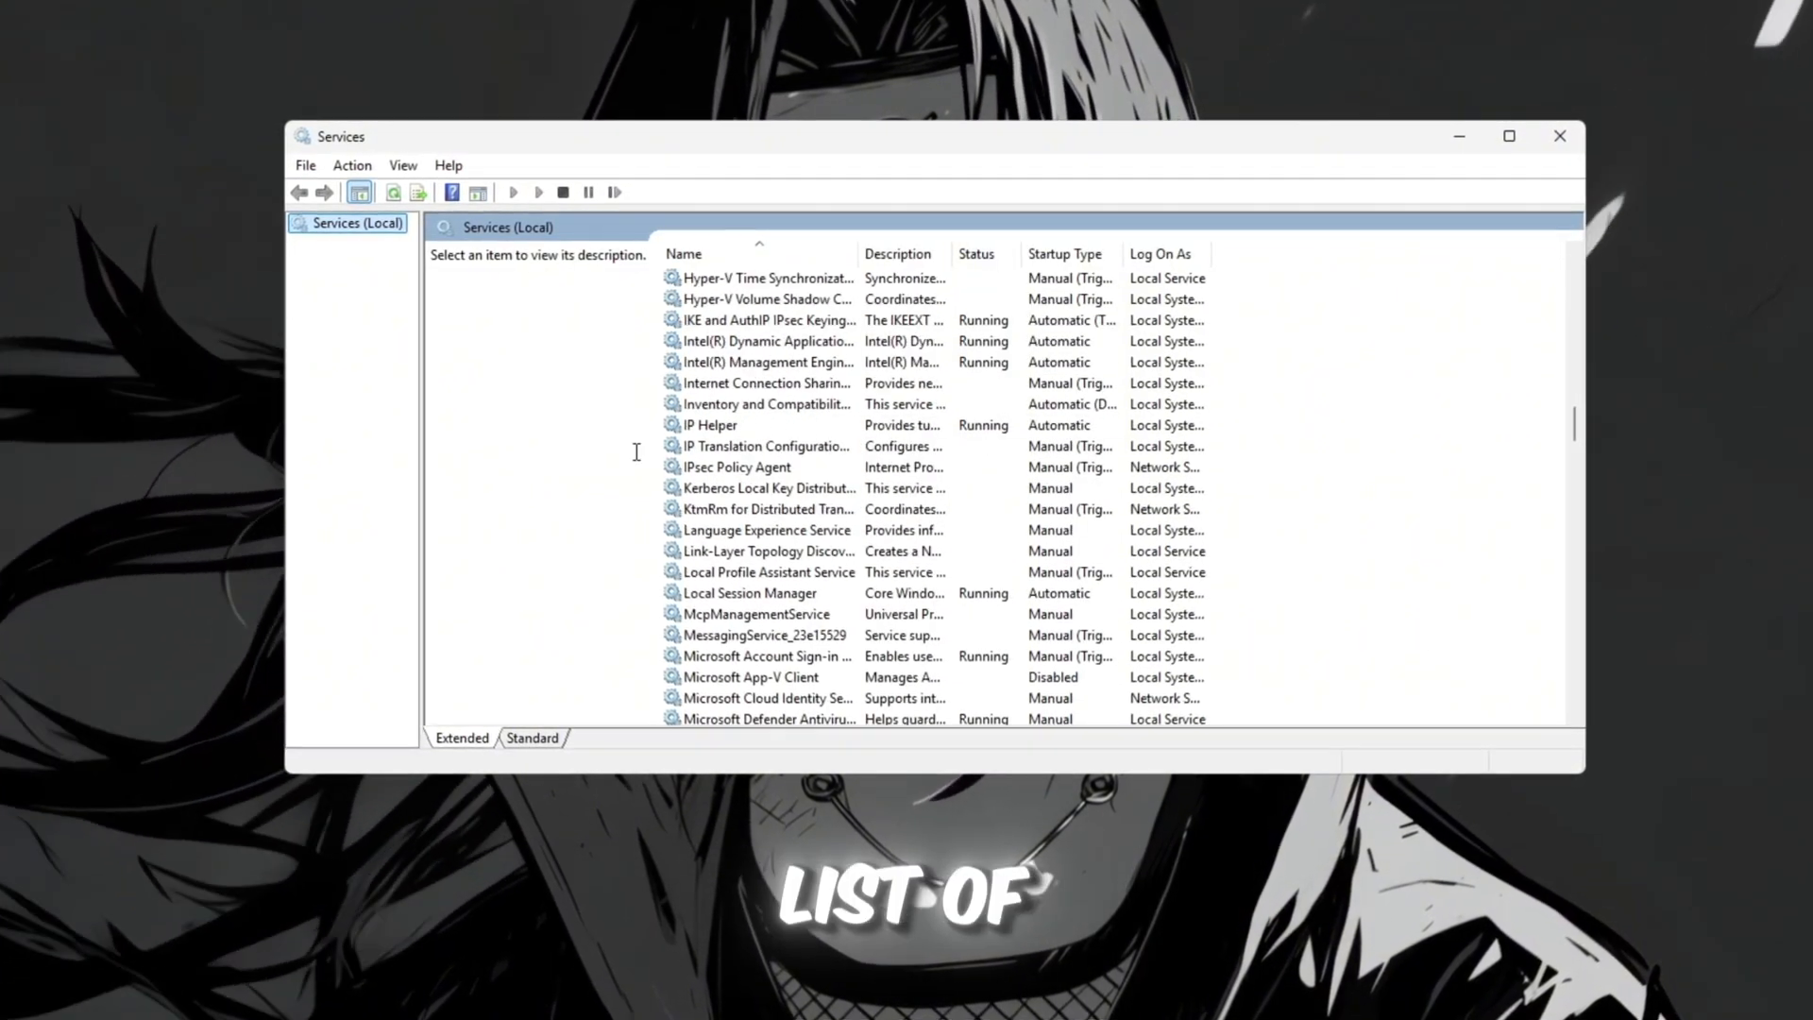
{"action": "scroll", "scroll_direction": "down", "scroll_amount": 3}
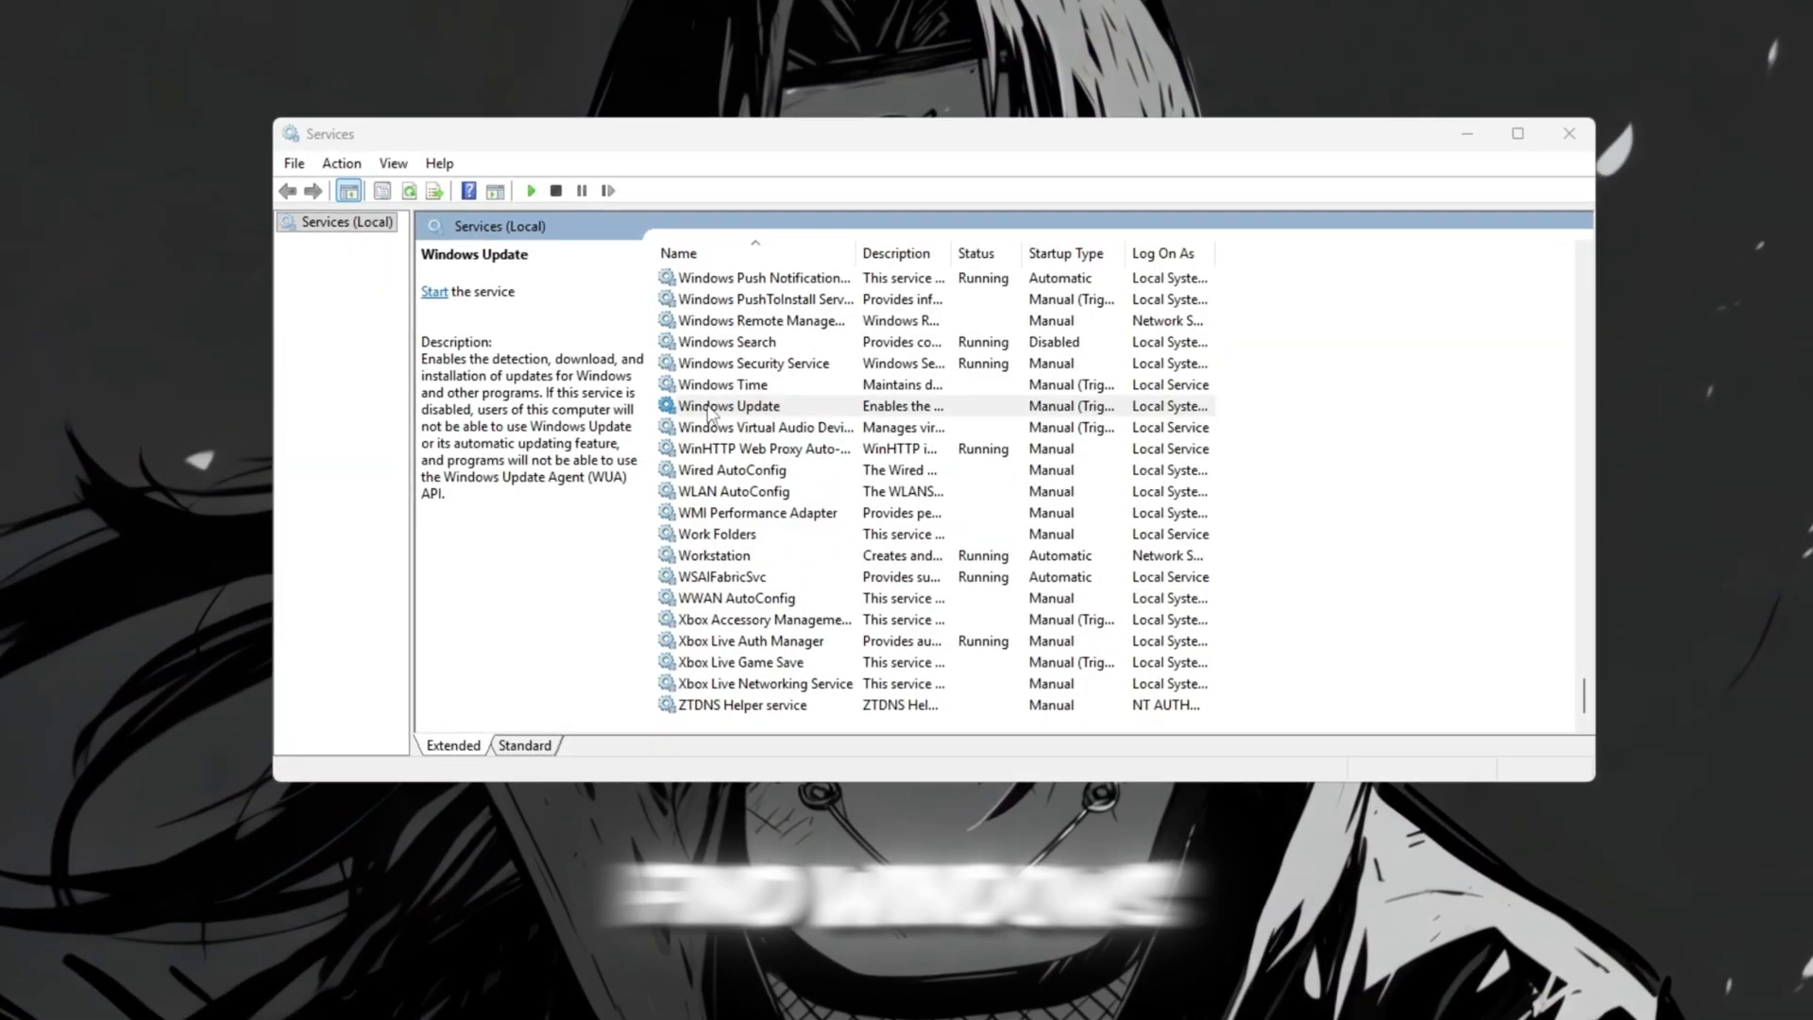
{"action": "right_click", "coordinate": [725, 406]}
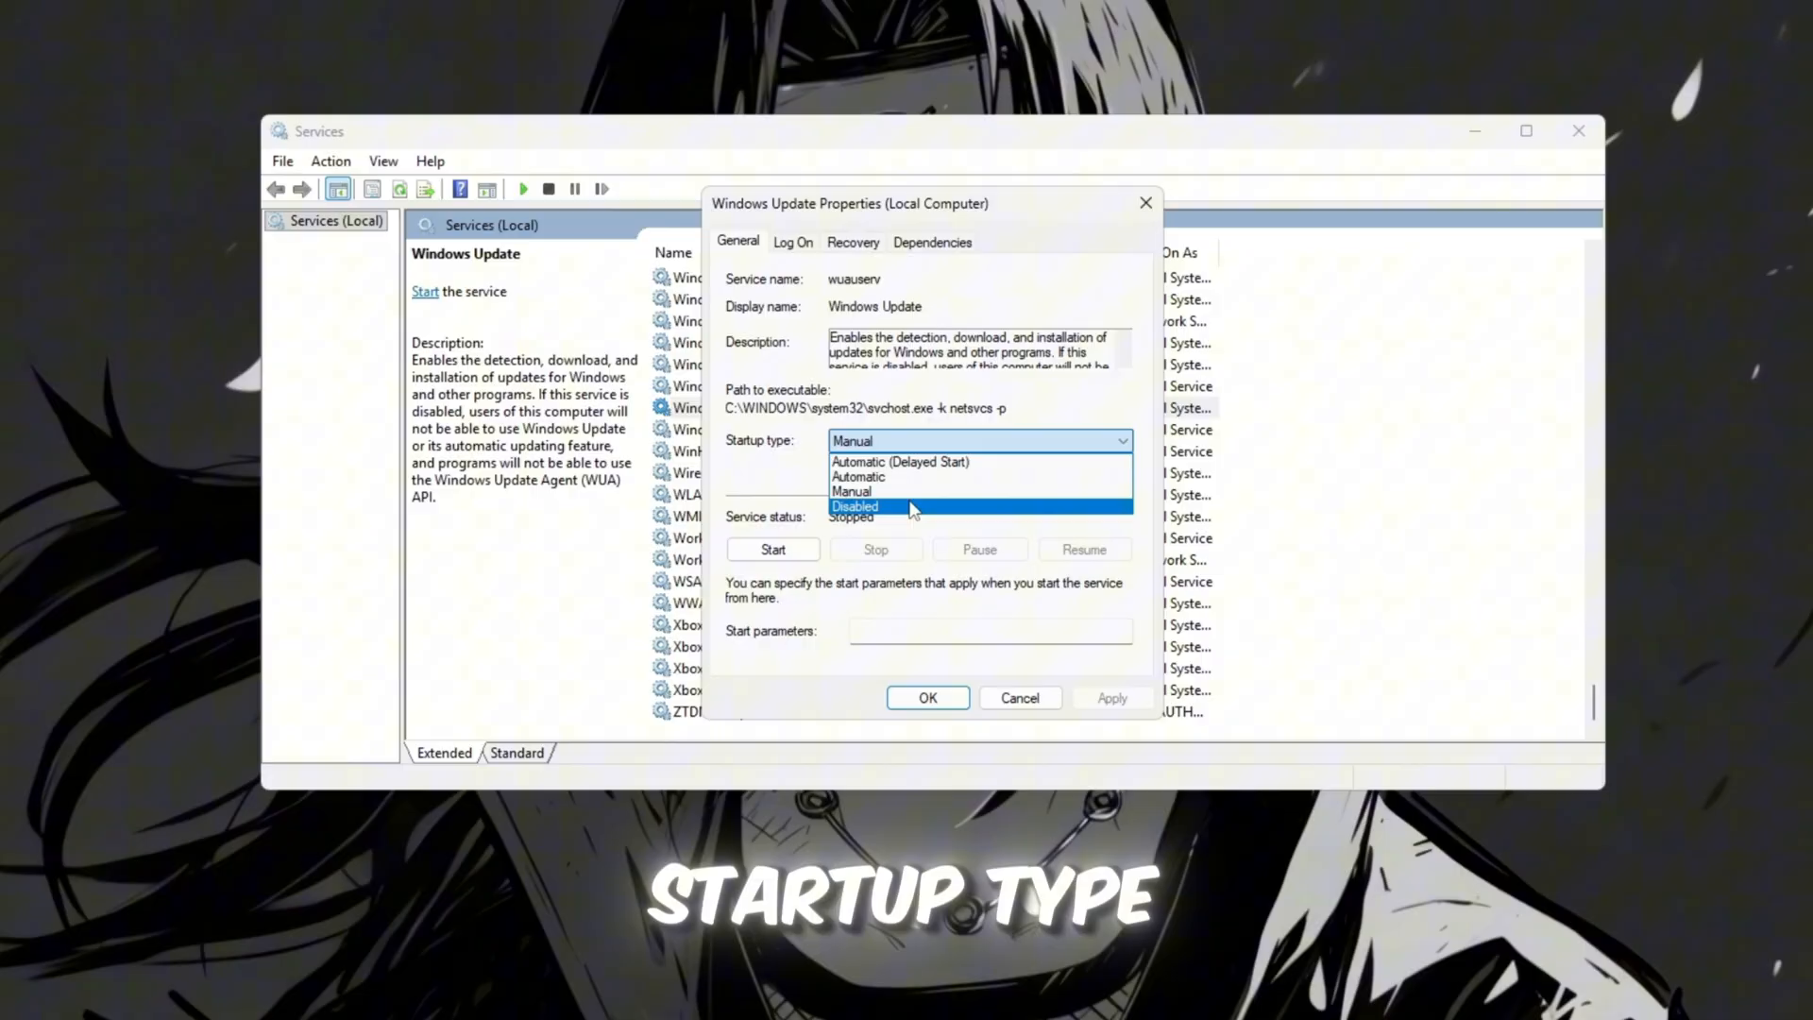
{"action": "left_click", "coordinate": [853, 506]}
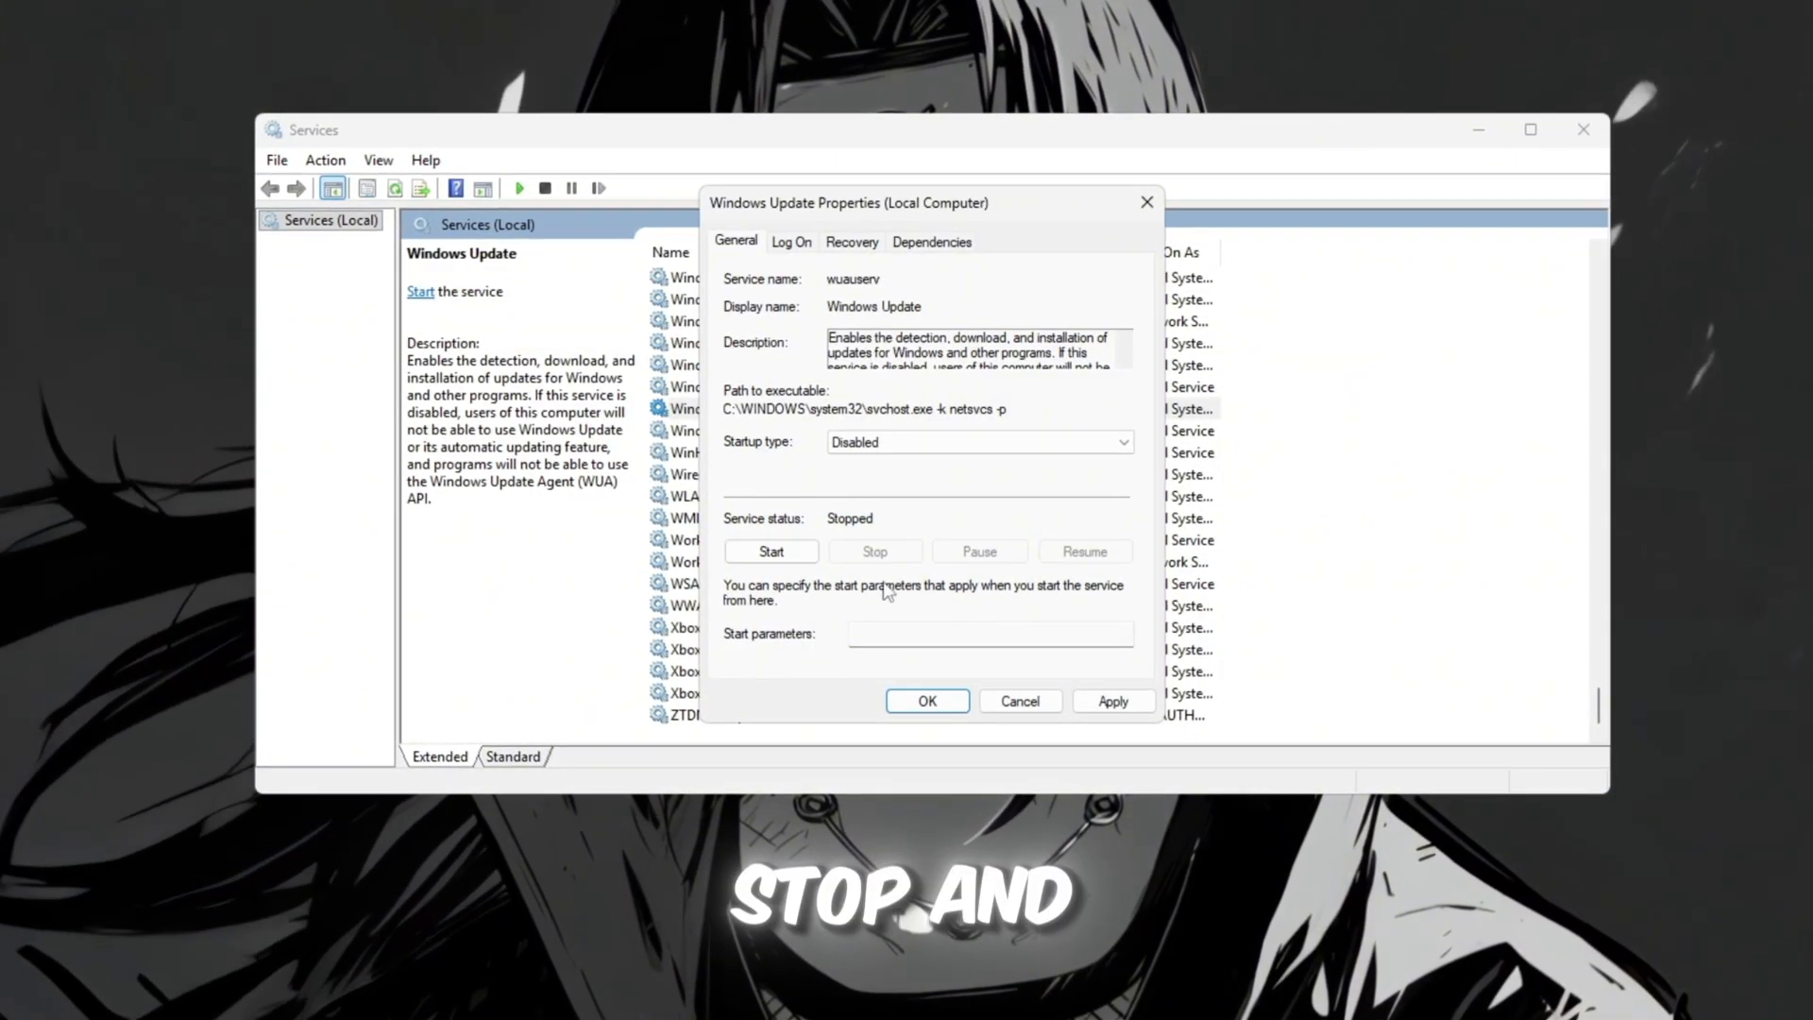
{"action": "left_click", "coordinate": [1114, 701]}
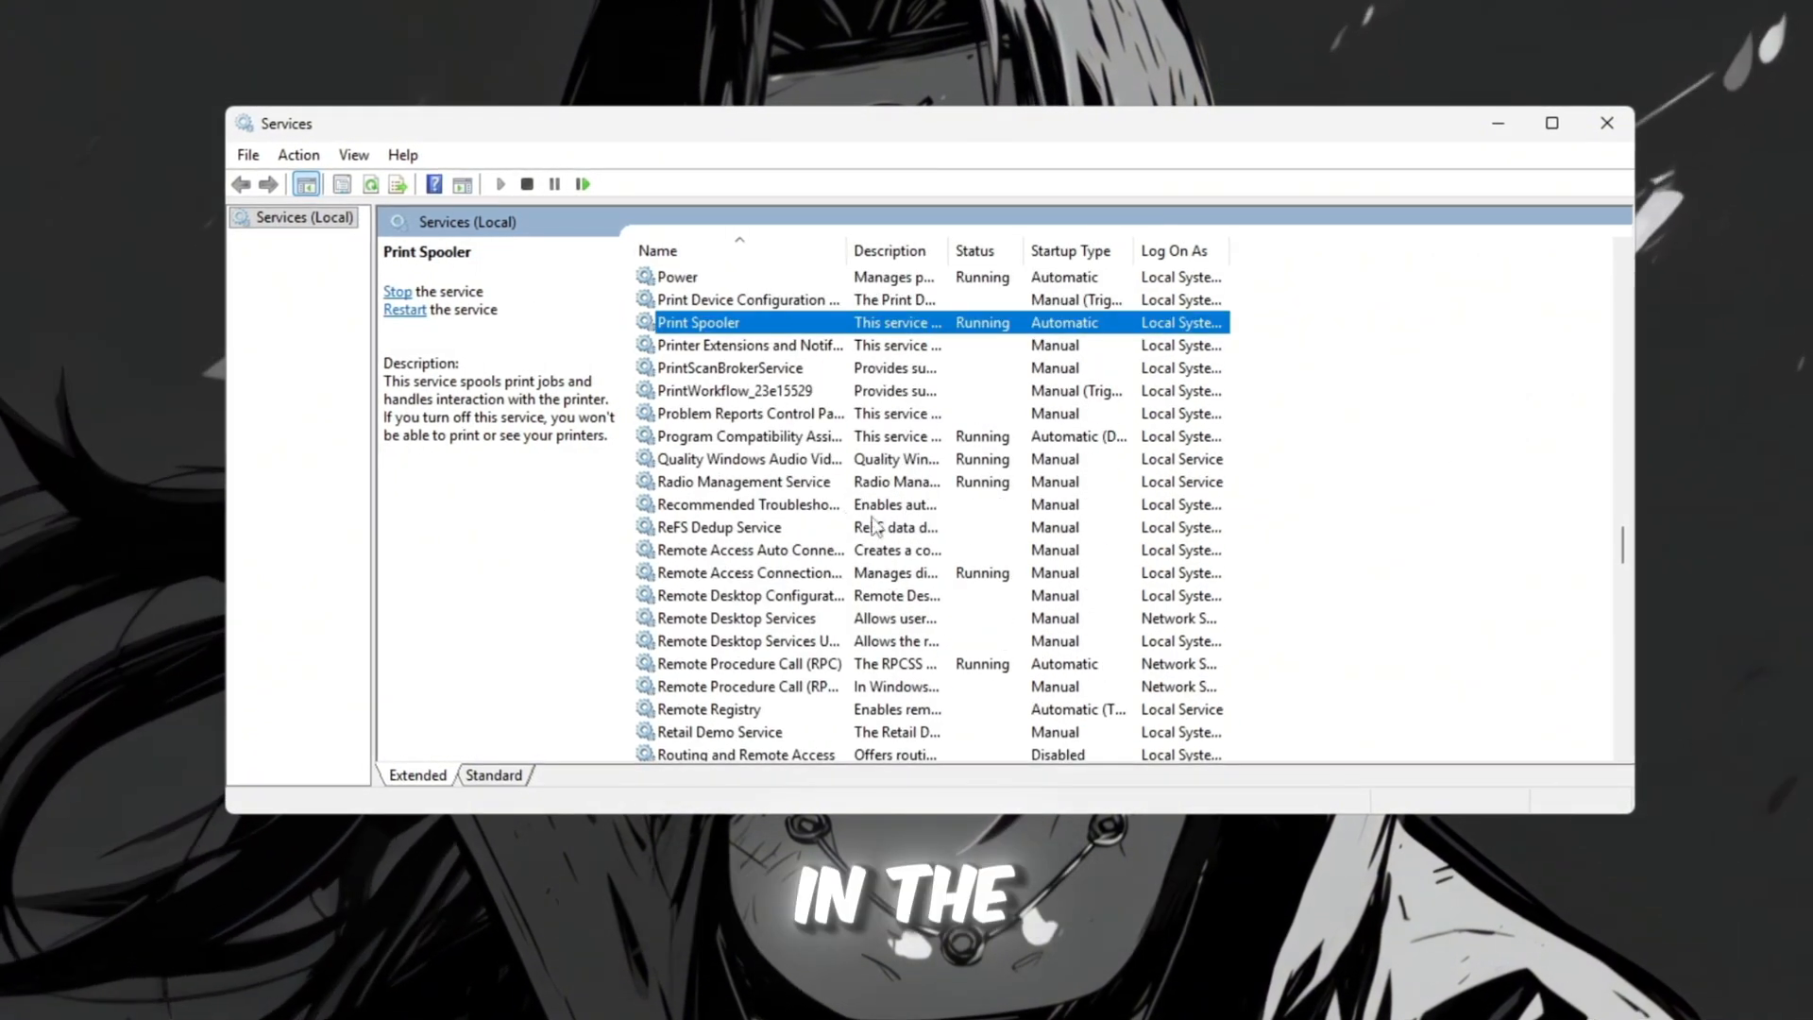
Step: Set Print Spooler's startup type to Disabled in its Properties and confirm
{"action": "right_click", "coordinate": [697, 321]}
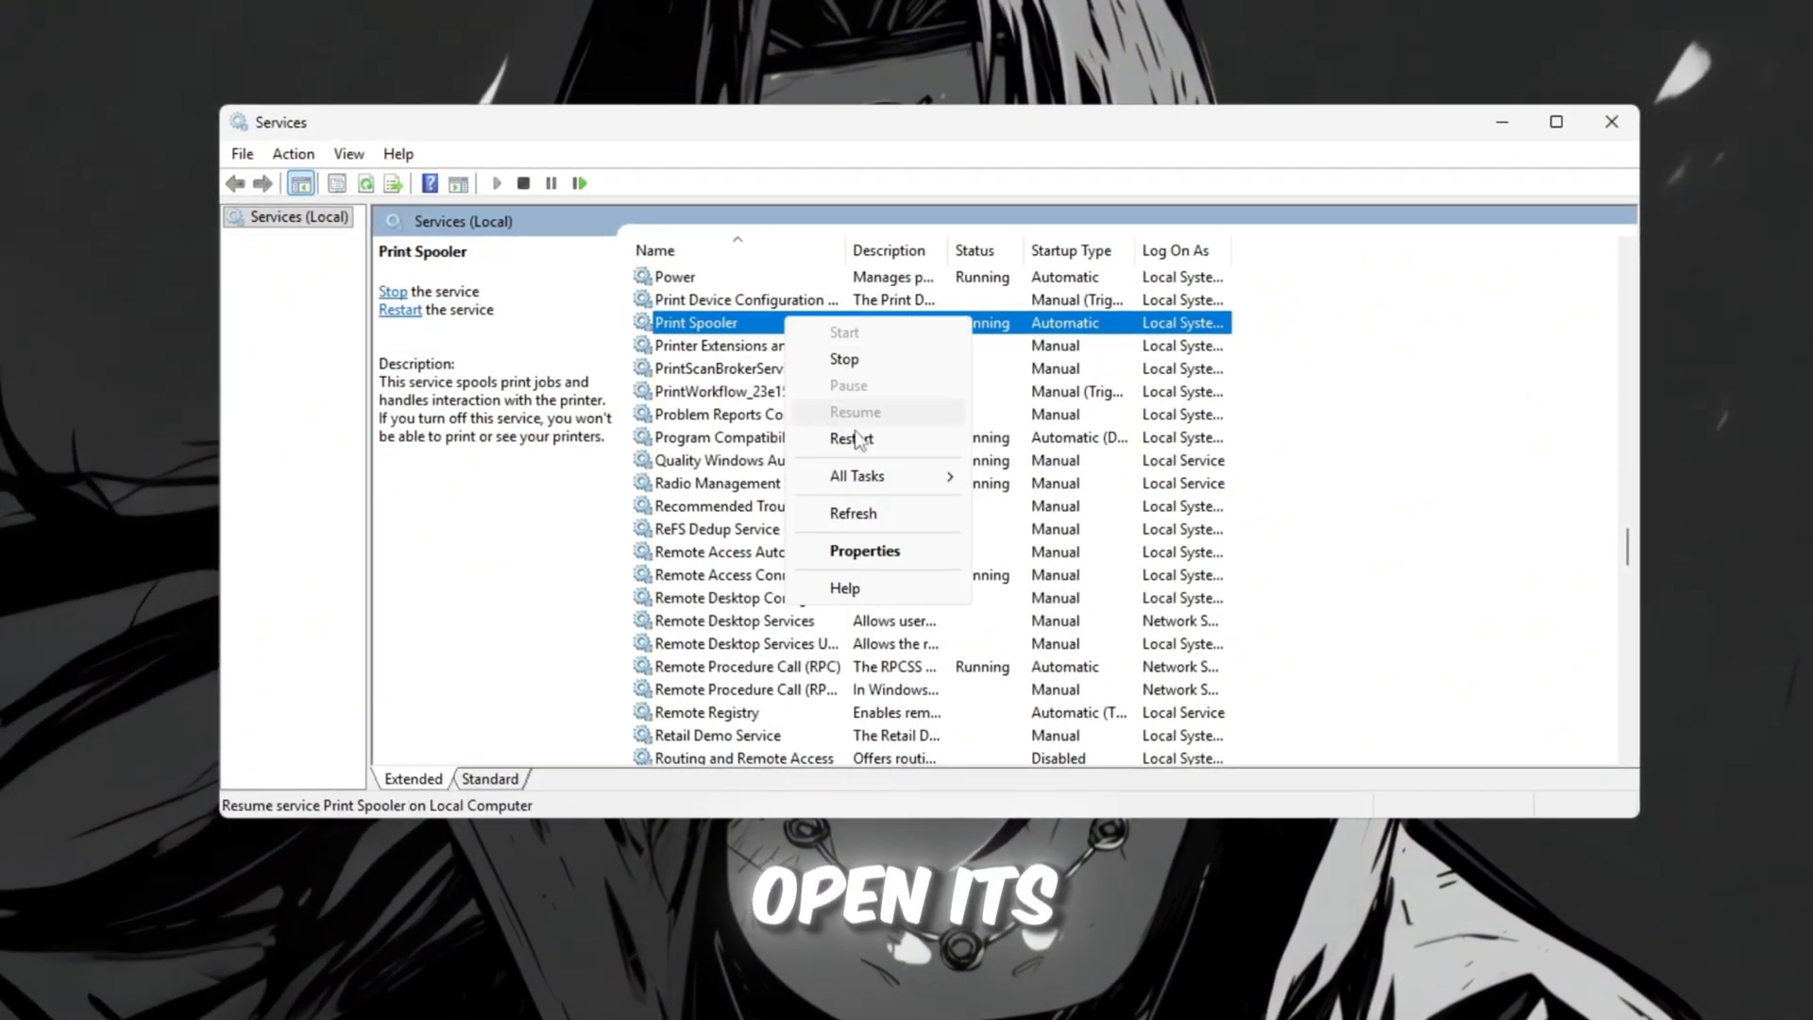
{"action": "left_click", "coordinate": [865, 552]}
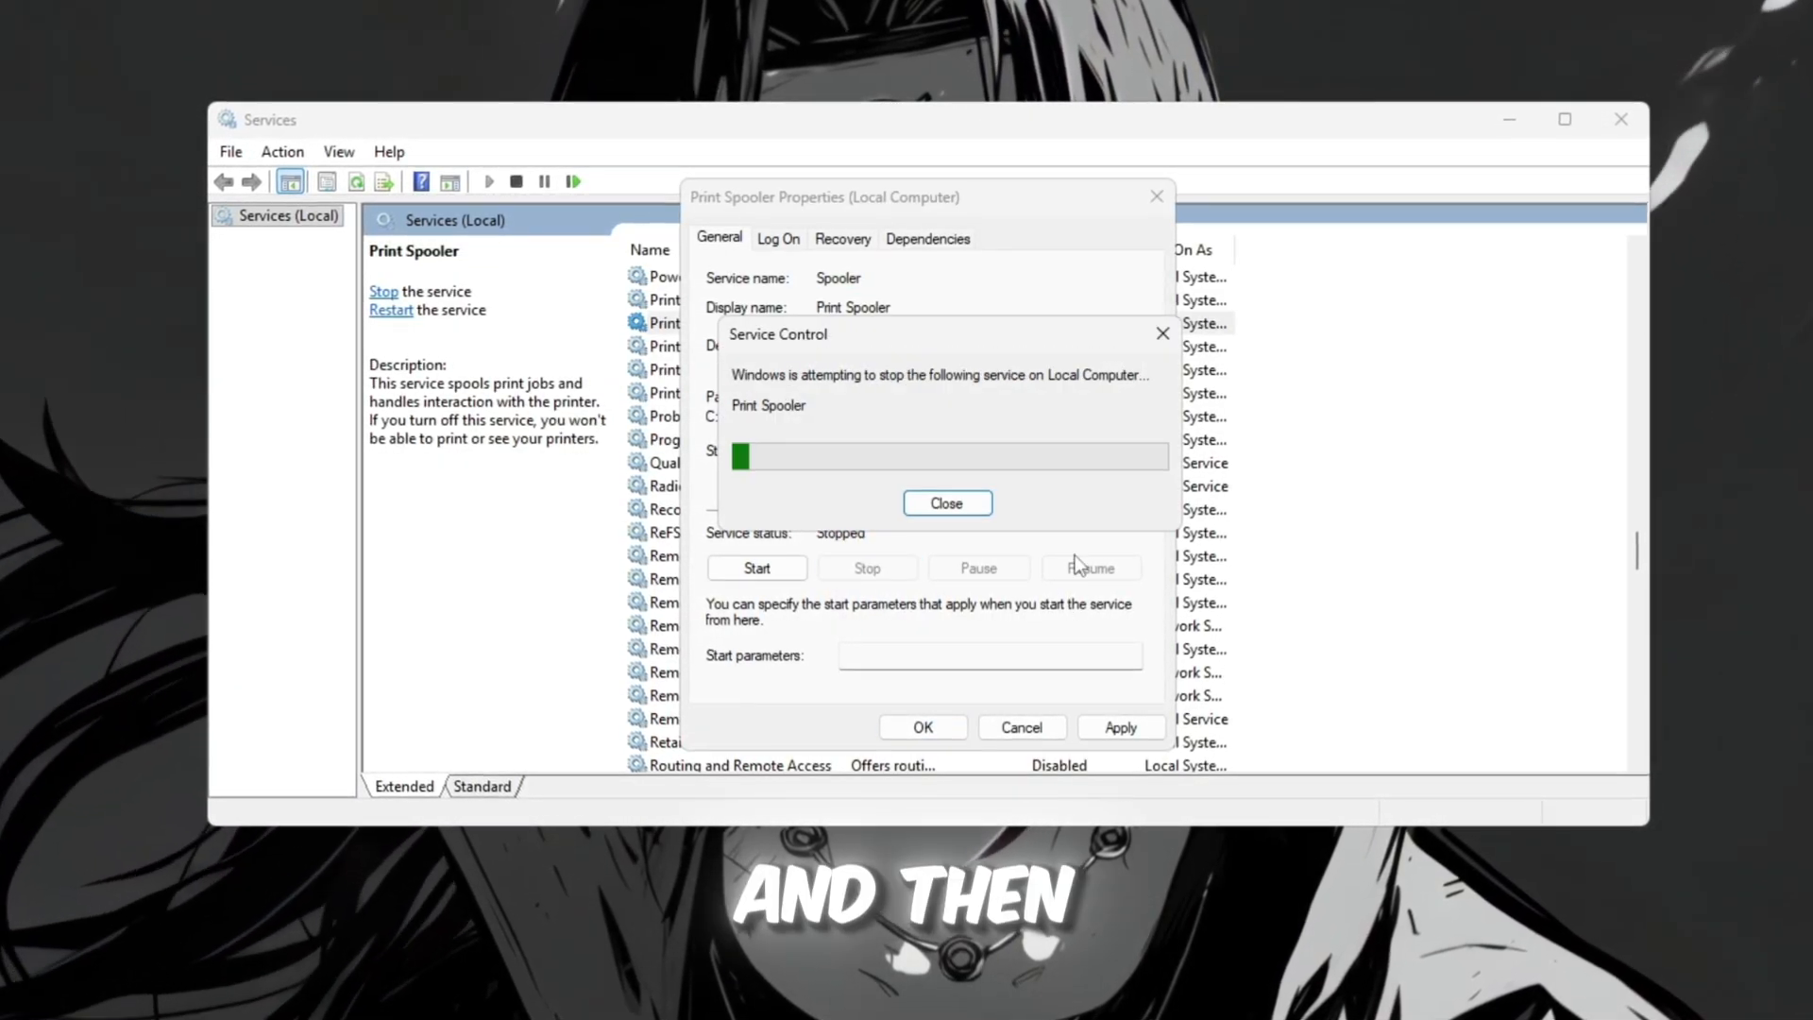
{"action": "left_click", "coordinate": [948, 502]}
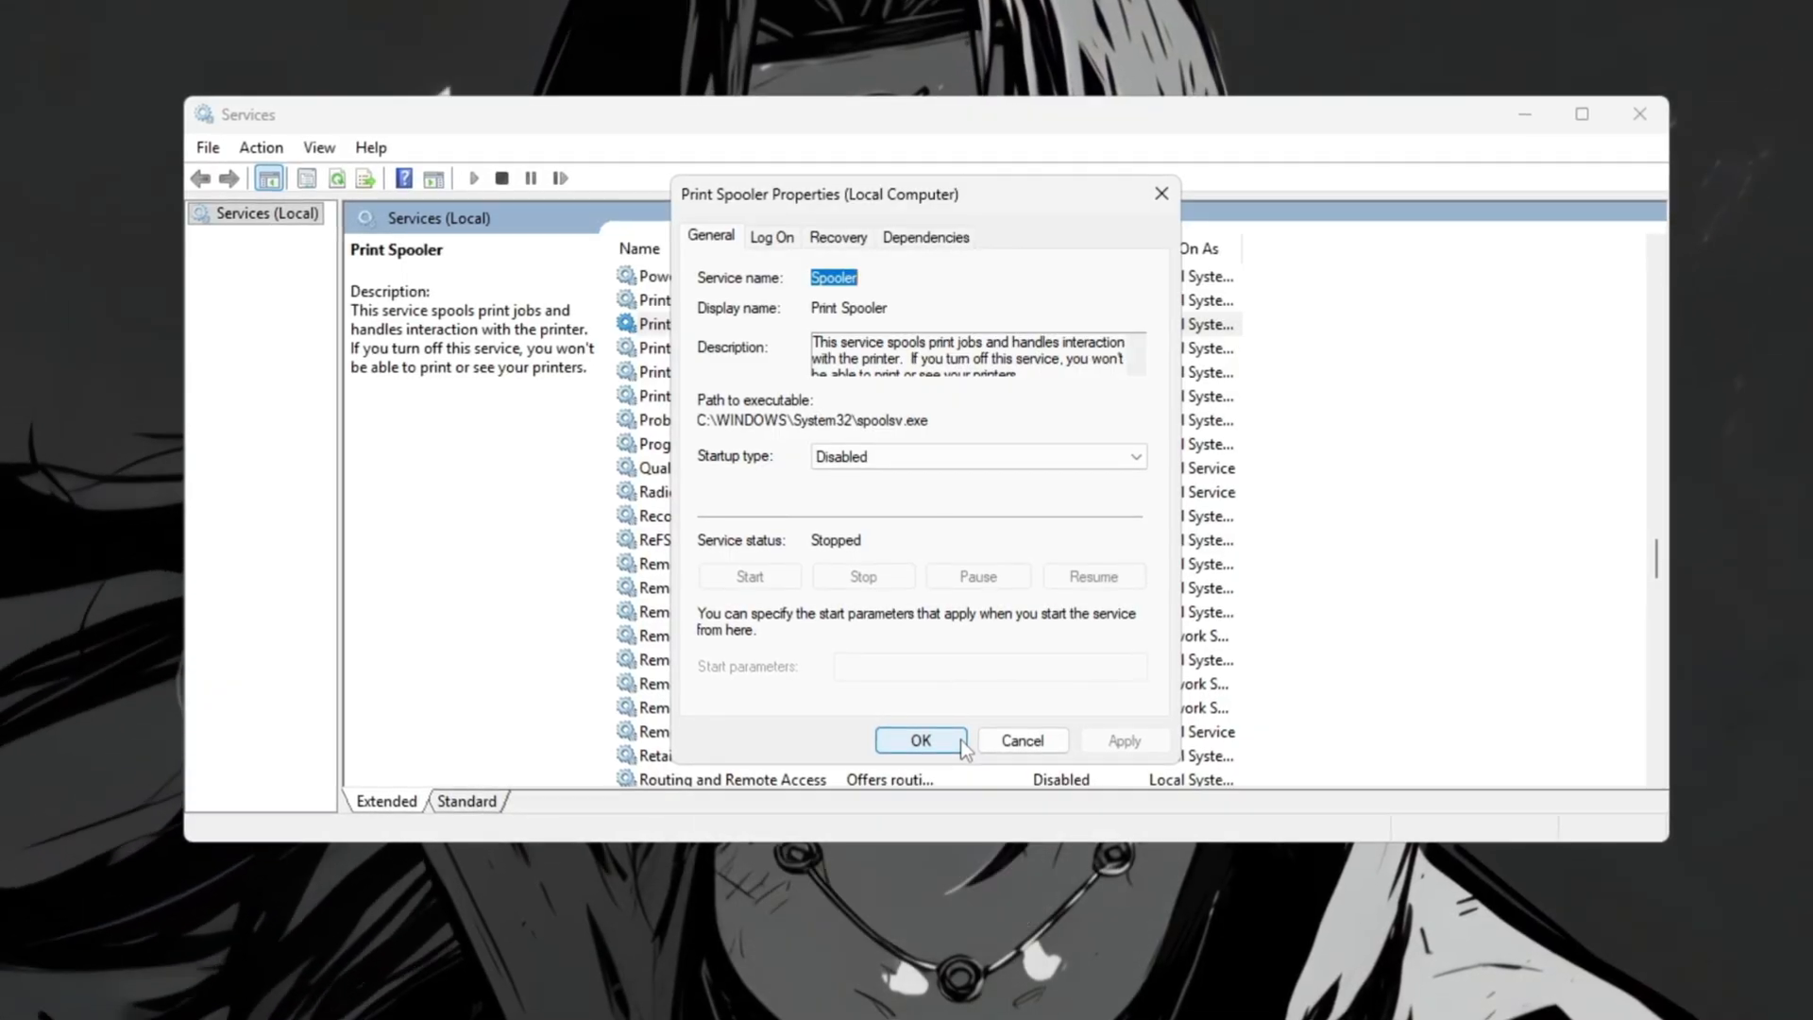
{"action": "left_click", "coordinate": [920, 740]}
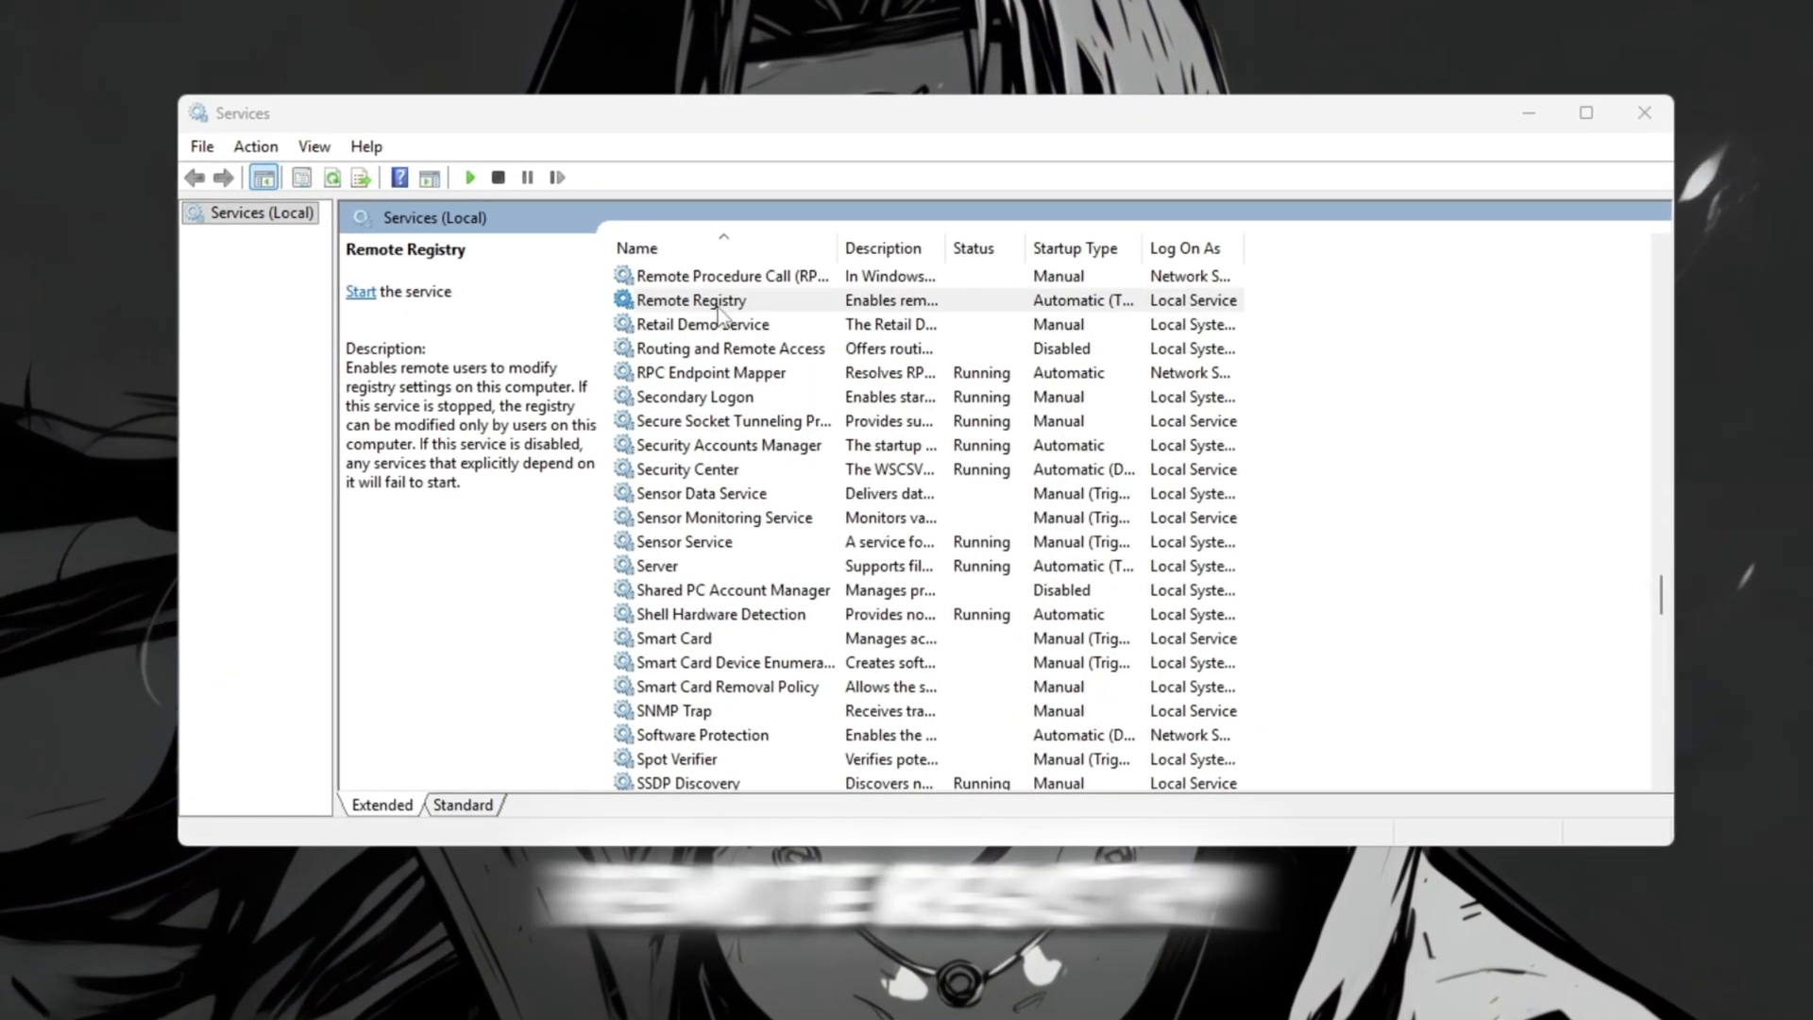
Step: Set Remote Registry's startup type to Disabled, apply and confirm
{"action": "right_click", "coordinate": [687, 300]}
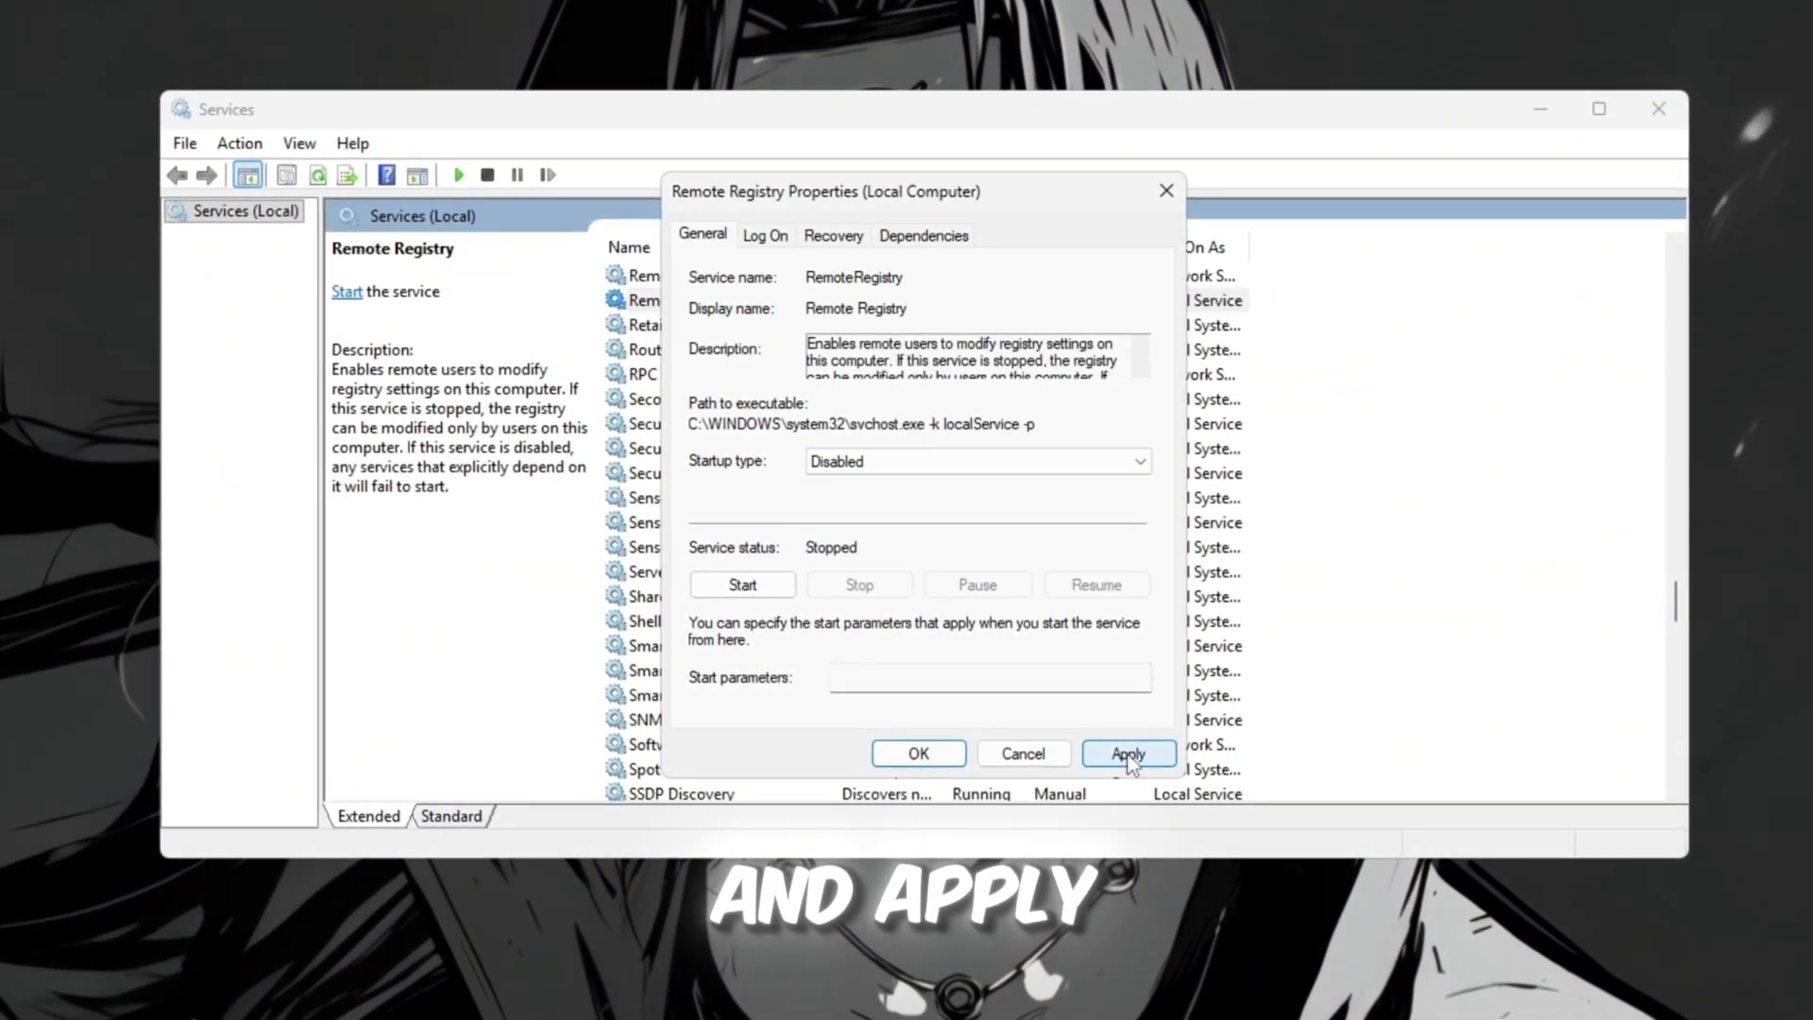
{"action": "left_click", "coordinate": [1128, 753]}
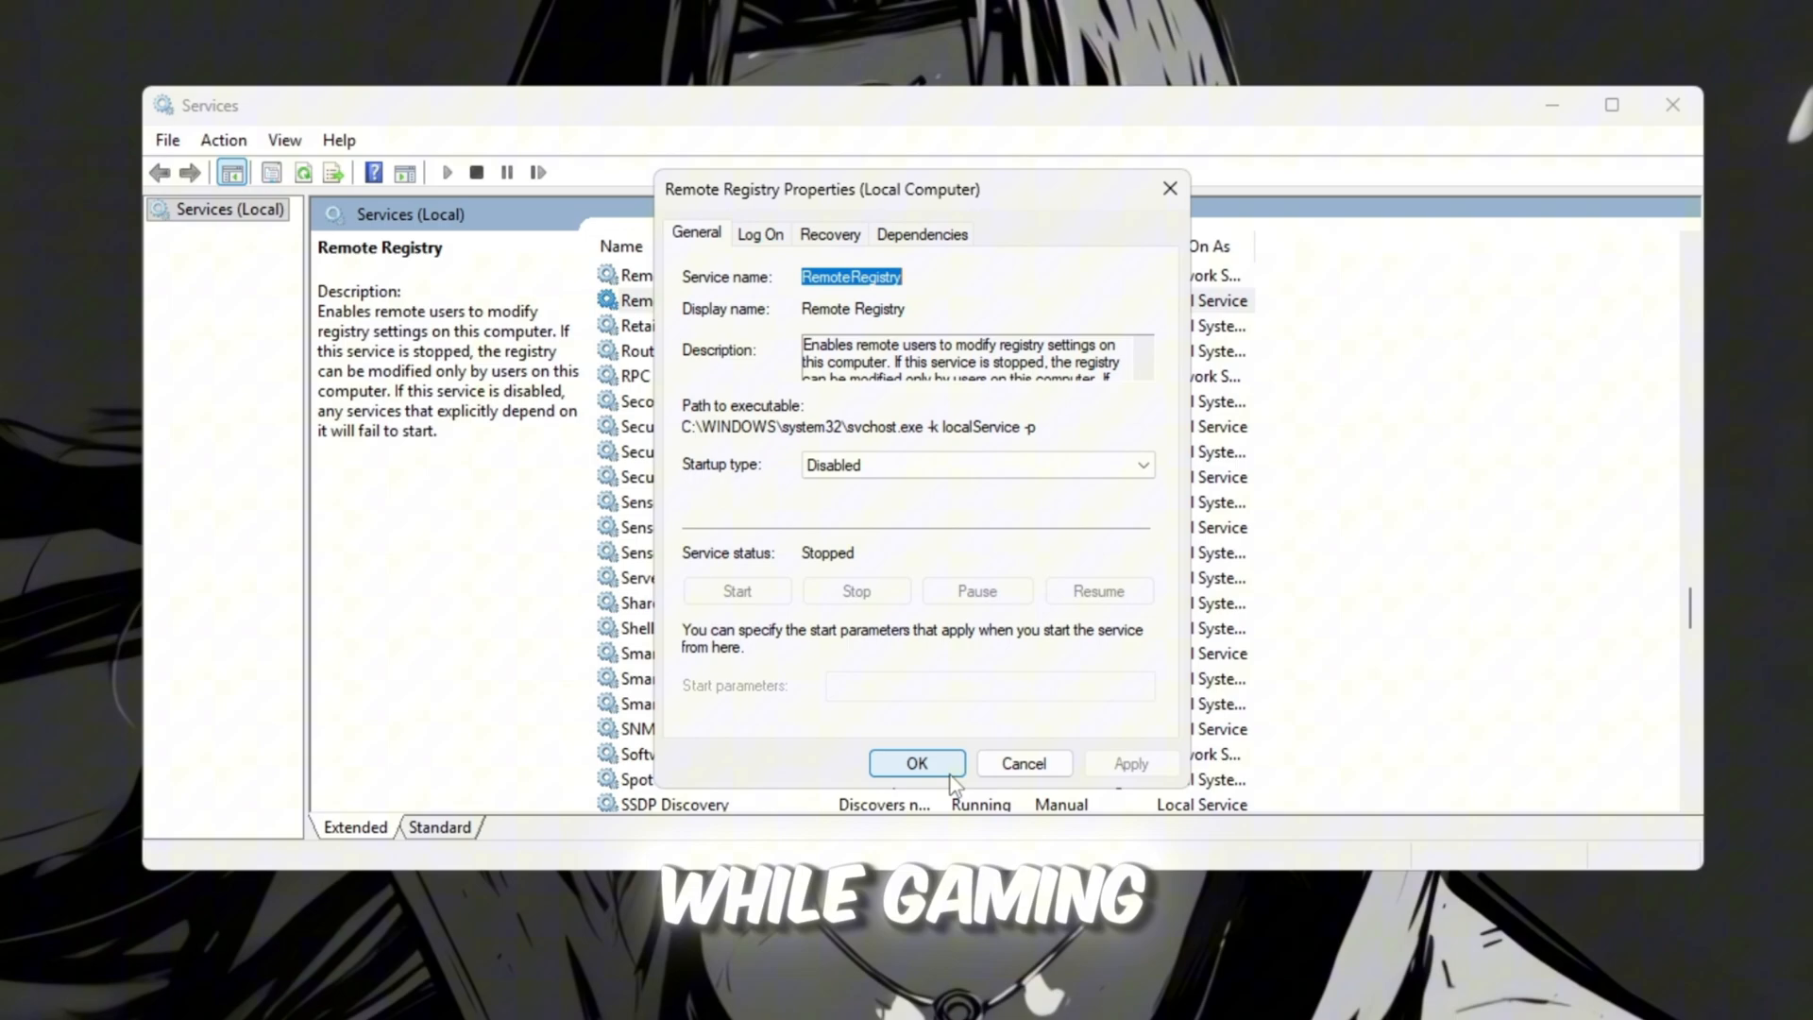
{"action": "left_click", "coordinate": [916, 762]}
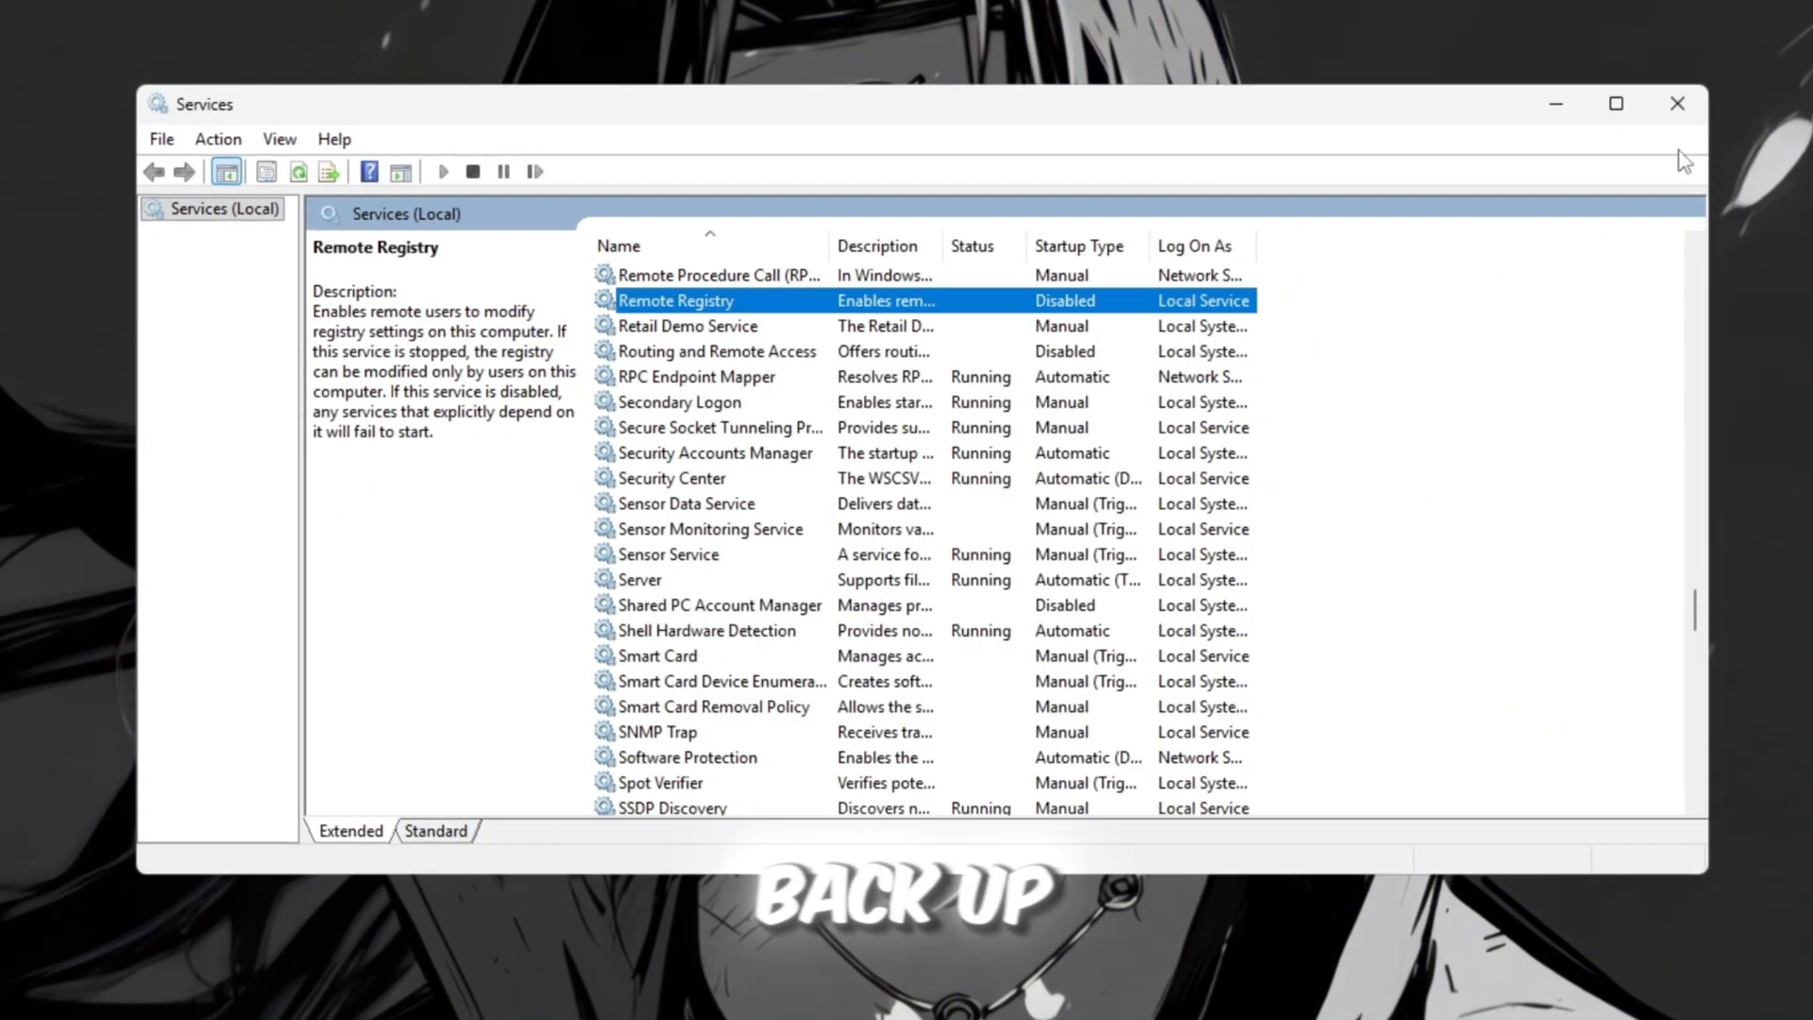
{"action": "mouse_move", "coordinate": [1681, 104]}
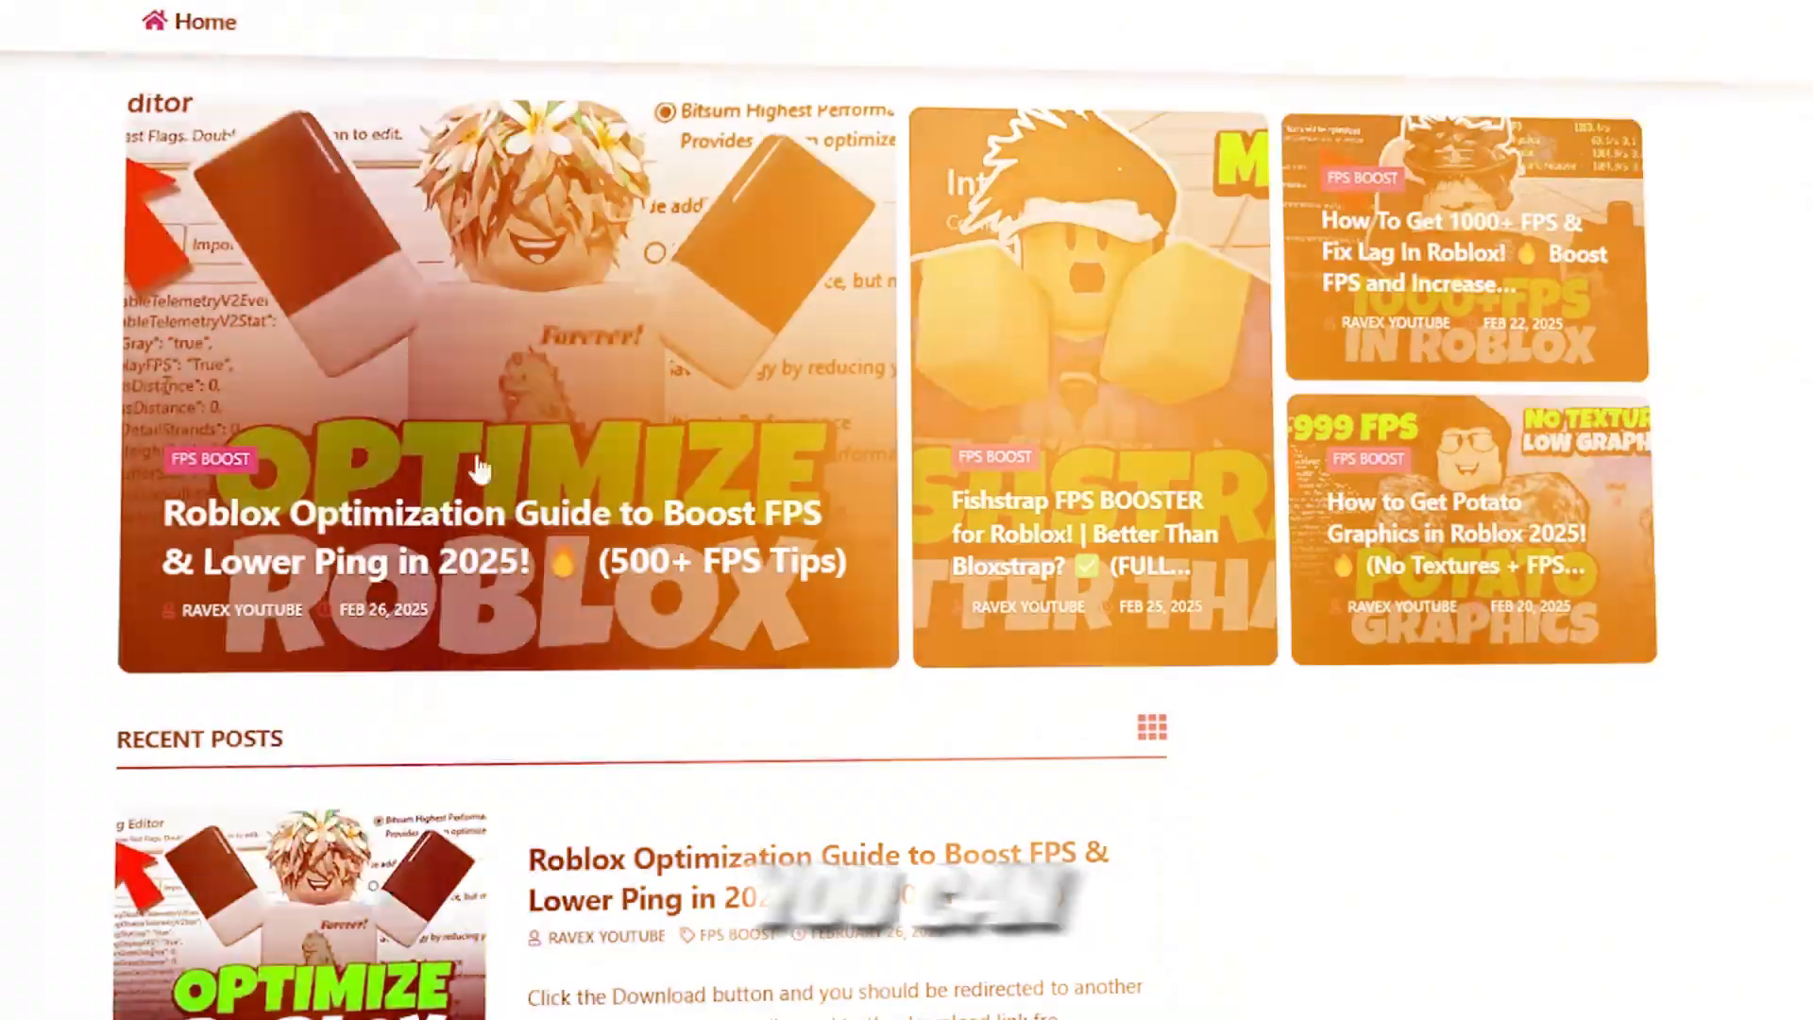
Step: Scroll through the Recent Posts section on the creator's website
{"action": "scroll", "scroll_direction": "down", "scroll_amount": 3}
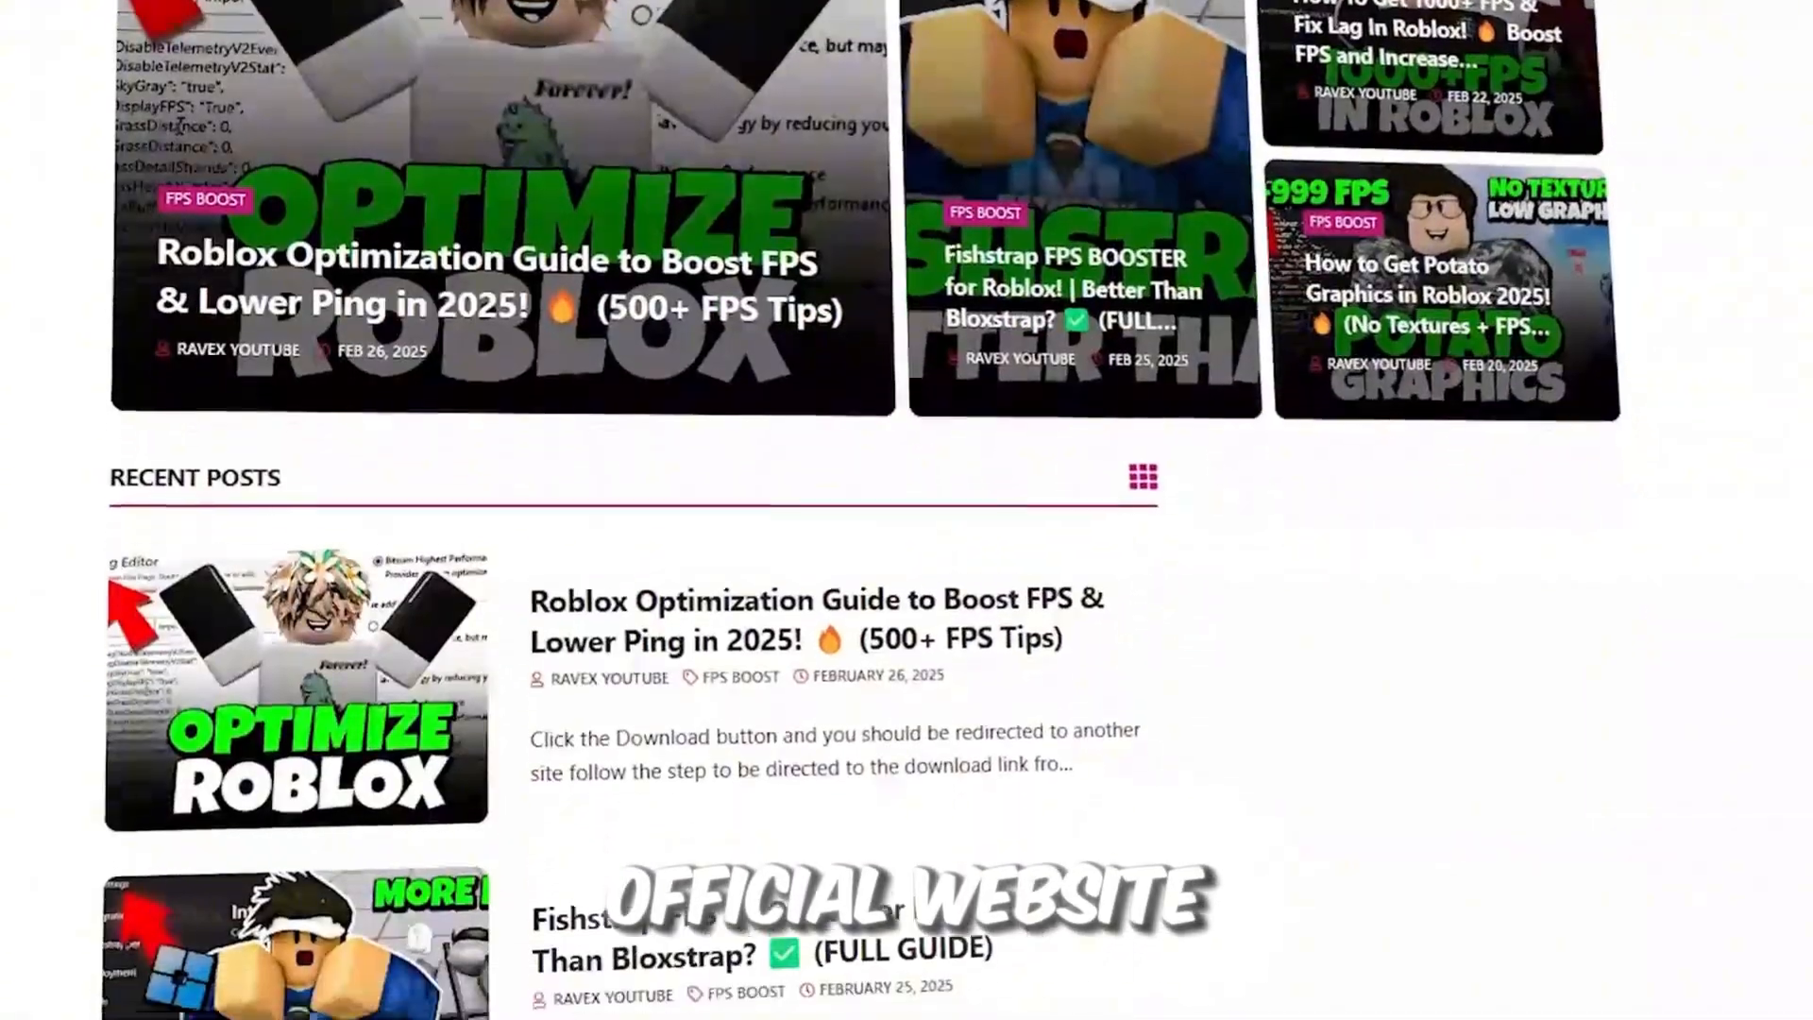
{"action": "scroll", "scroll_direction": "down", "scroll_amount": 3}
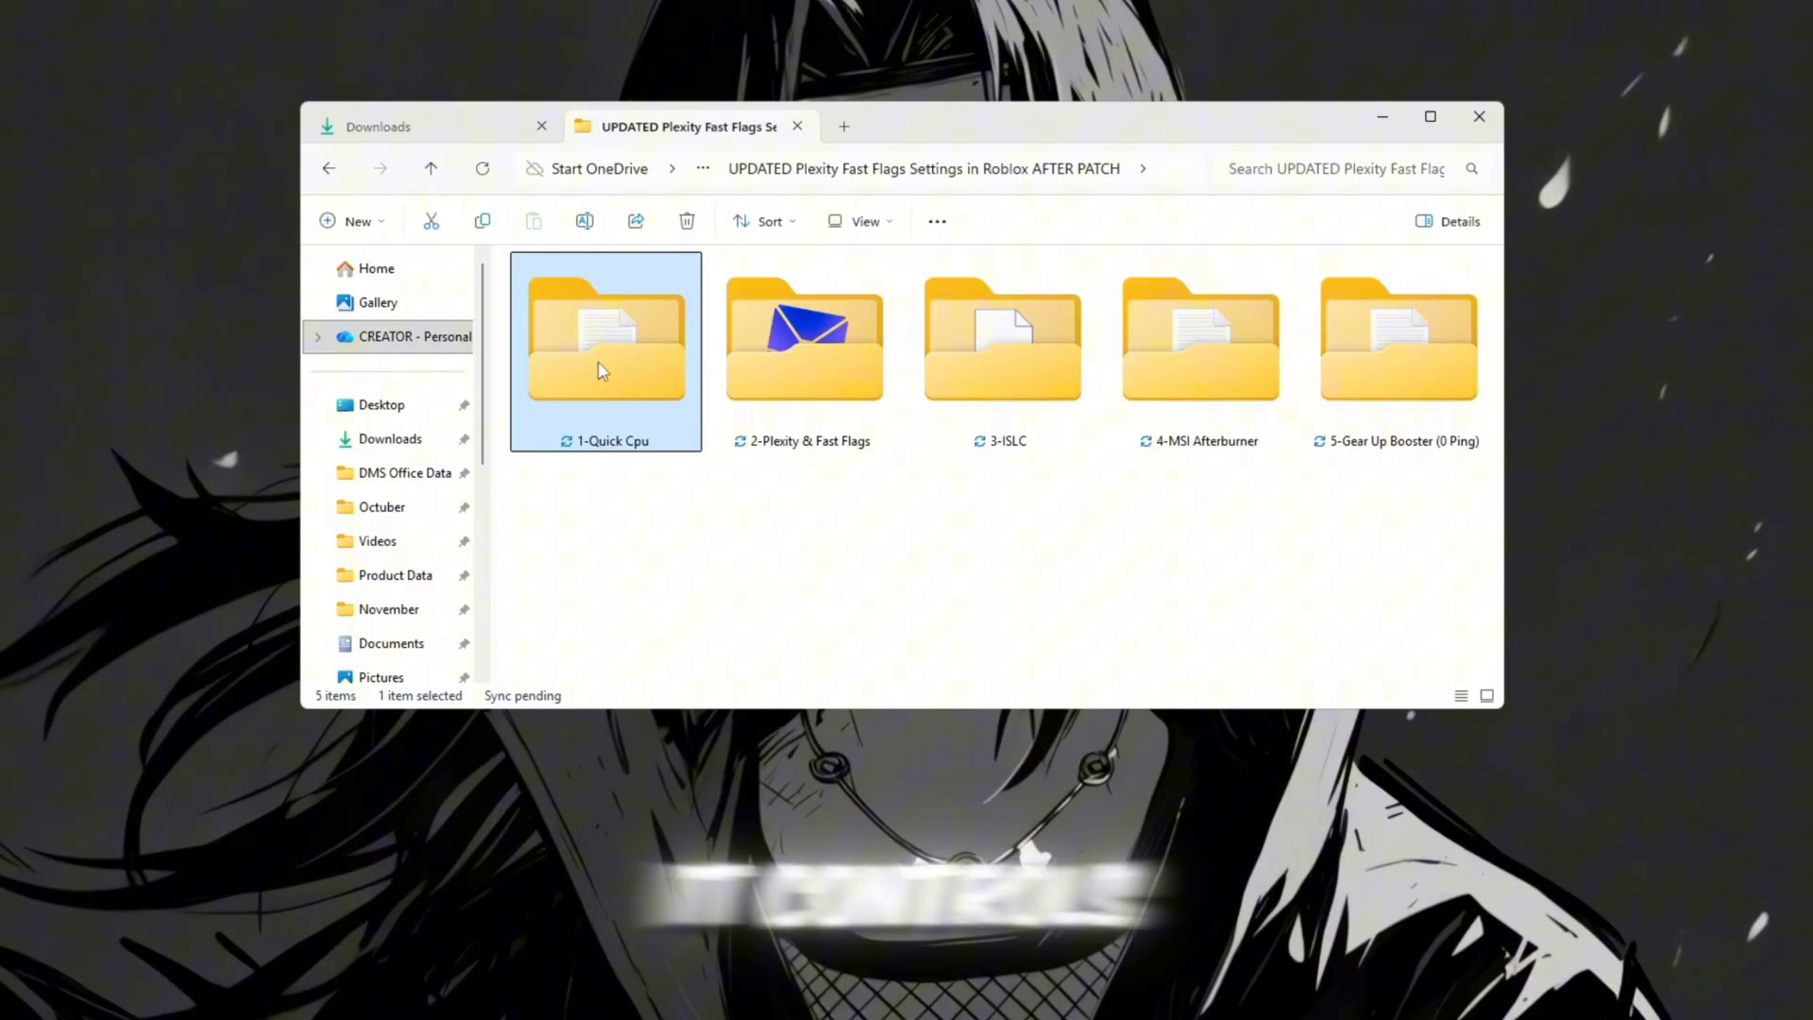
Step: Open the Quick CPU text file in the 1-Quick Cpu folder and copy its download link
{"action": "double_click", "coordinate": [604, 350]}
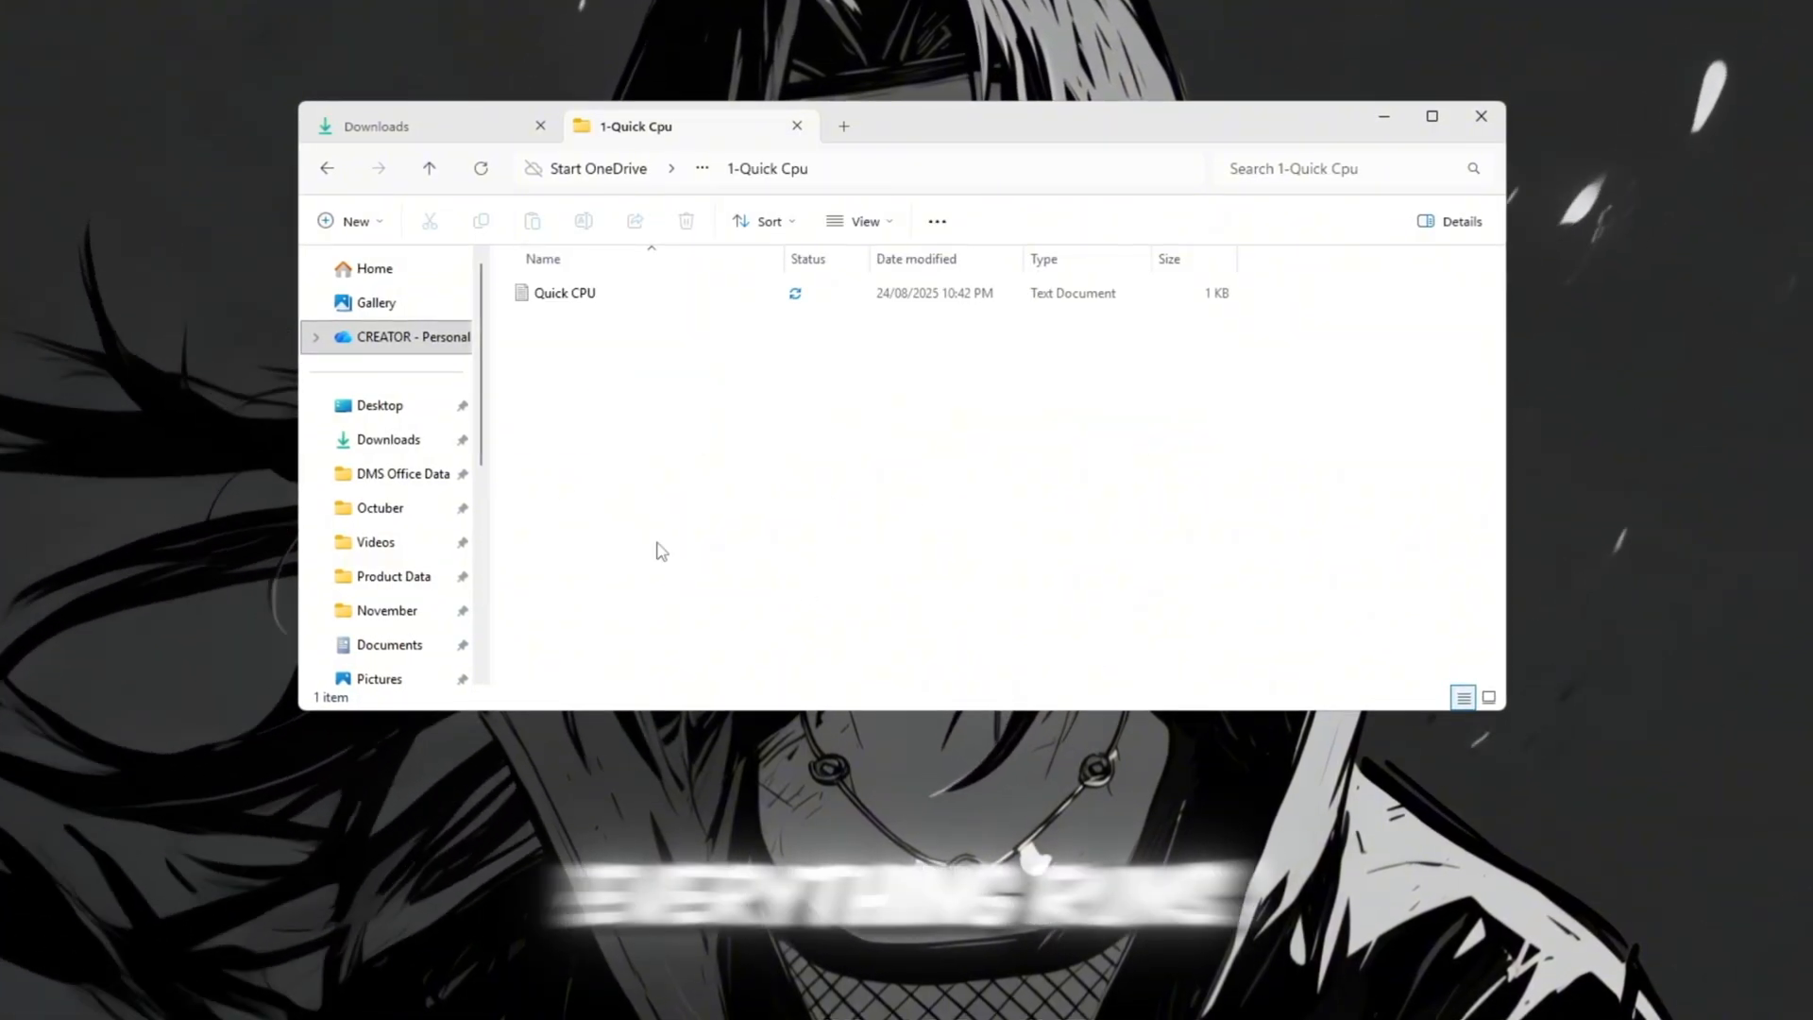
{"action": "left_click", "coordinate": [564, 293]}
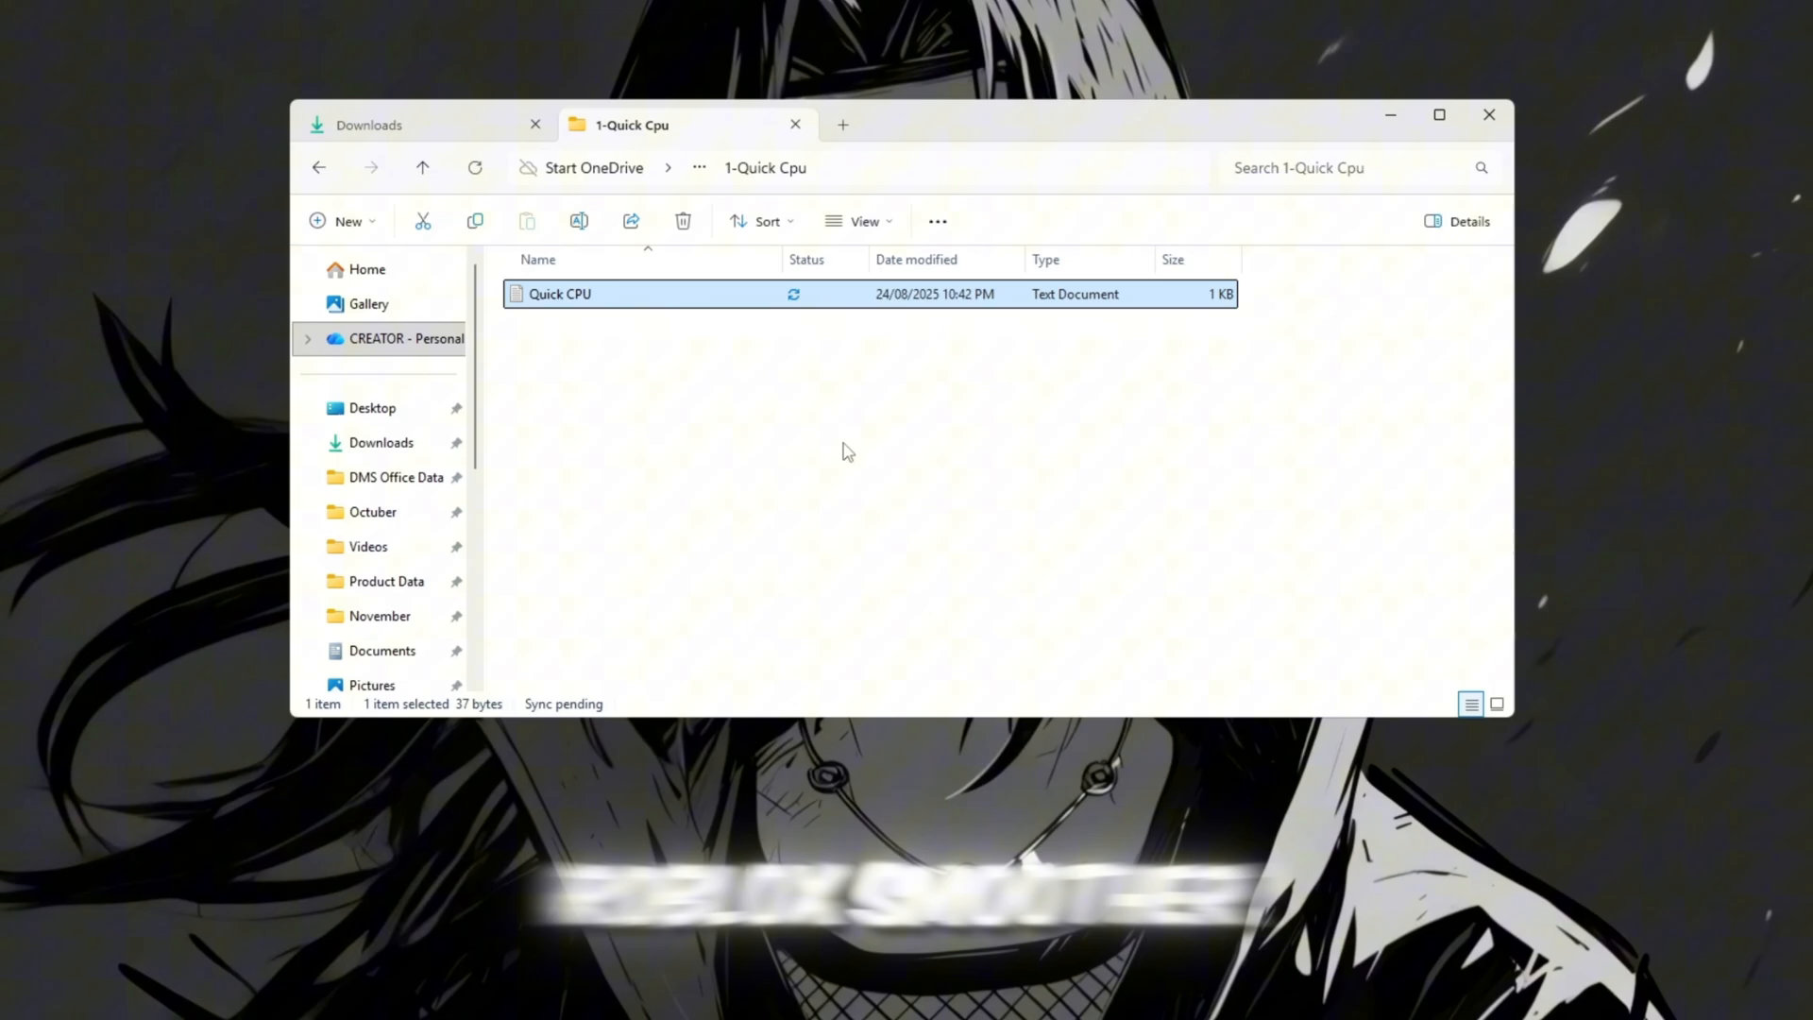
{"action": "double_click", "coordinate": [559, 293]}
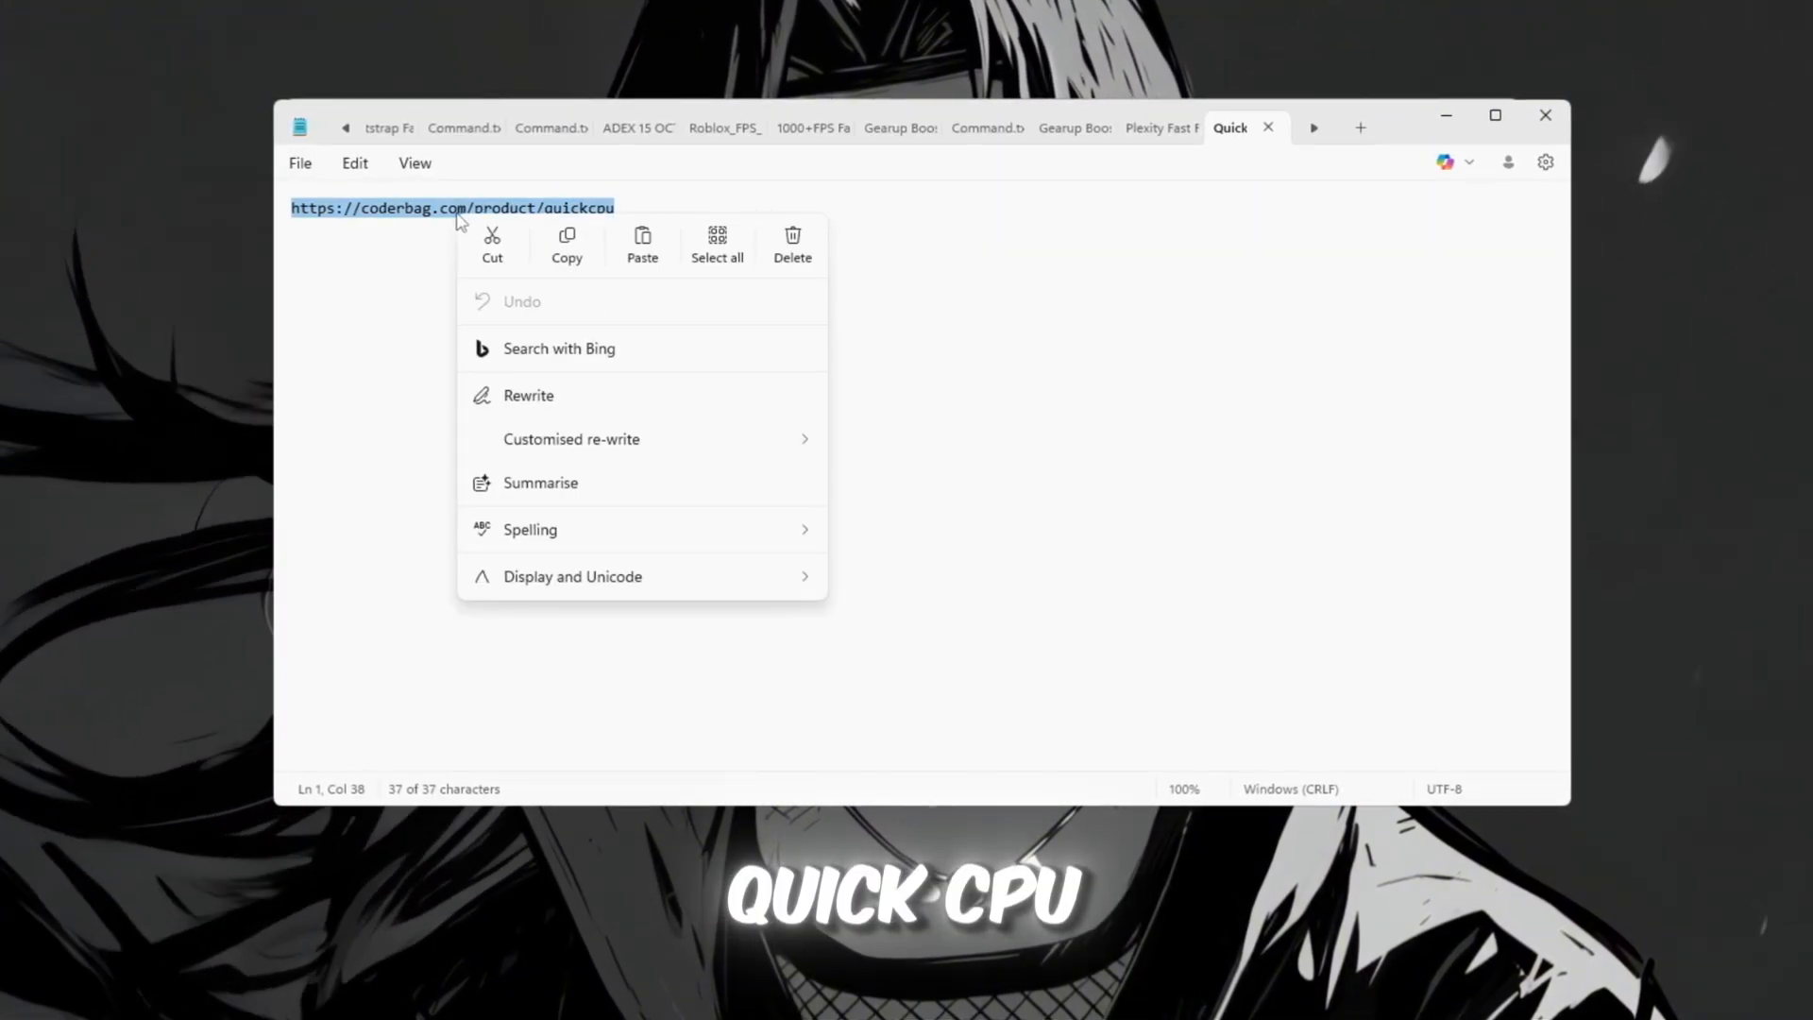
{"action": "left_click", "coordinate": [653, 354]}
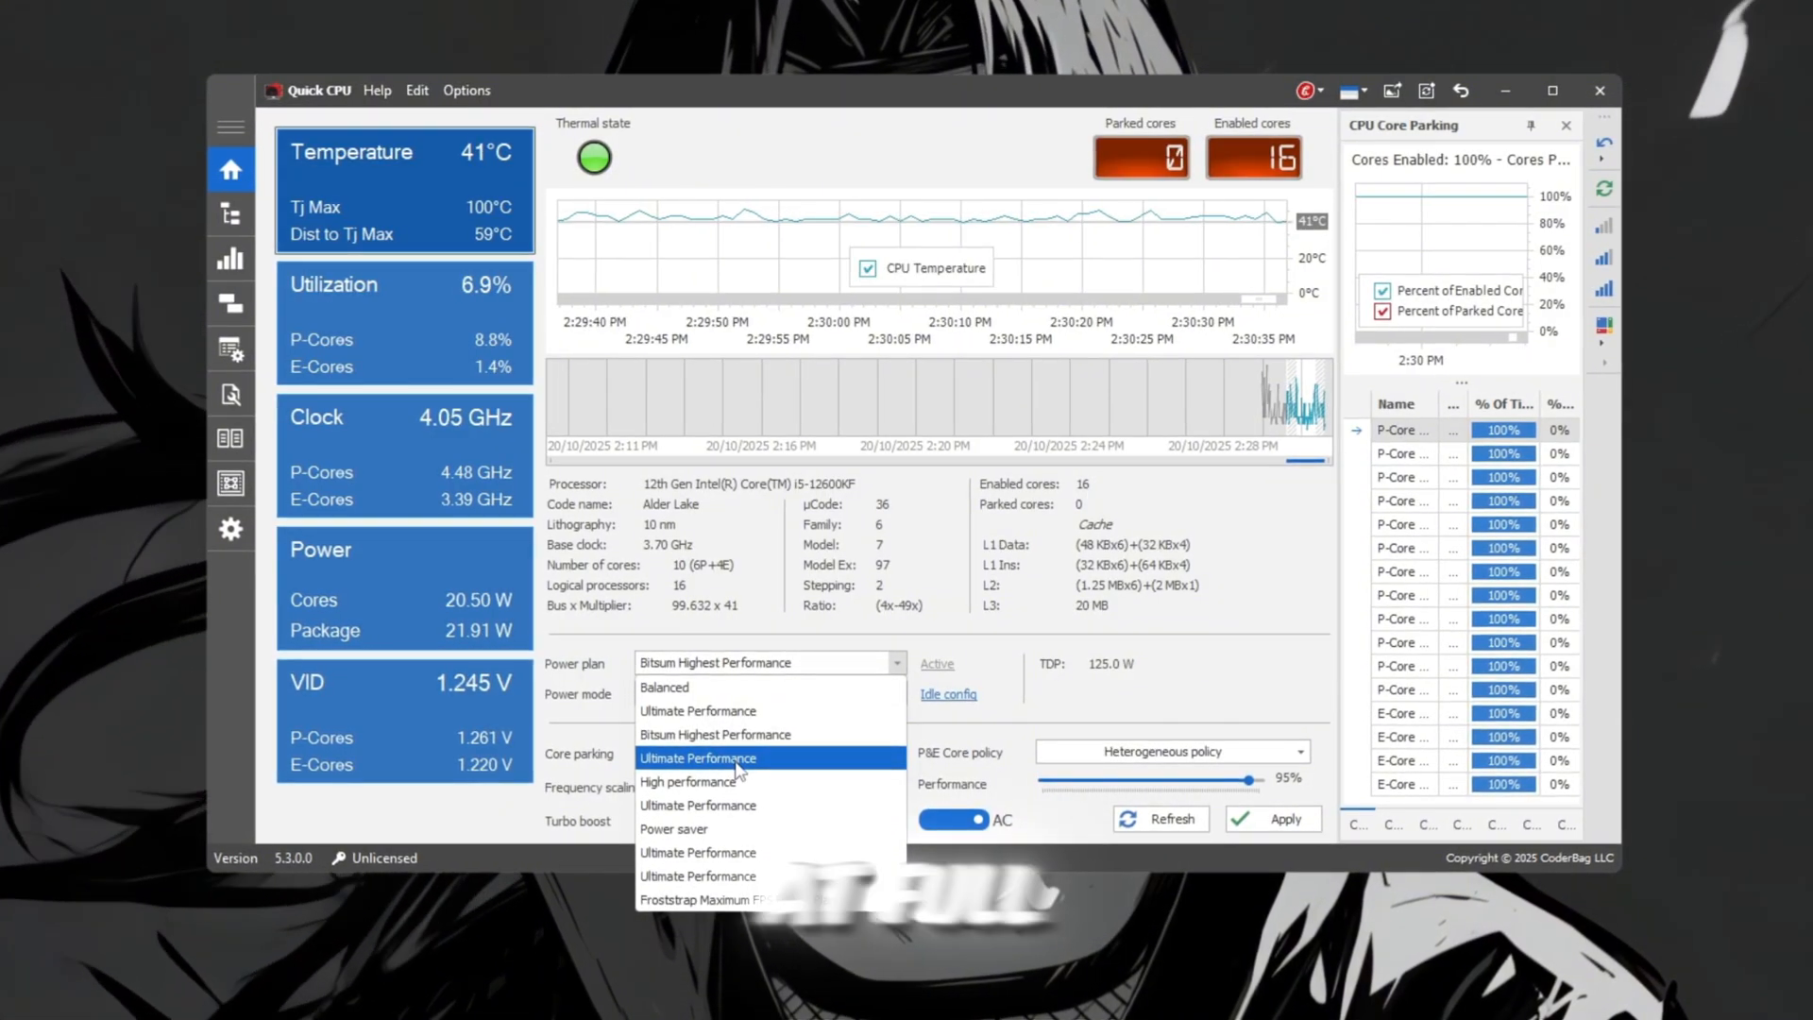
Step: Apply the Ultimate Performance power plan with core parking and performance both at 100%
{"action": "left_click", "coordinate": [697, 759]}
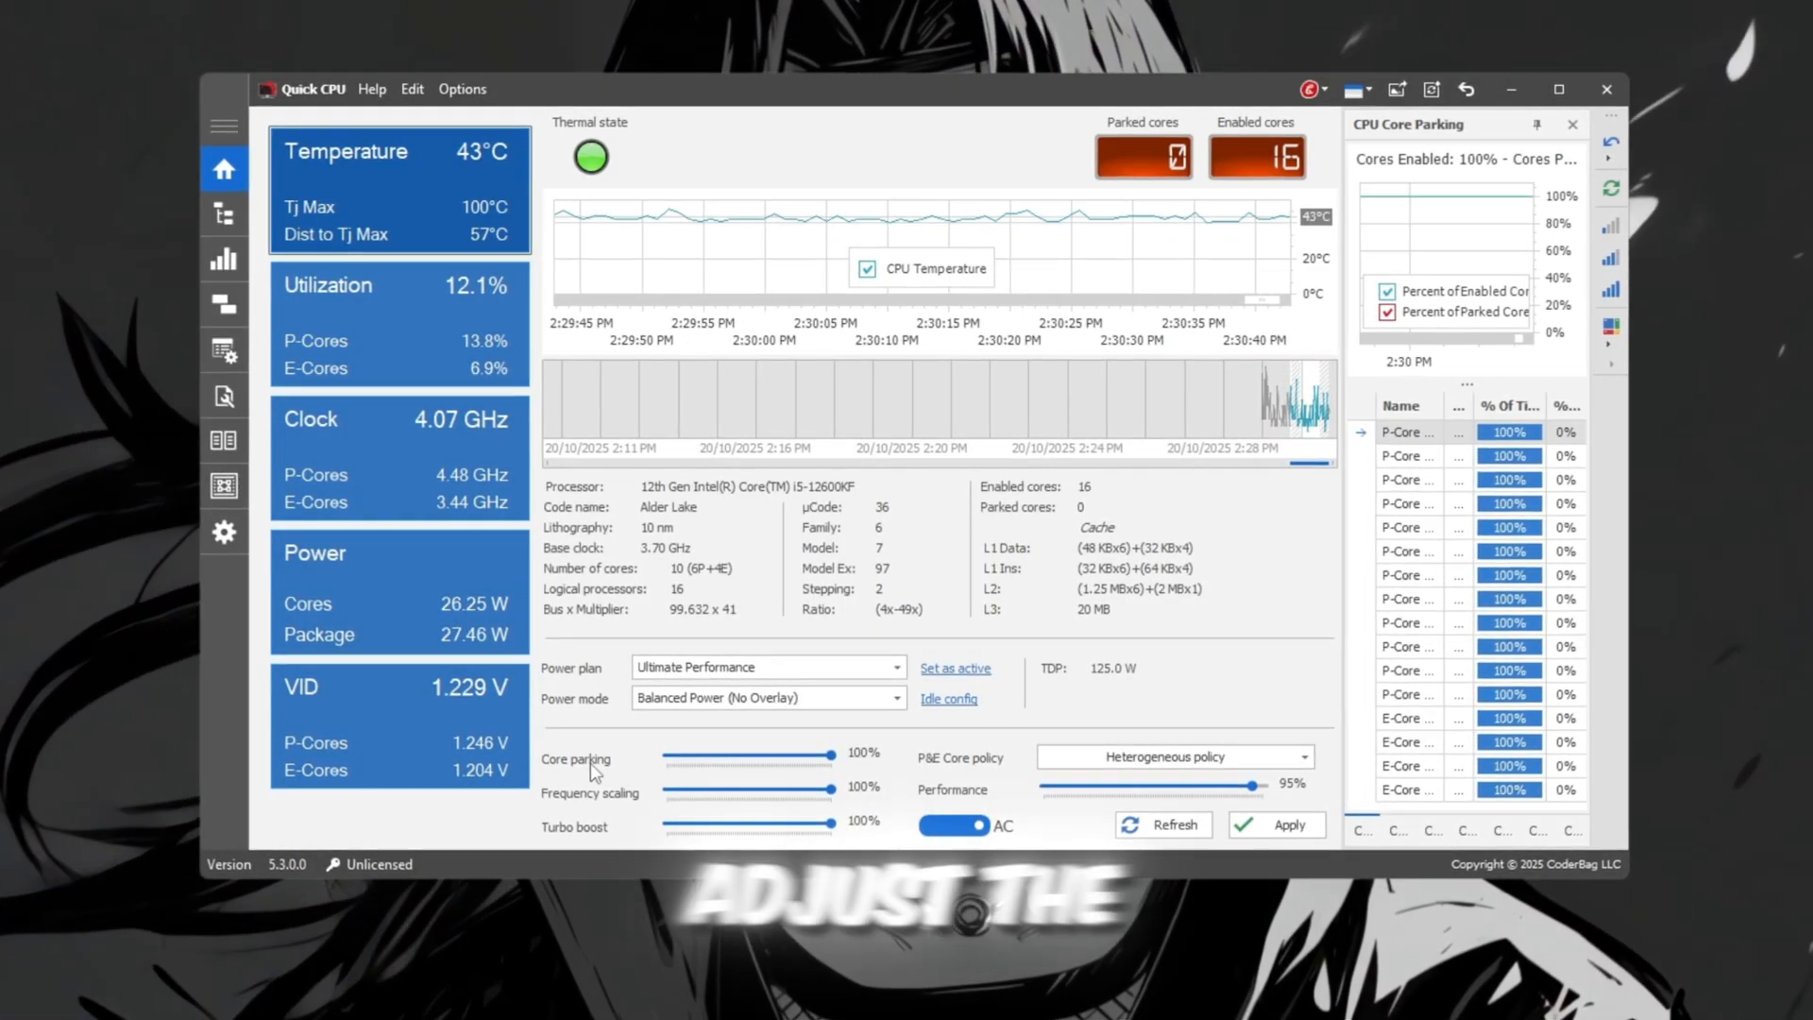
{"action": "left_click_drag", "start_coordinate": [831, 756], "coordinate": [757, 755]}
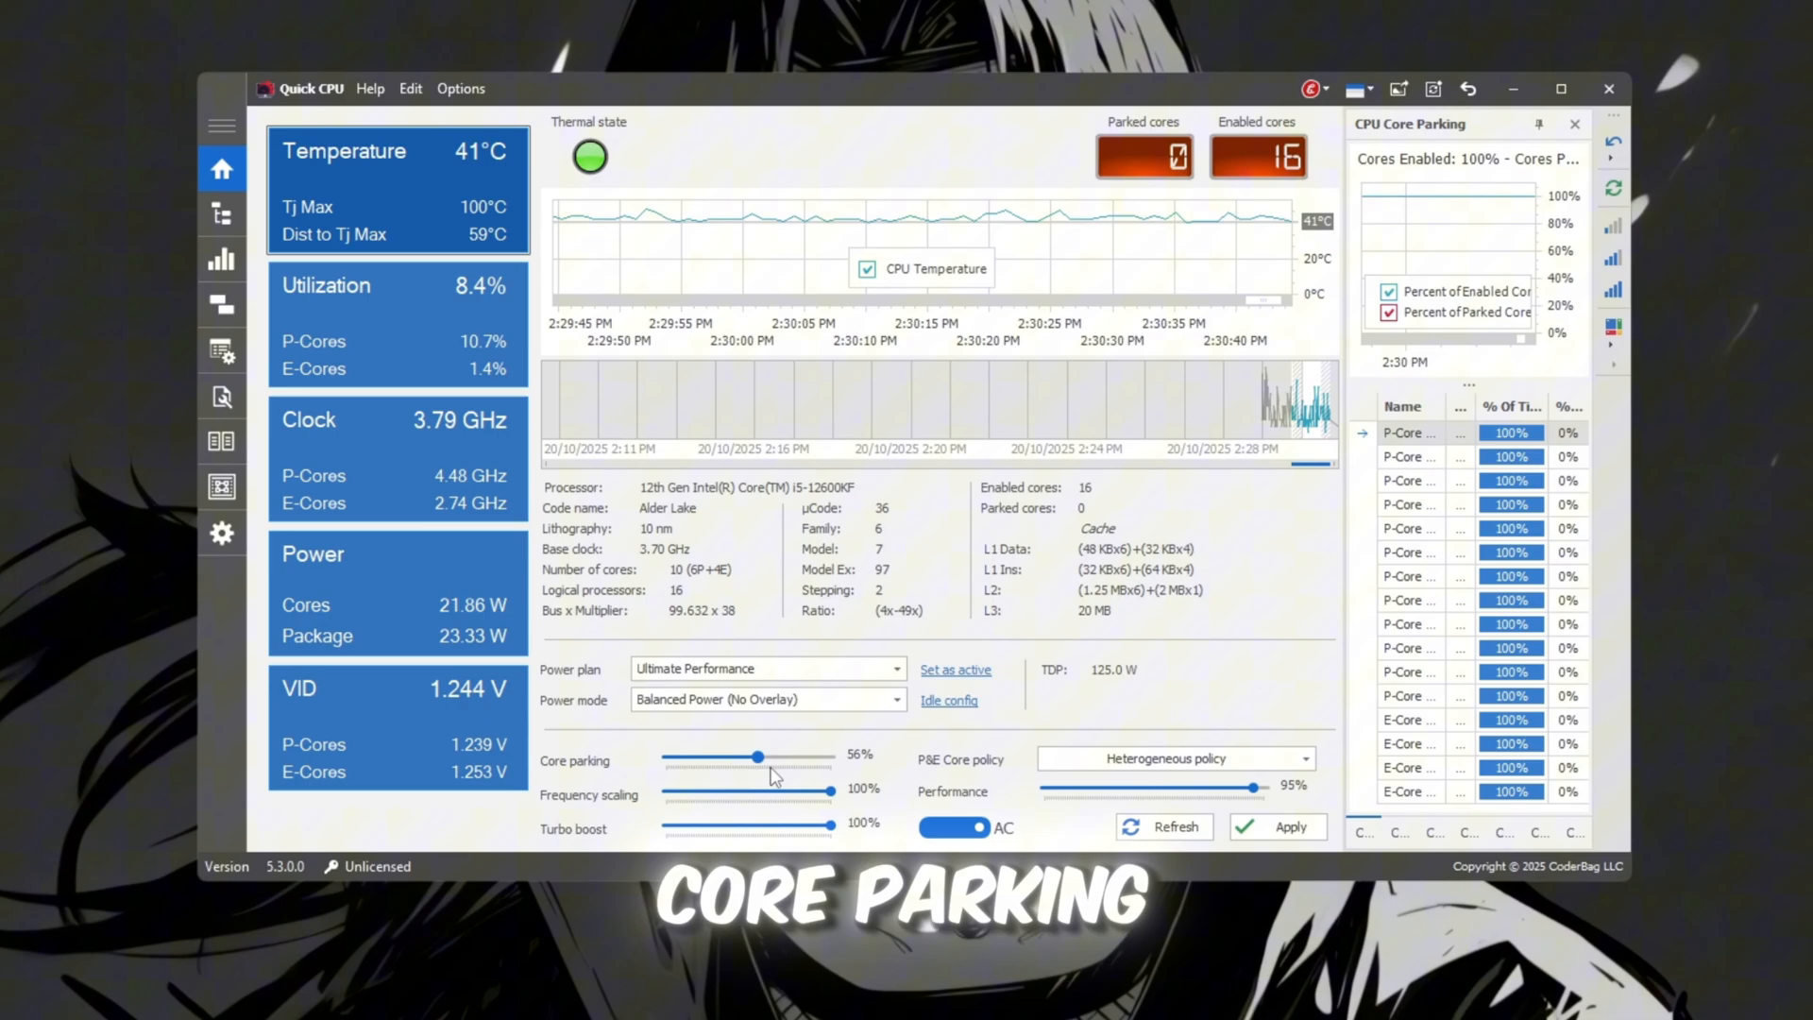
{"action": "left_click_drag", "start_coordinate": [757, 757], "coordinate": [833, 757]}
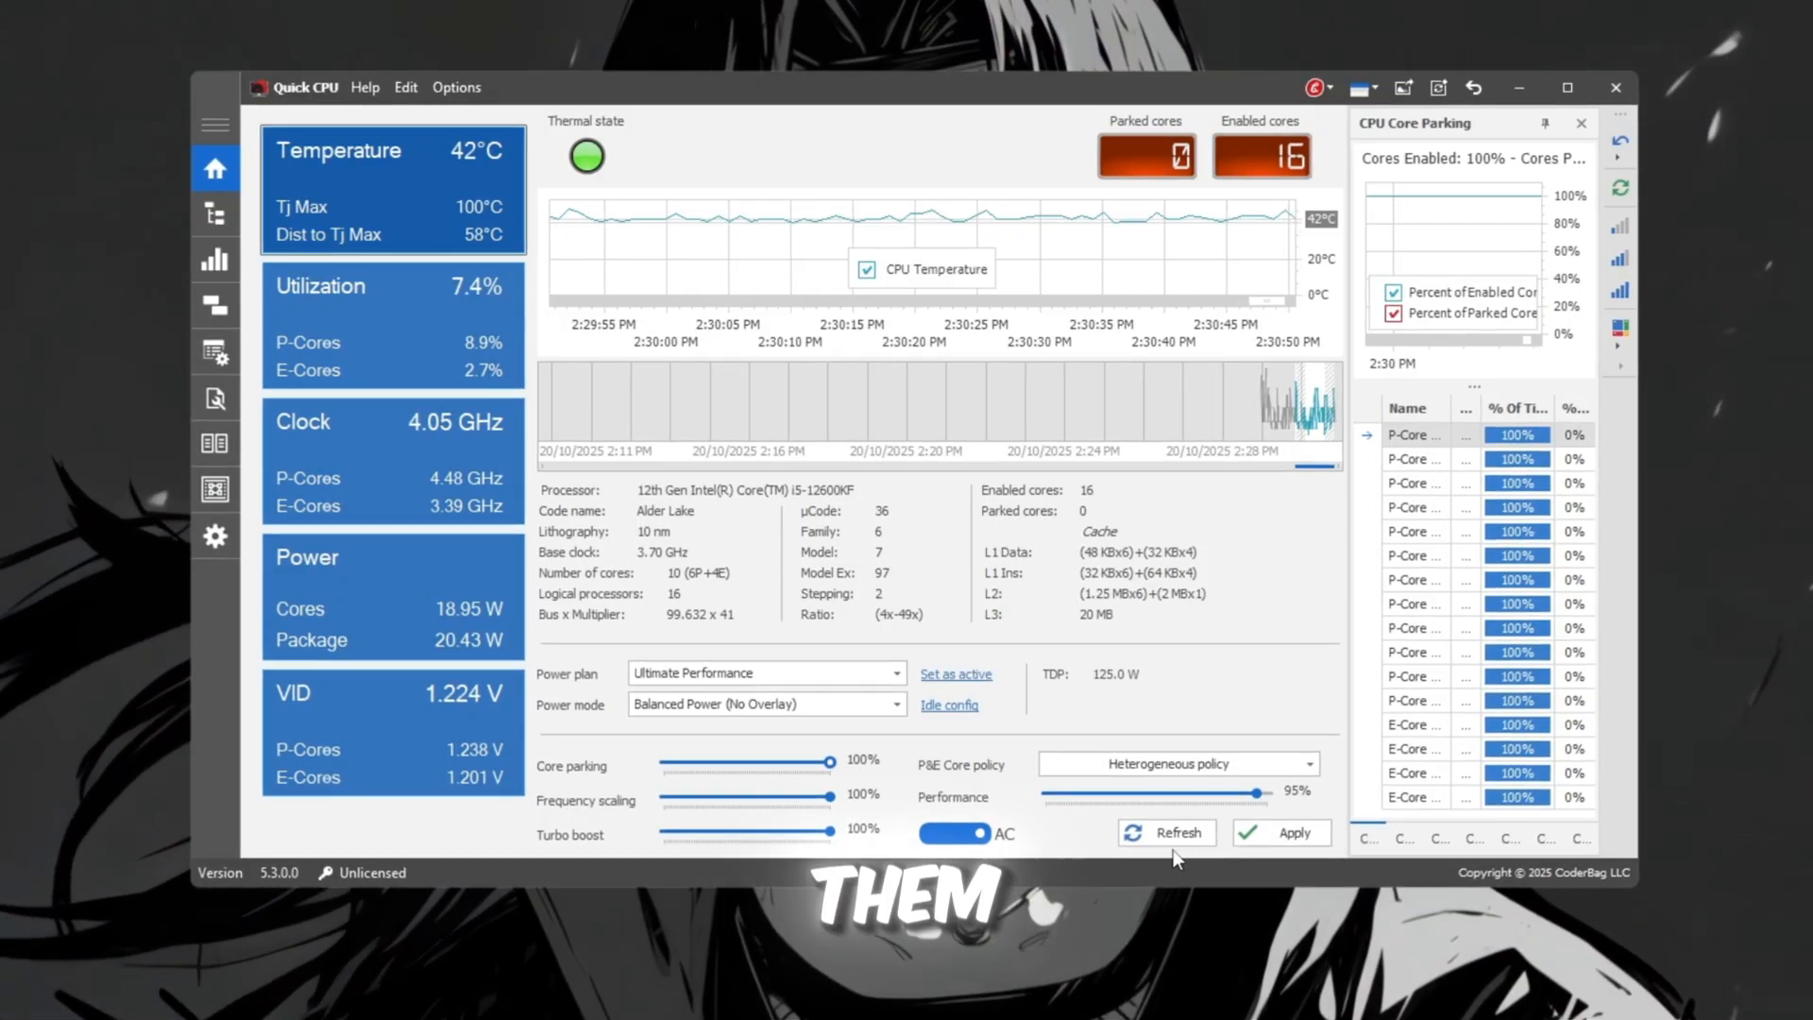
{"action": "left_click_drag", "start_coordinate": [1248, 795], "coordinate": [1284, 795]}
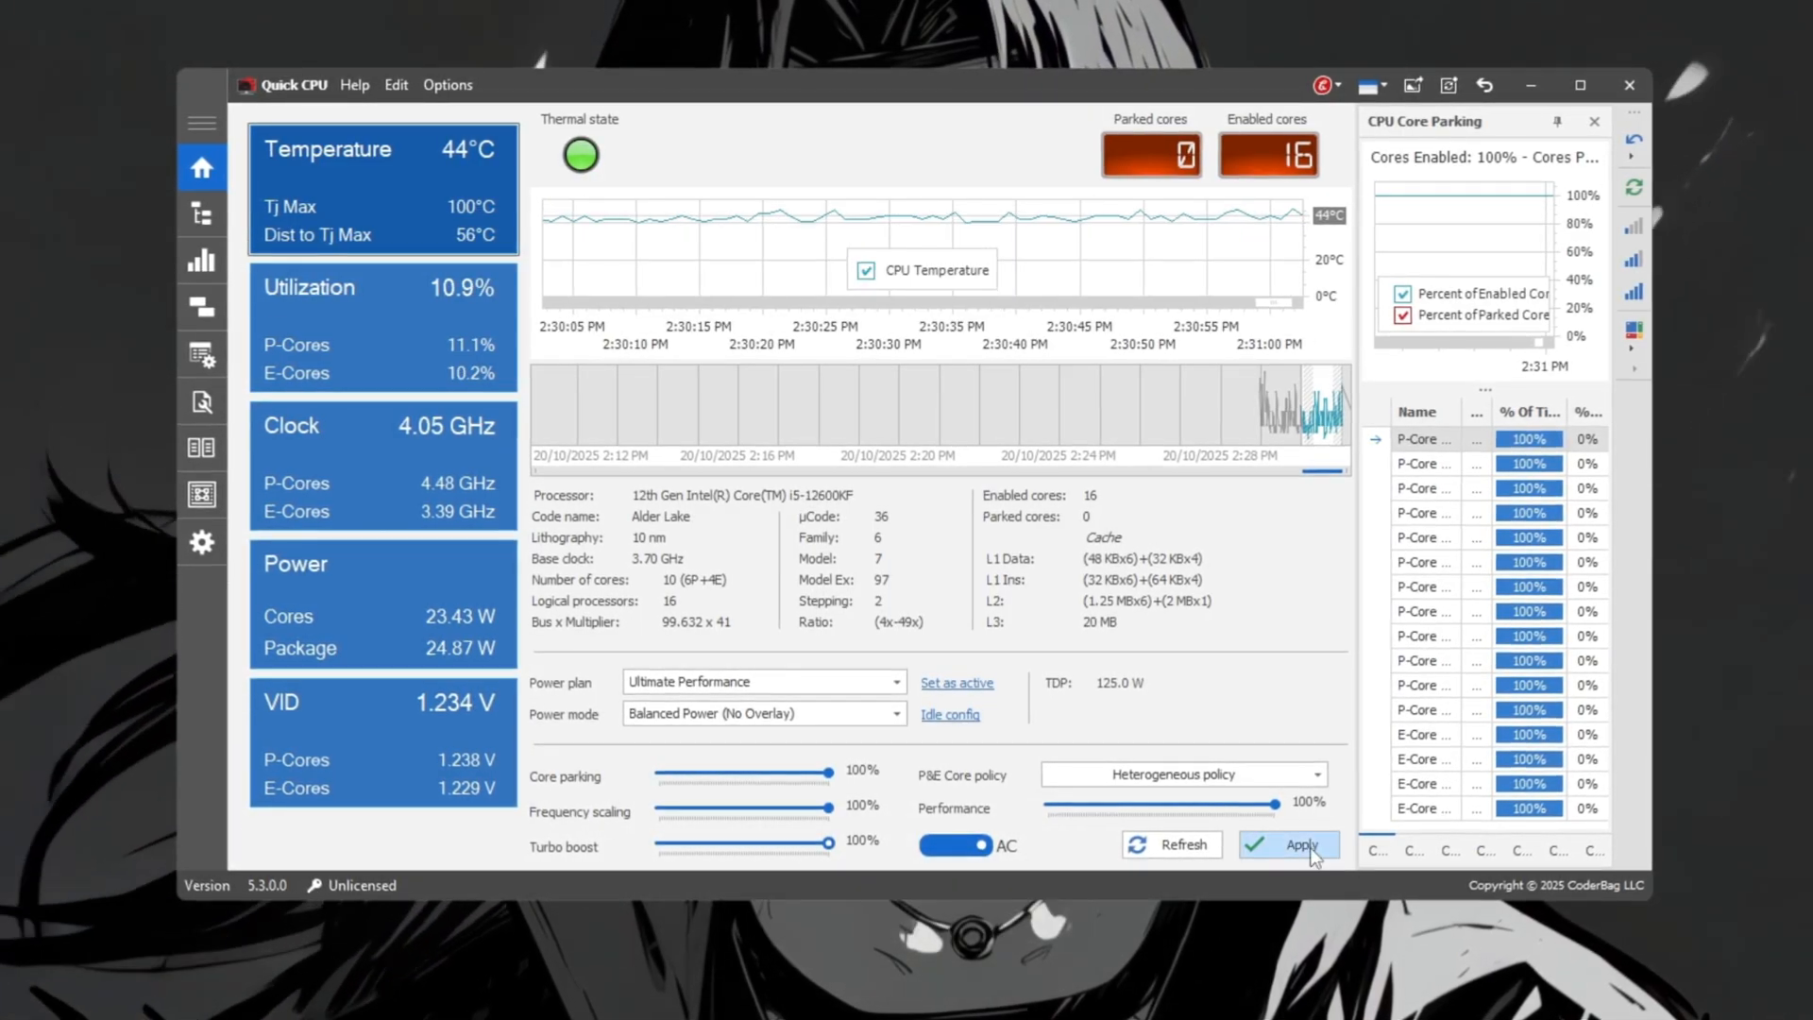
{"action": "left_click", "coordinate": [1287, 844]}
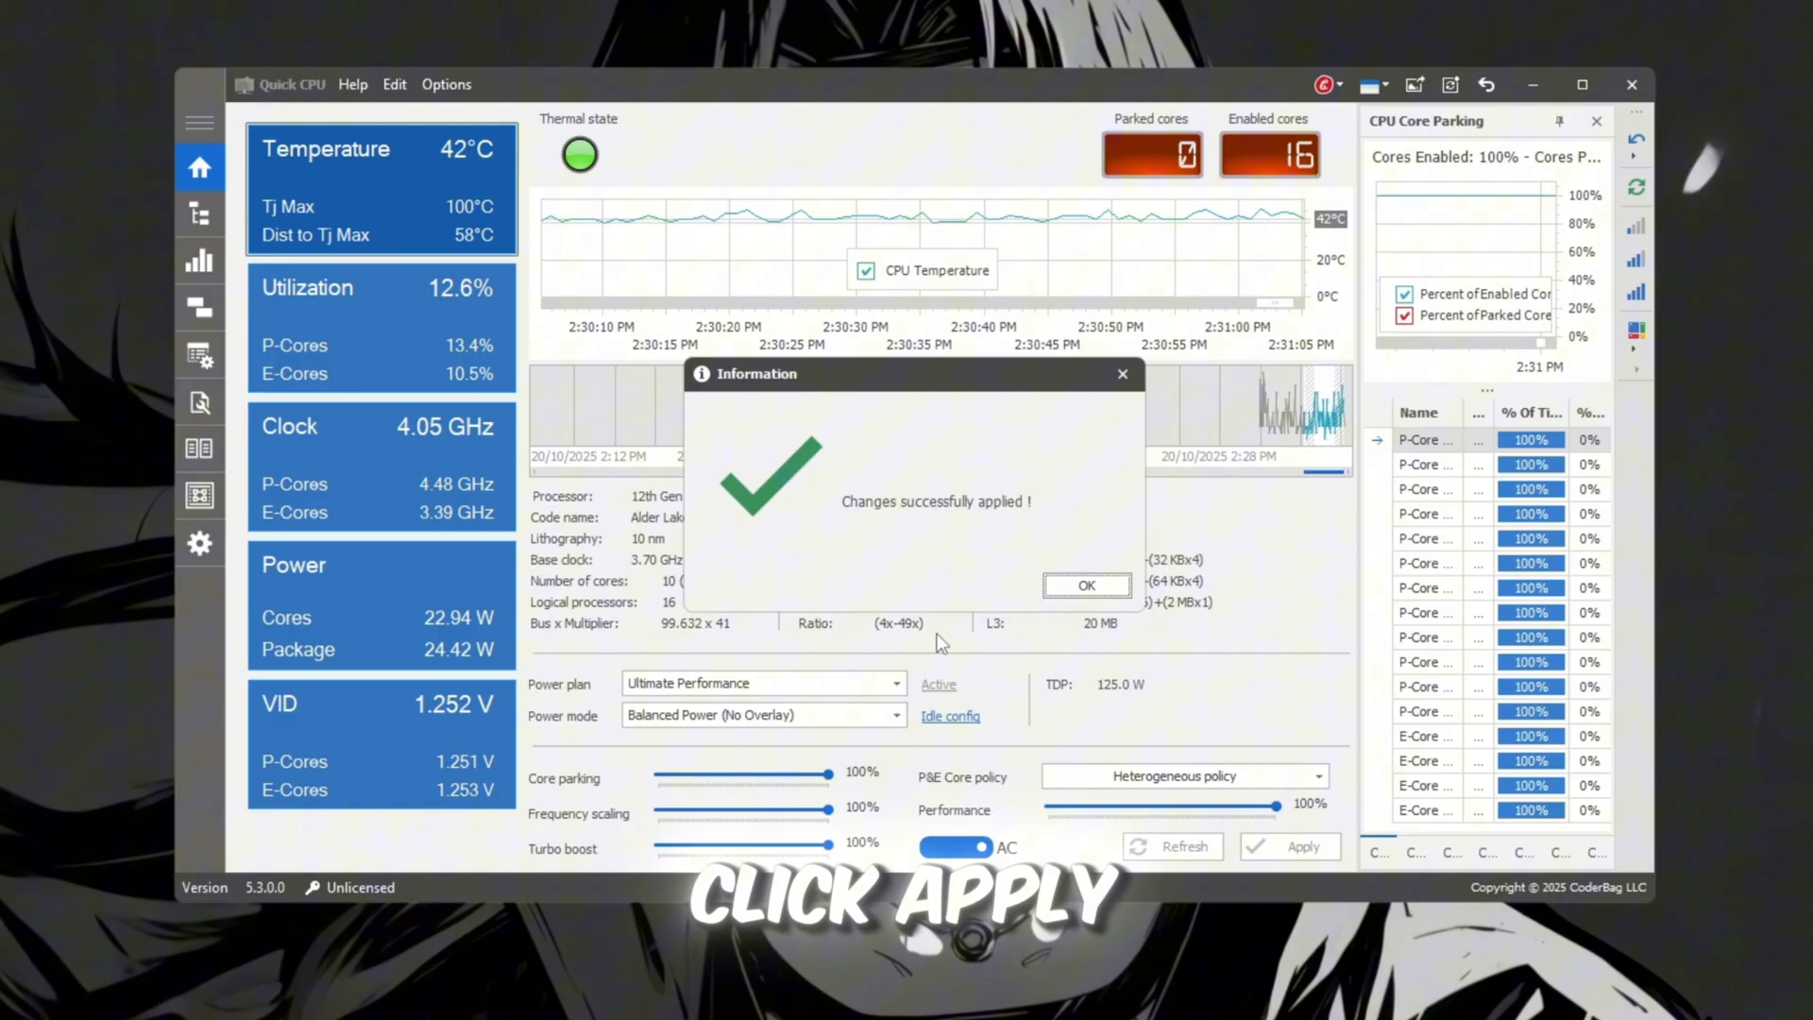
{"action": "left_click", "coordinate": [1086, 585]}
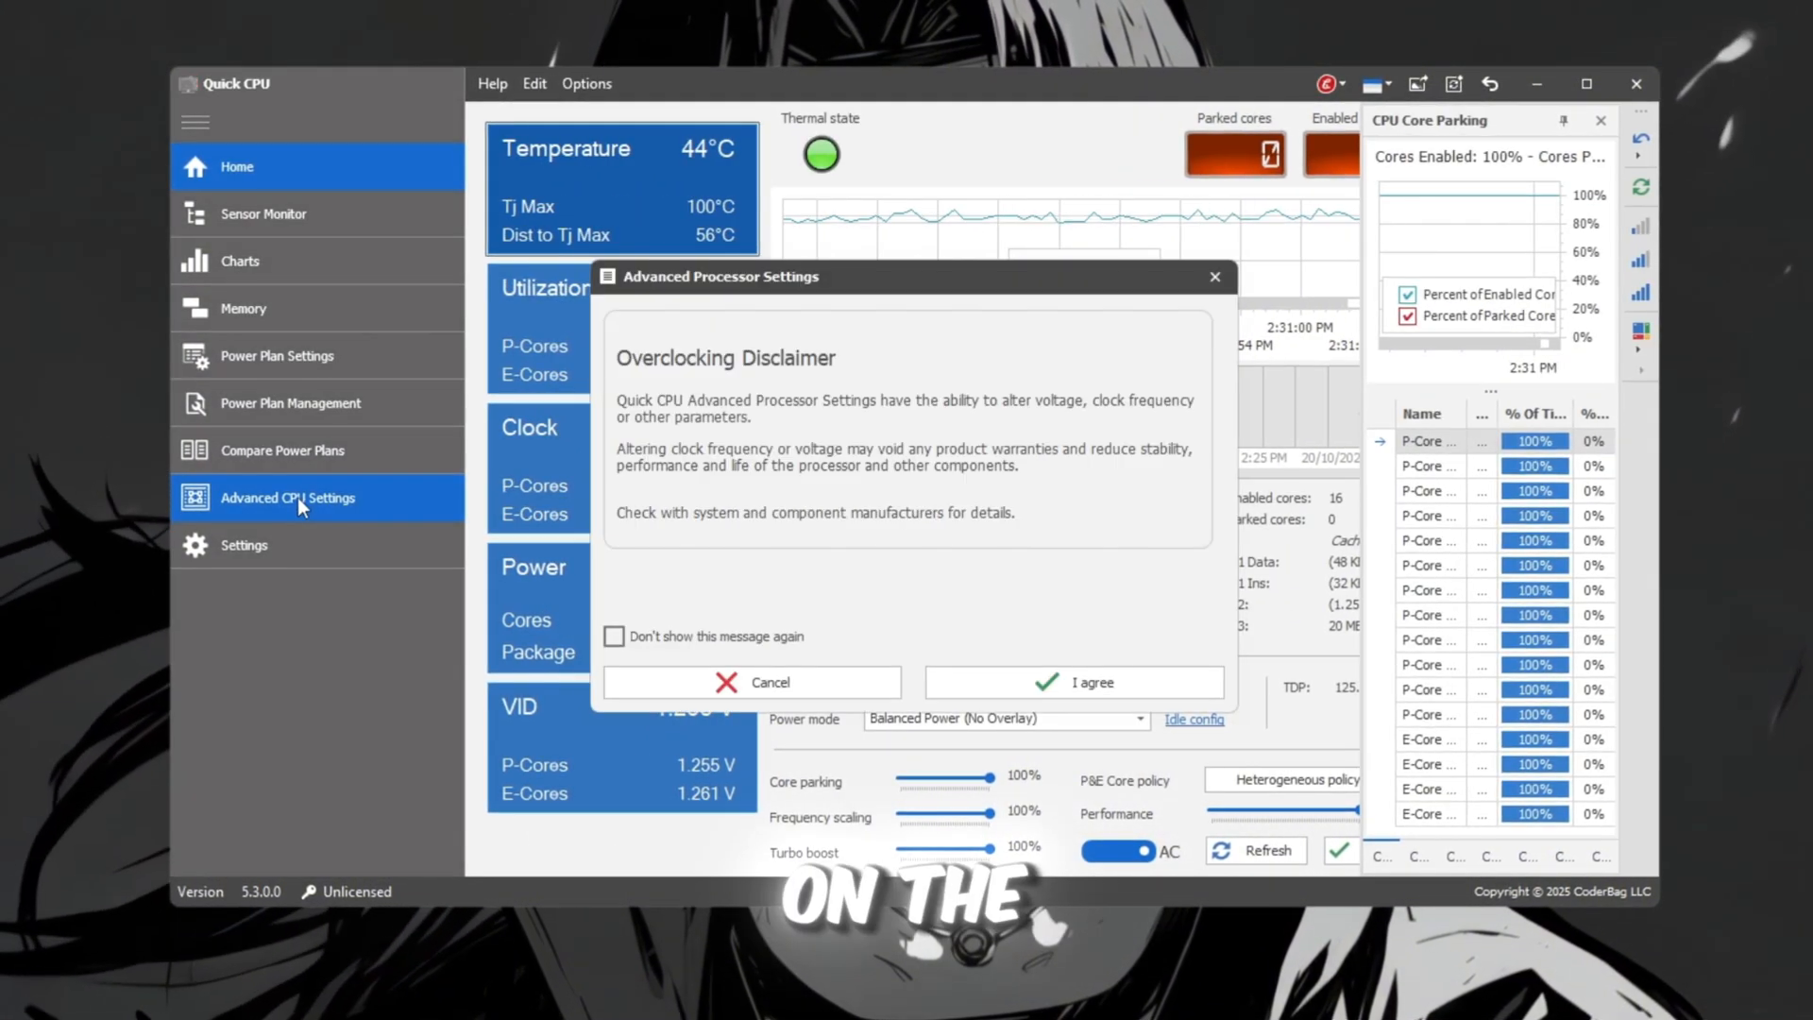
Step: Accept Quick CPU's overclocking disclaimer and return to the downloaded pack folder
{"action": "left_click", "coordinate": [1073, 682]}
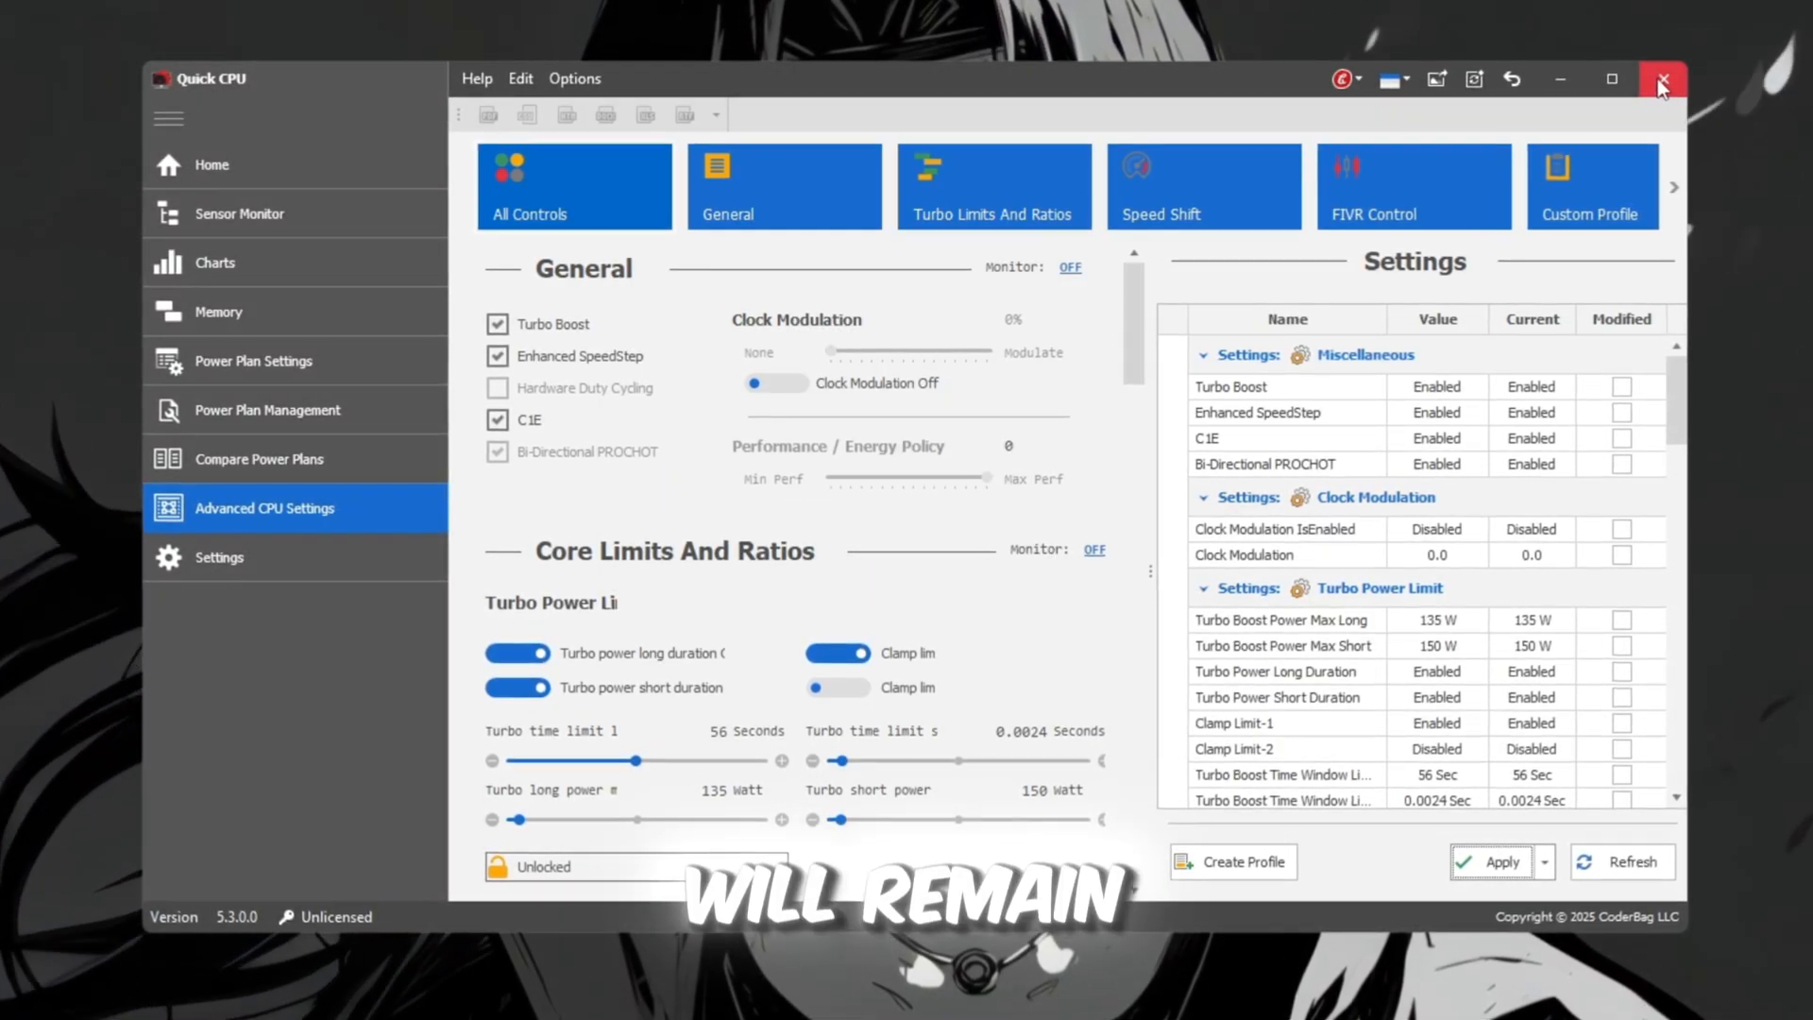
{"action": "mouse_move", "coordinate": [1664, 81]}
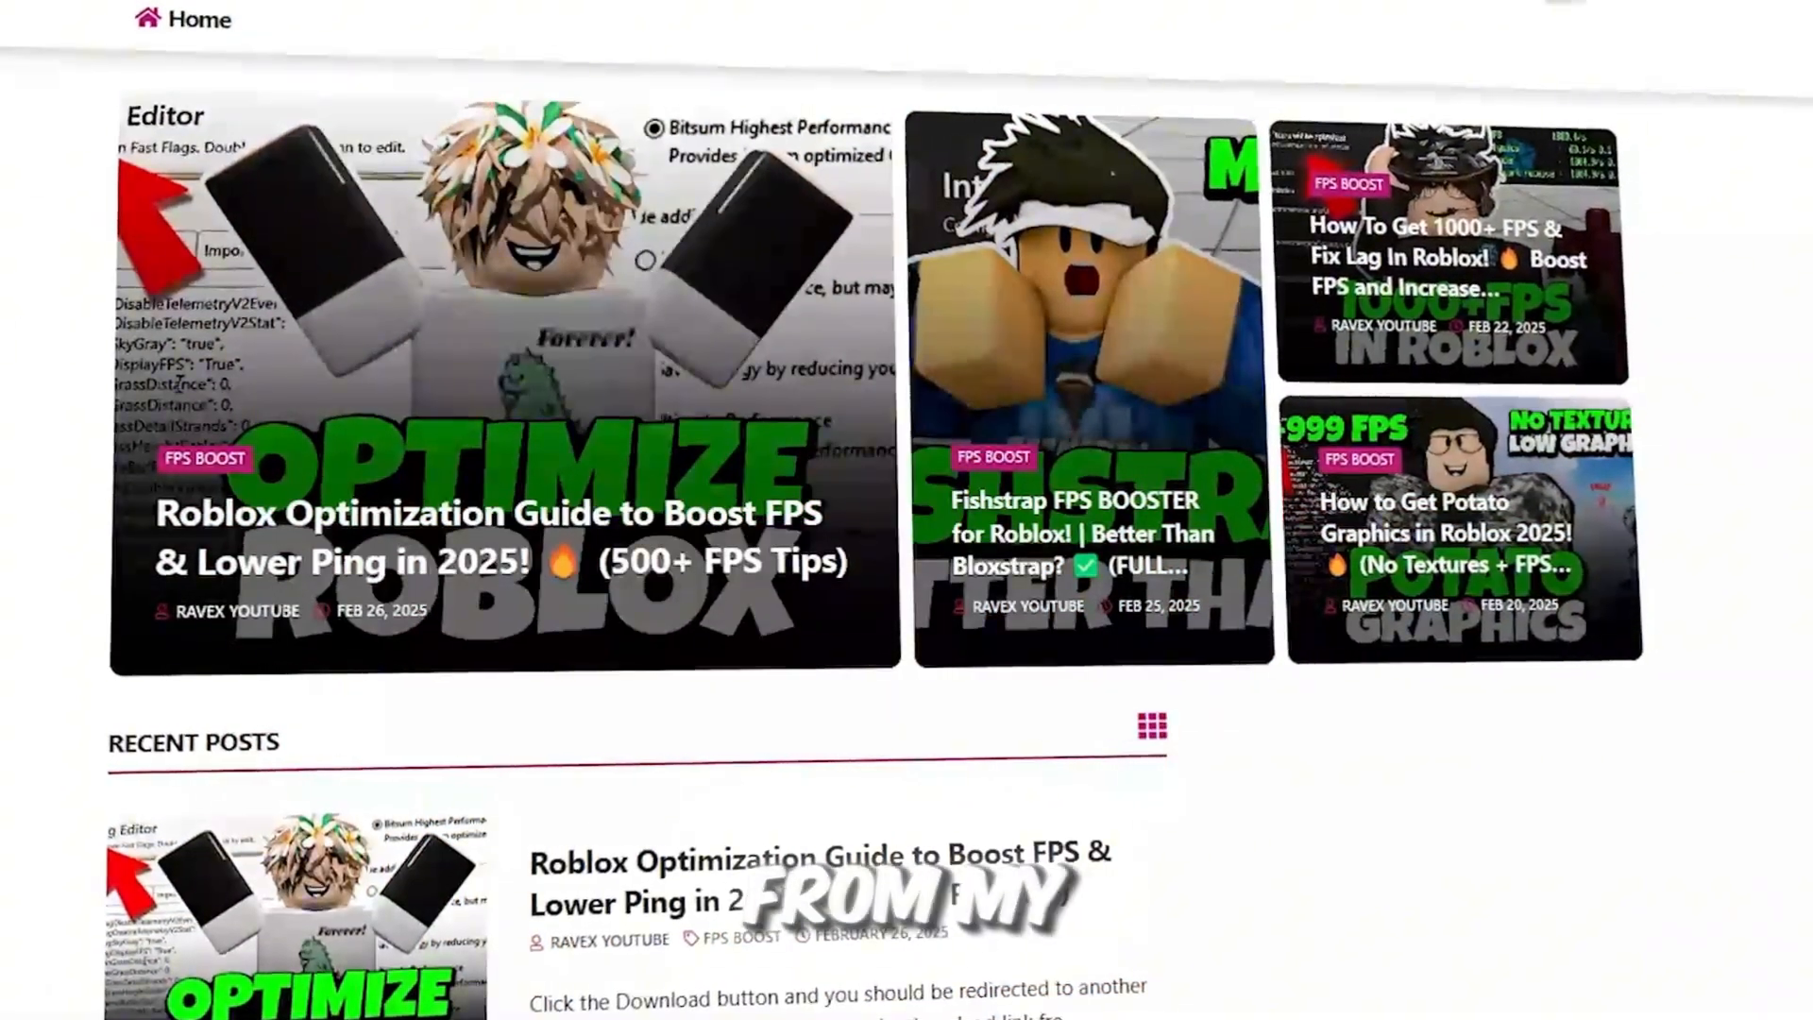
{"action": "scroll", "scroll_direction": "down", "scroll_amount": 3}
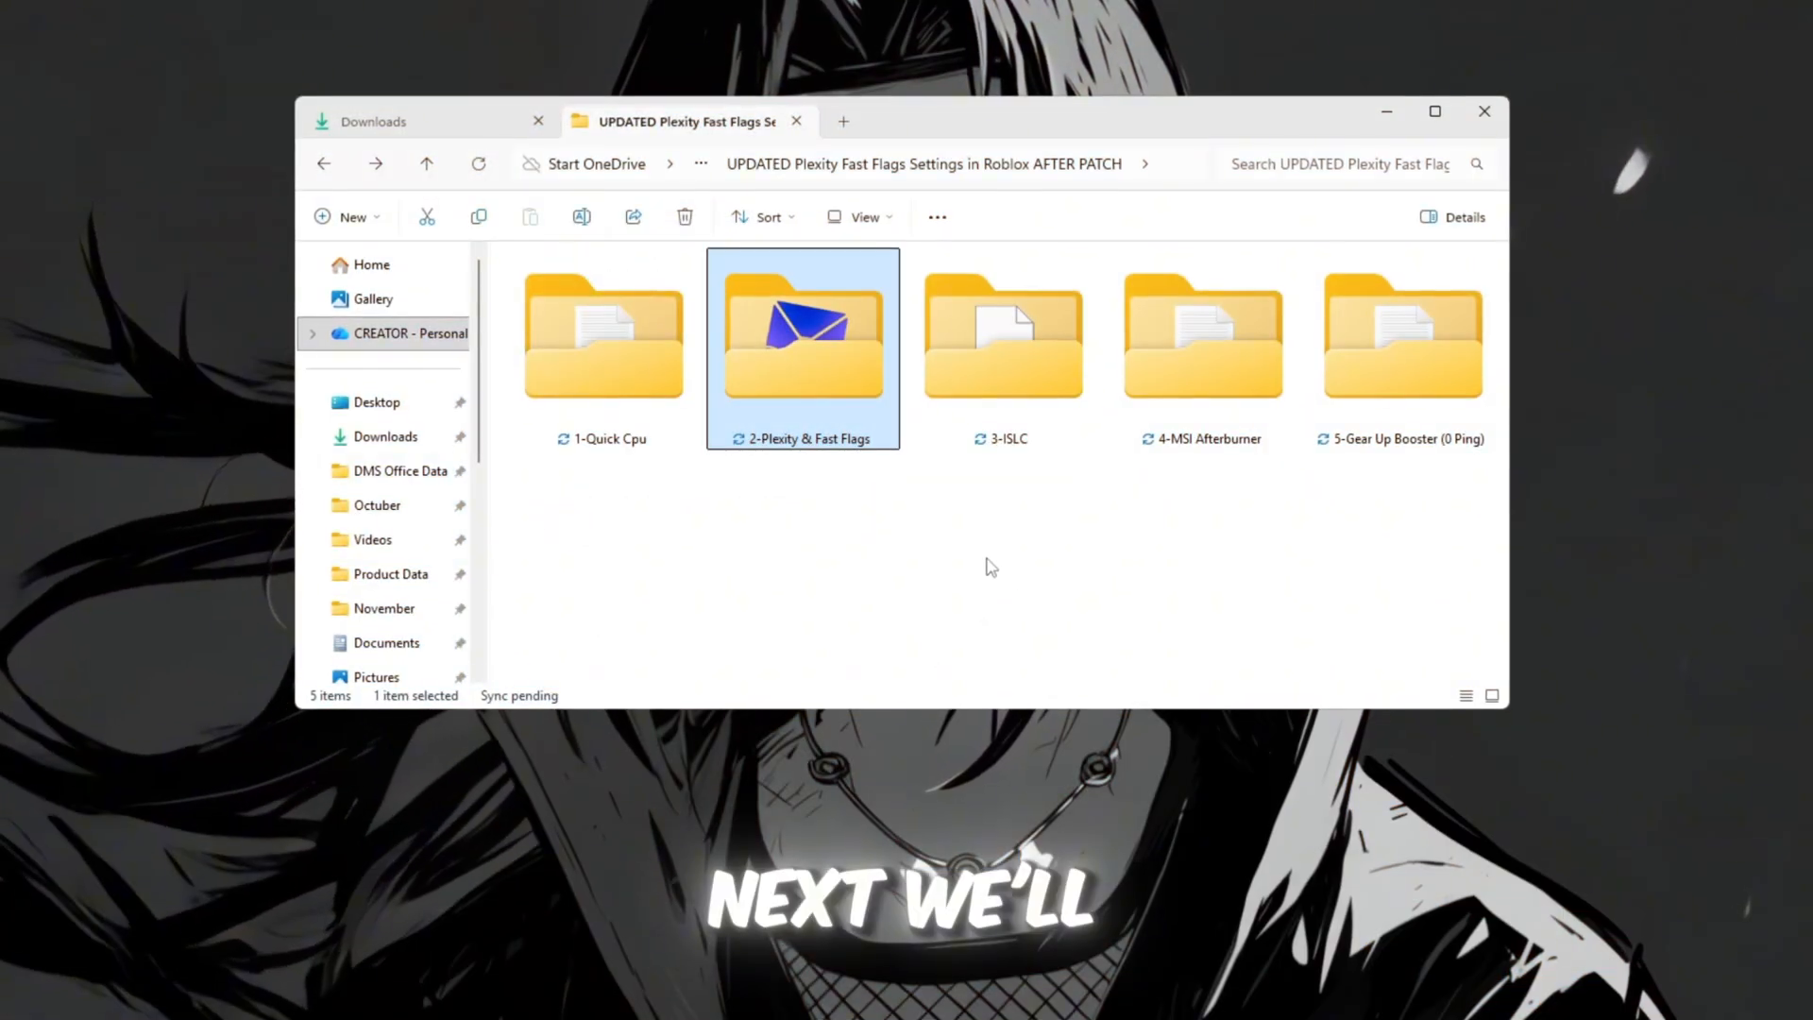
Step: Open 2-Plexity & Fast Flags as large icons and select the Plexity executable
{"action": "double_click", "coordinate": [803, 336]}
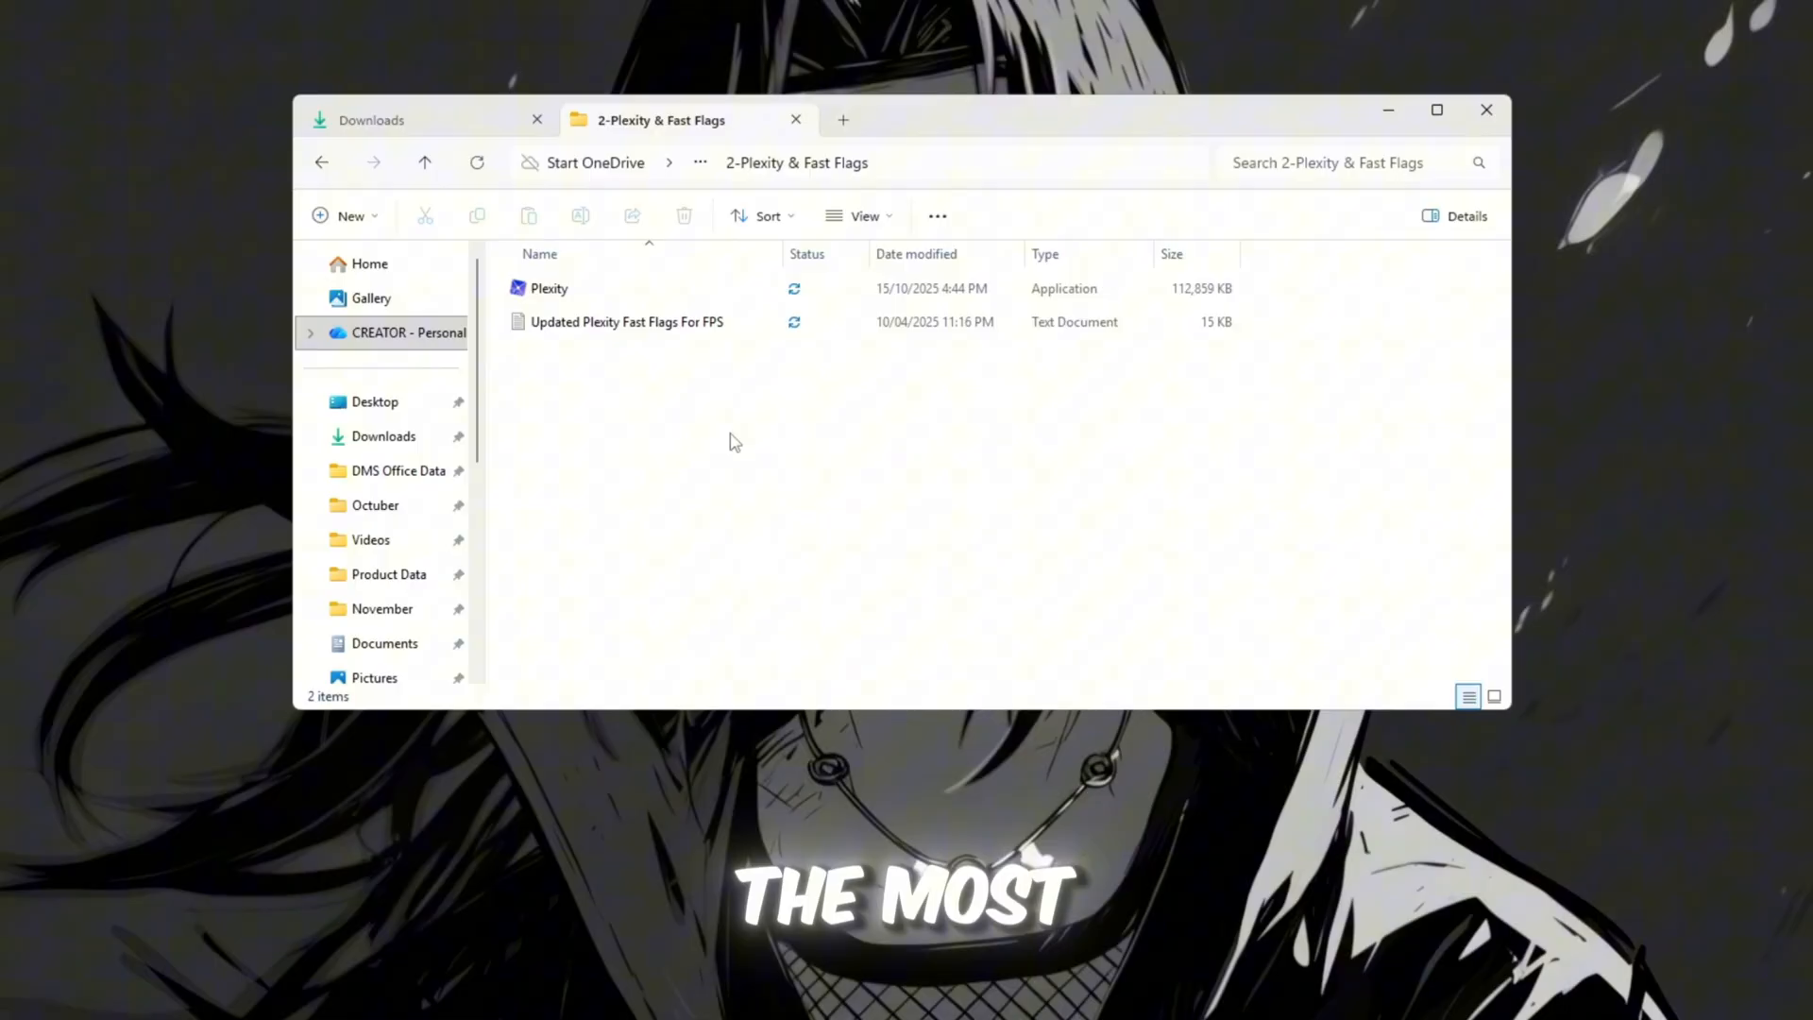
{"action": "left_click", "coordinate": [552, 287]}
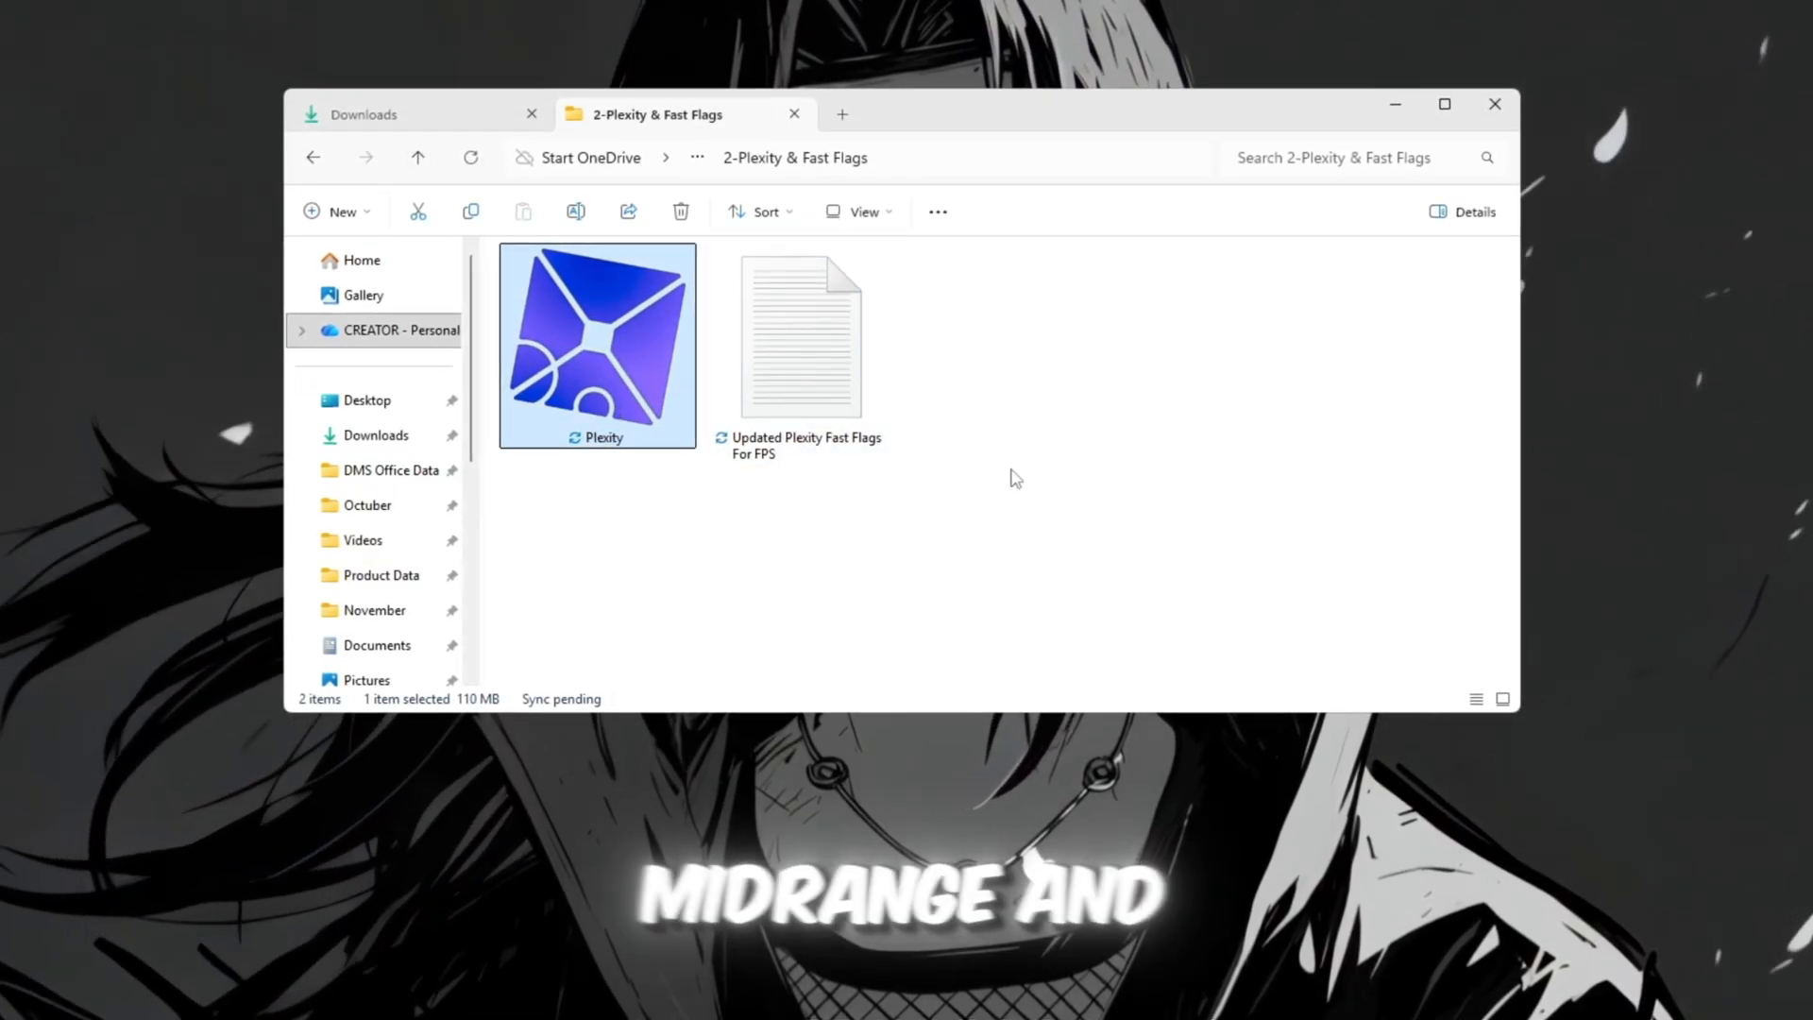
{"action": "mouse_move", "coordinate": [1069, 529]}
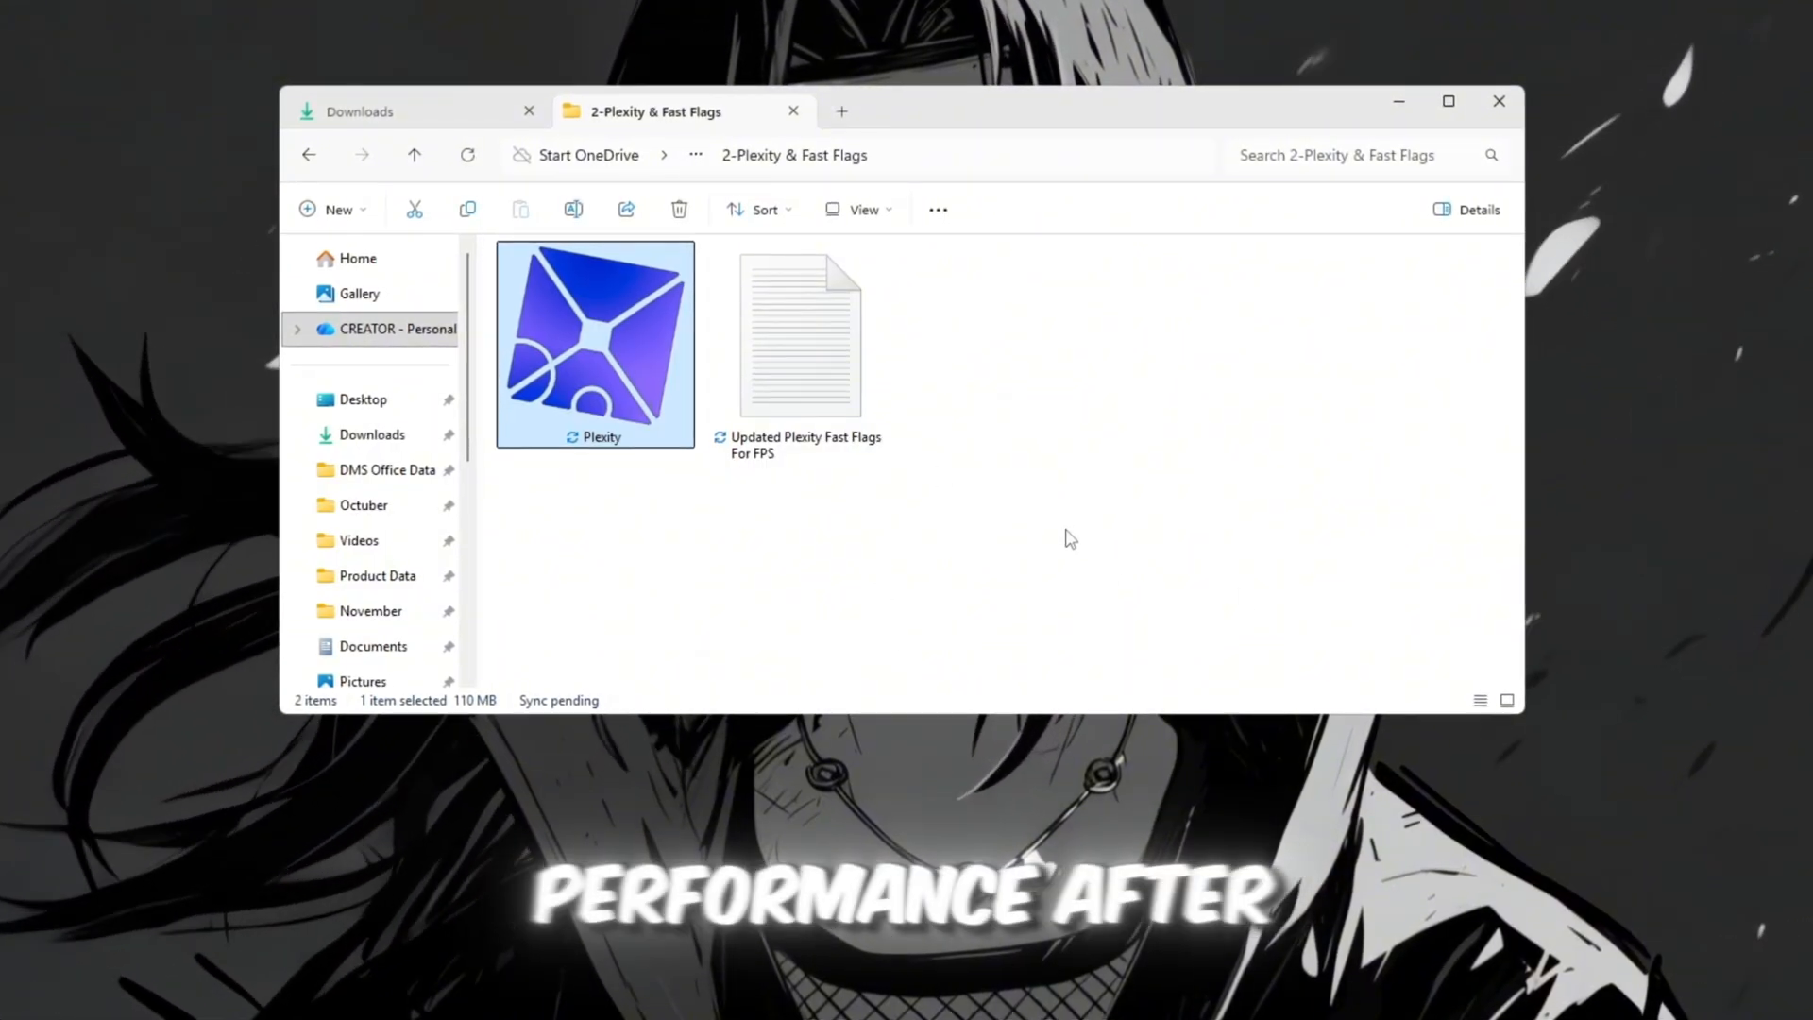
{"action": "left_click", "coordinate": [799, 336]}
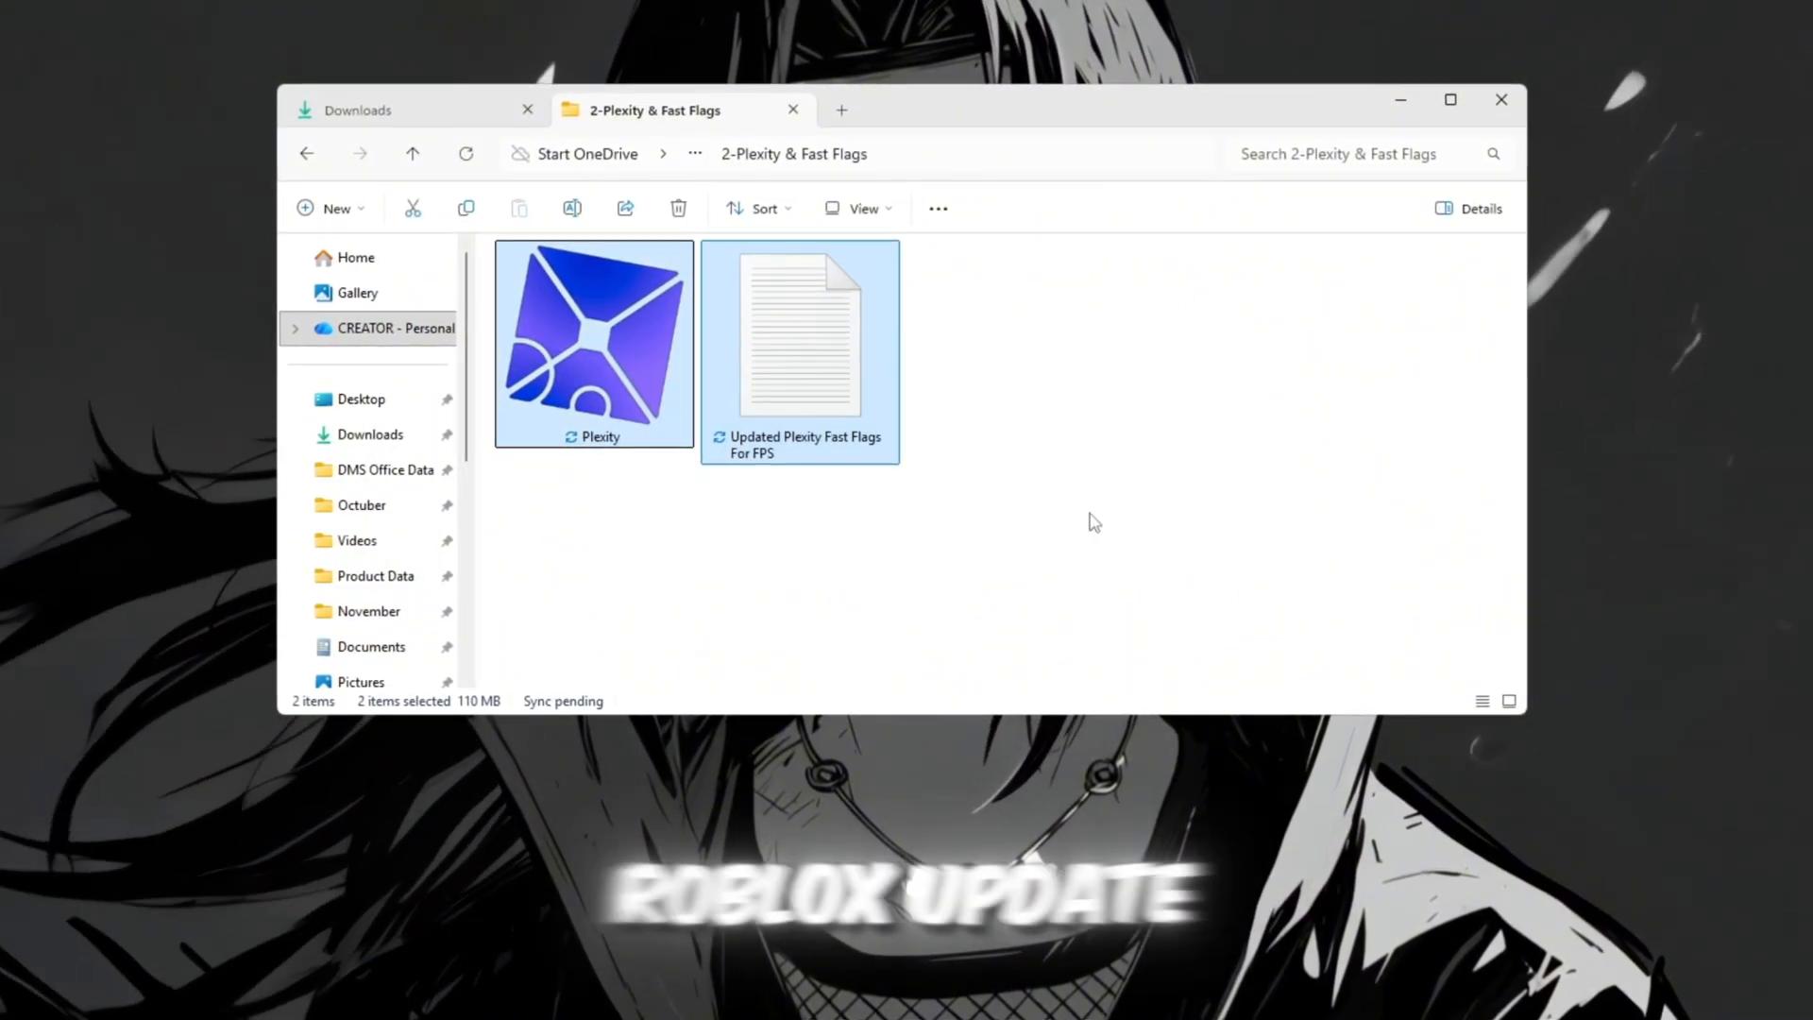
{"action": "left_click", "coordinate": [593, 340]}
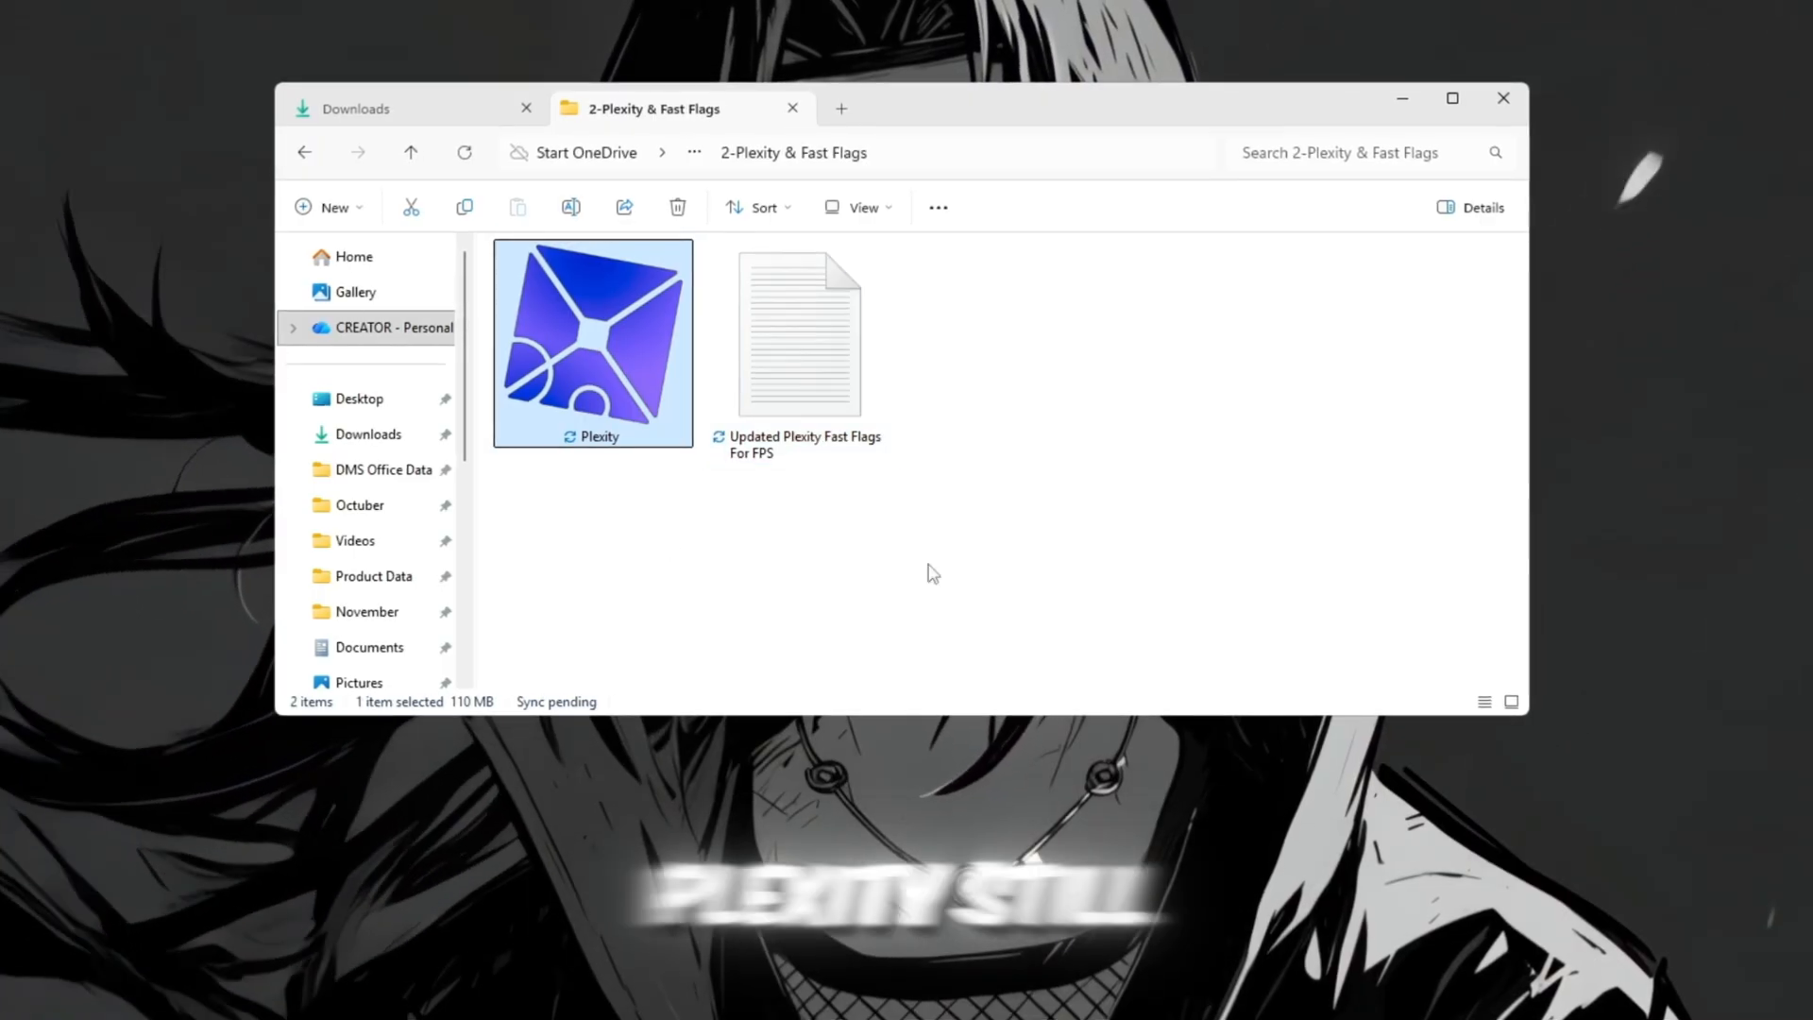
{"action": "mouse_move", "coordinate": [633, 482]}
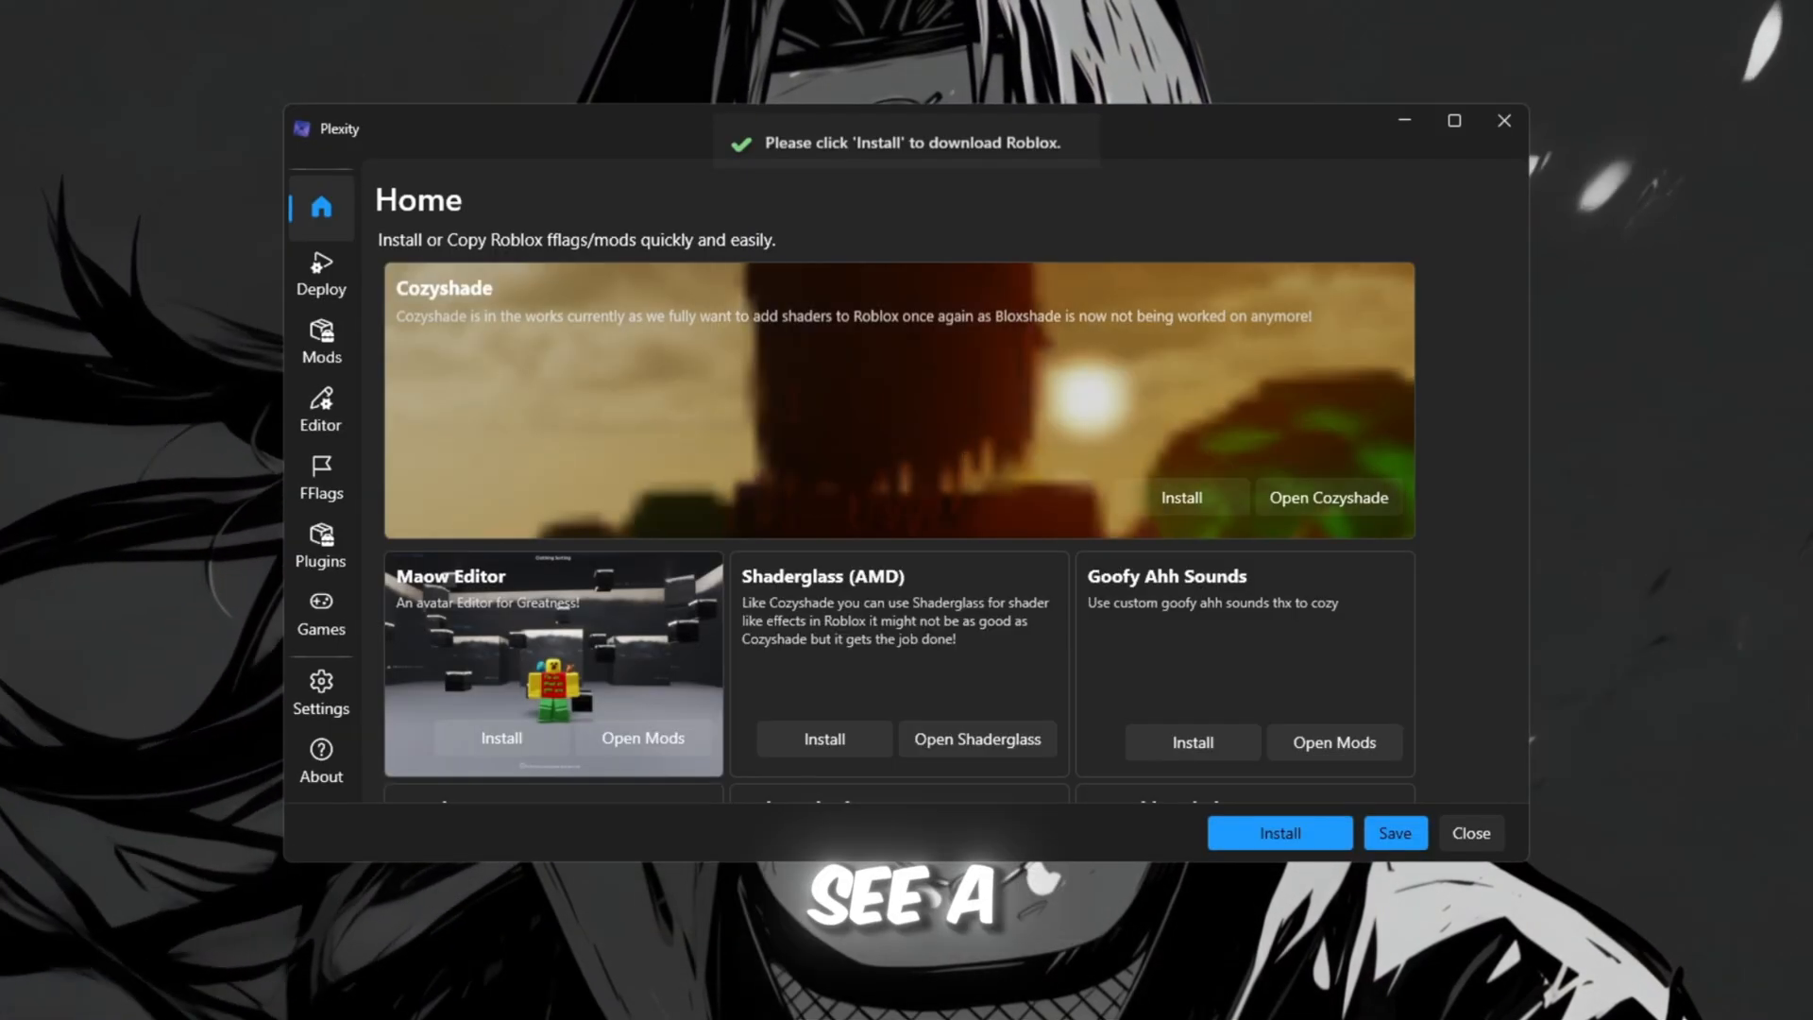
{"action": "left_click", "coordinate": [320, 693]}
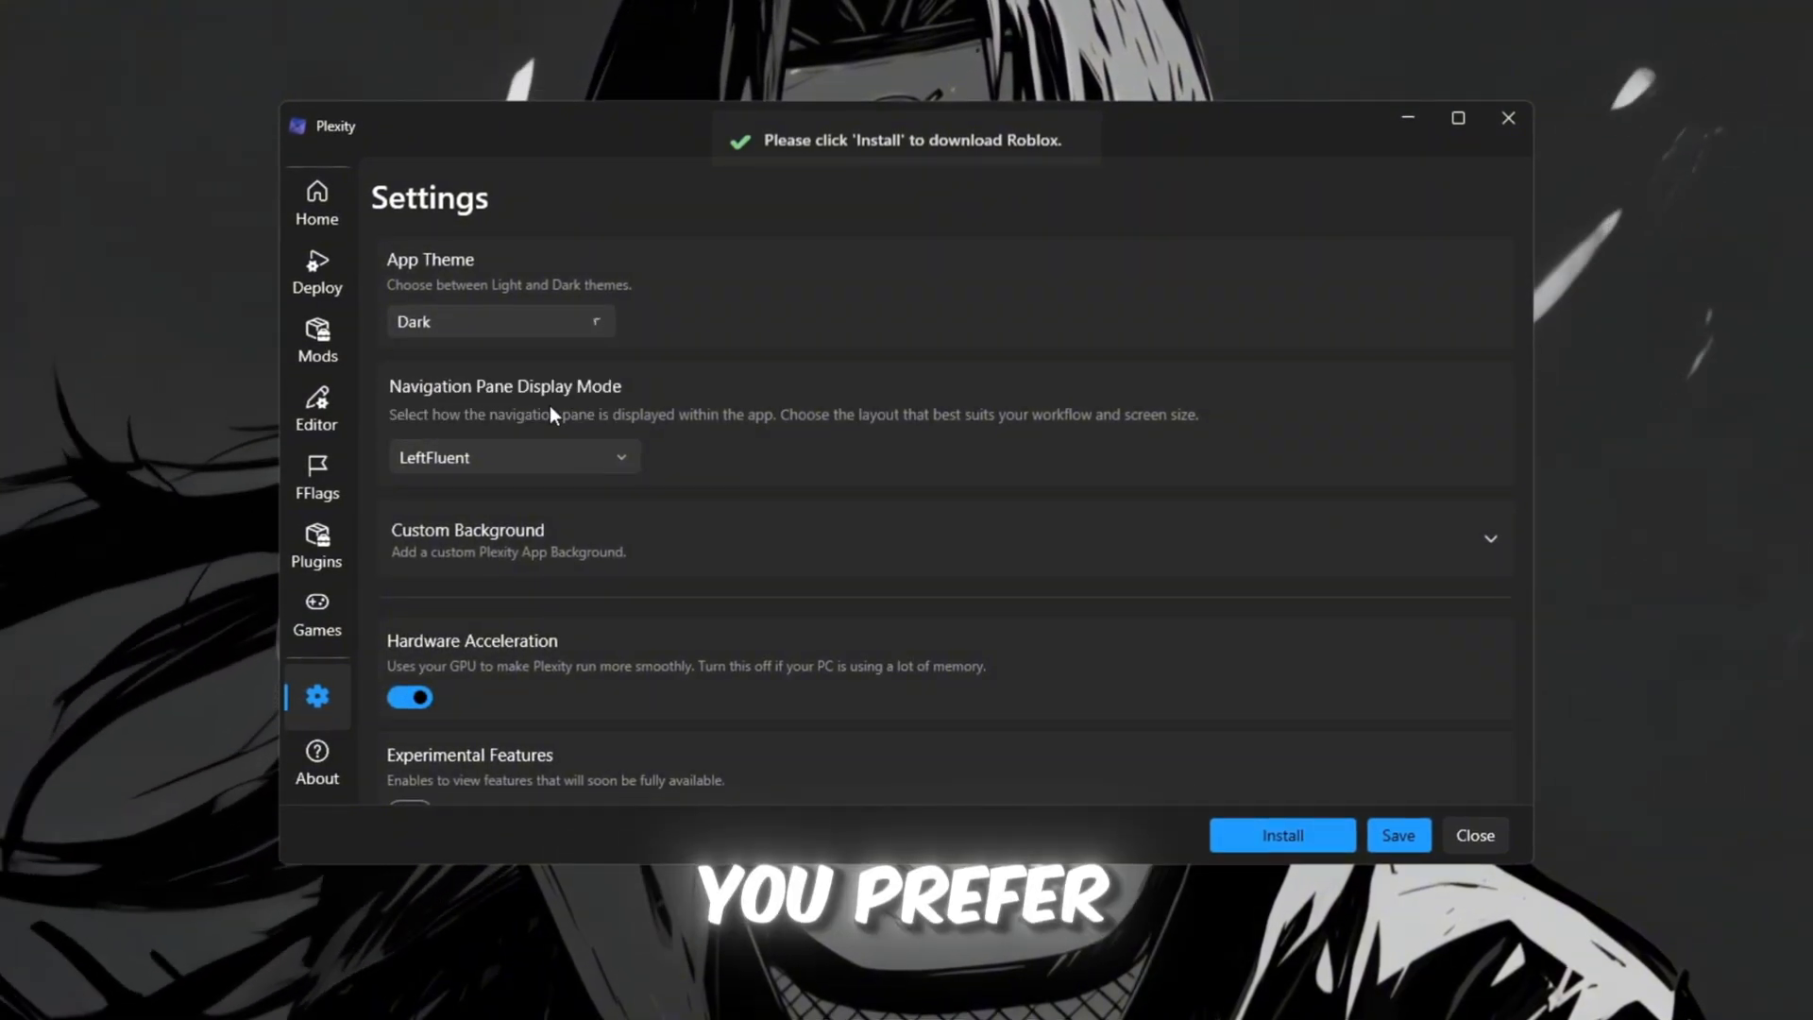
{"action": "scroll", "scroll_direction": "down", "scroll_amount": 3}
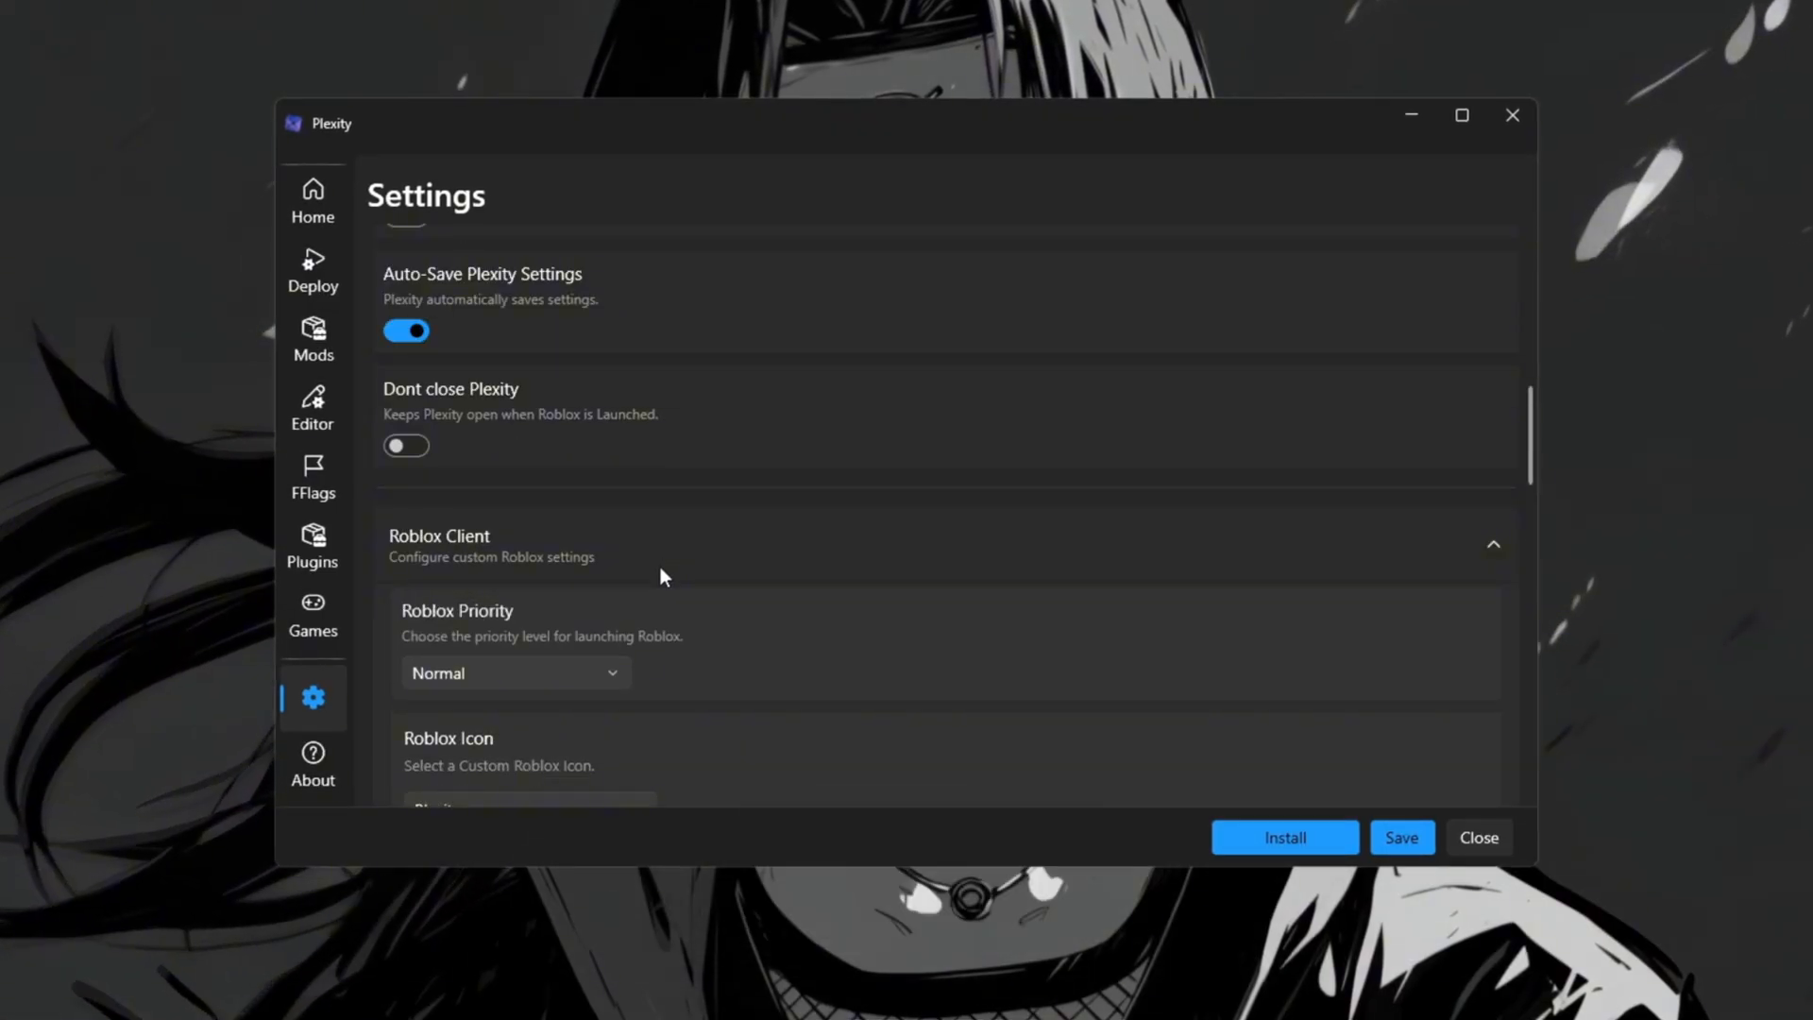
{"action": "left_click", "coordinate": [516, 672]}
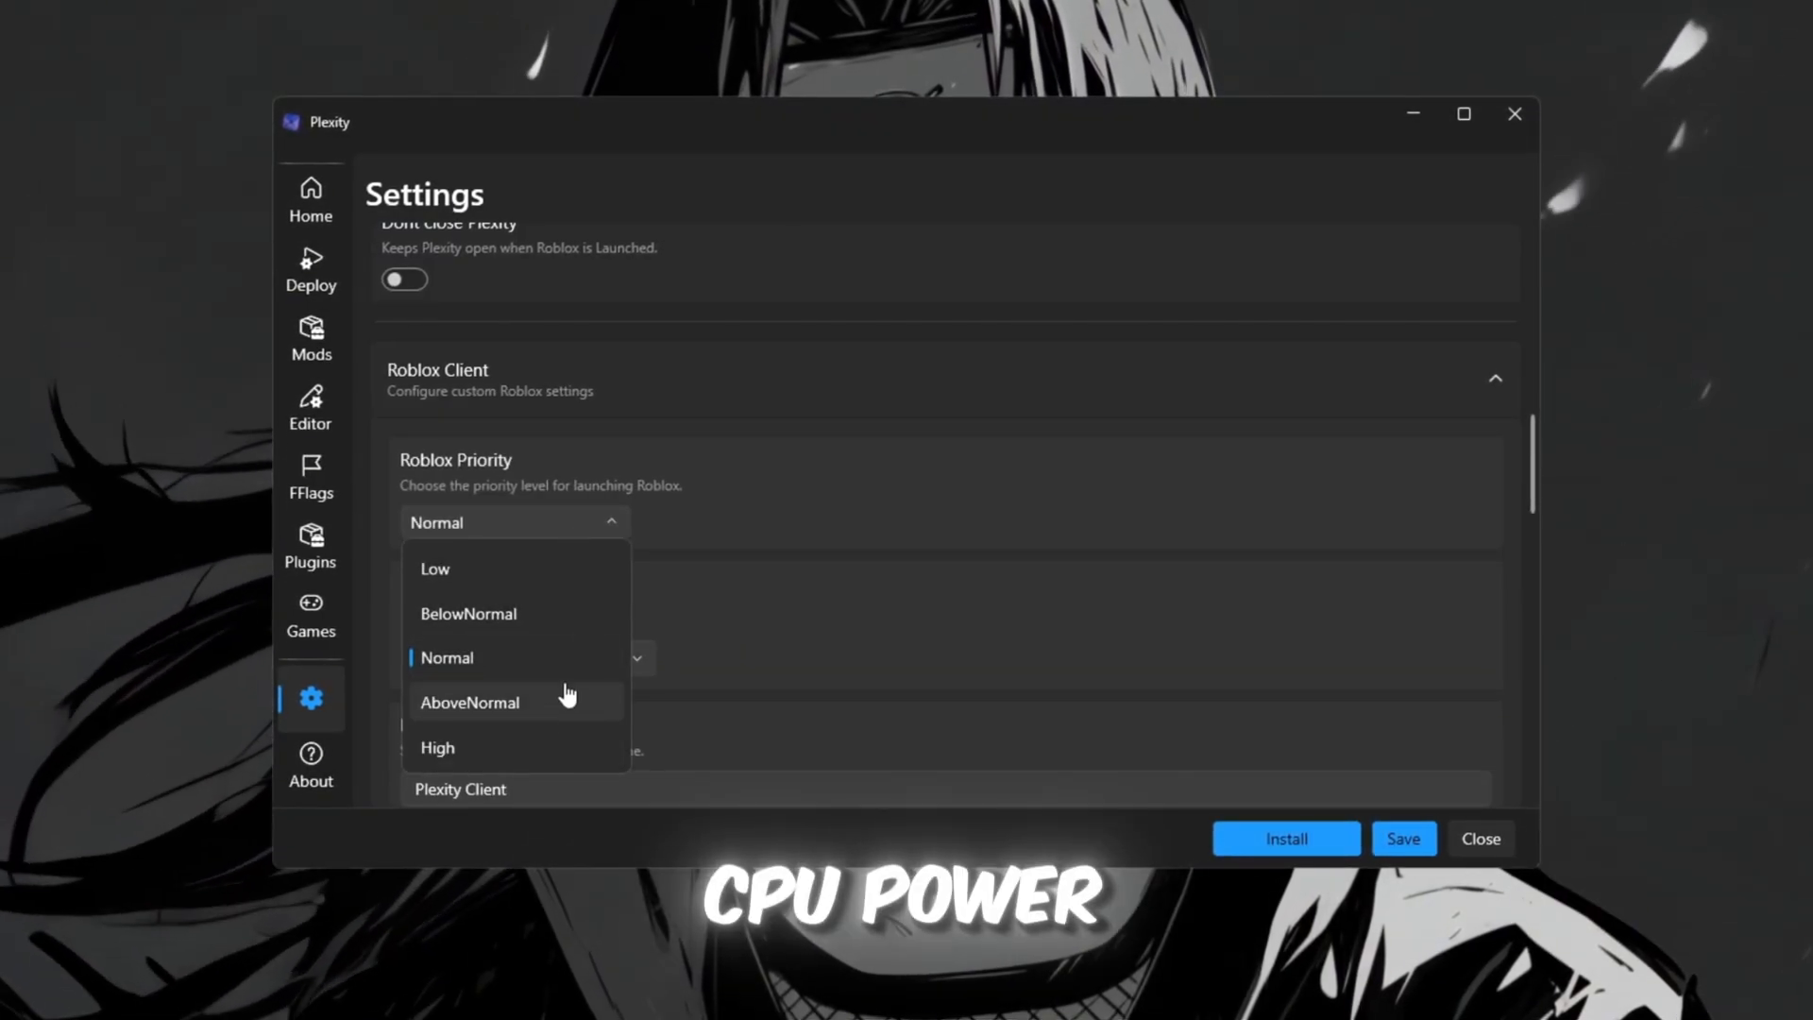
{"action": "mouse_move", "coordinate": [570, 757]}
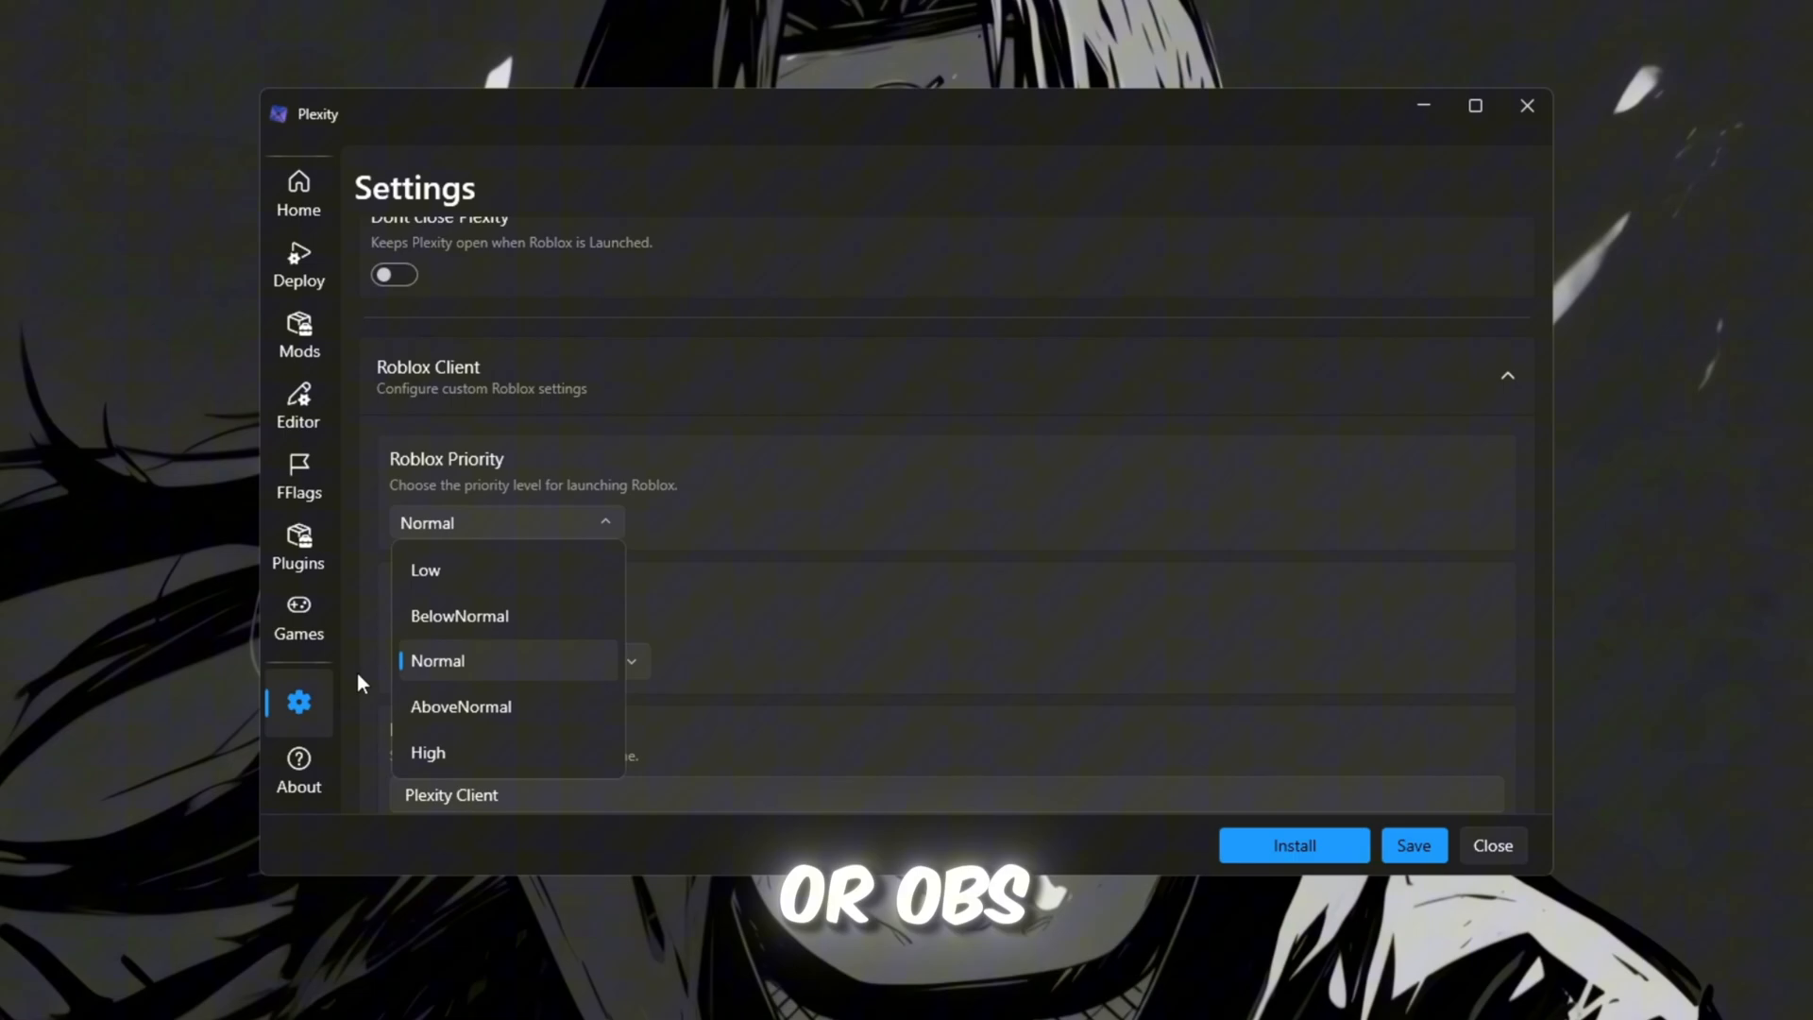
{"action": "mouse_move", "coordinate": [472, 674]}
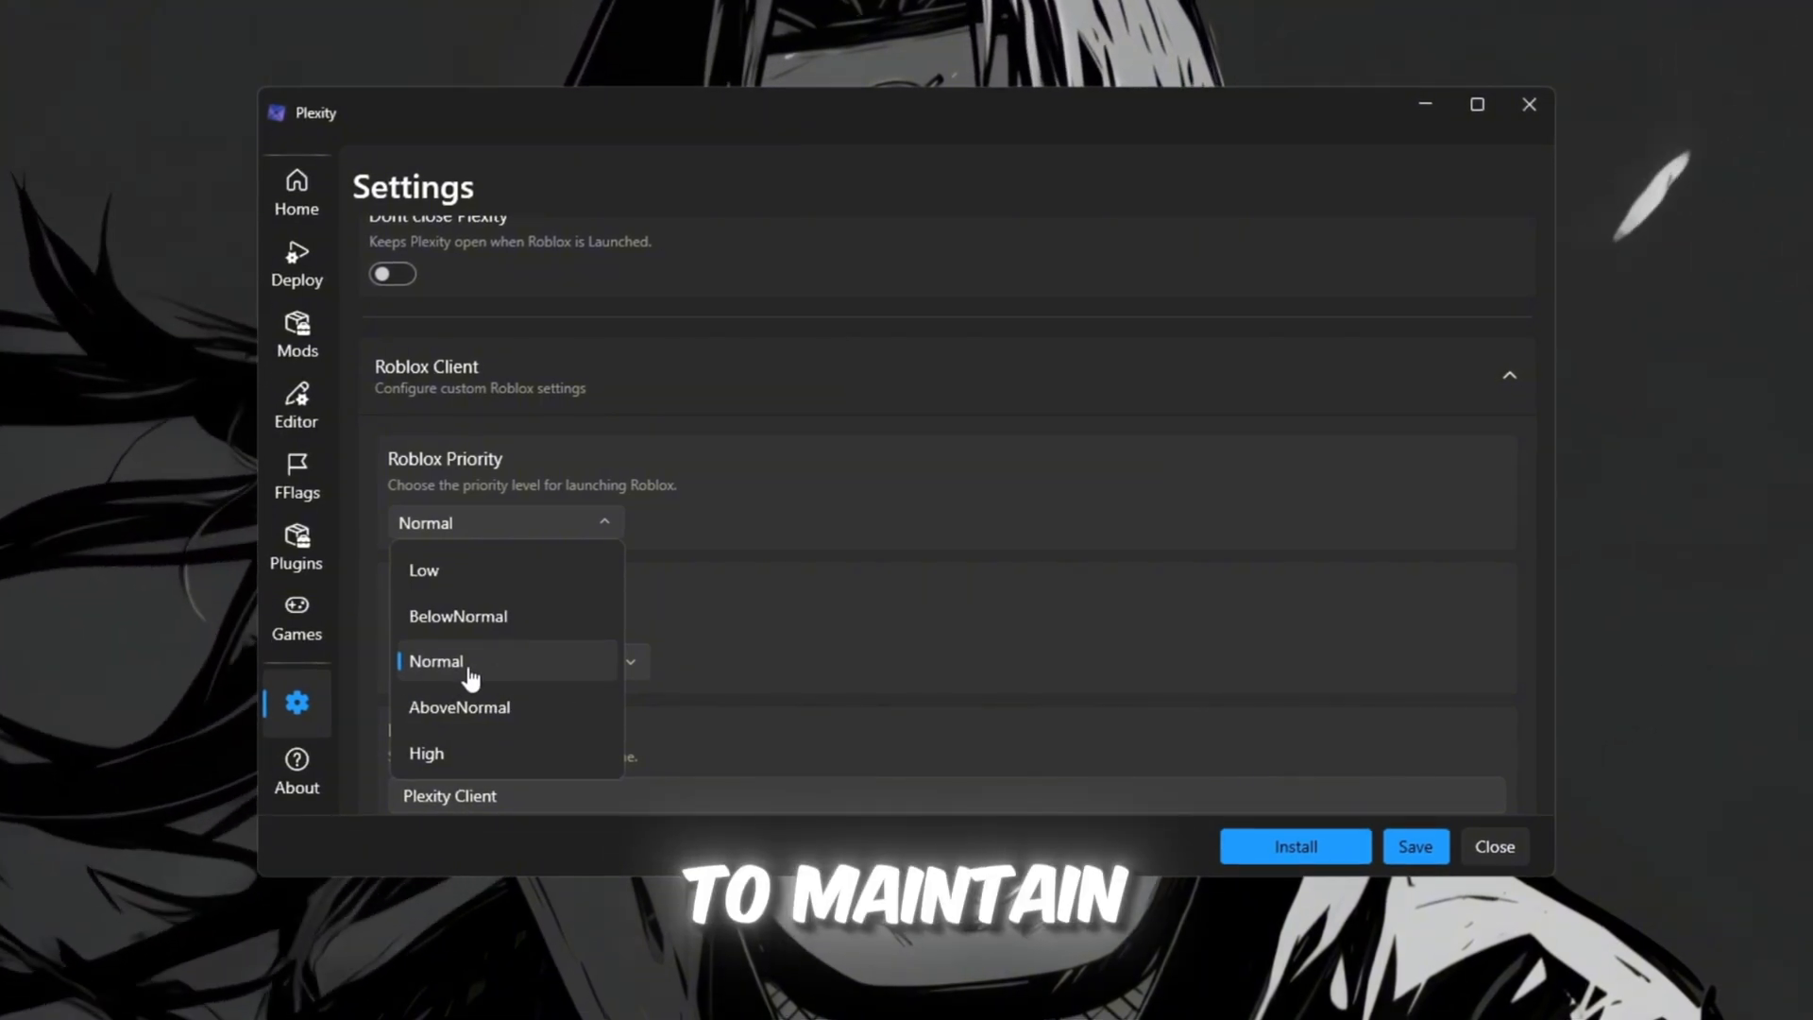
{"action": "left_click", "coordinate": [295, 192]}
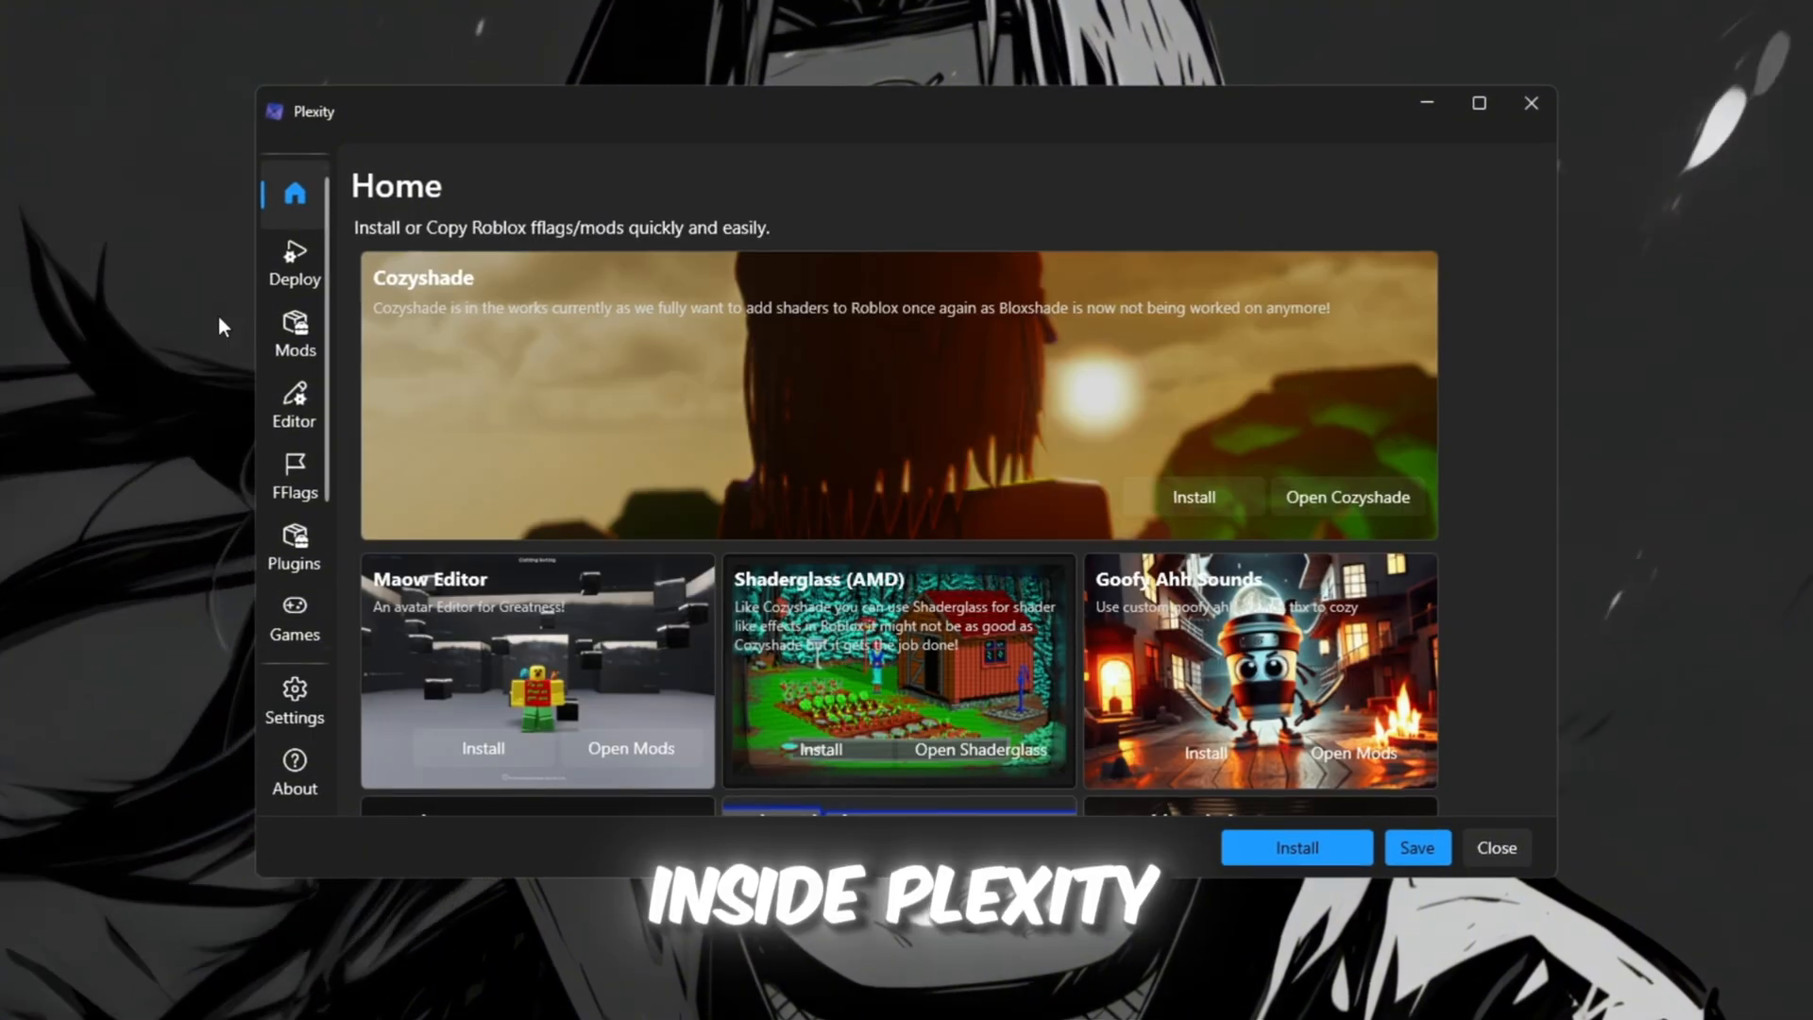
Step: Review Deploy startup options, keeping multi-instance launching on, then go to FFlags
{"action": "left_click", "coordinate": [292, 264]}
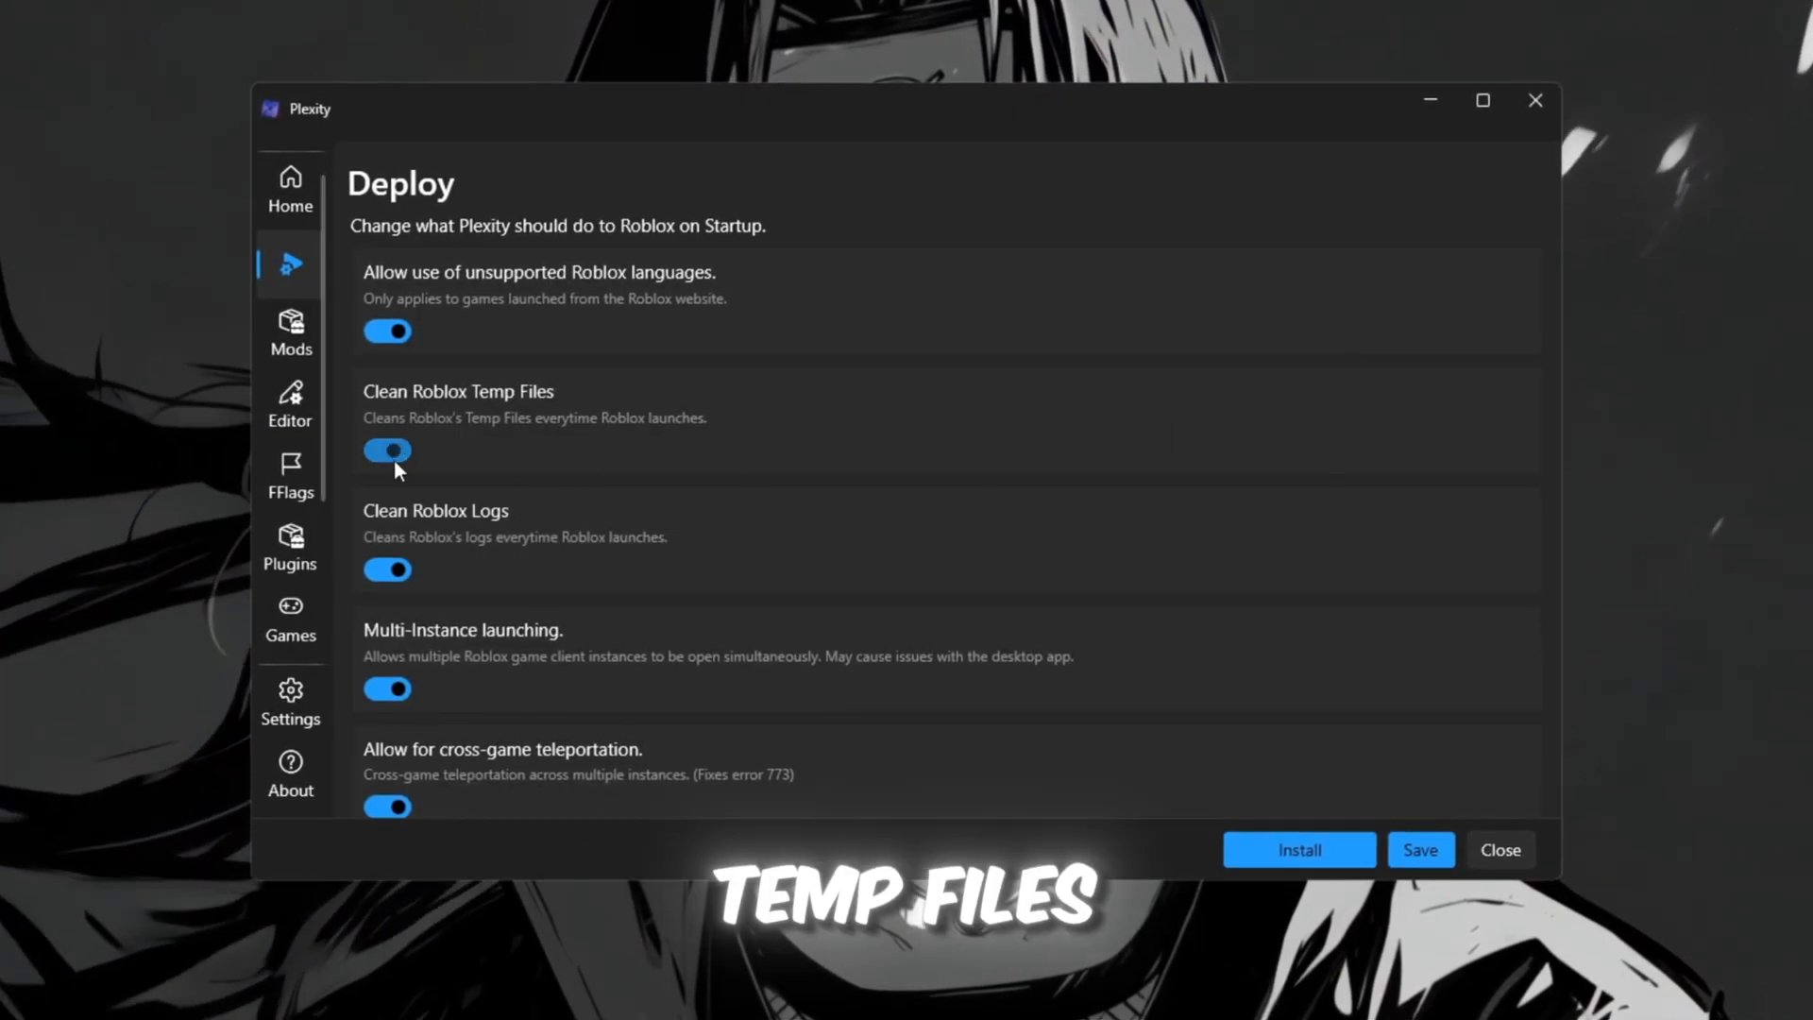
{"action": "mouse_move", "coordinate": [592, 455]}
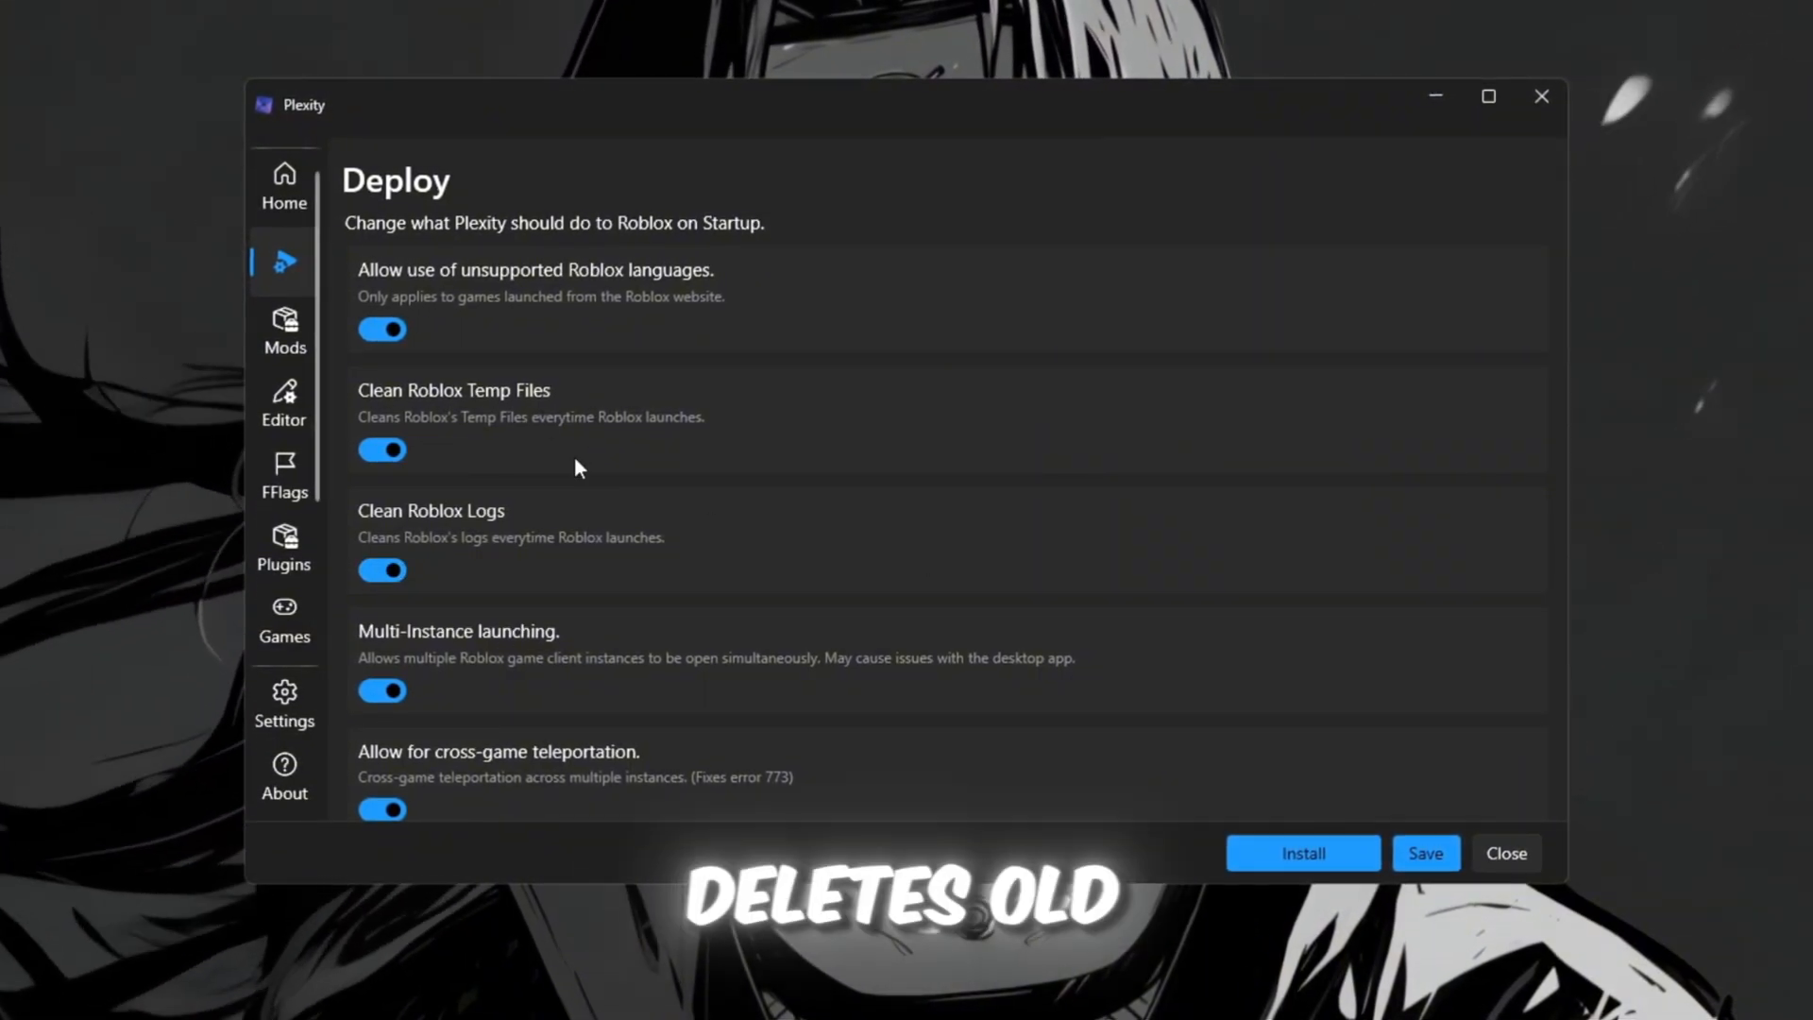
{"action": "mouse_move", "coordinate": [717, 510]}
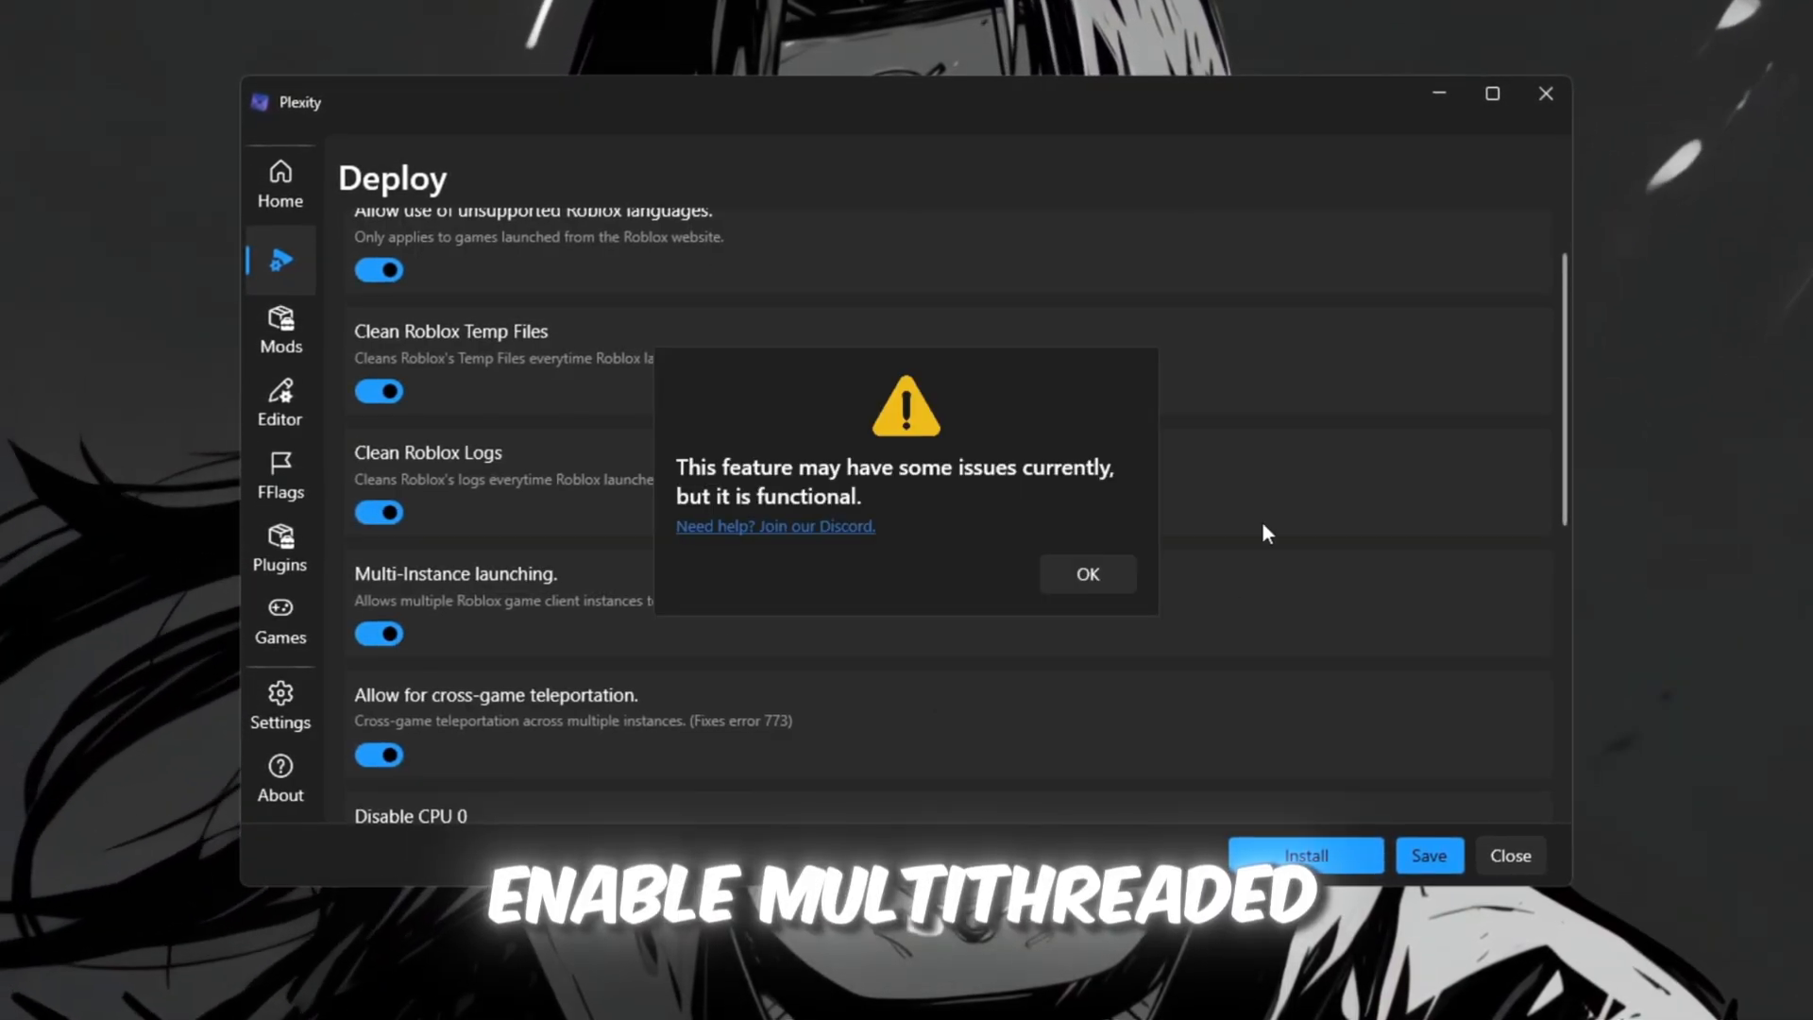
{"action": "left_click", "coordinate": [376, 634]}
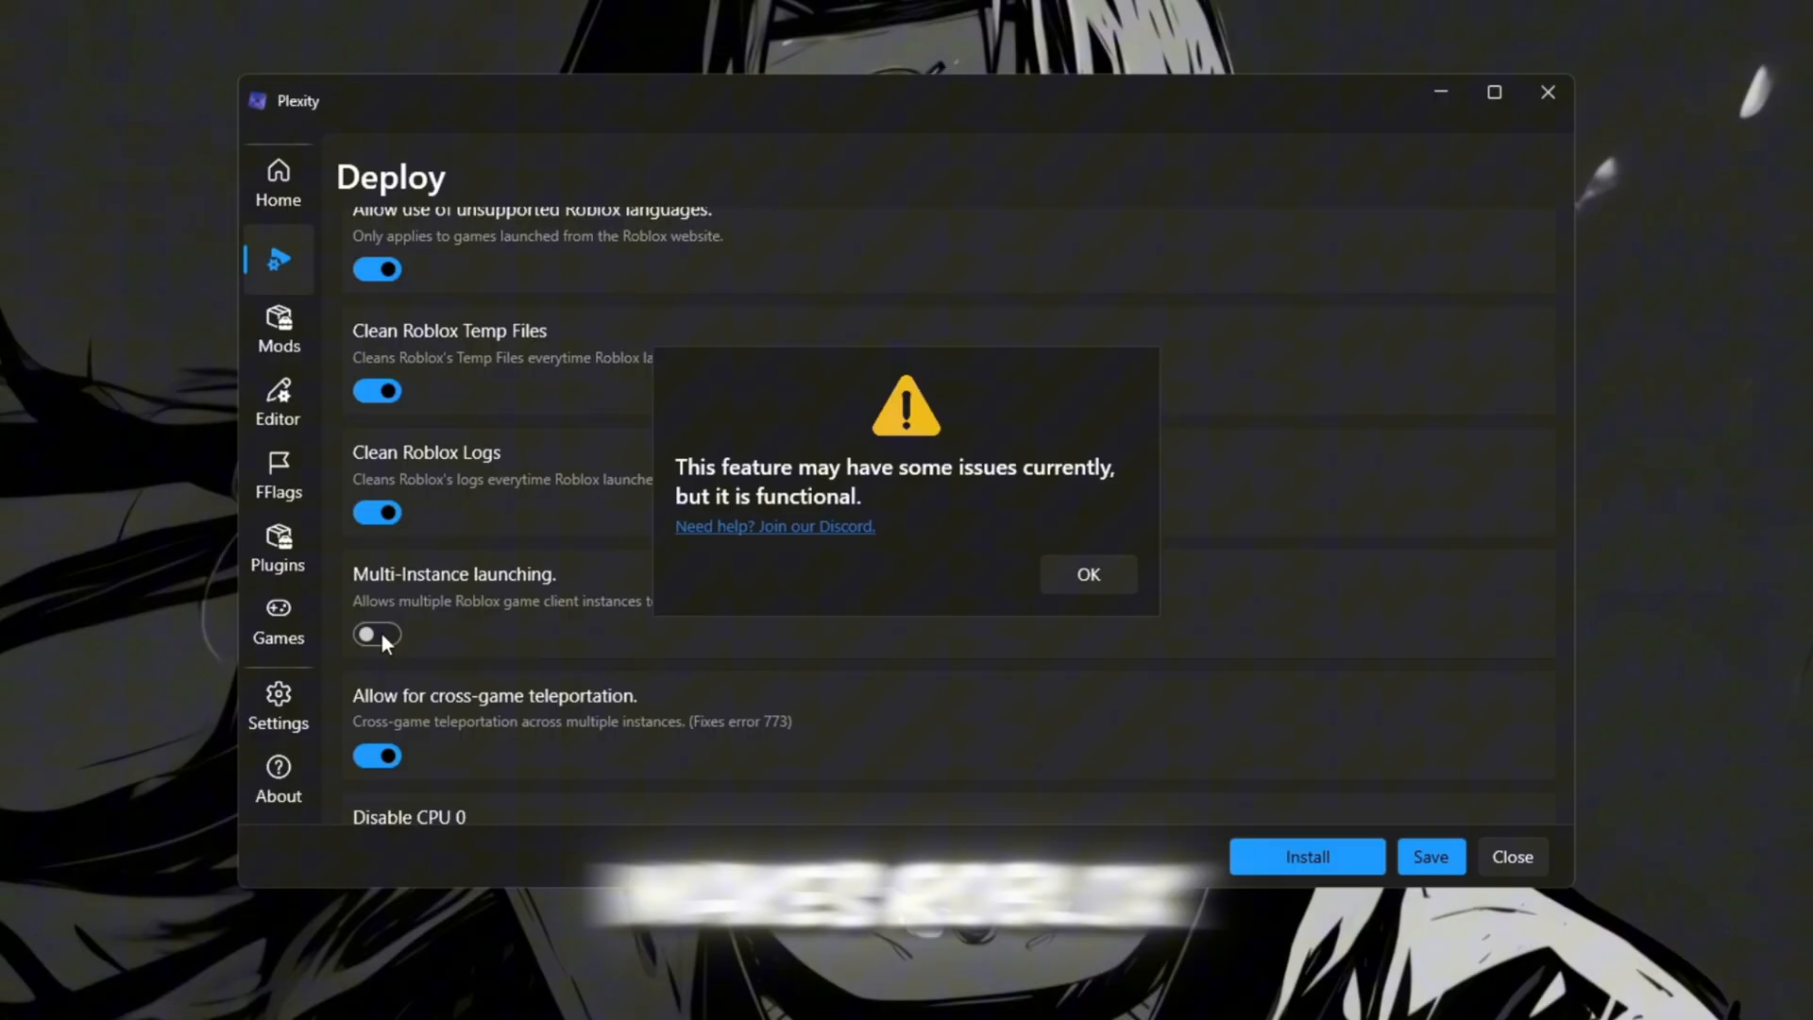
{"action": "left_click", "coordinate": [1087, 574]}
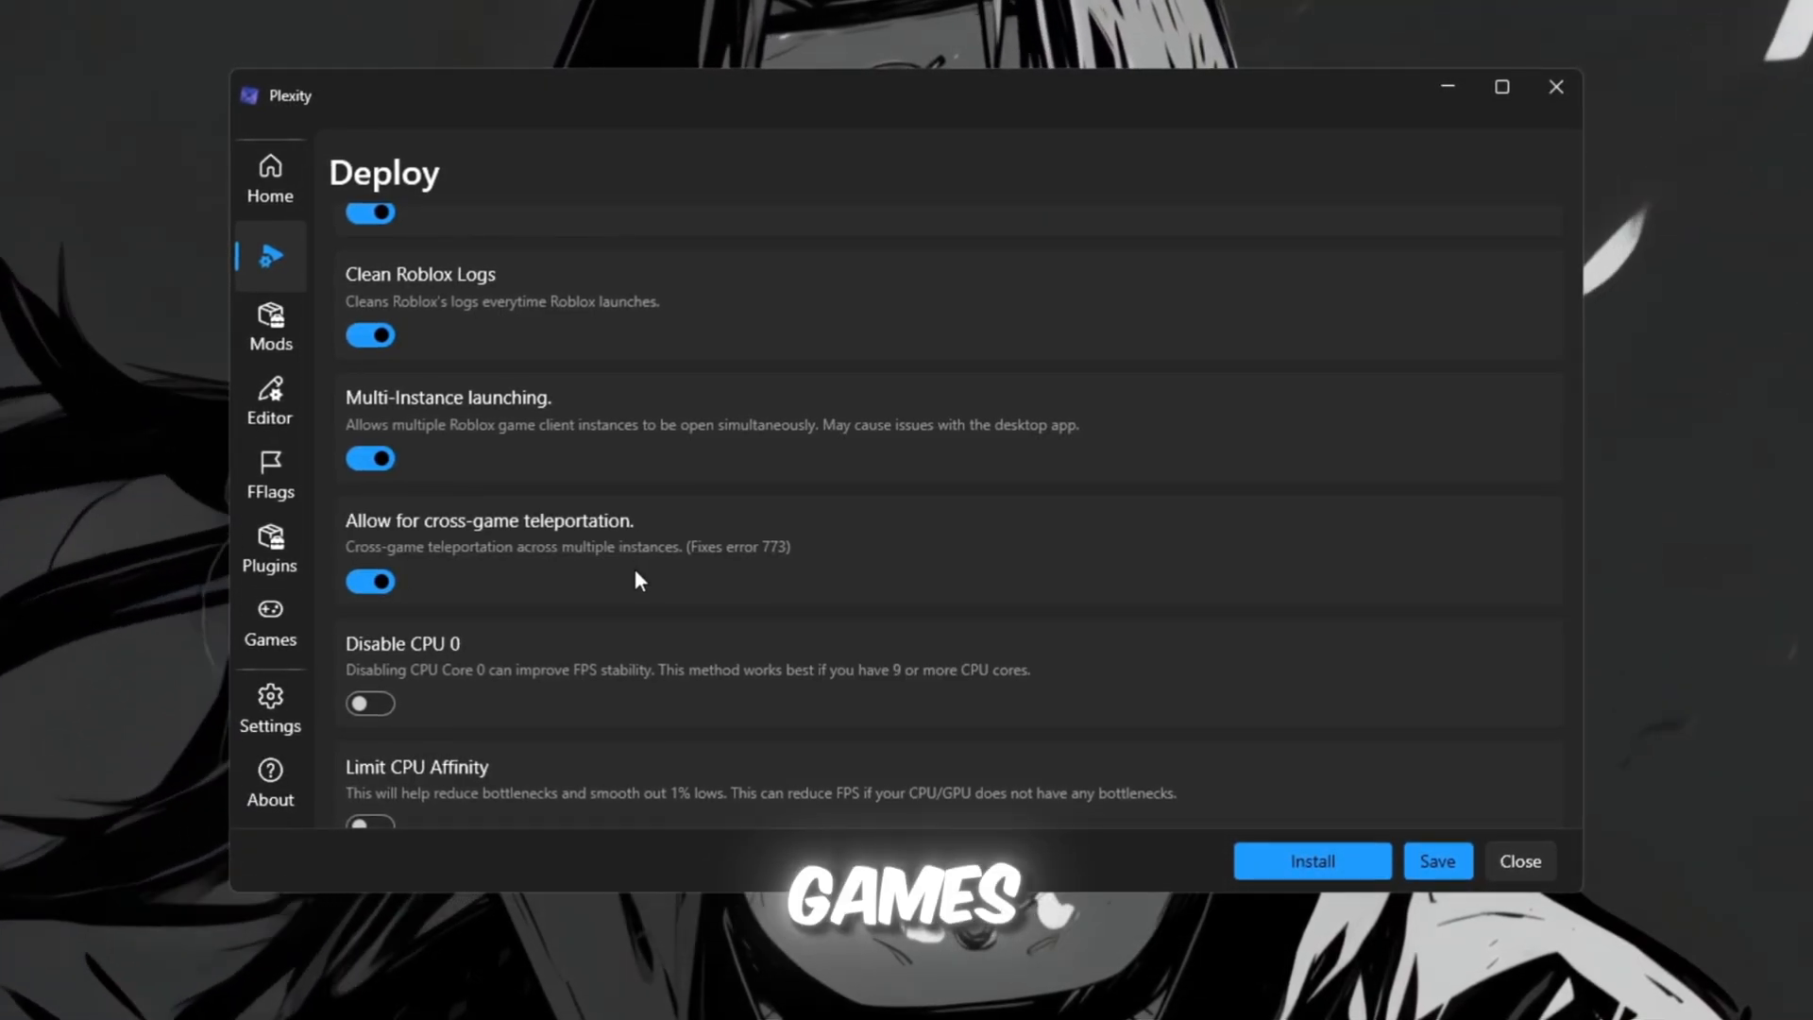
{"action": "left_click", "coordinate": [268, 474]}
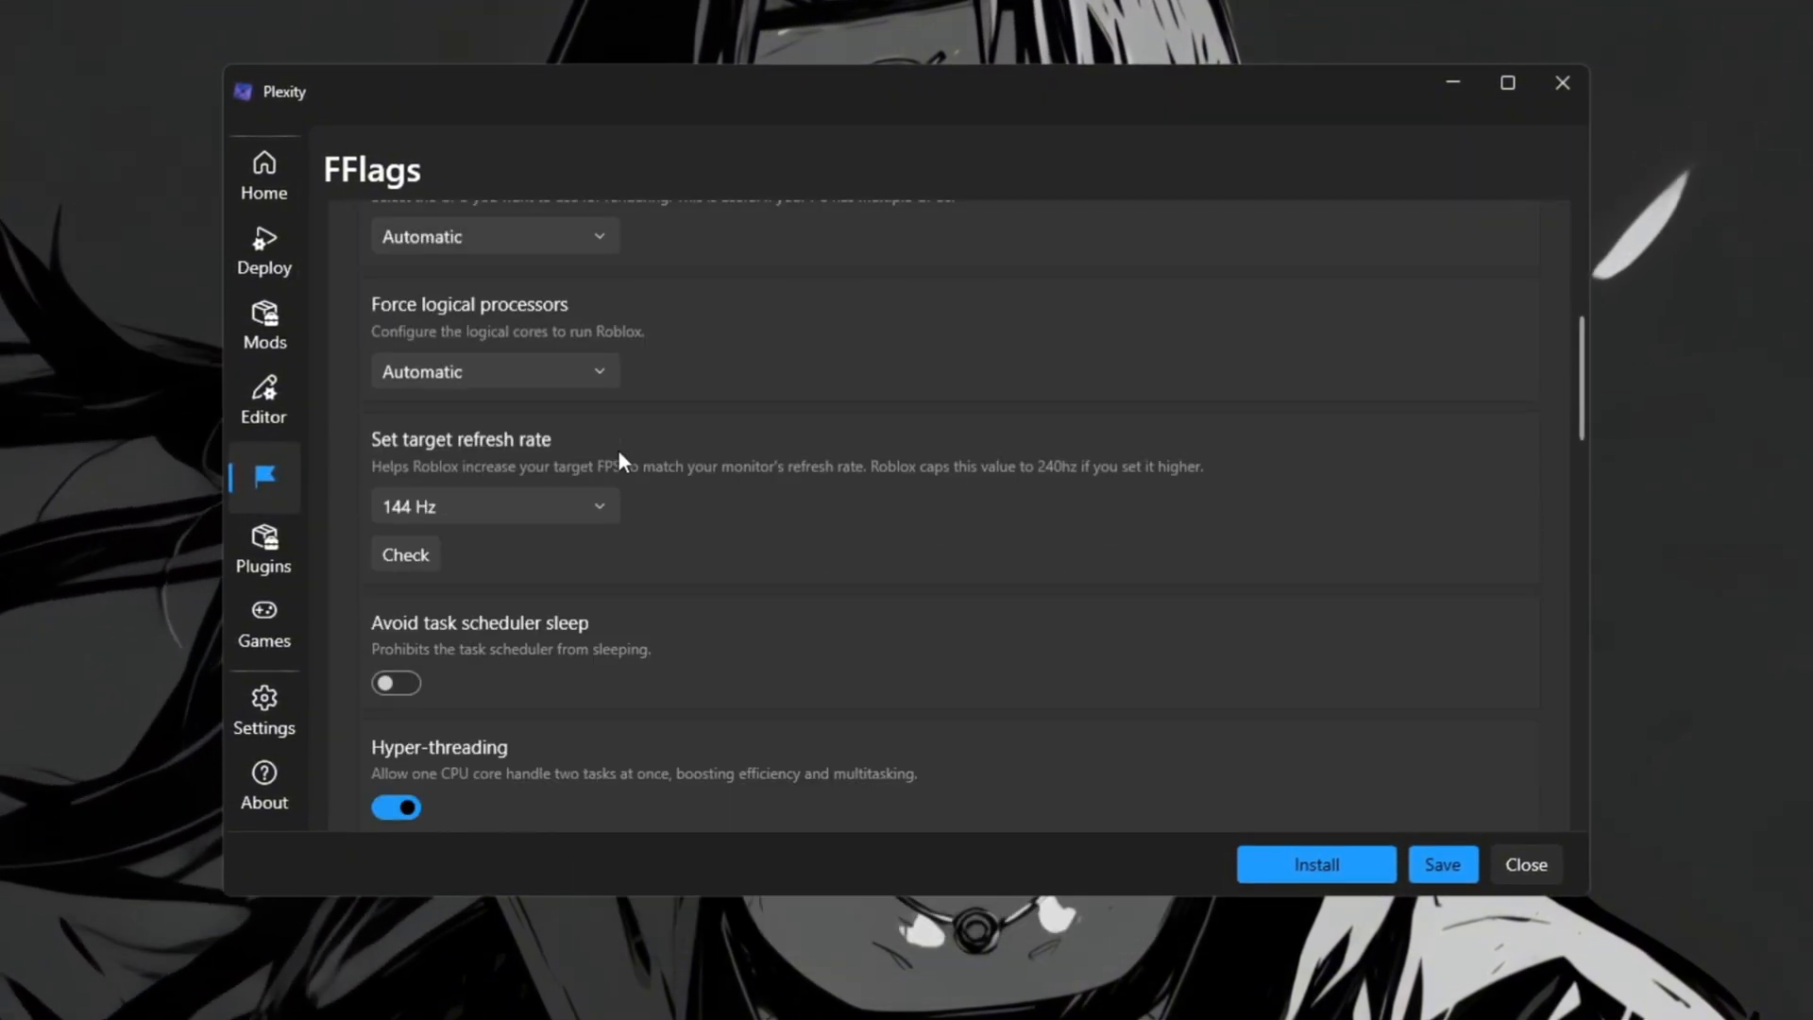
Step: Keep 144 Hz refresh and 9999 framerate limit, set texture quality Low and Direct3D10 rendering
{"action": "left_click", "coordinate": [495, 506]}
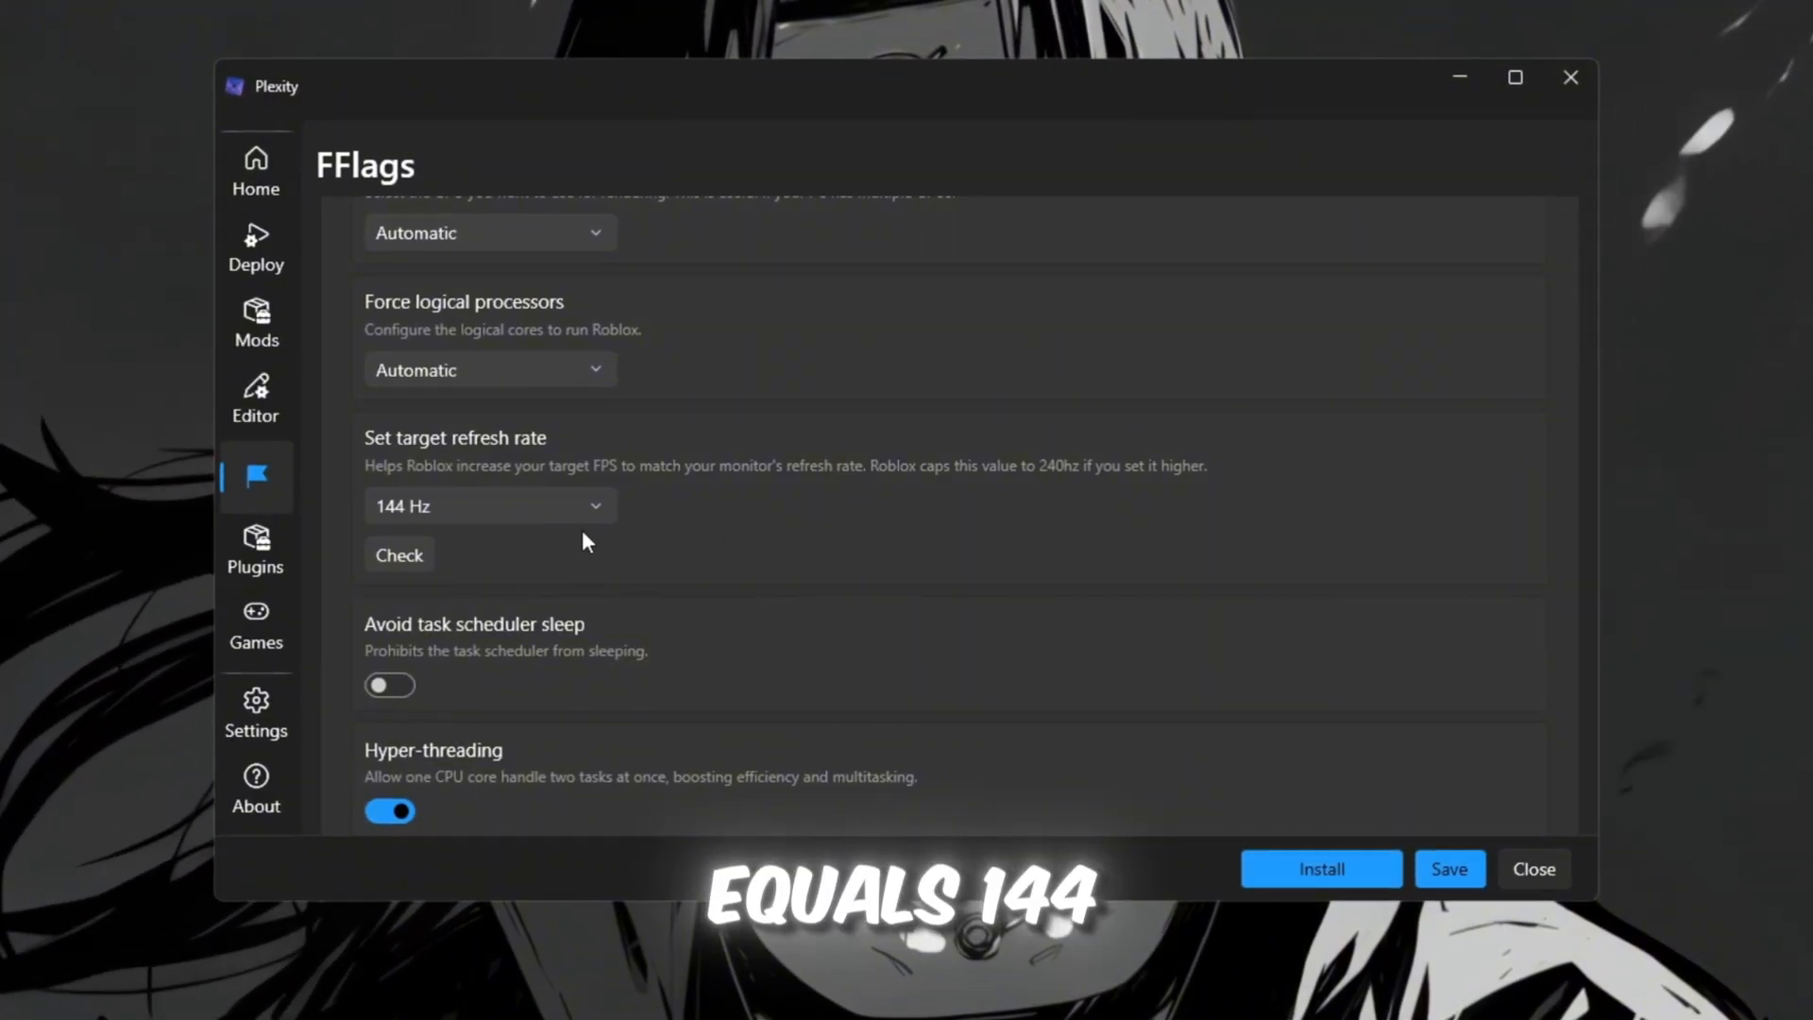
{"action": "scroll", "scroll_direction": "down", "scroll_amount": 3}
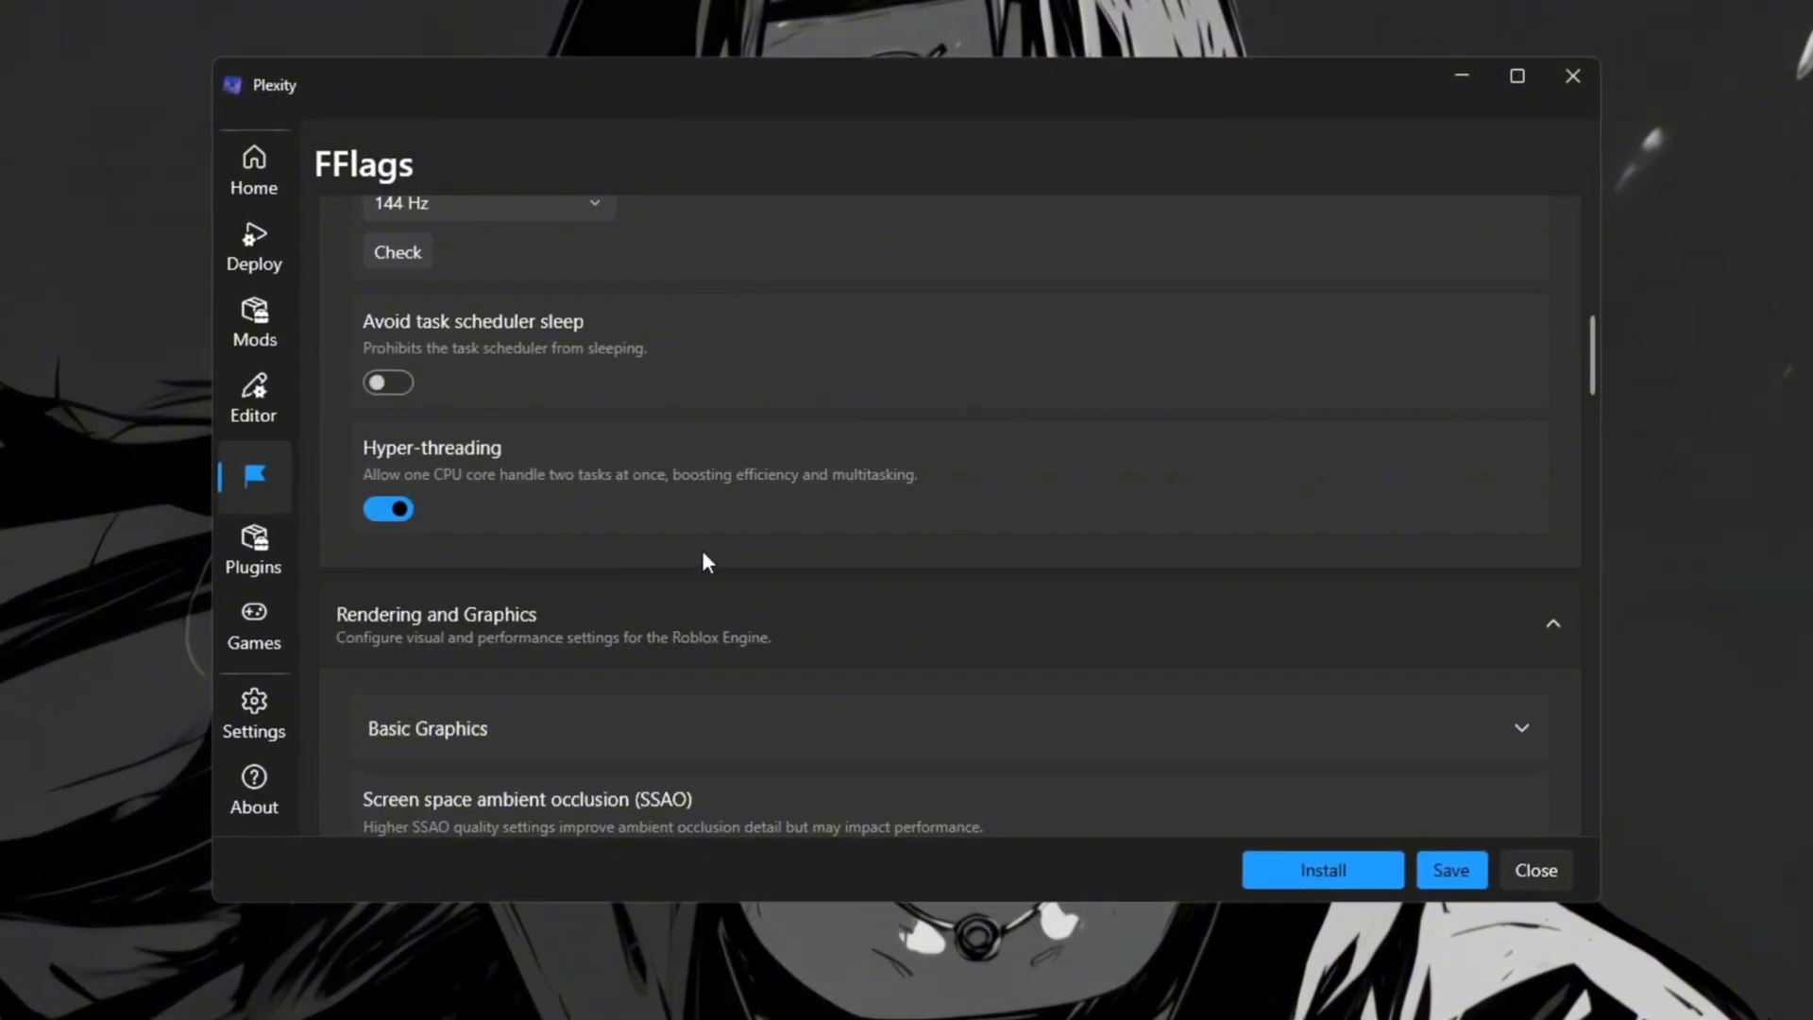
{"action": "scroll", "scroll_direction": "down", "scroll_amount": 3}
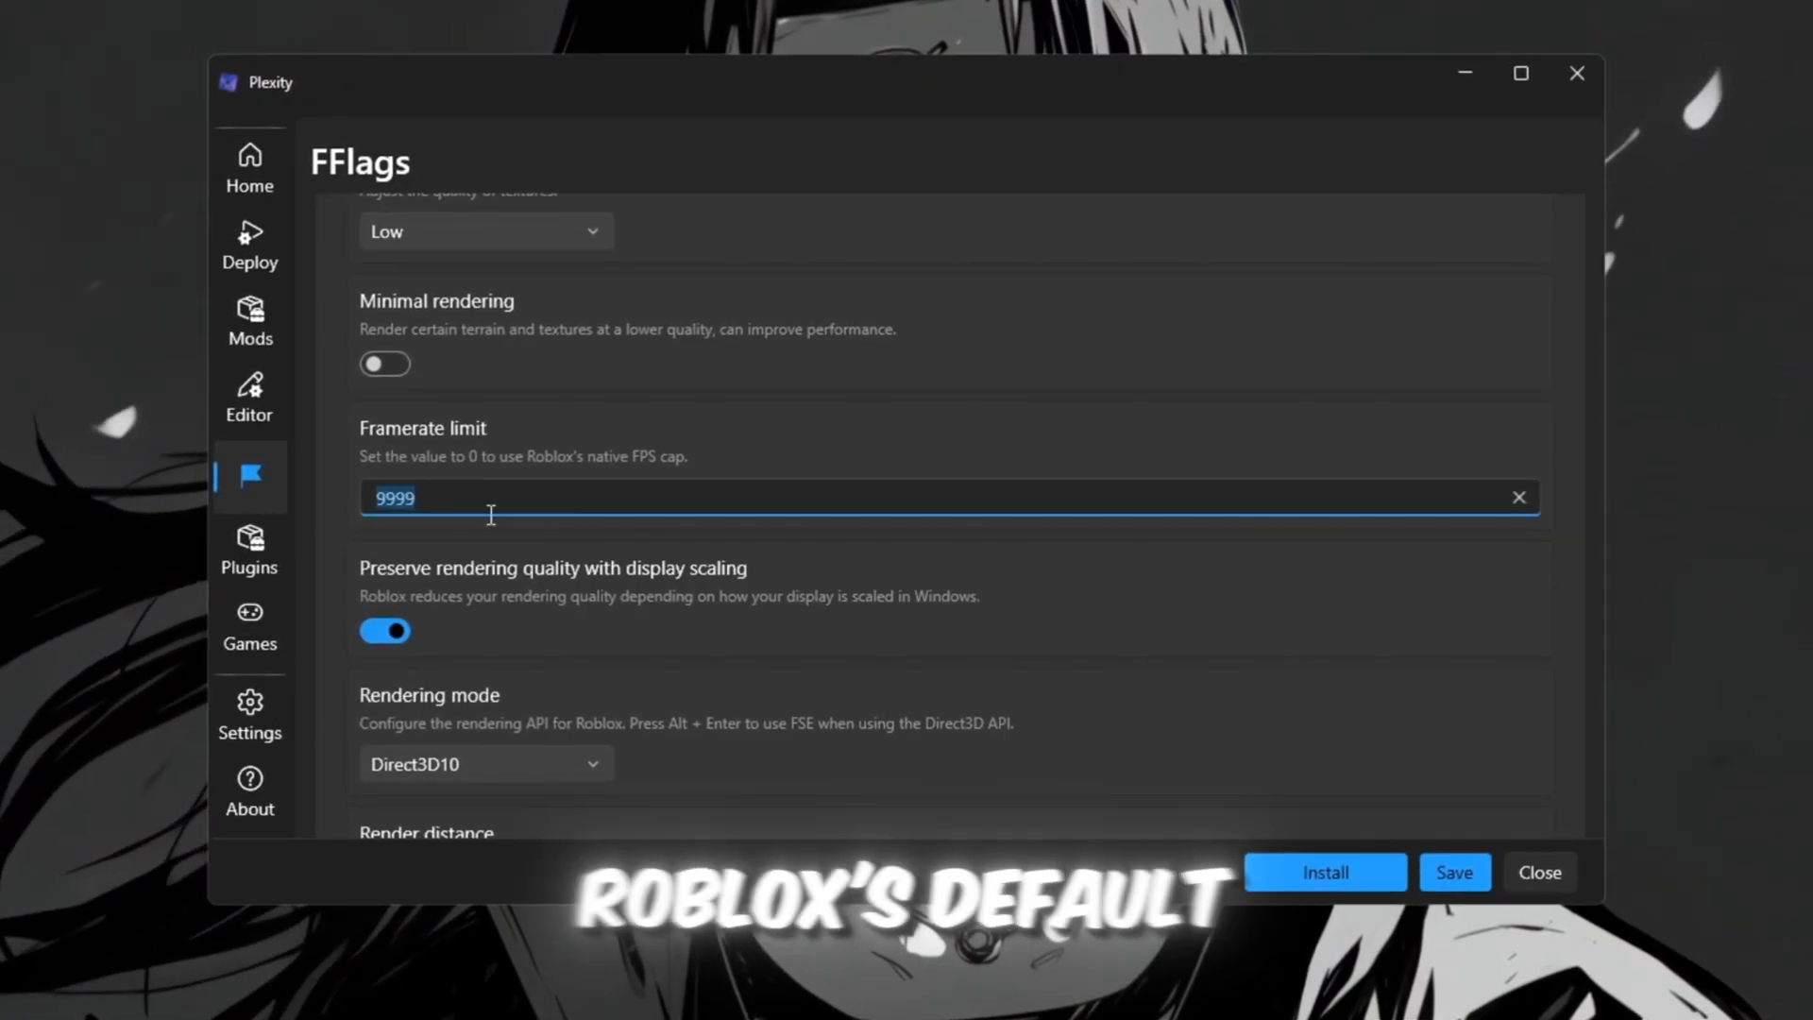
{"action": "left_click", "coordinate": [485, 414]}
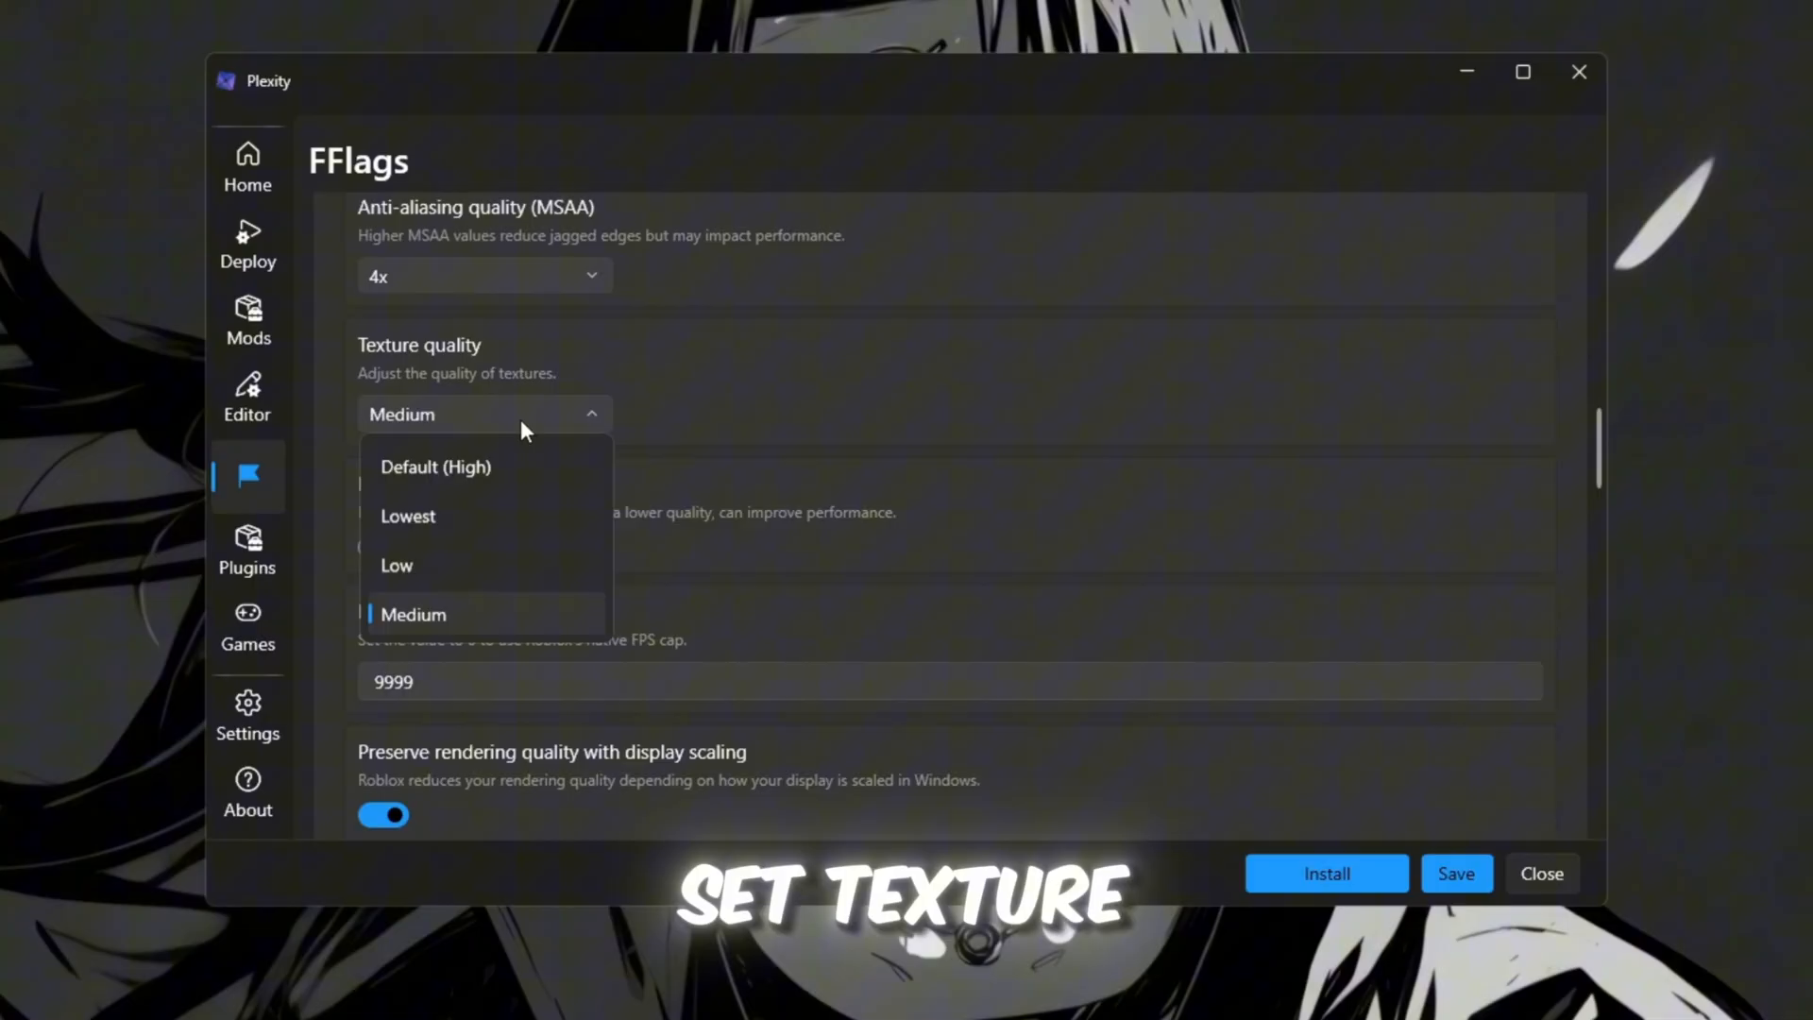
{"action": "left_click", "coordinate": [396, 567]}
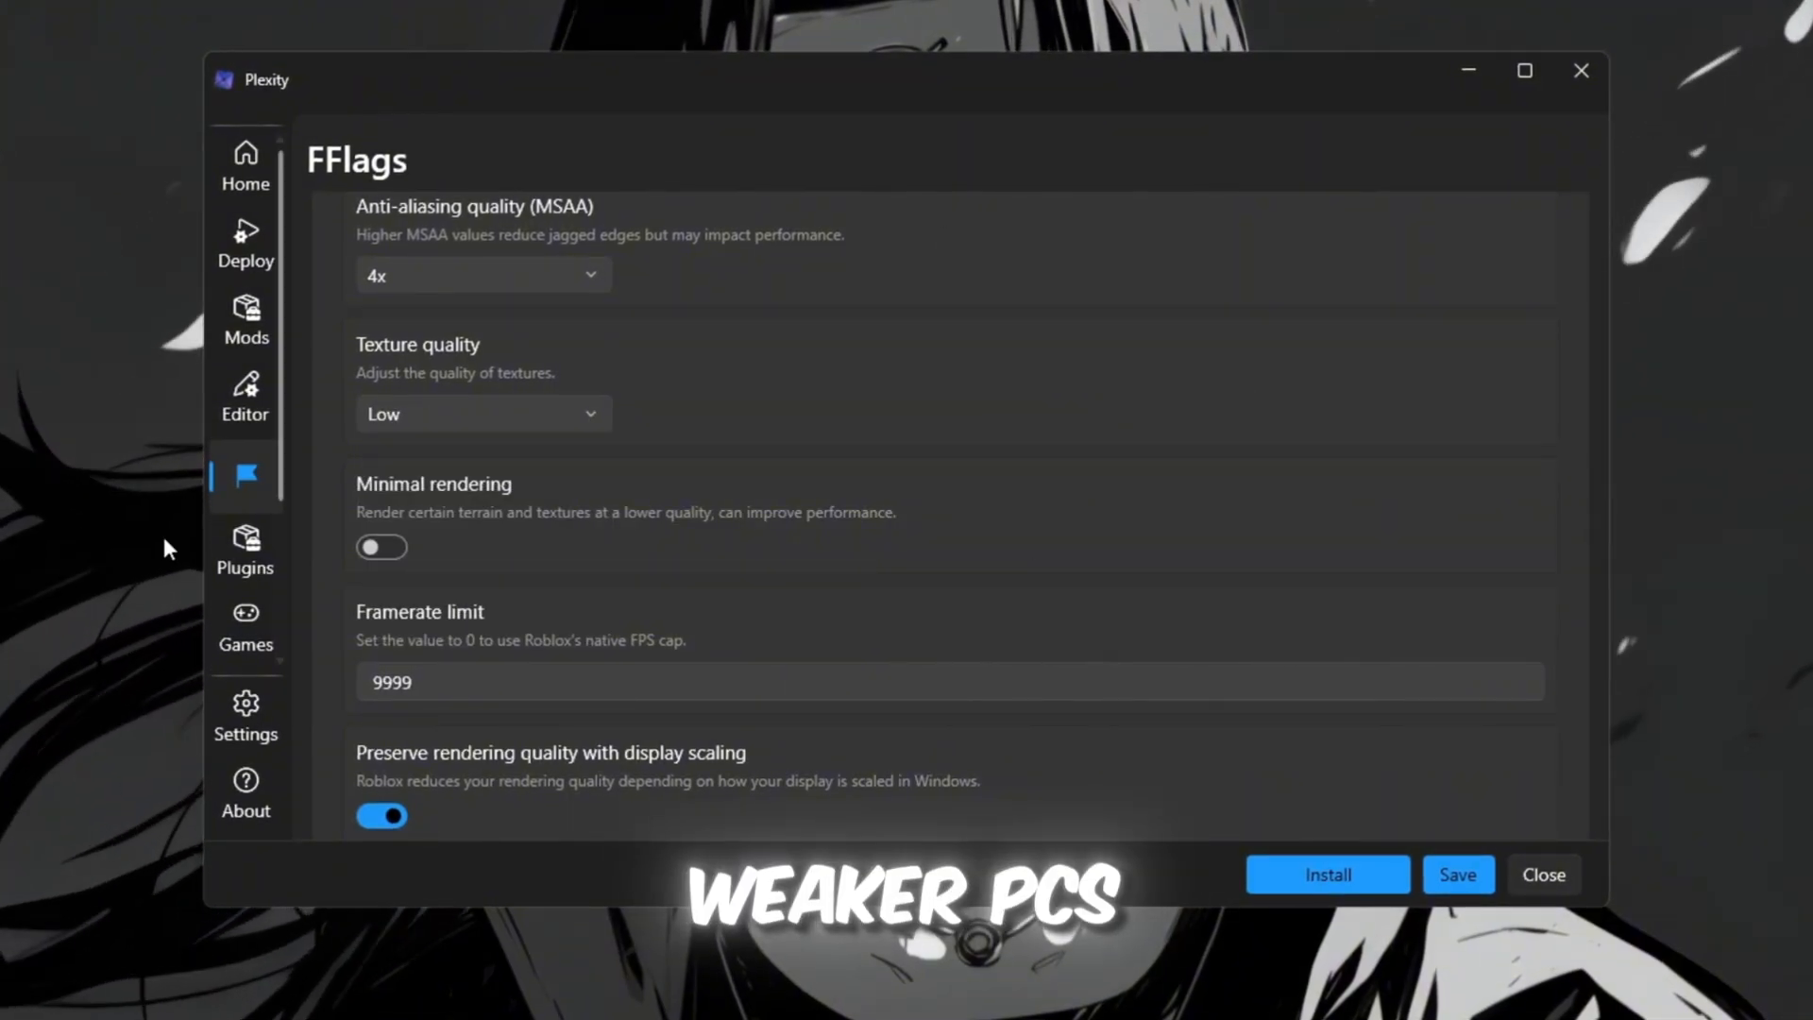
{"action": "scroll", "scroll_direction": "down", "scroll_amount": 3}
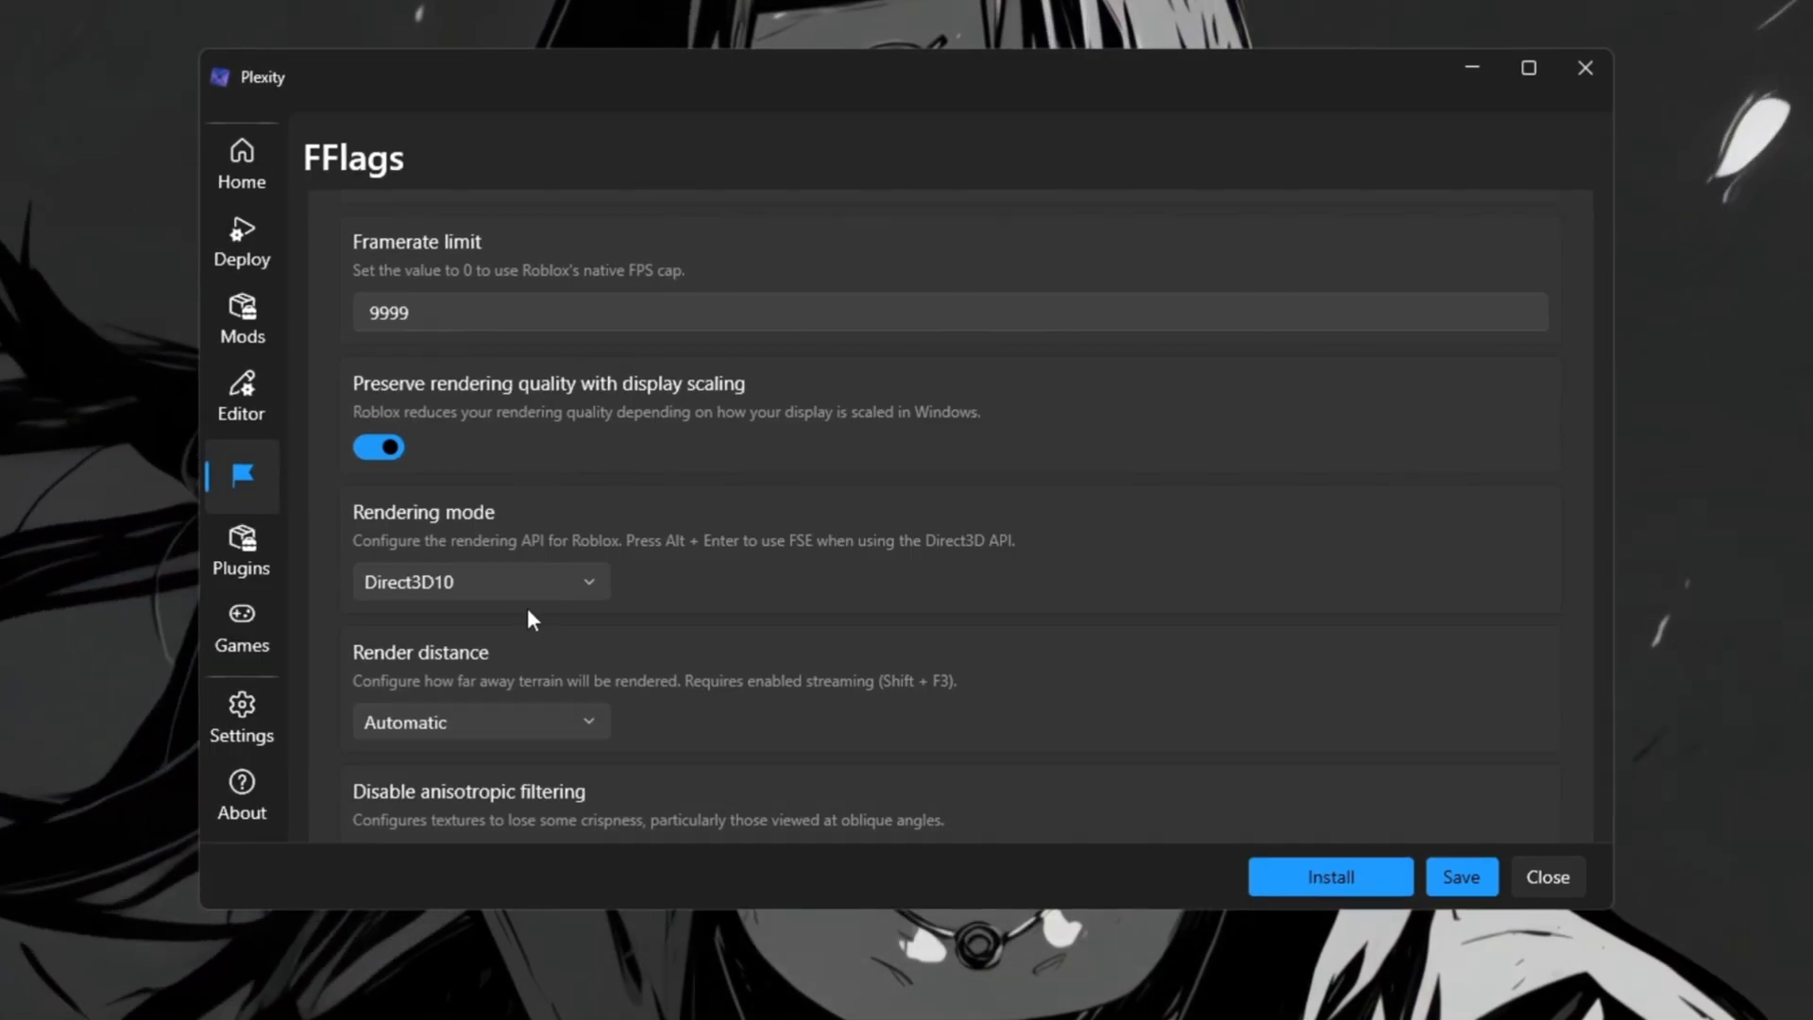
{"action": "left_click", "coordinate": [241, 553]}
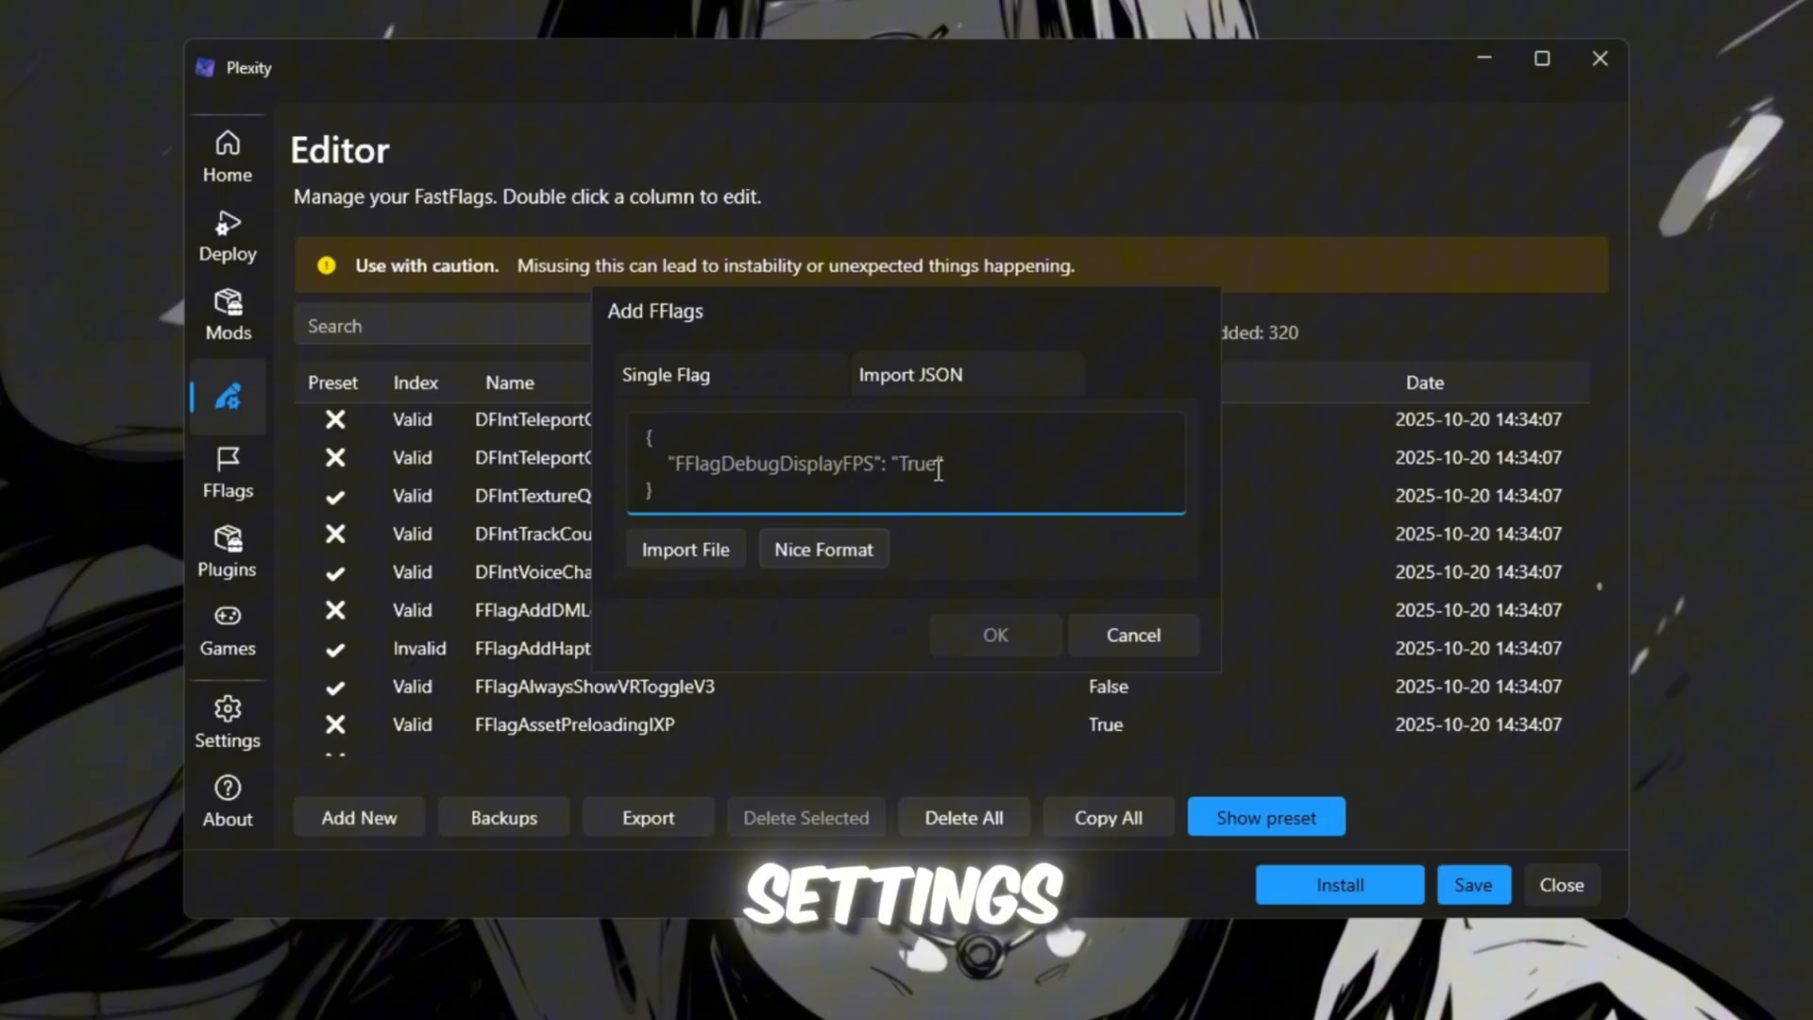
Step: Add the FFlagDebugDisplayFPS flag via Import JSON, save the flag list and close Plexity
{"action": "left_click", "coordinate": [1133, 634]}
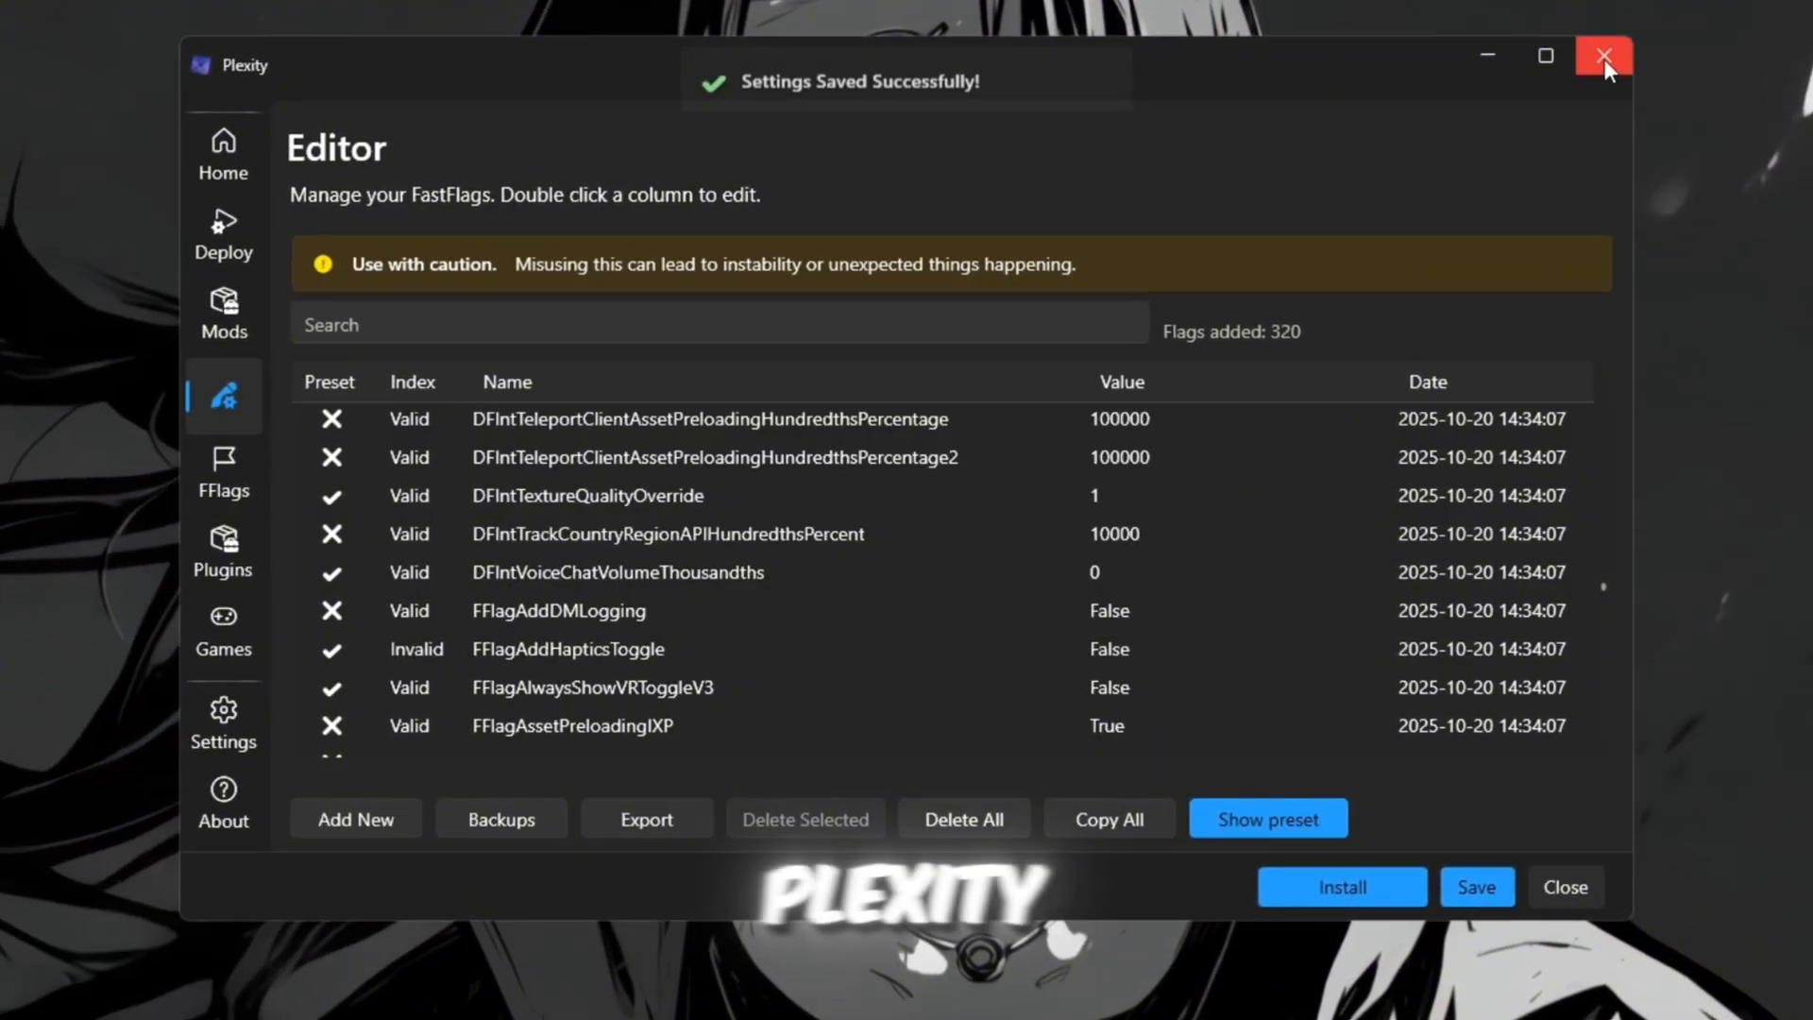
{"action": "mouse_move", "coordinate": [1607, 59]}
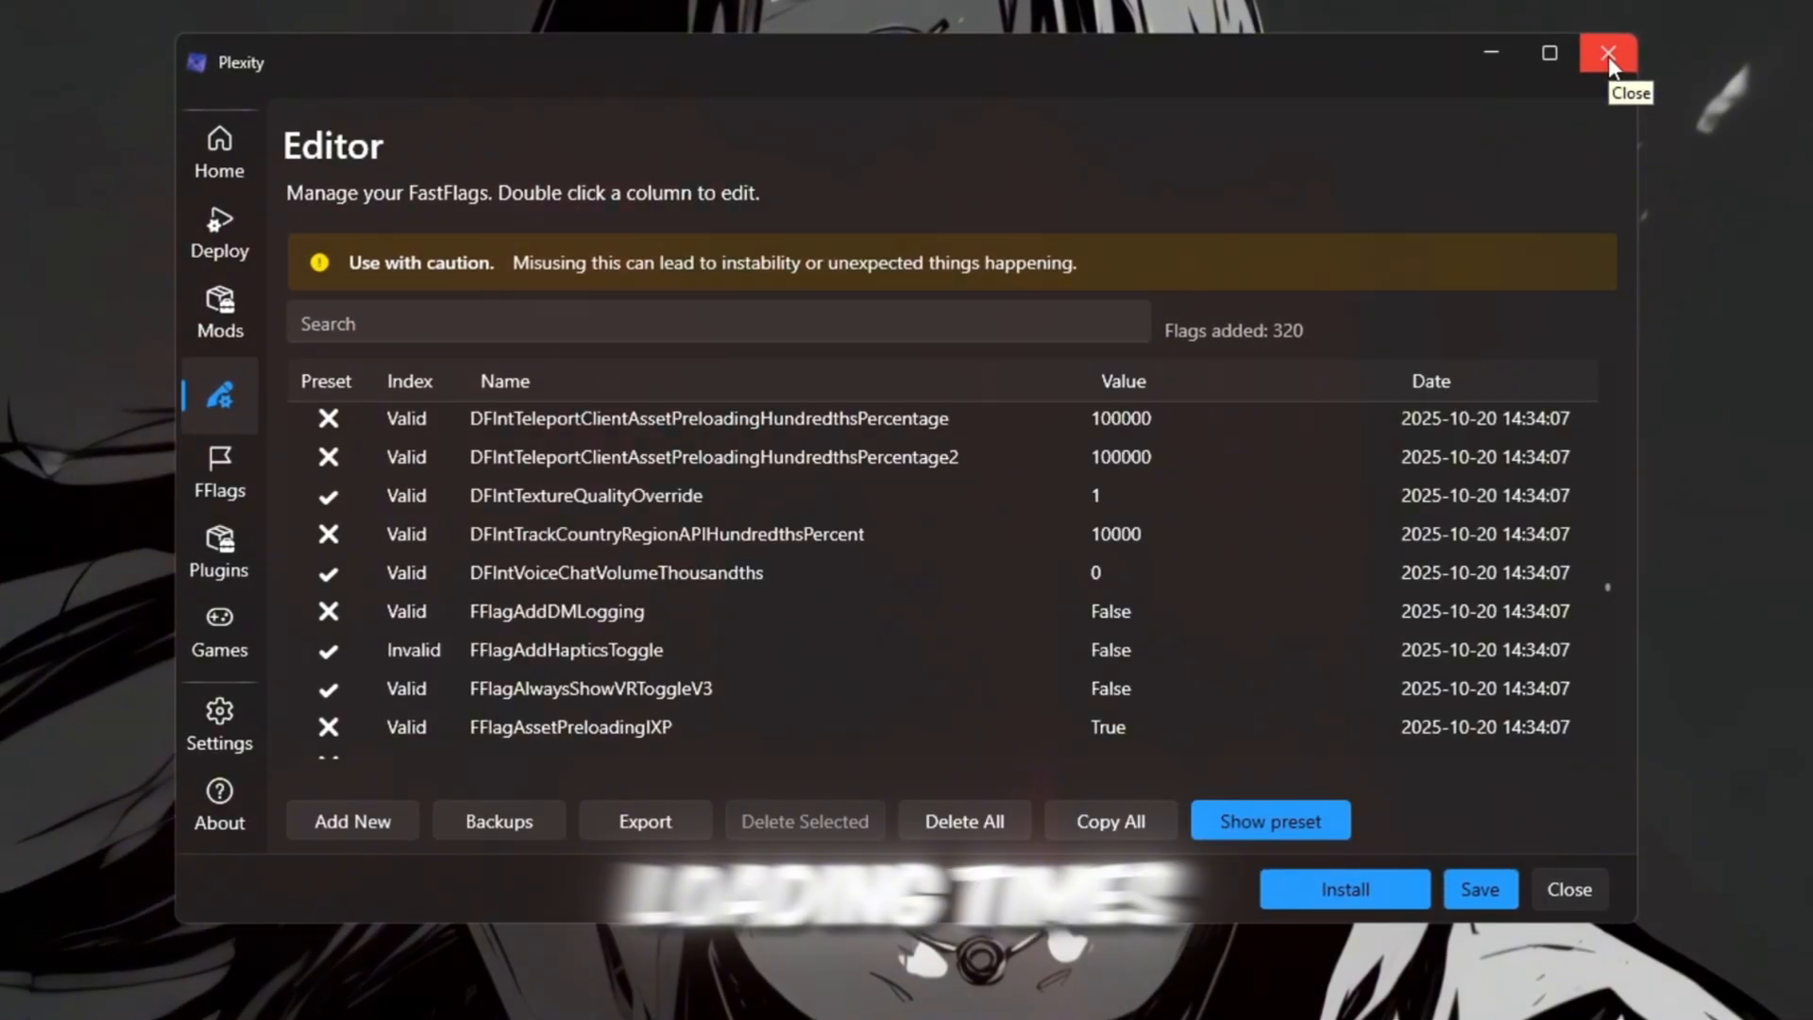
{"action": "left_click", "coordinate": [1608, 53]}
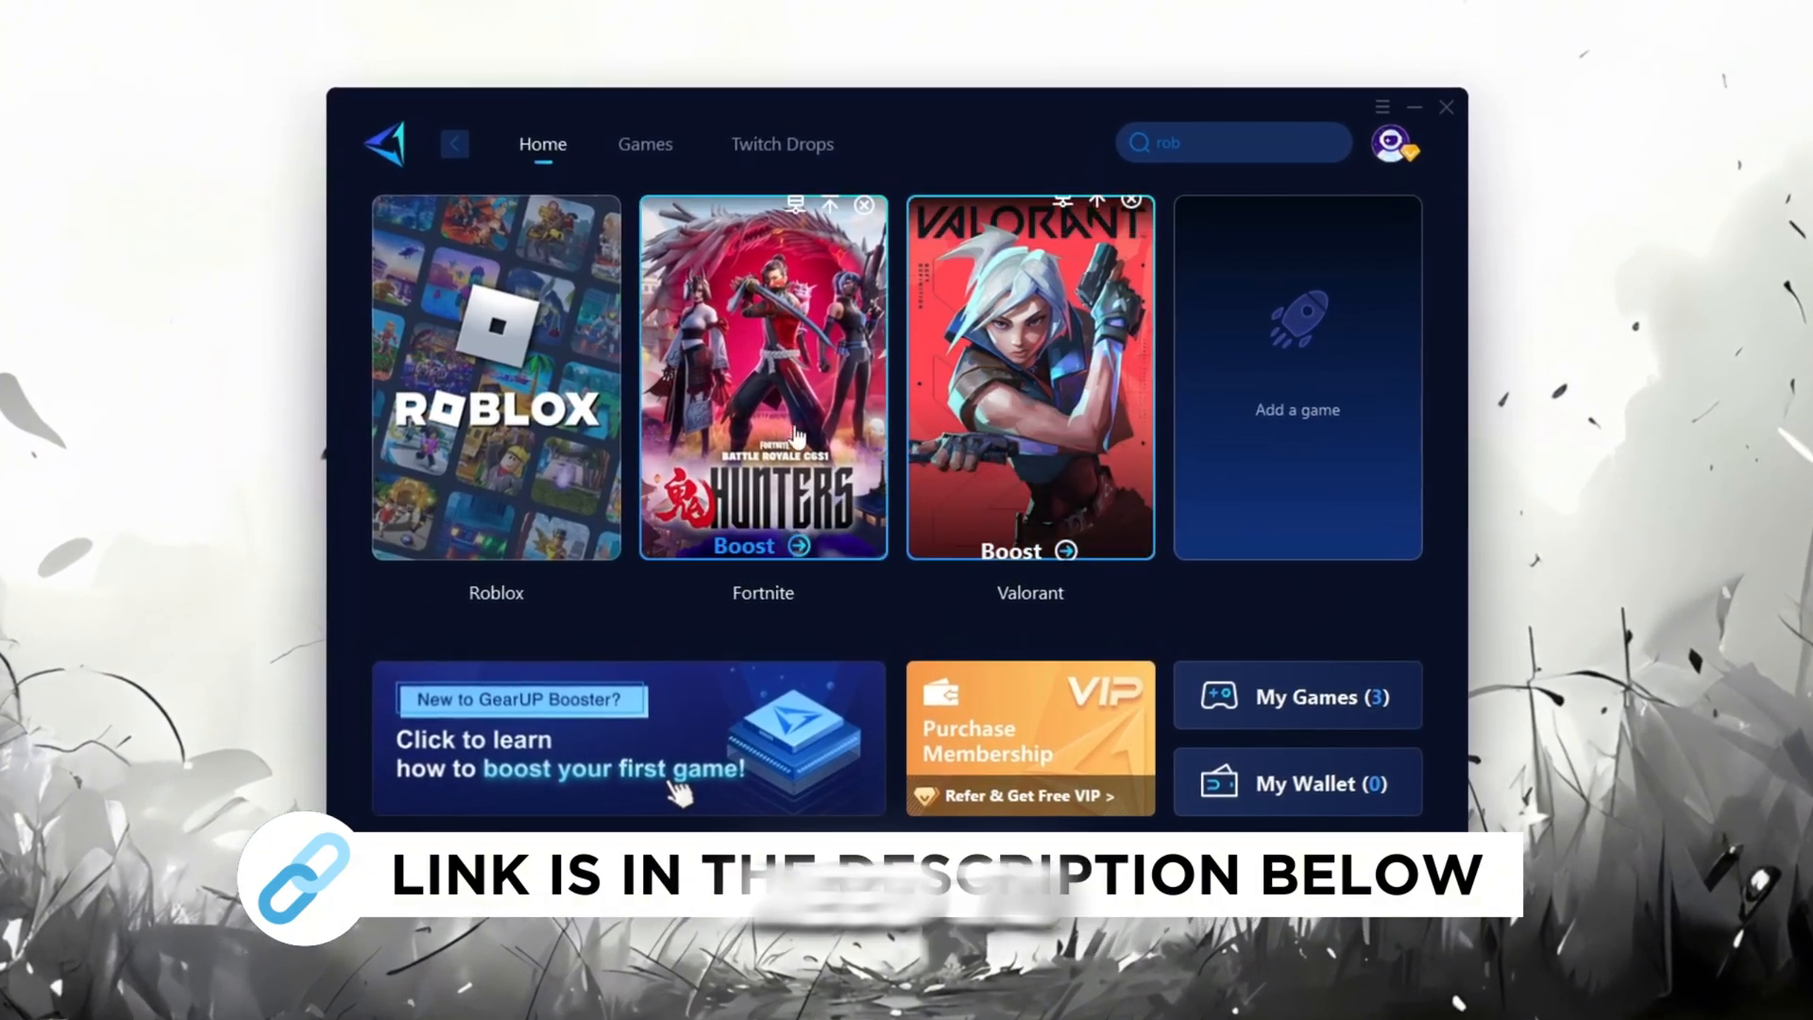
Step: Glance at the Games catalogue, return Home and start boosting Roblox
{"action": "left_click", "coordinate": [1393, 144]}
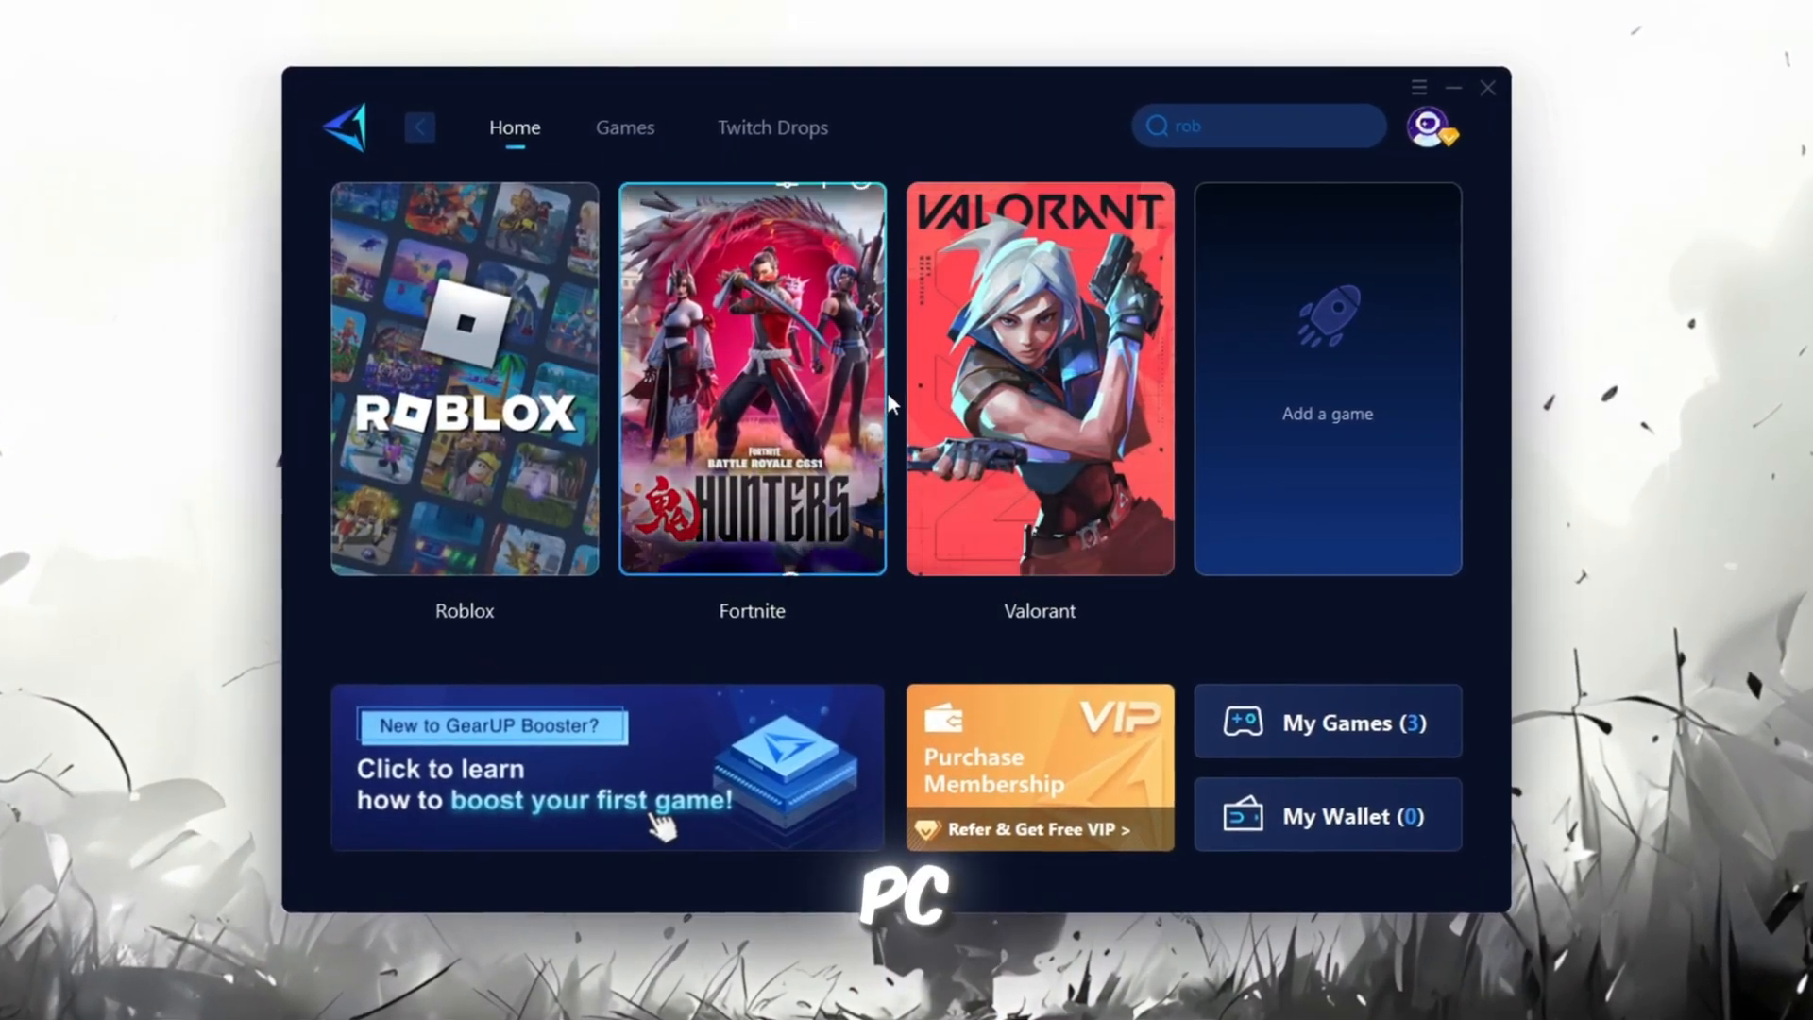
{"action": "left_click", "coordinate": [625, 128]}
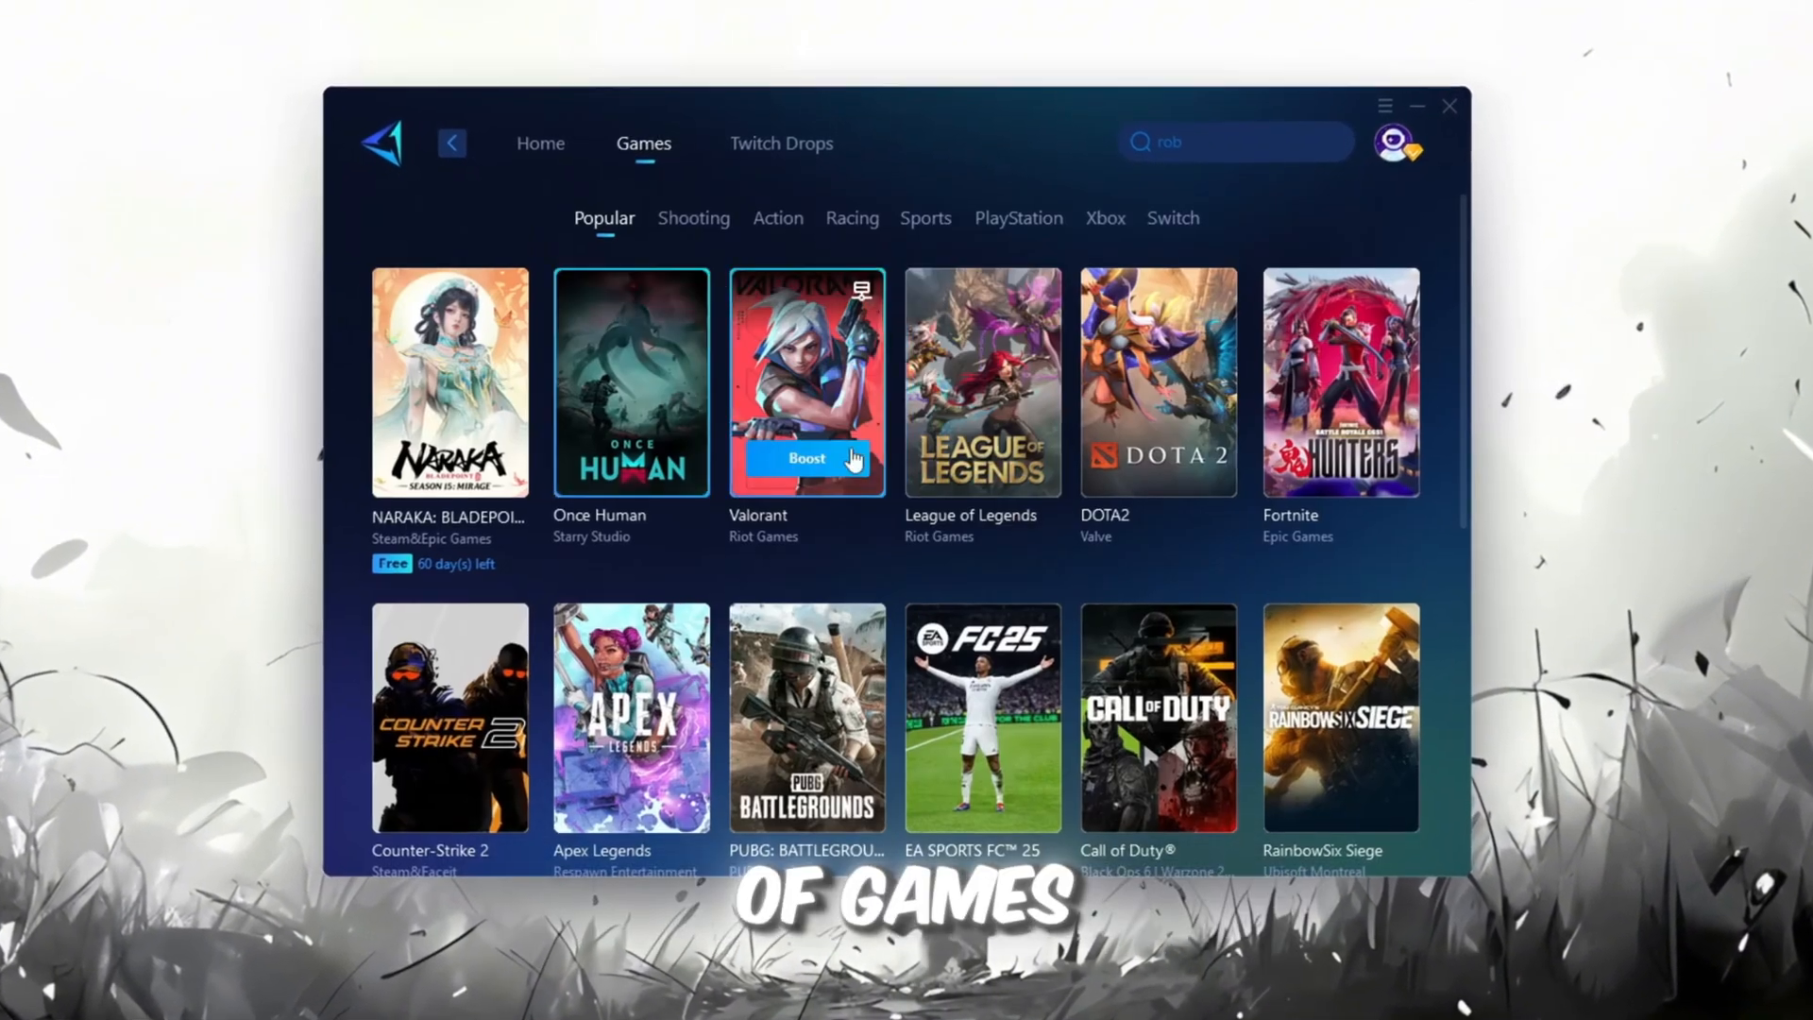
{"action": "left_click", "coordinate": [532, 138]}
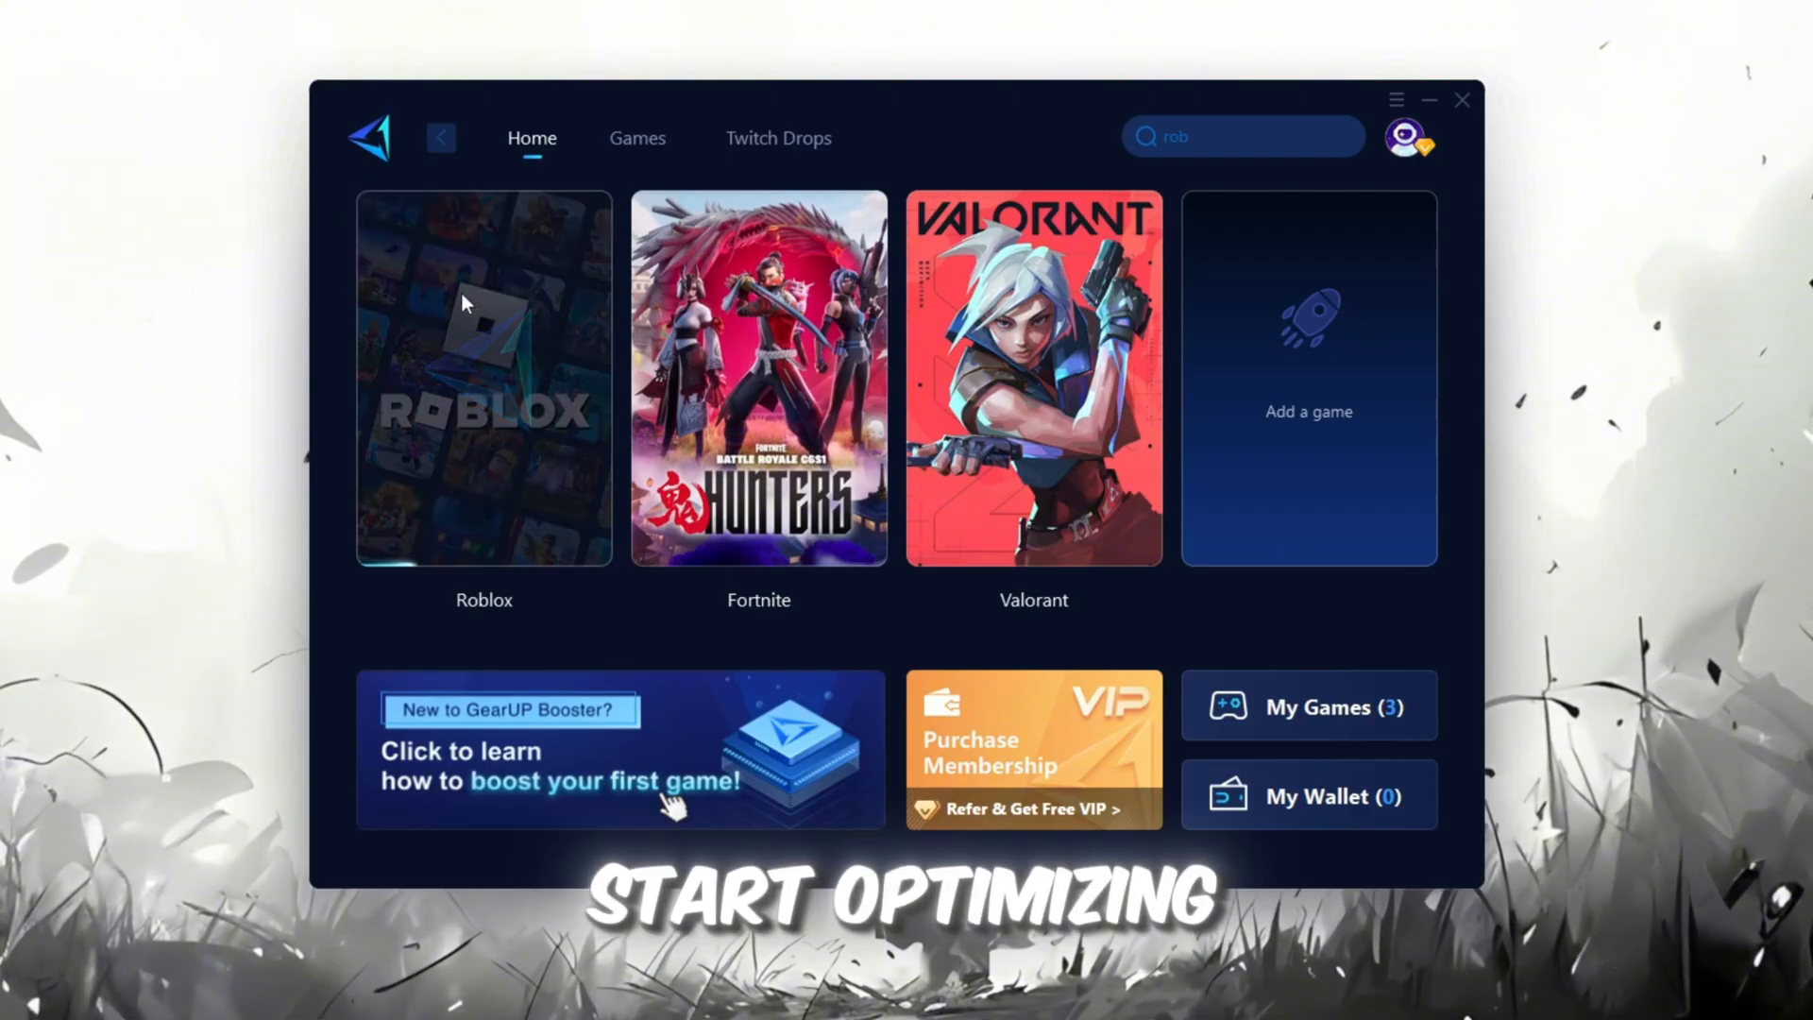
{"action": "left_click", "coordinate": [481, 378]}
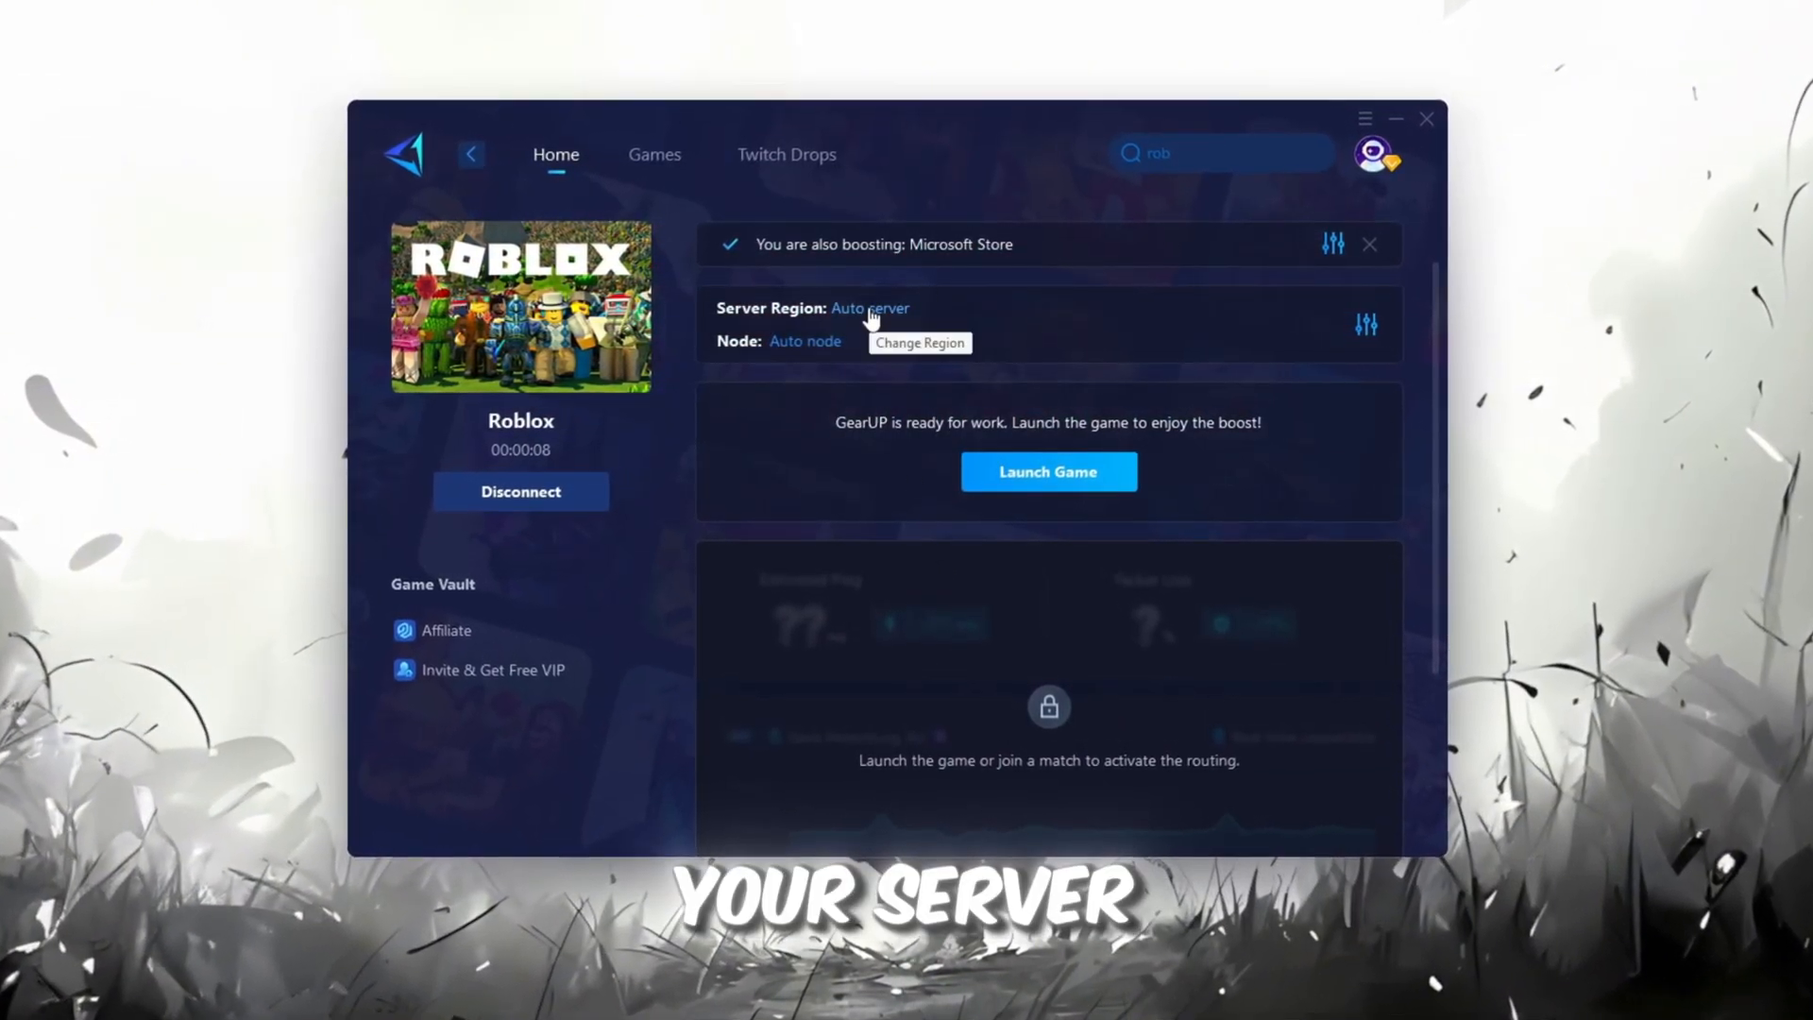
Step: Browse server regions and nodes, keep Auto for both, then close GearUP Booster
{"action": "left_click", "coordinate": [870, 308]}
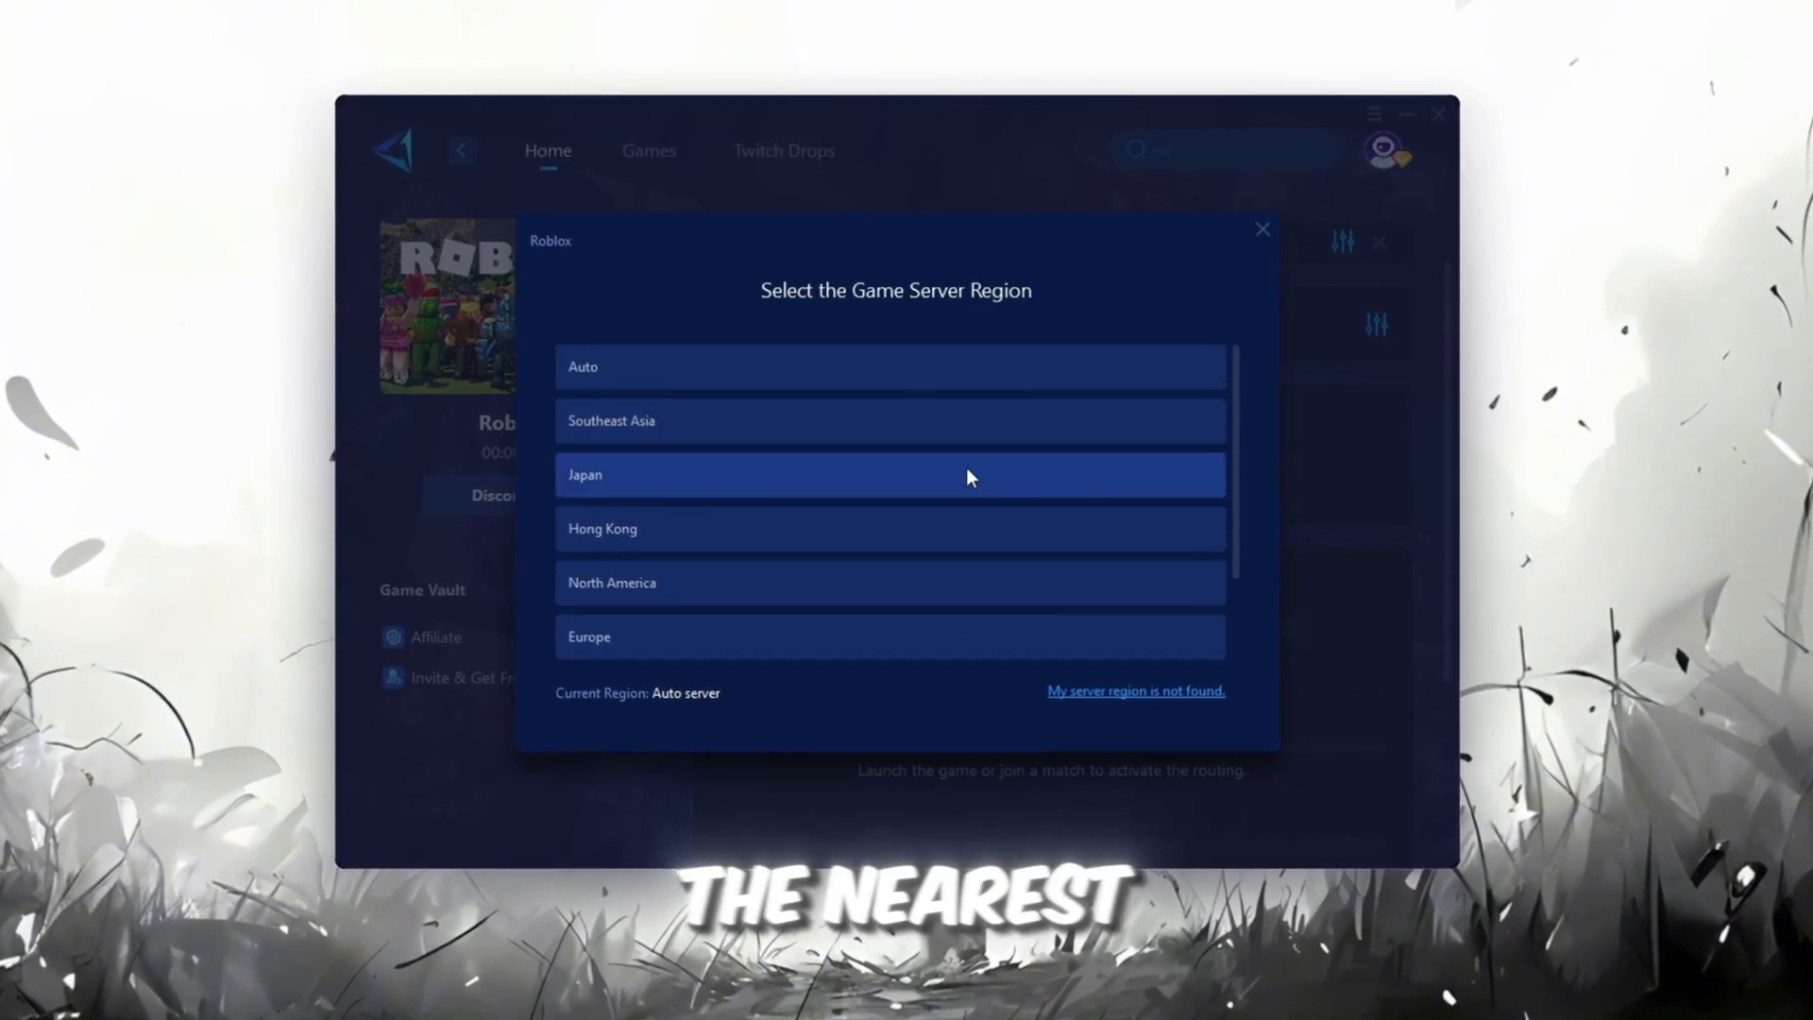
{"action": "scroll", "scroll_direction": "down", "scroll_amount": 3}
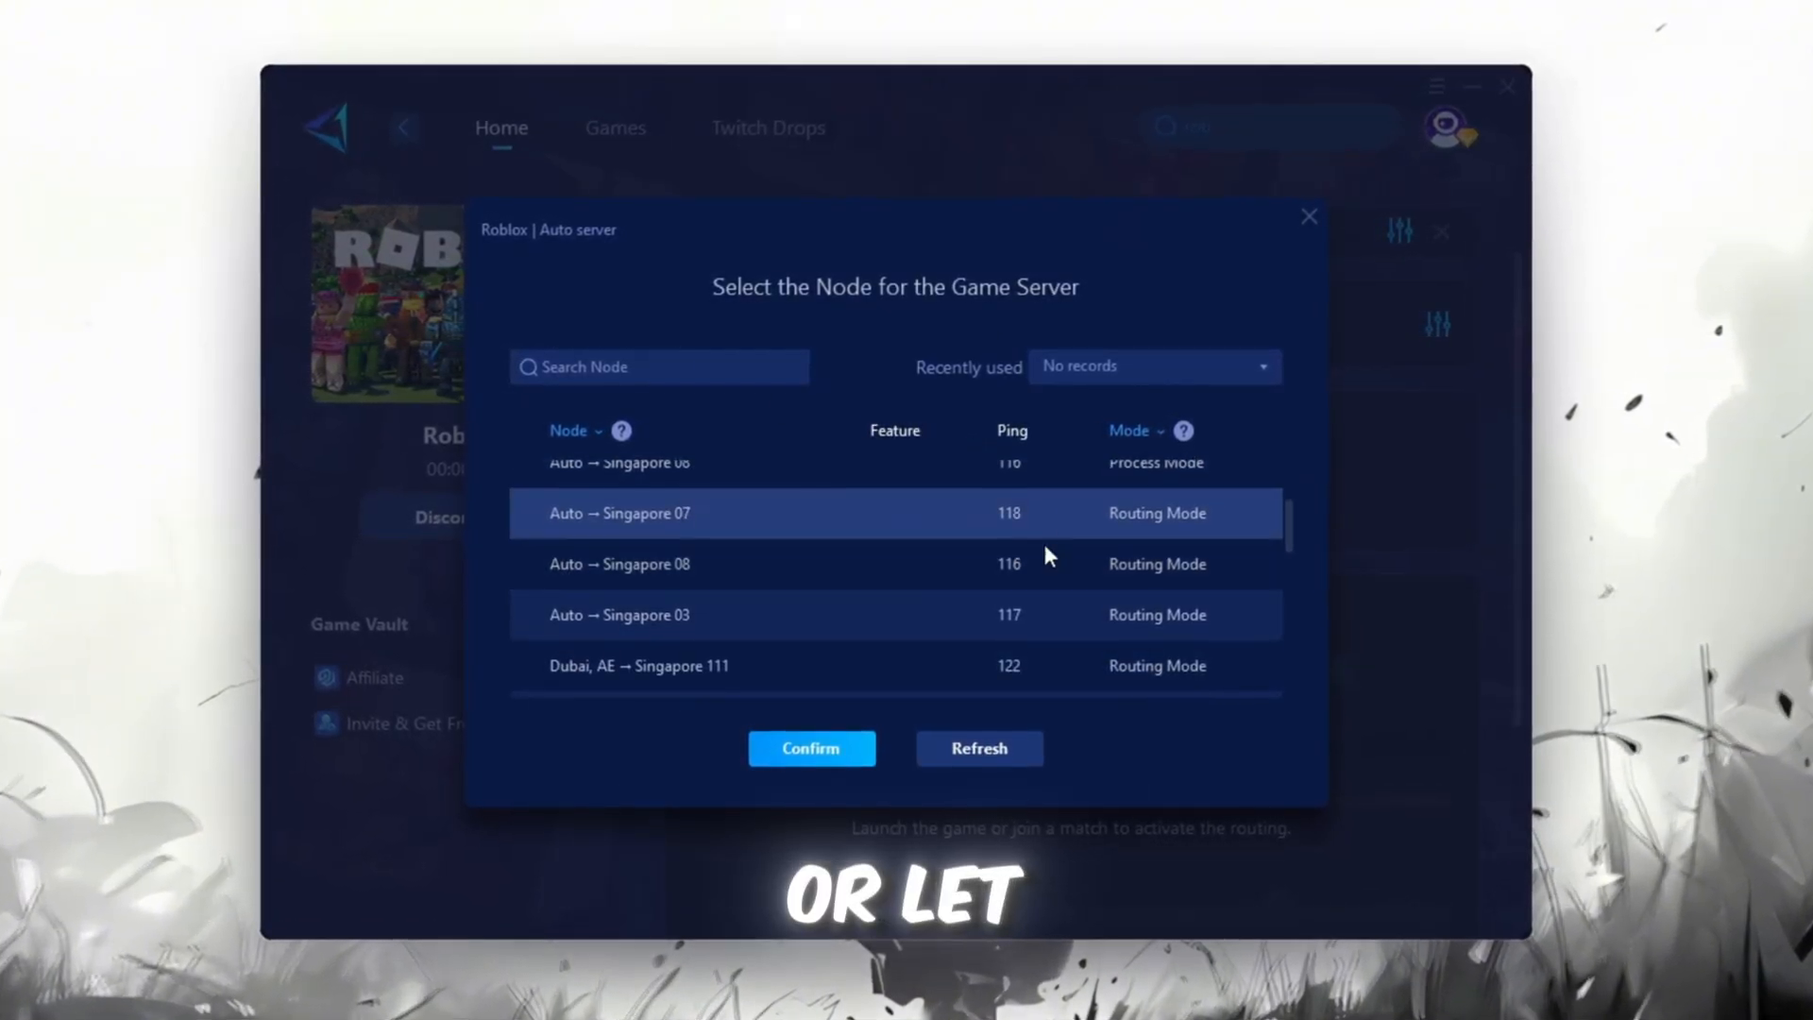
{"action": "left_click", "coordinate": [810, 747]}
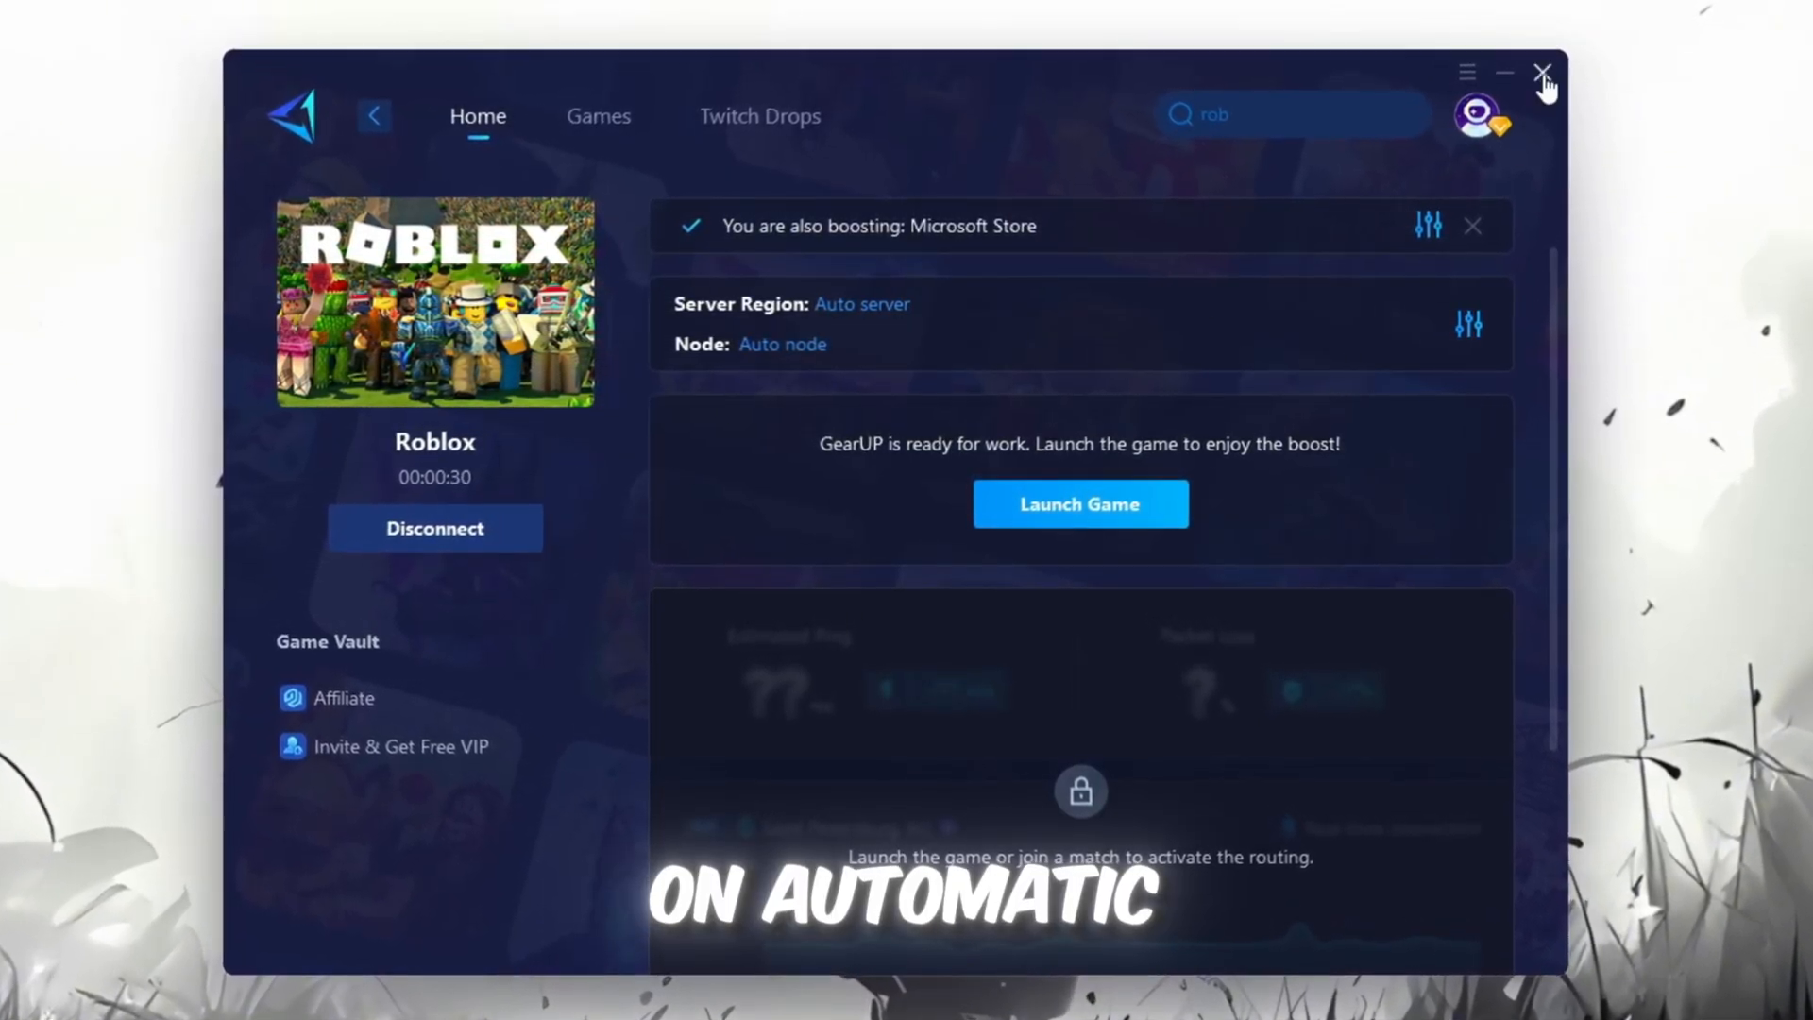
{"action": "left_click", "coordinate": [1541, 68]}
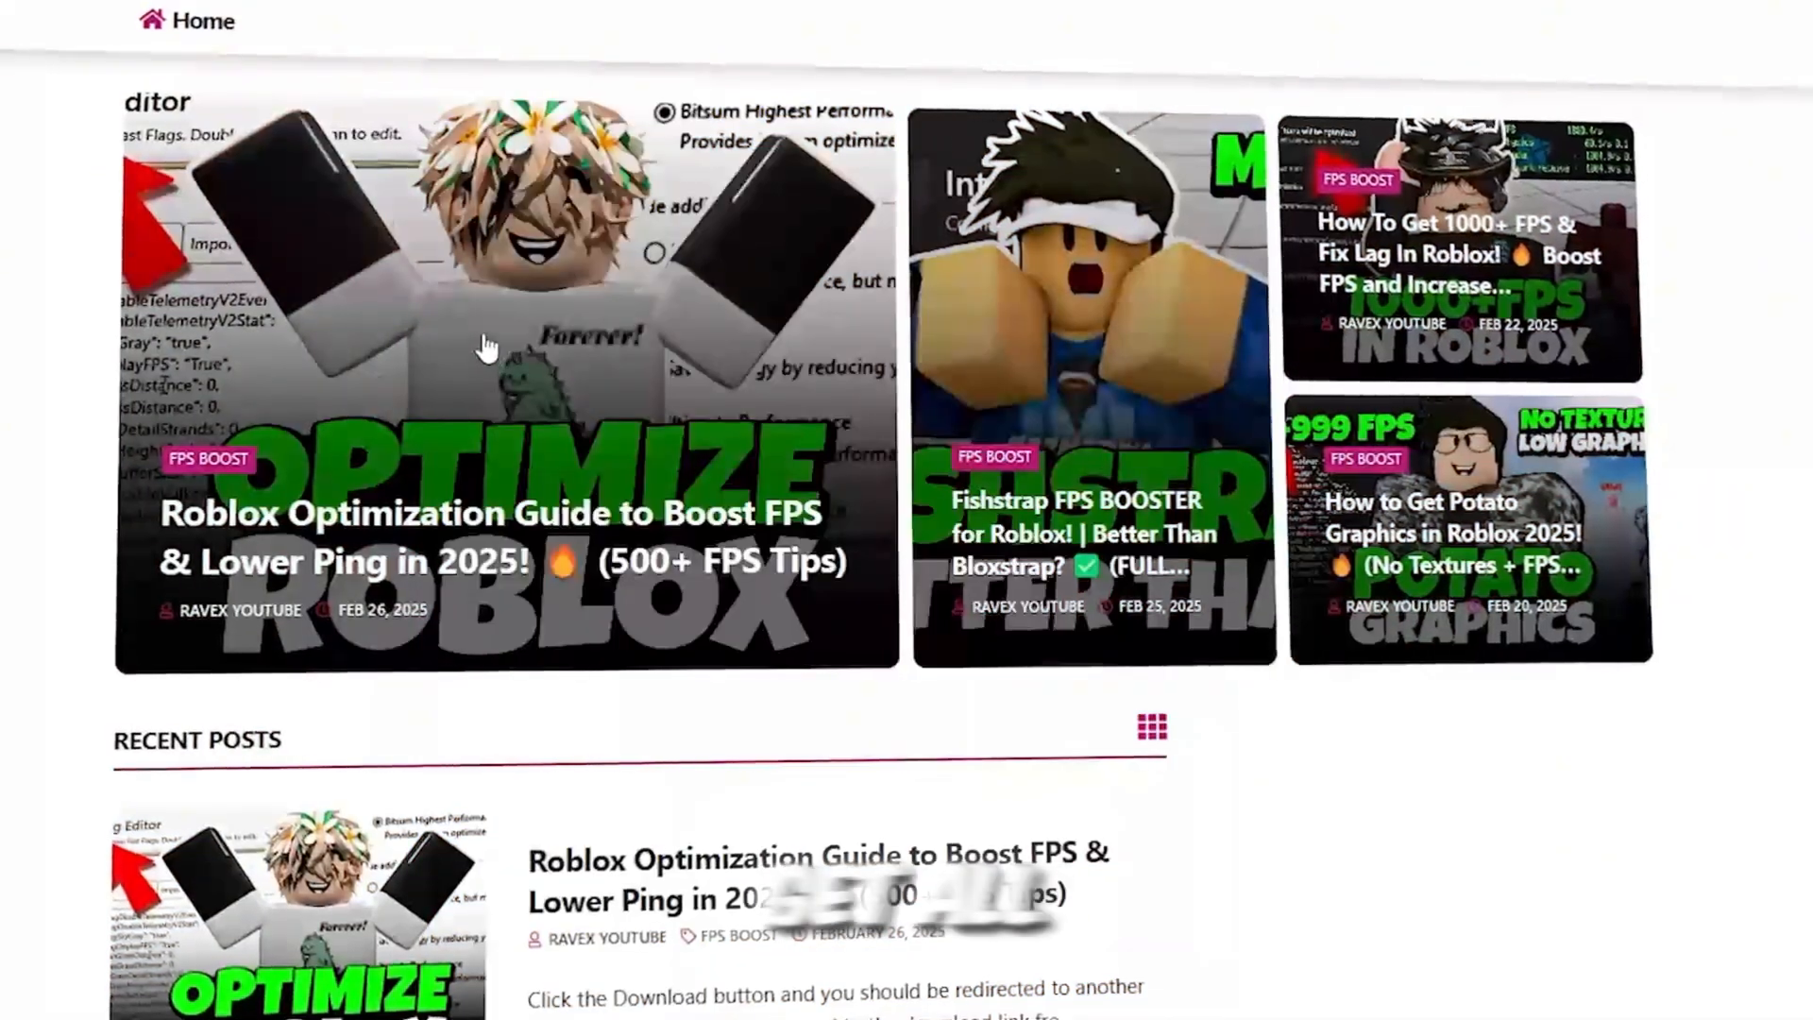
{"action": "scroll", "scroll_direction": "down", "scroll_amount": 3}
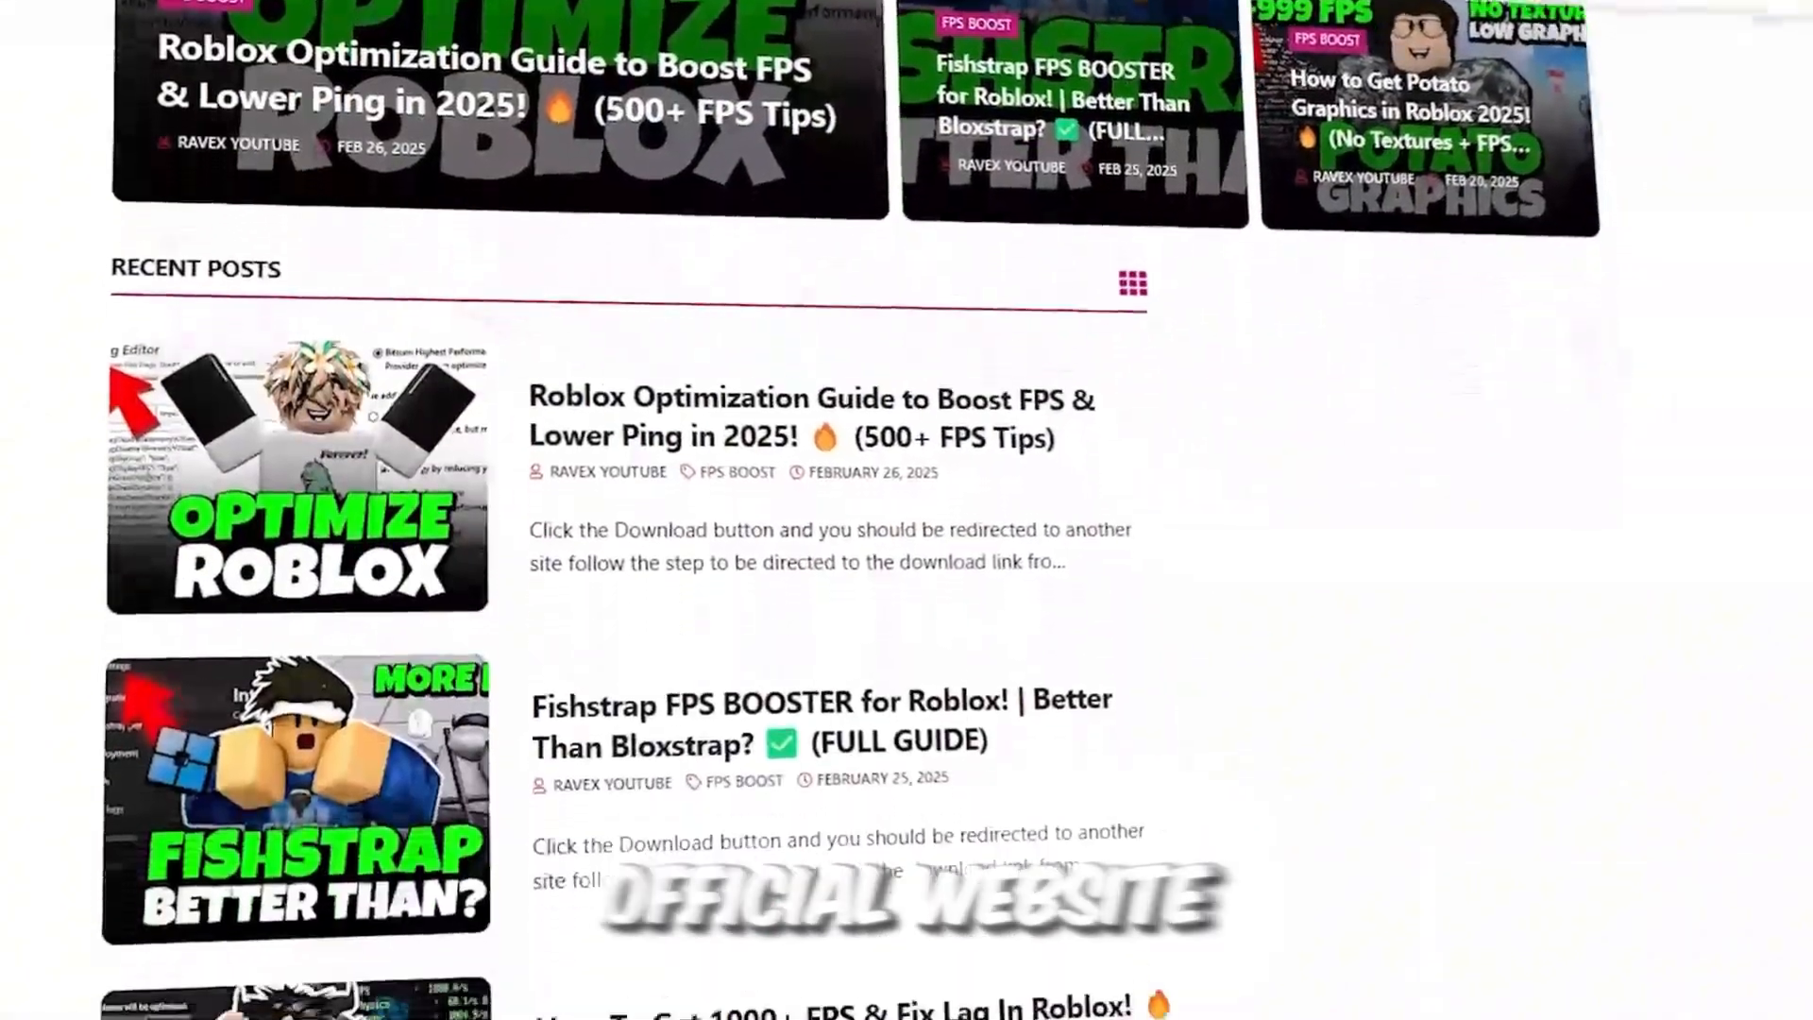
{"action": "scroll", "scroll_direction": "down", "scroll_amount": 3}
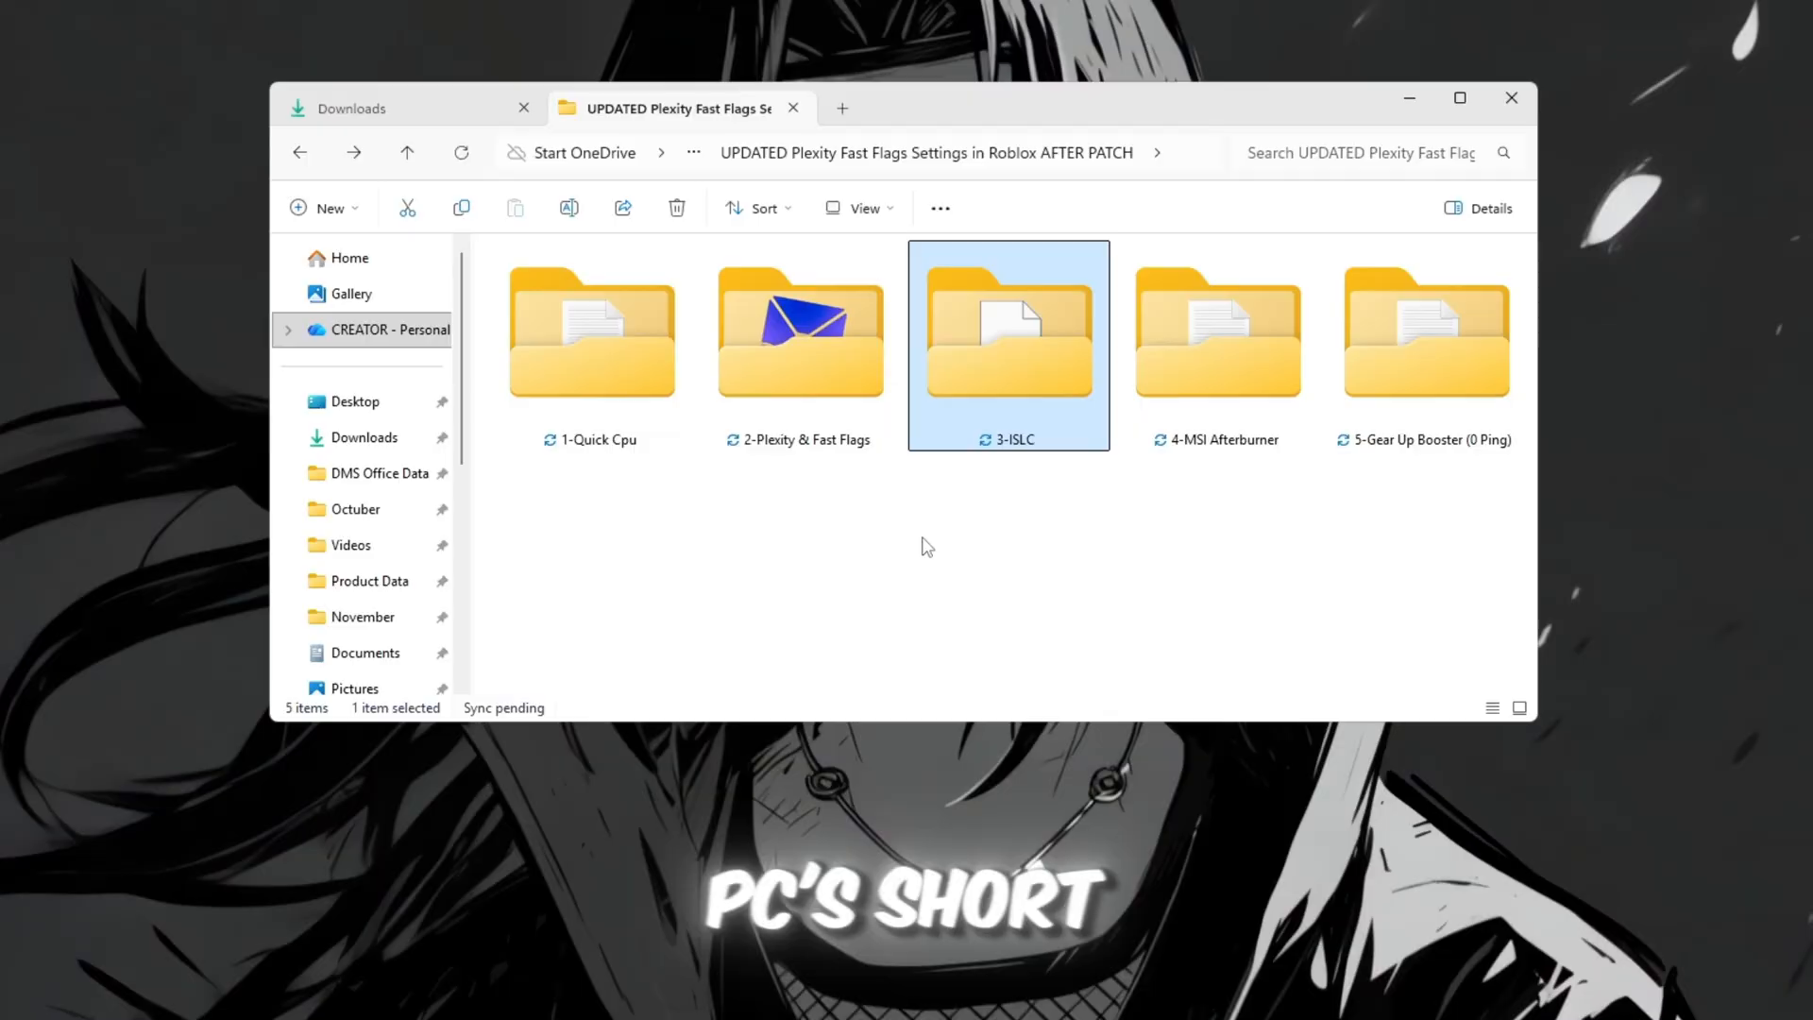
Step: Launch Intelligent standby list cleaner from 3-ISLC and approve the UAC prompt
{"action": "double_click", "coordinate": [1009, 331]}
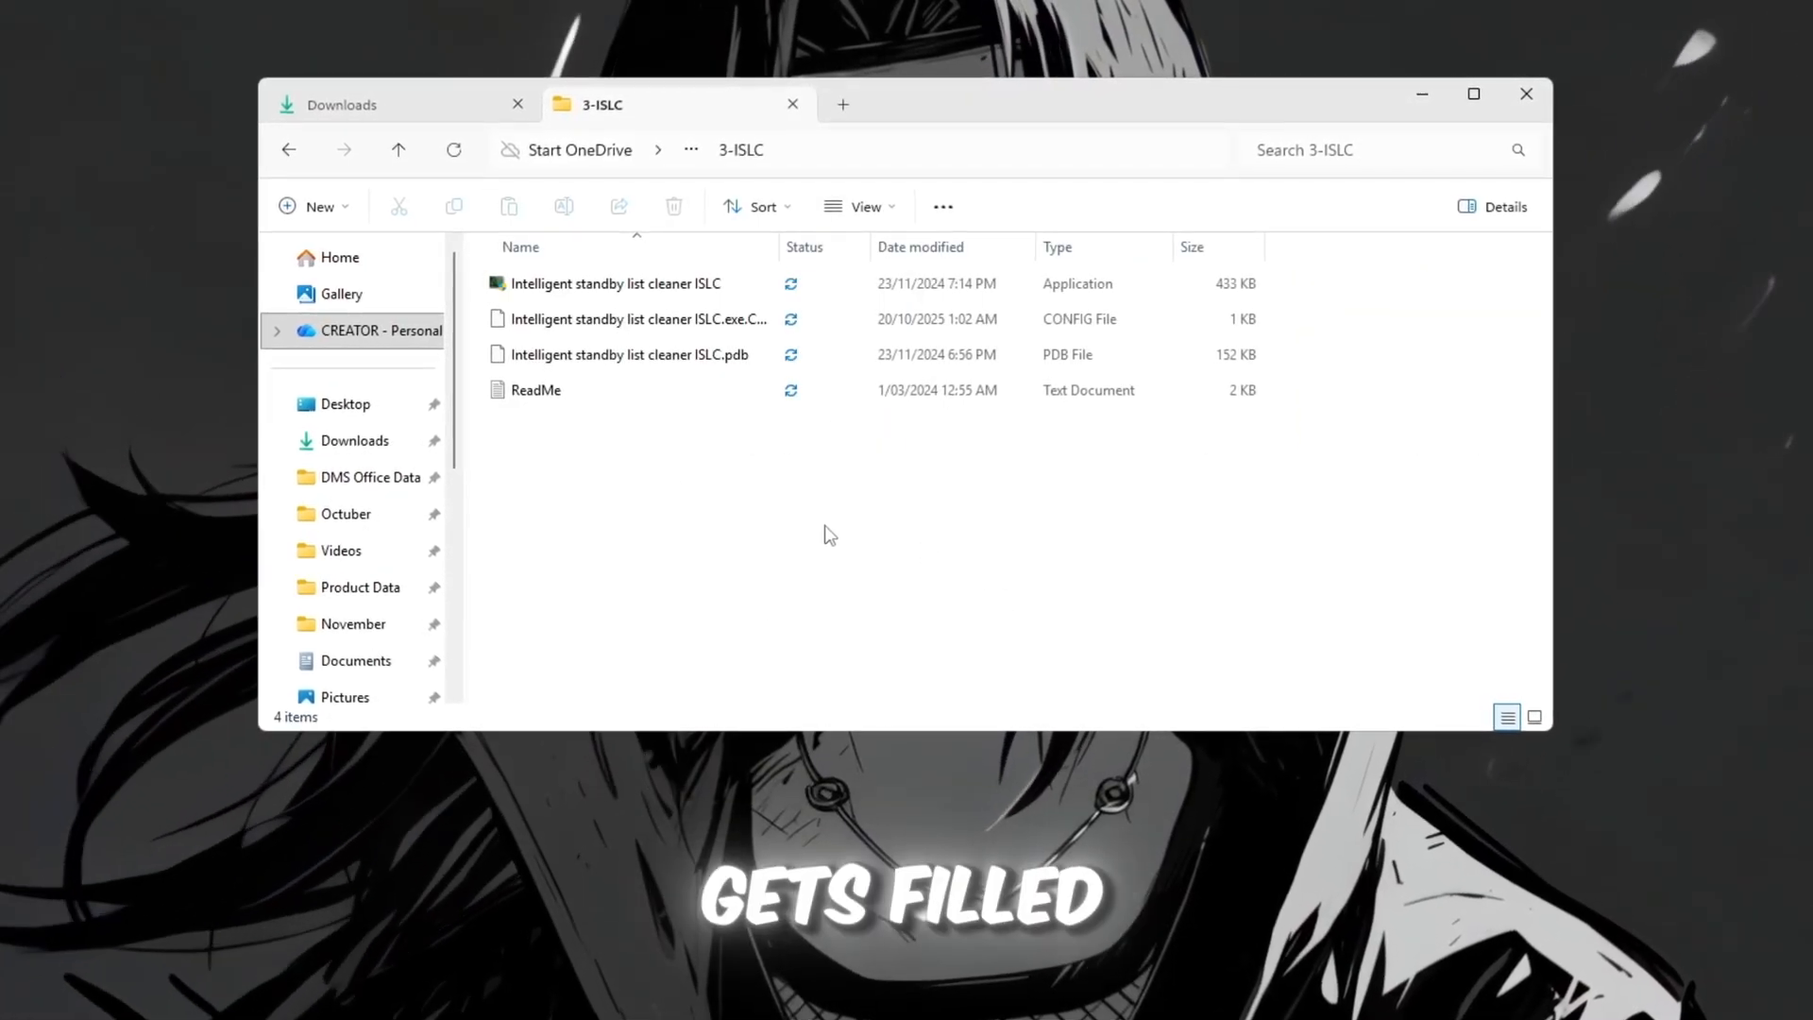
{"action": "left_click", "coordinate": [616, 283]}
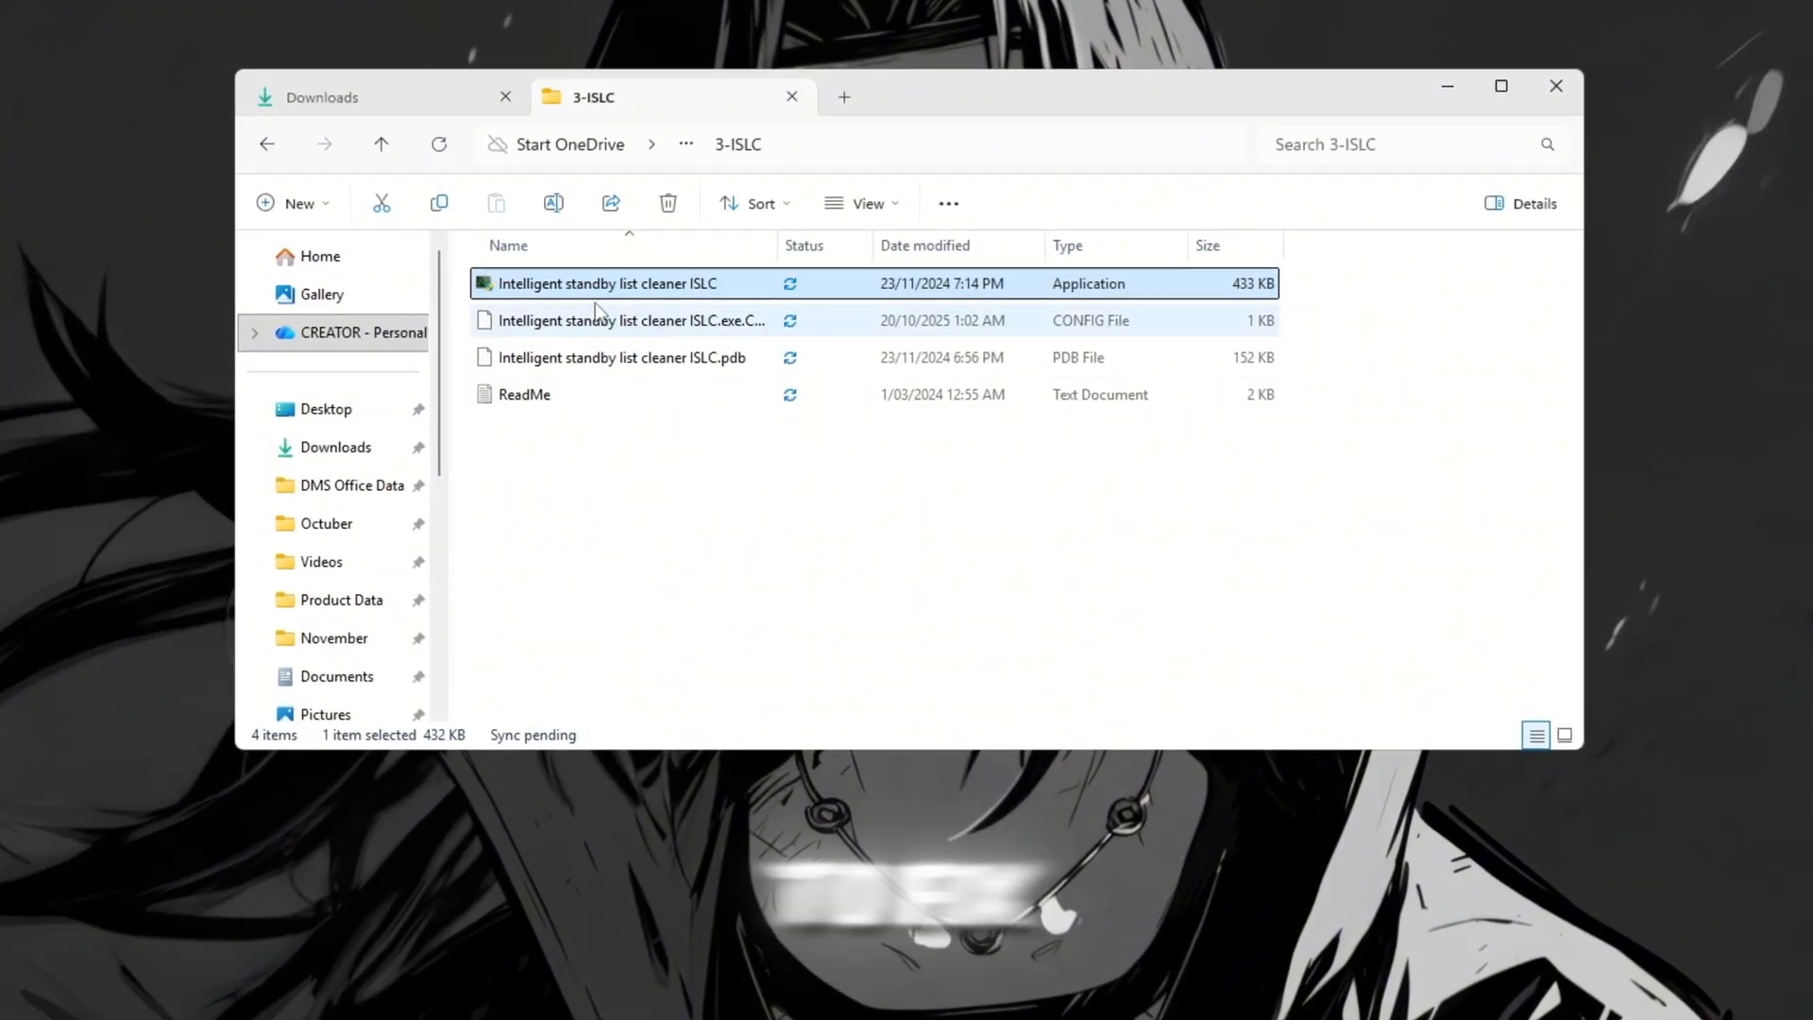
{"action": "double_click", "coordinate": [623, 283]}
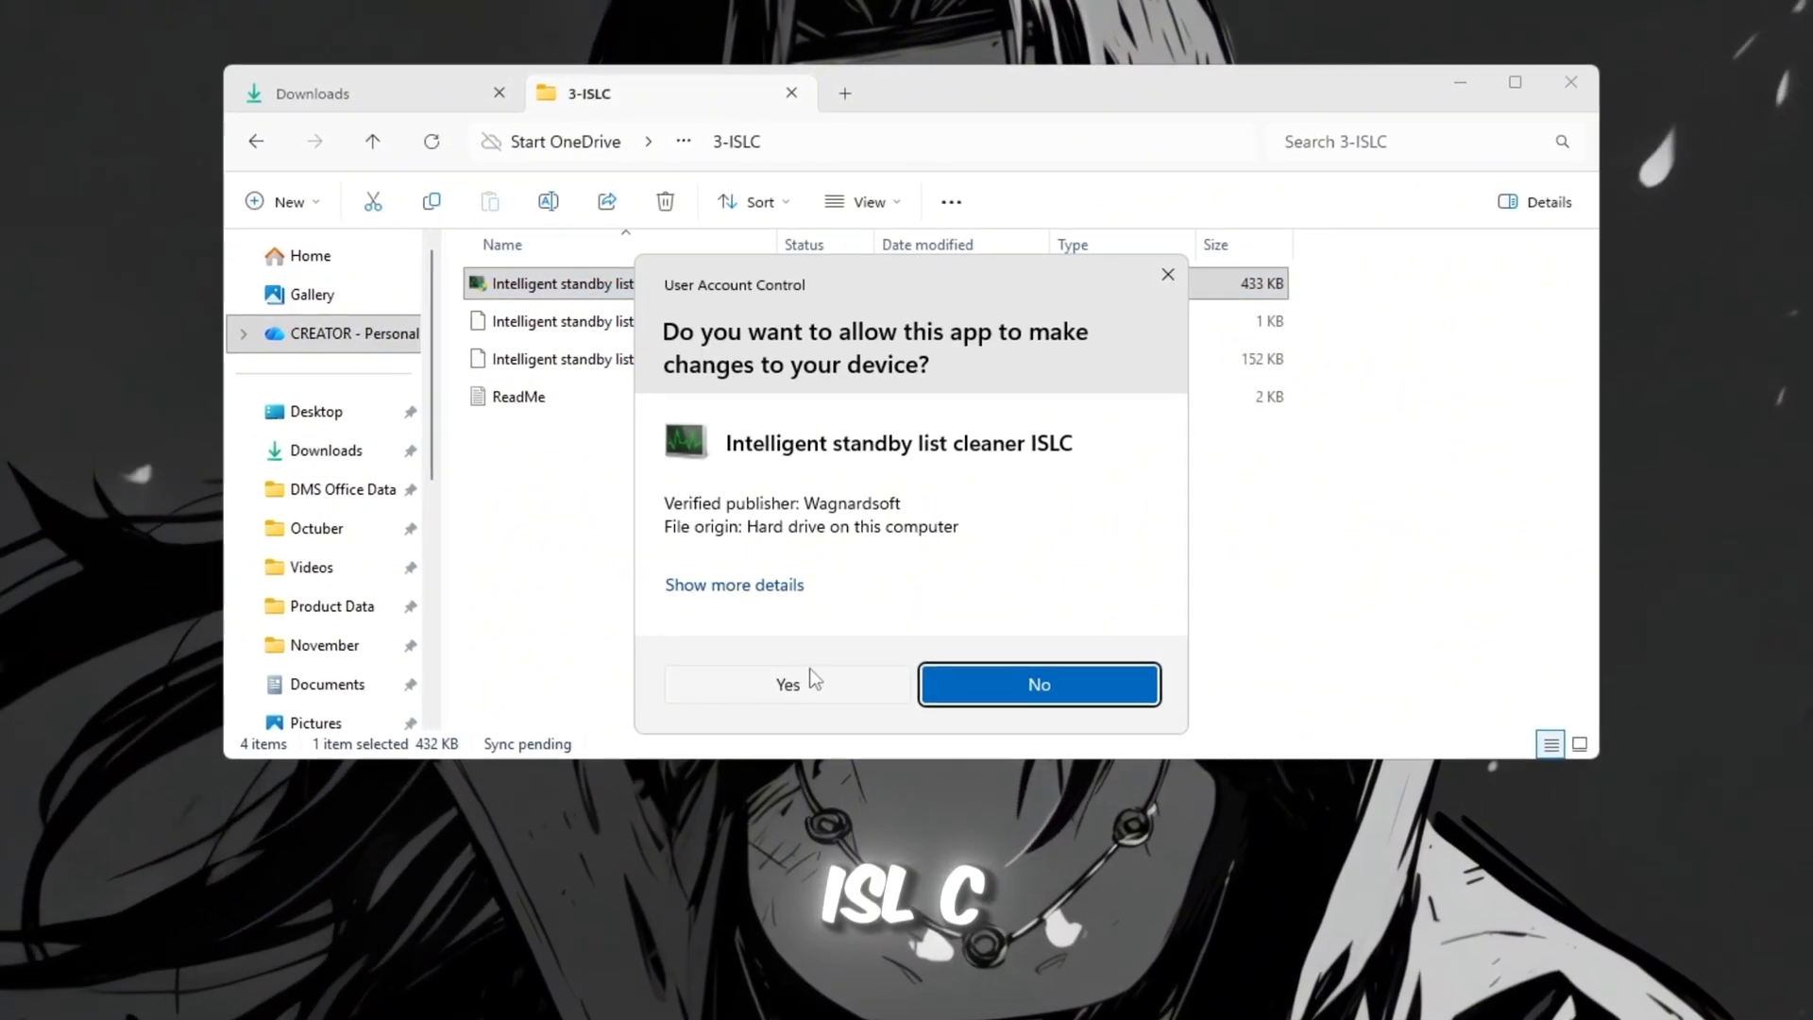
{"action": "left_click", "coordinate": [785, 684]}
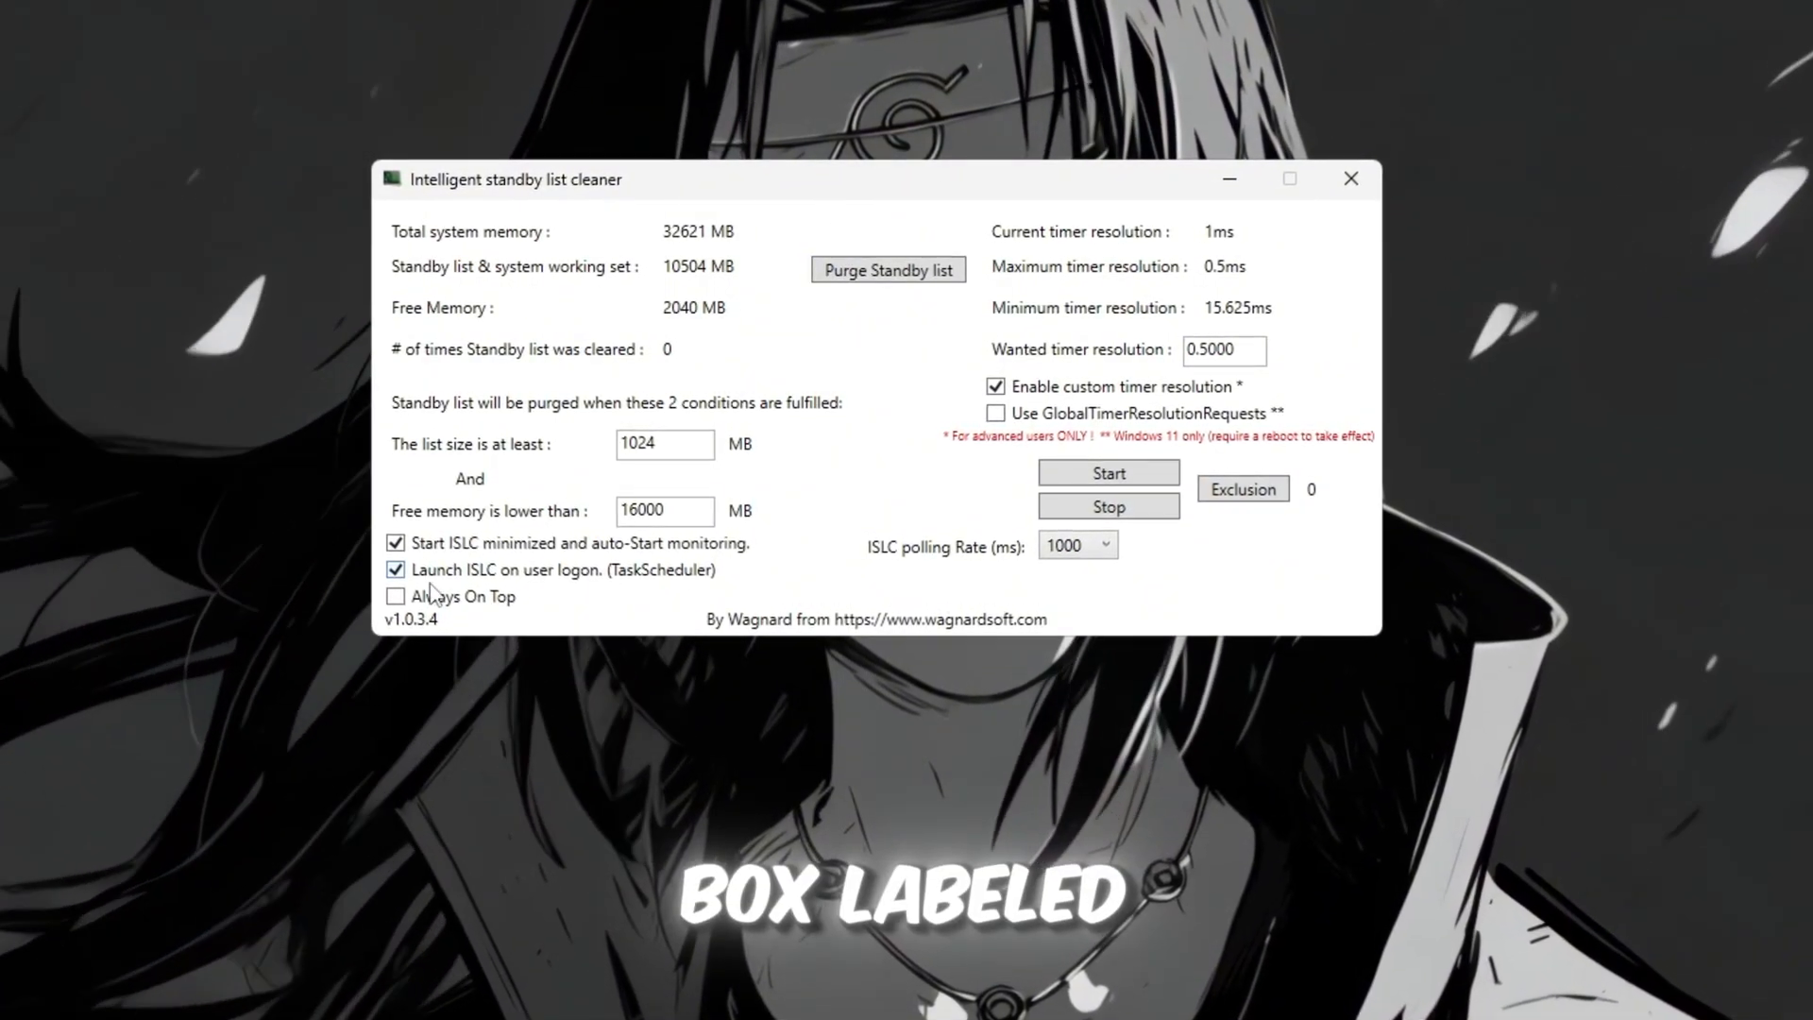
Step: Toggle 'Launch ISLC on user logon' off and back on, keeping auto-start monitoring enabled
{"action": "triple_click", "coordinate": [662, 514]}
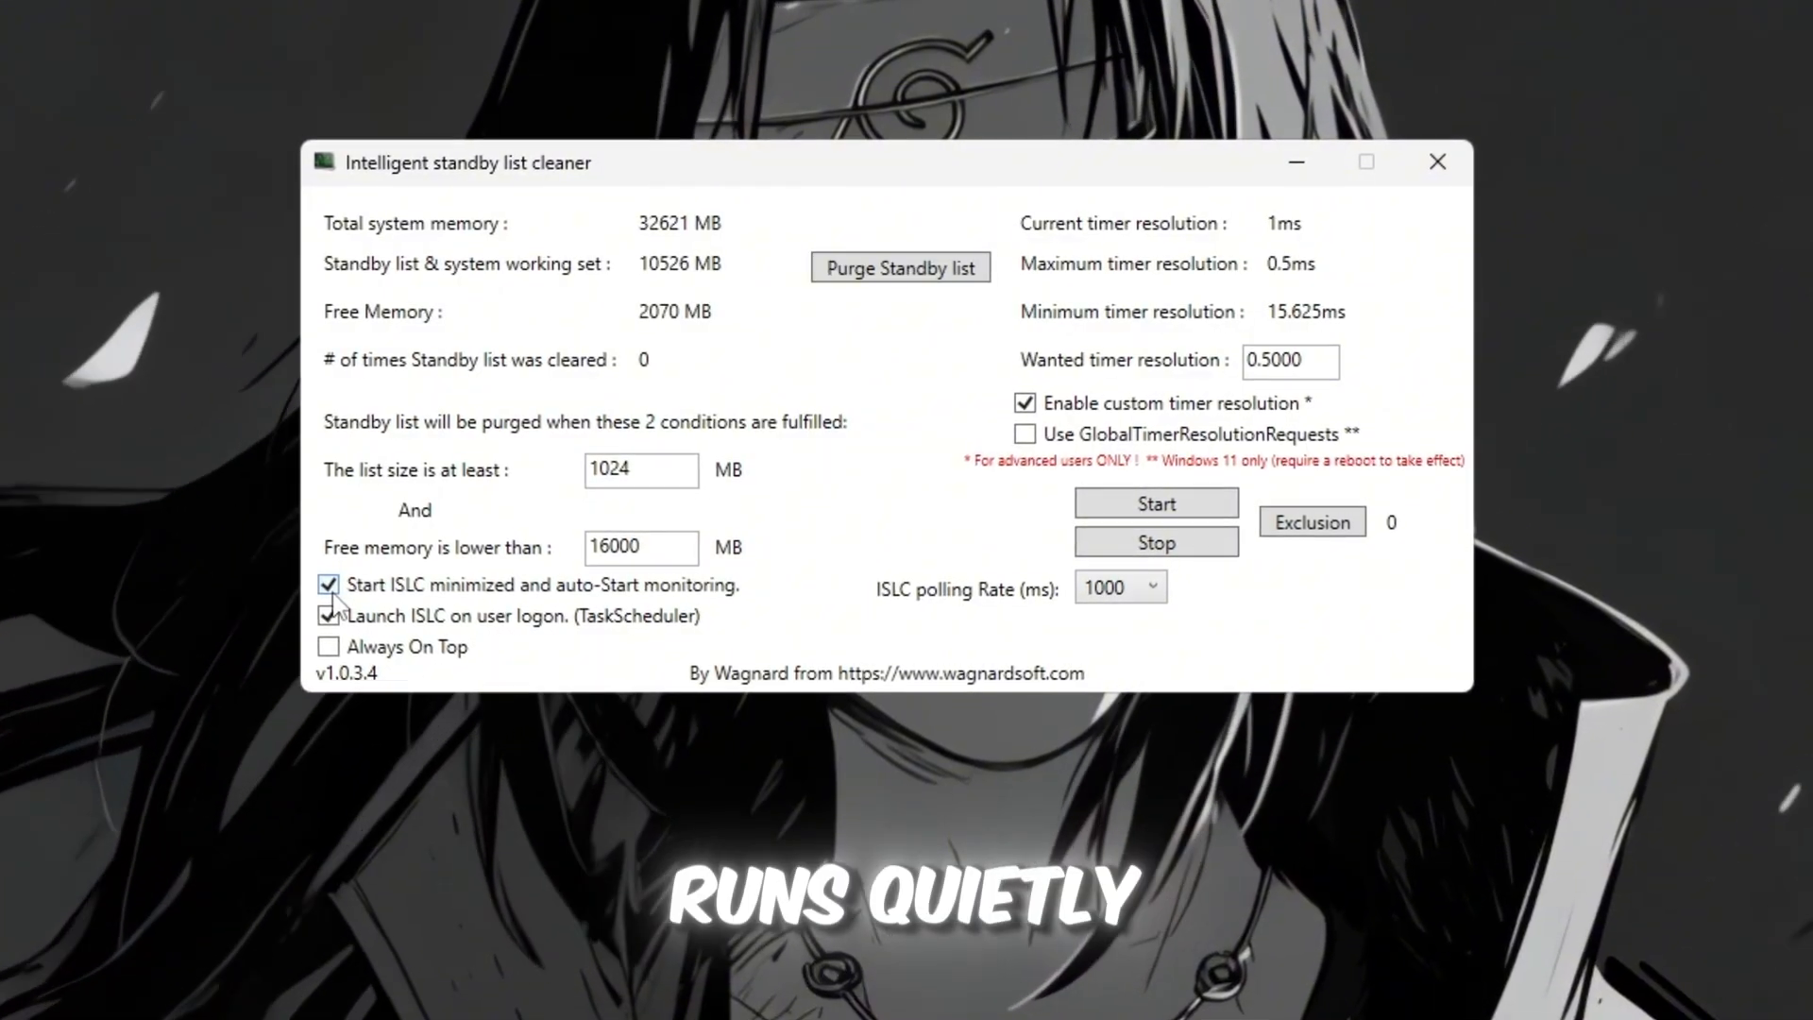
{"action": "left_click", "coordinate": [321, 619]}
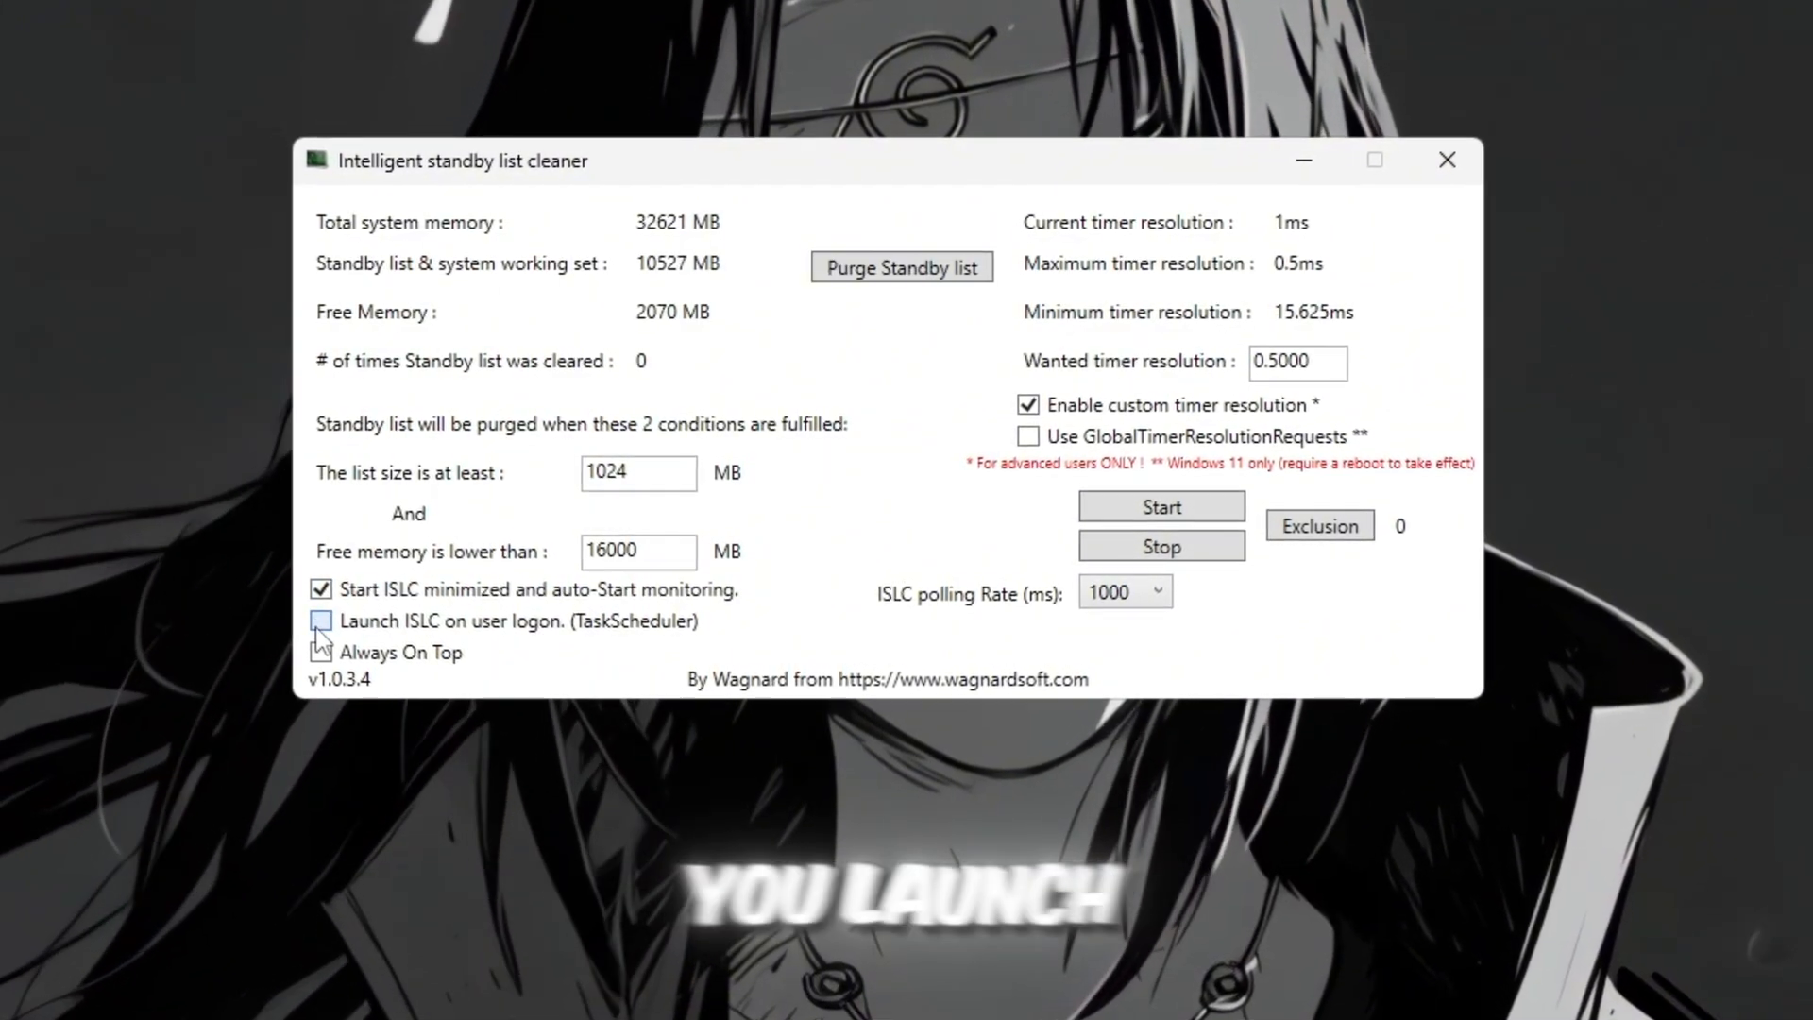
{"action": "left_click", "coordinate": [319, 621]}
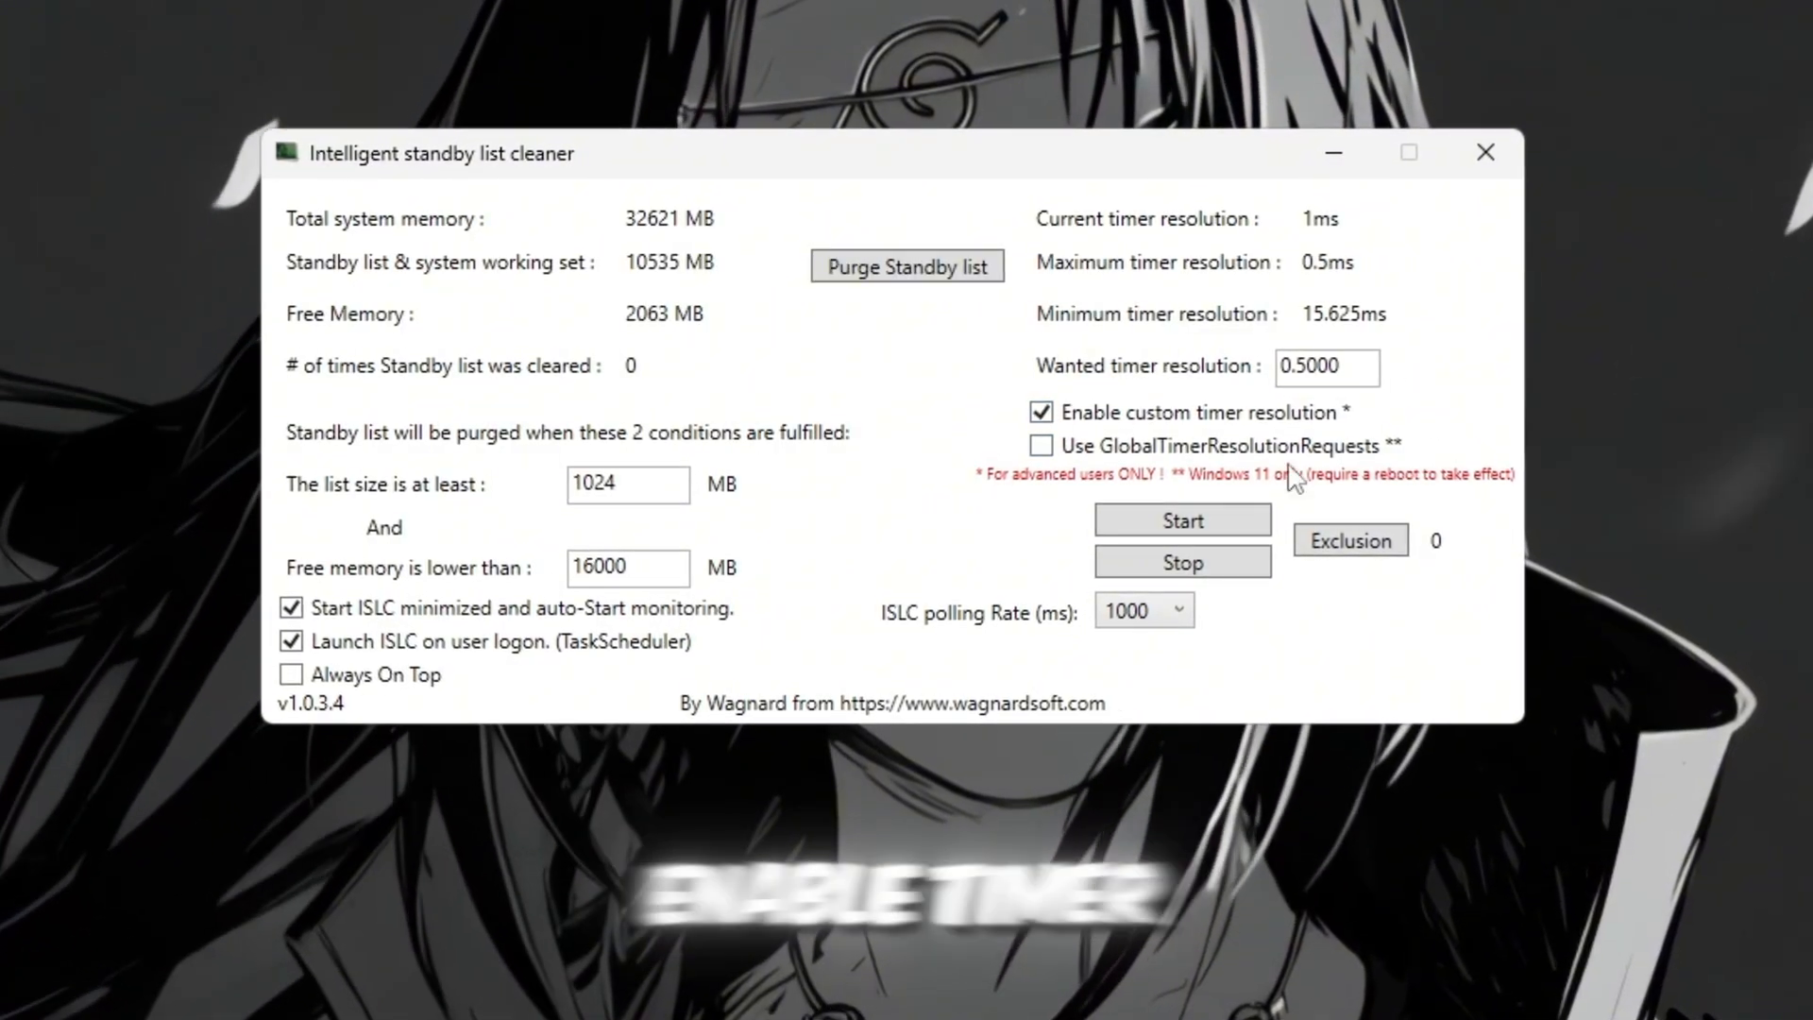
Step: Enable the 0.5000 ms wanted timer resolution, choose a polling rate and start monitoring
{"action": "triple_click", "coordinate": [1326, 366]}
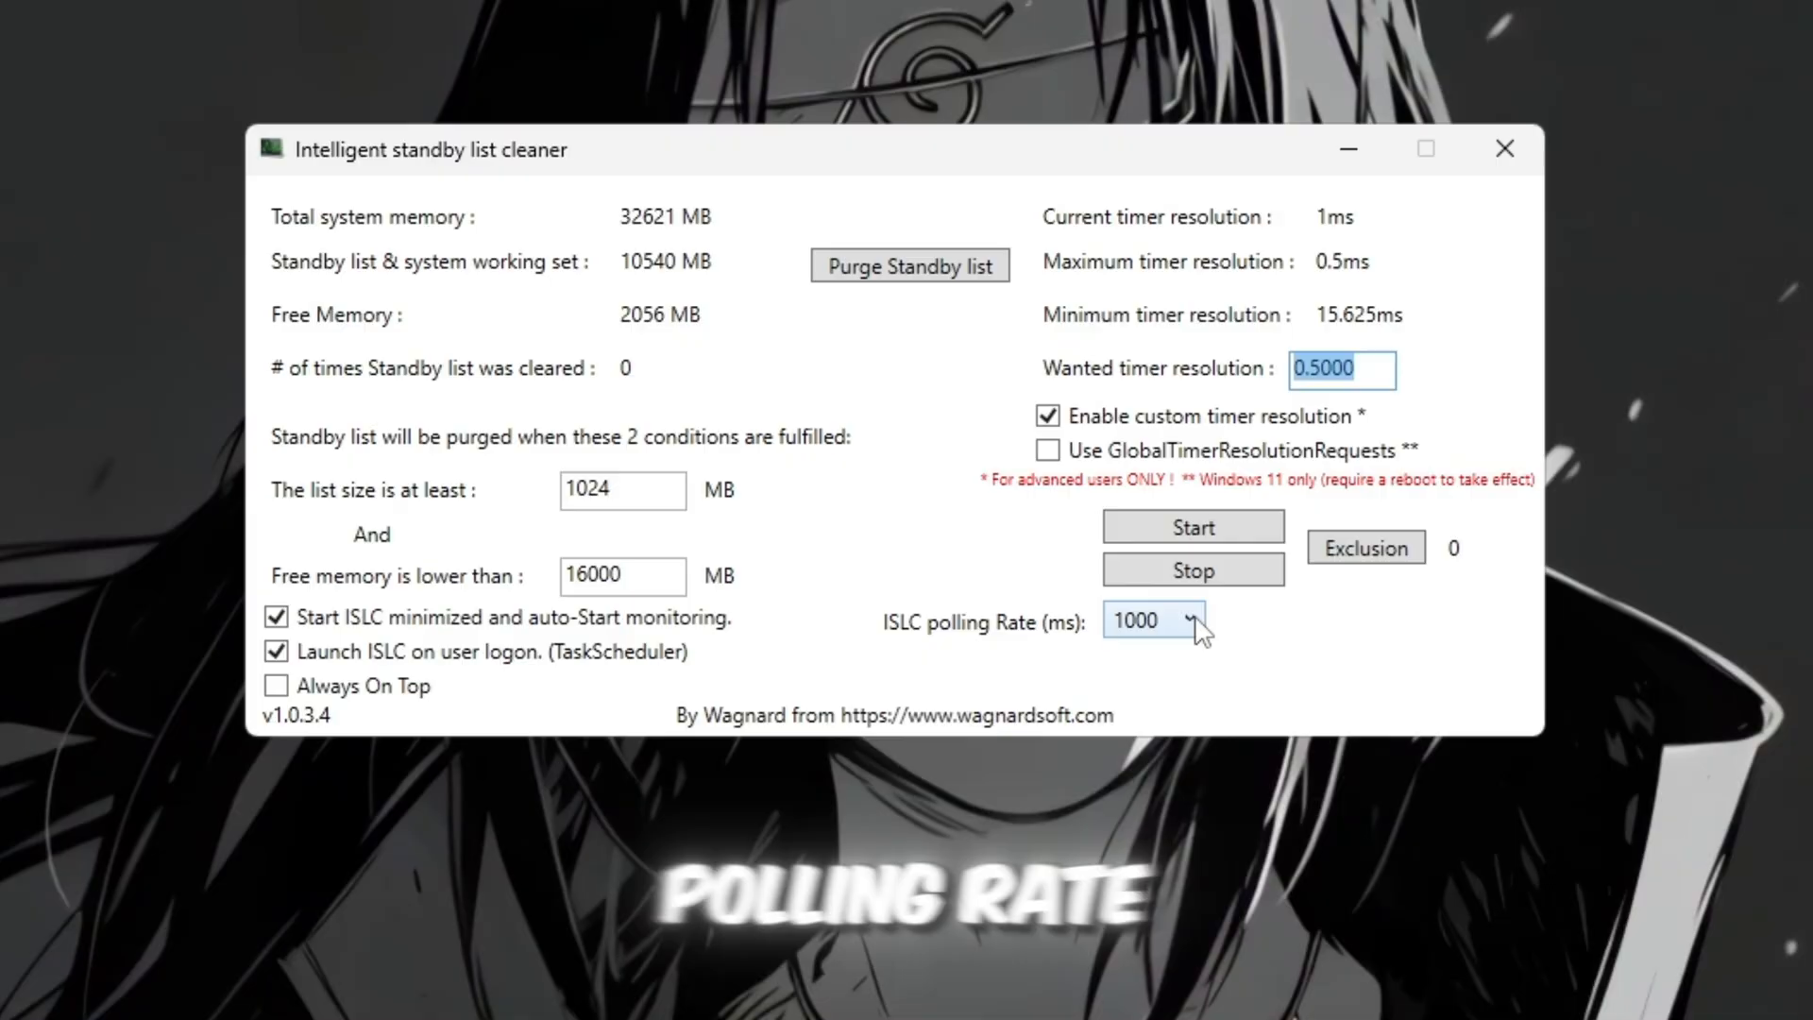
{"action": "left_click", "coordinate": [1185, 621]}
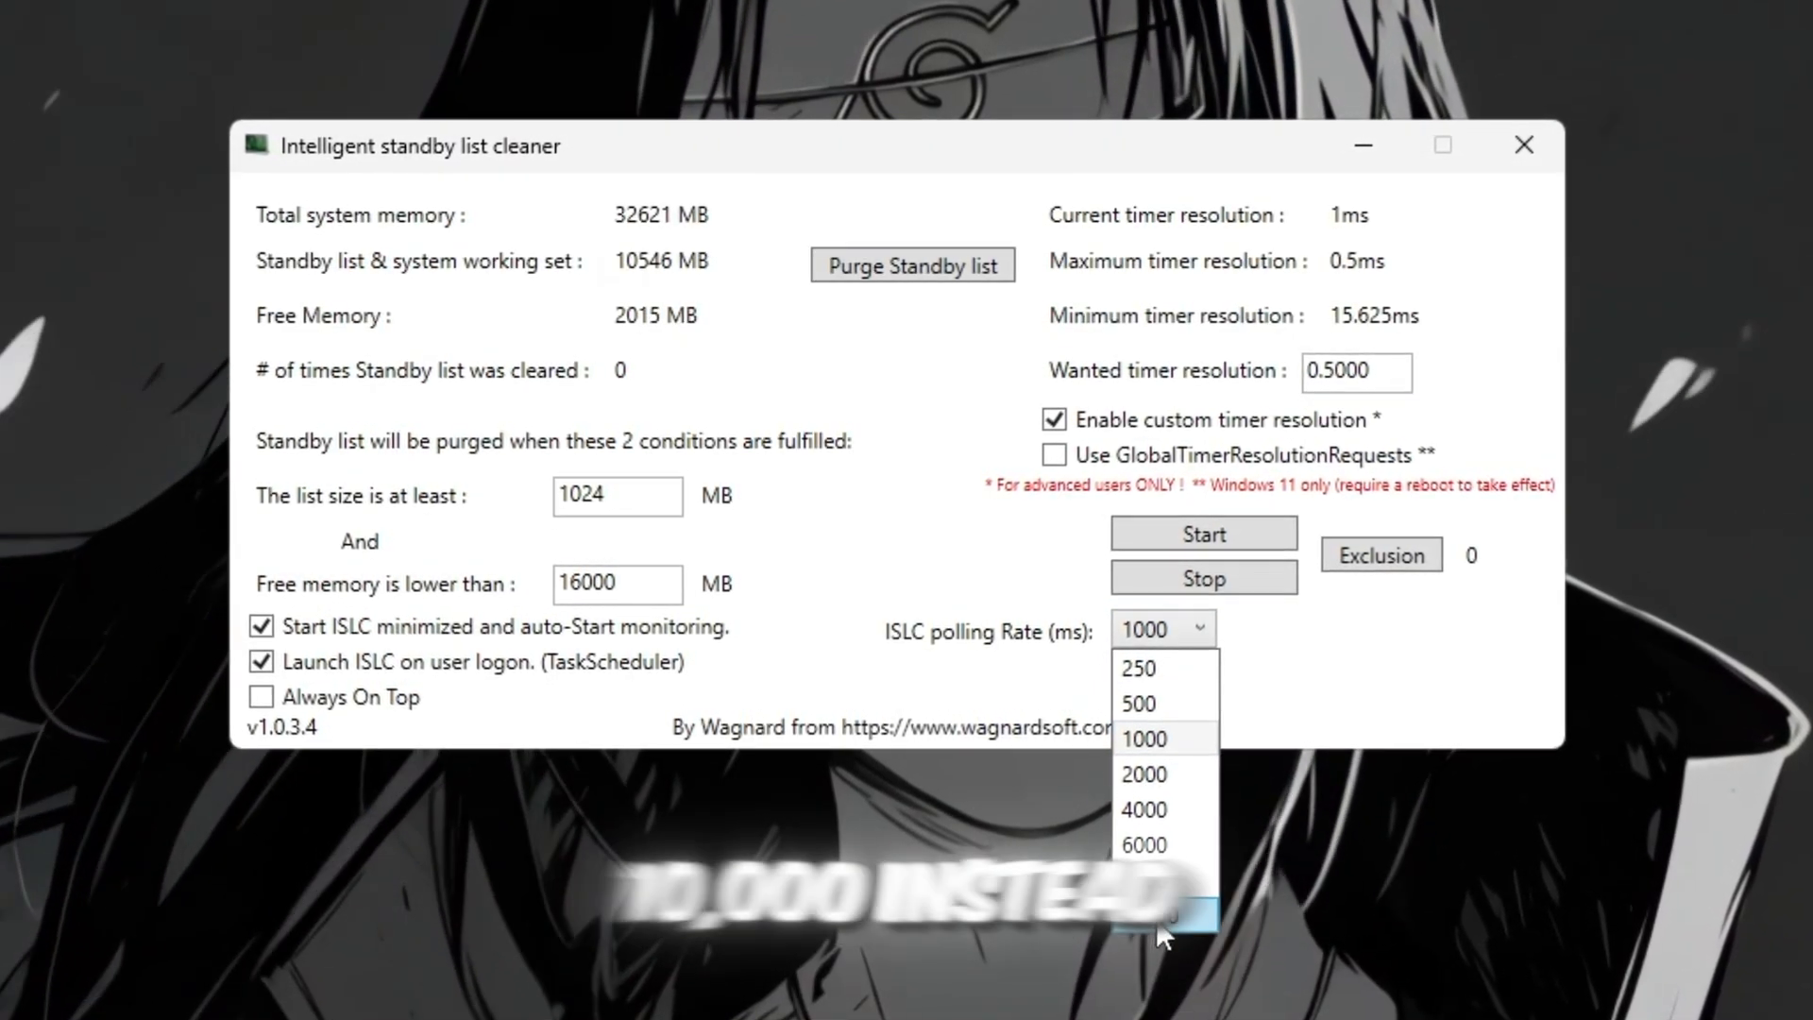
{"action": "left_click", "coordinate": [1159, 738]}
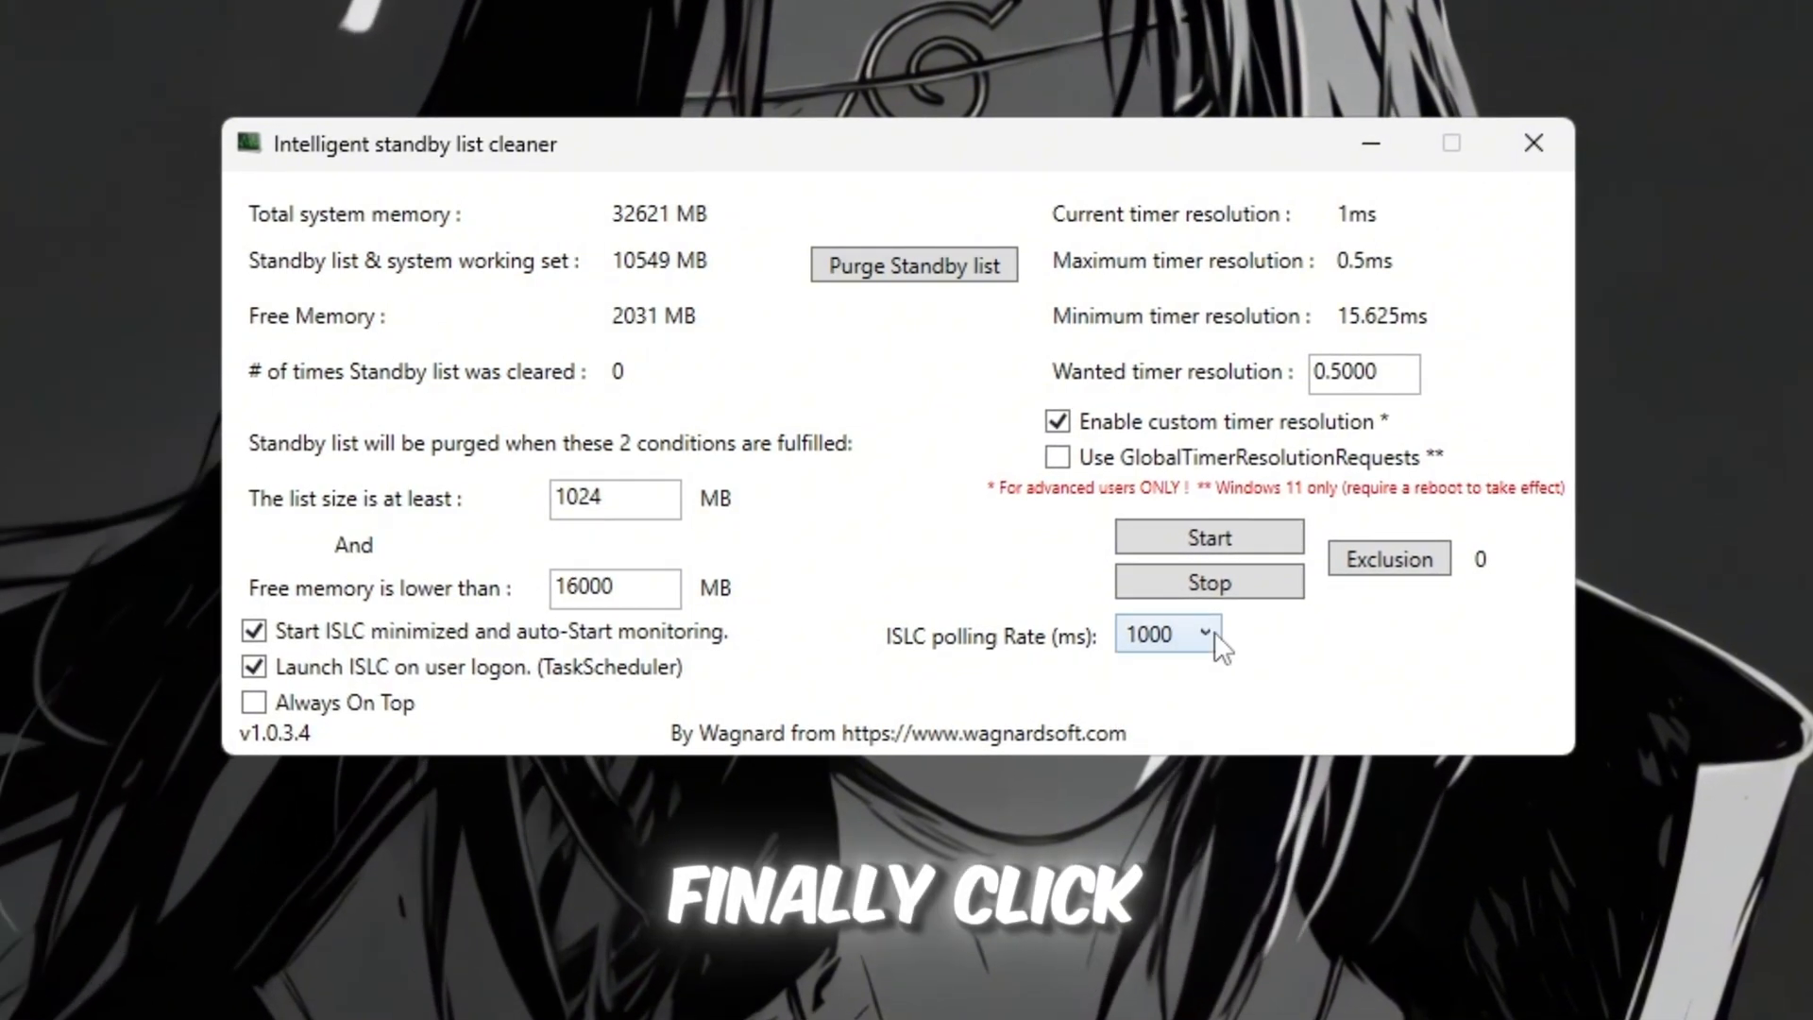
{"action": "left_click", "coordinate": [1208, 536]}
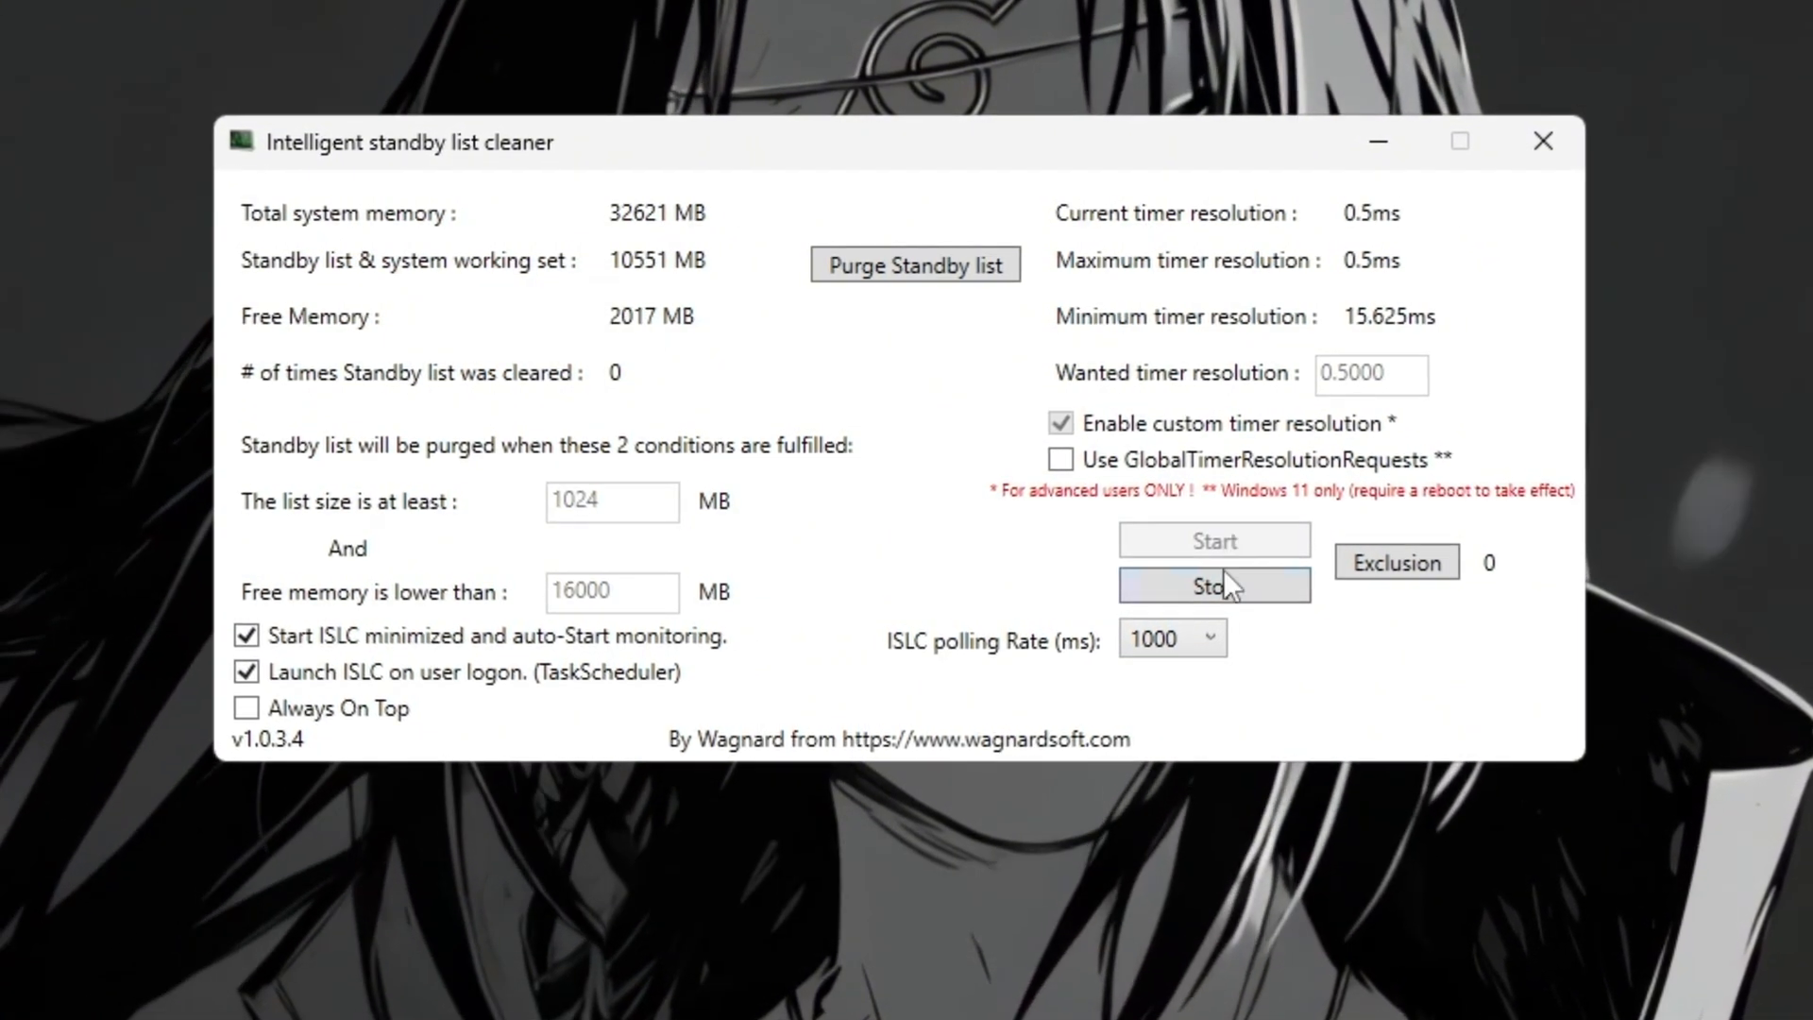
{"action": "left_click", "coordinate": [915, 265]}
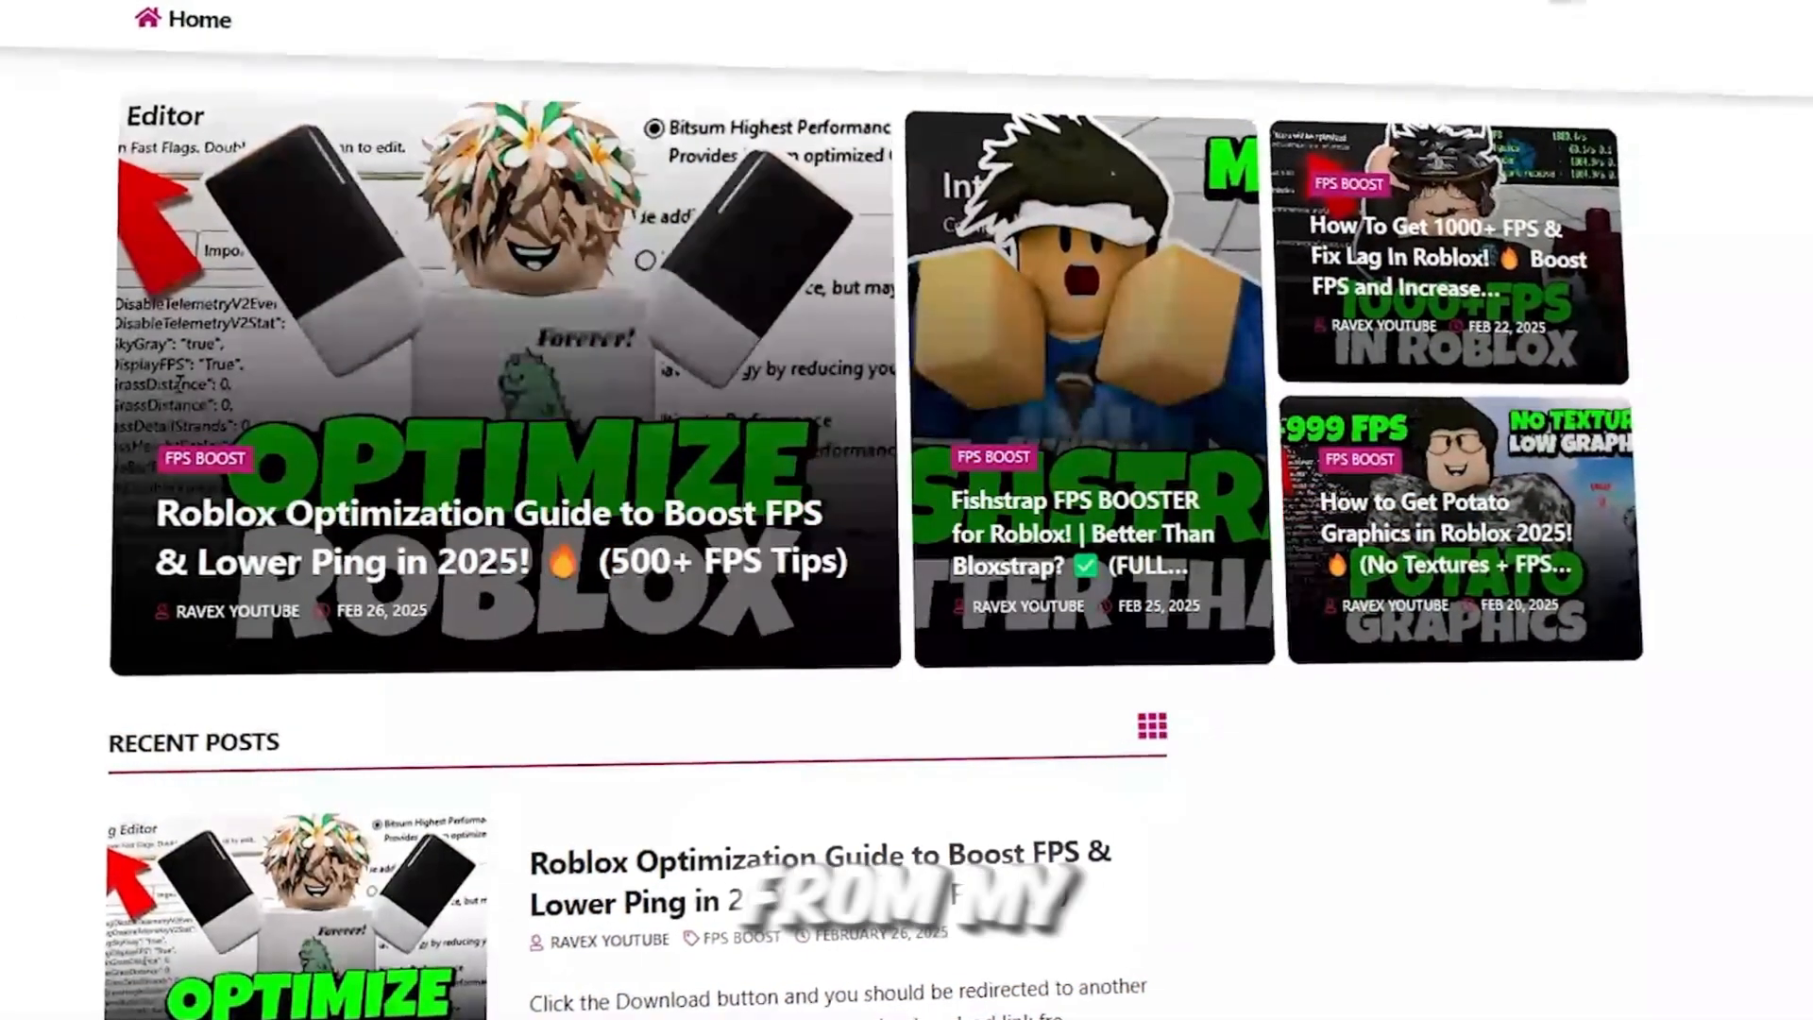
Step: Scroll through the creator's recent Roblox optimization posts
{"action": "scroll", "scroll_direction": "down", "scroll_amount": 3}
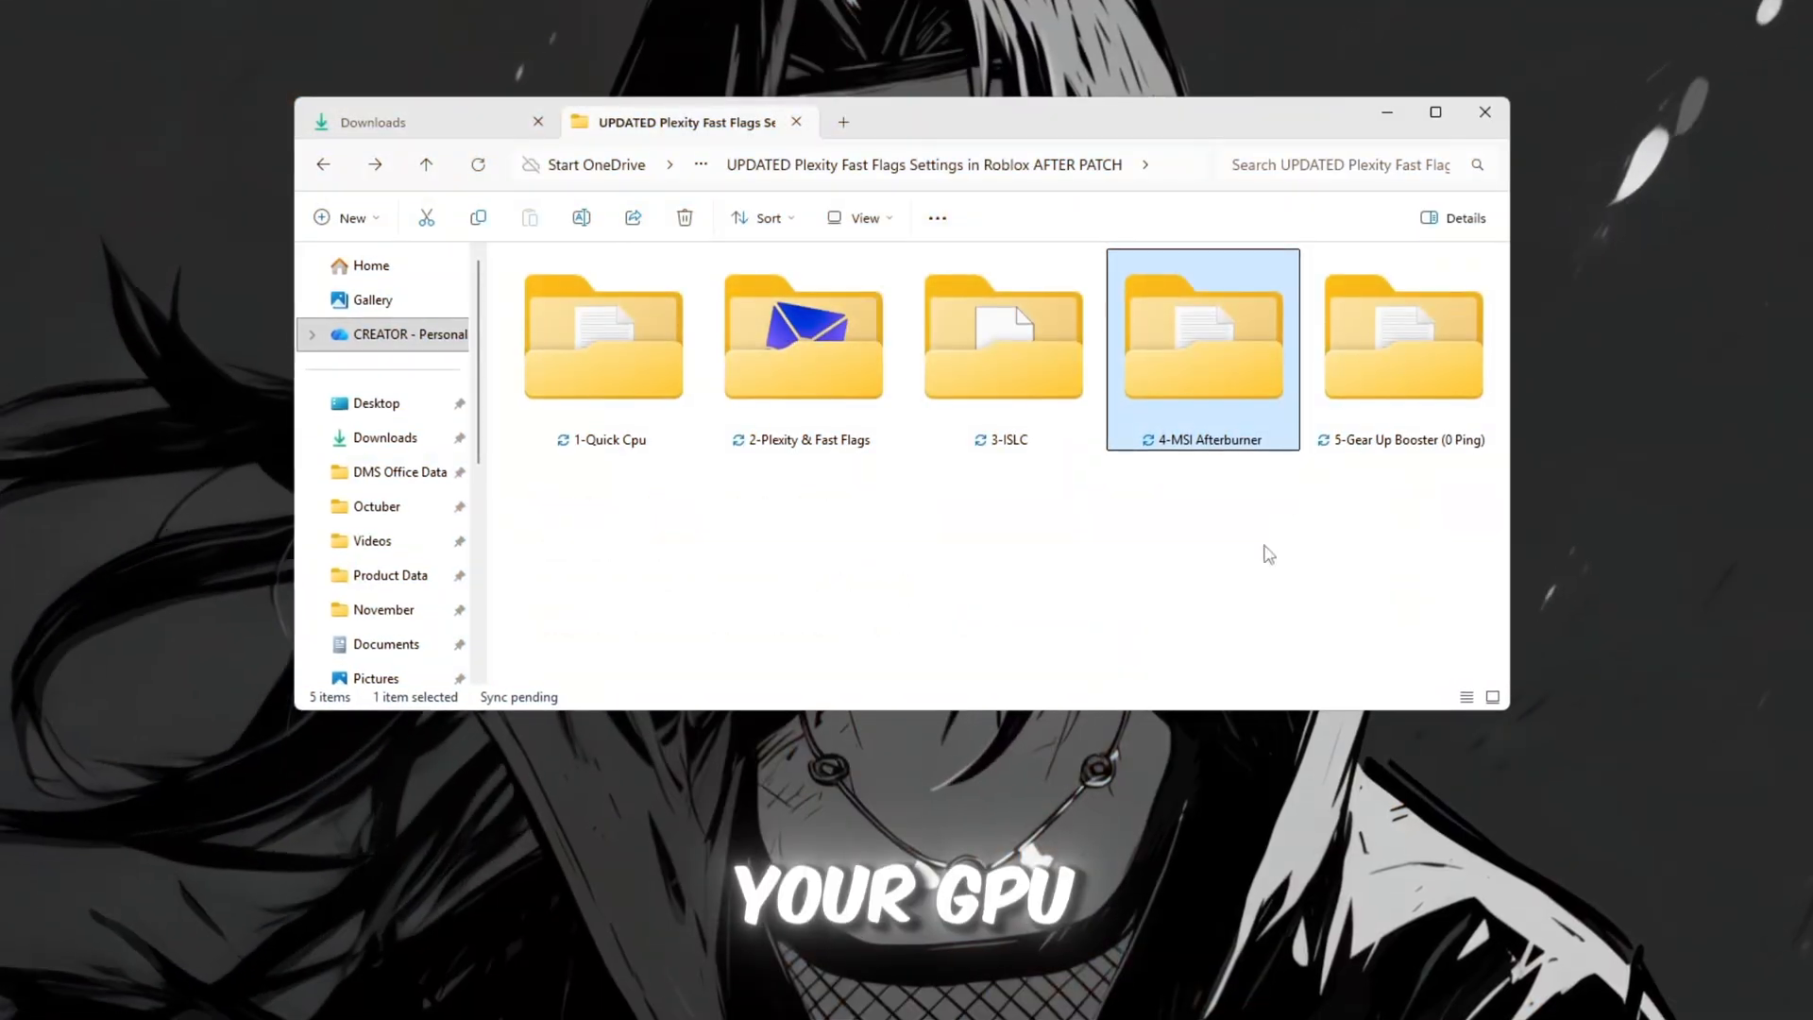
Step: Open the 4-MSI Afterburner folder to launch MSI Afterburner
{"action": "double_click", "coordinate": [1203, 337]}
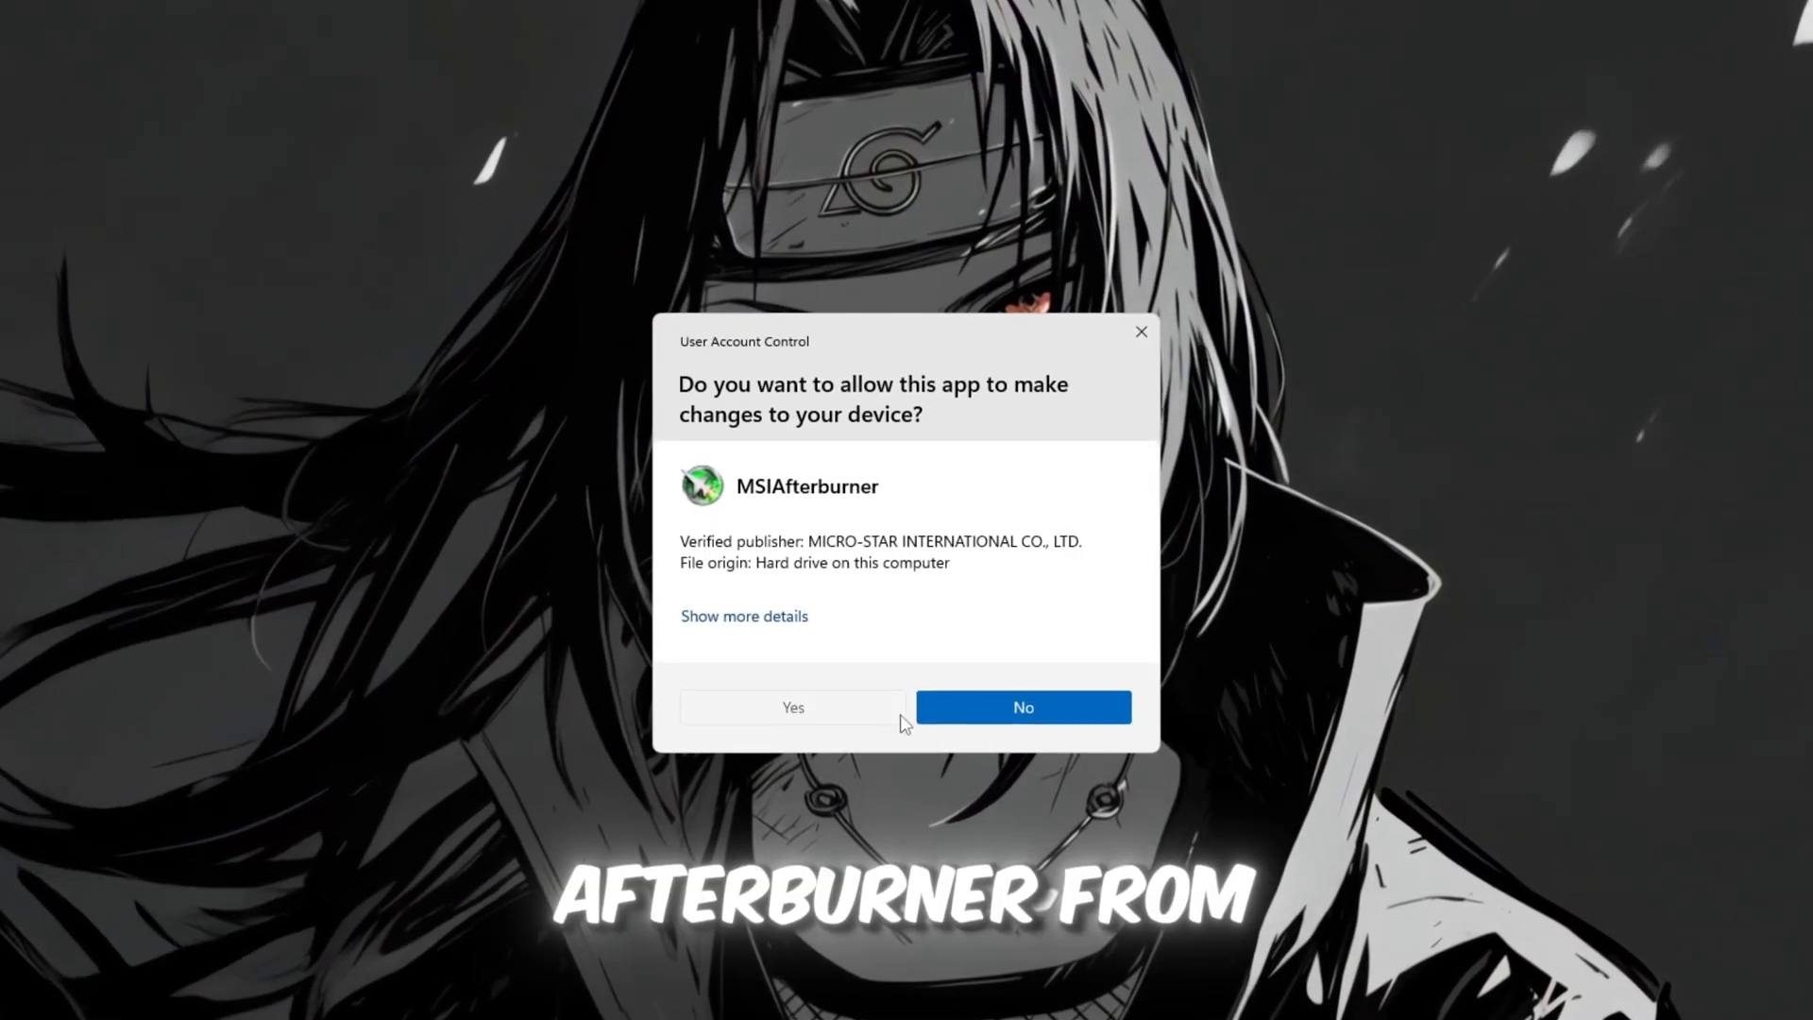
{"action": "left_click", "coordinate": [793, 706]}
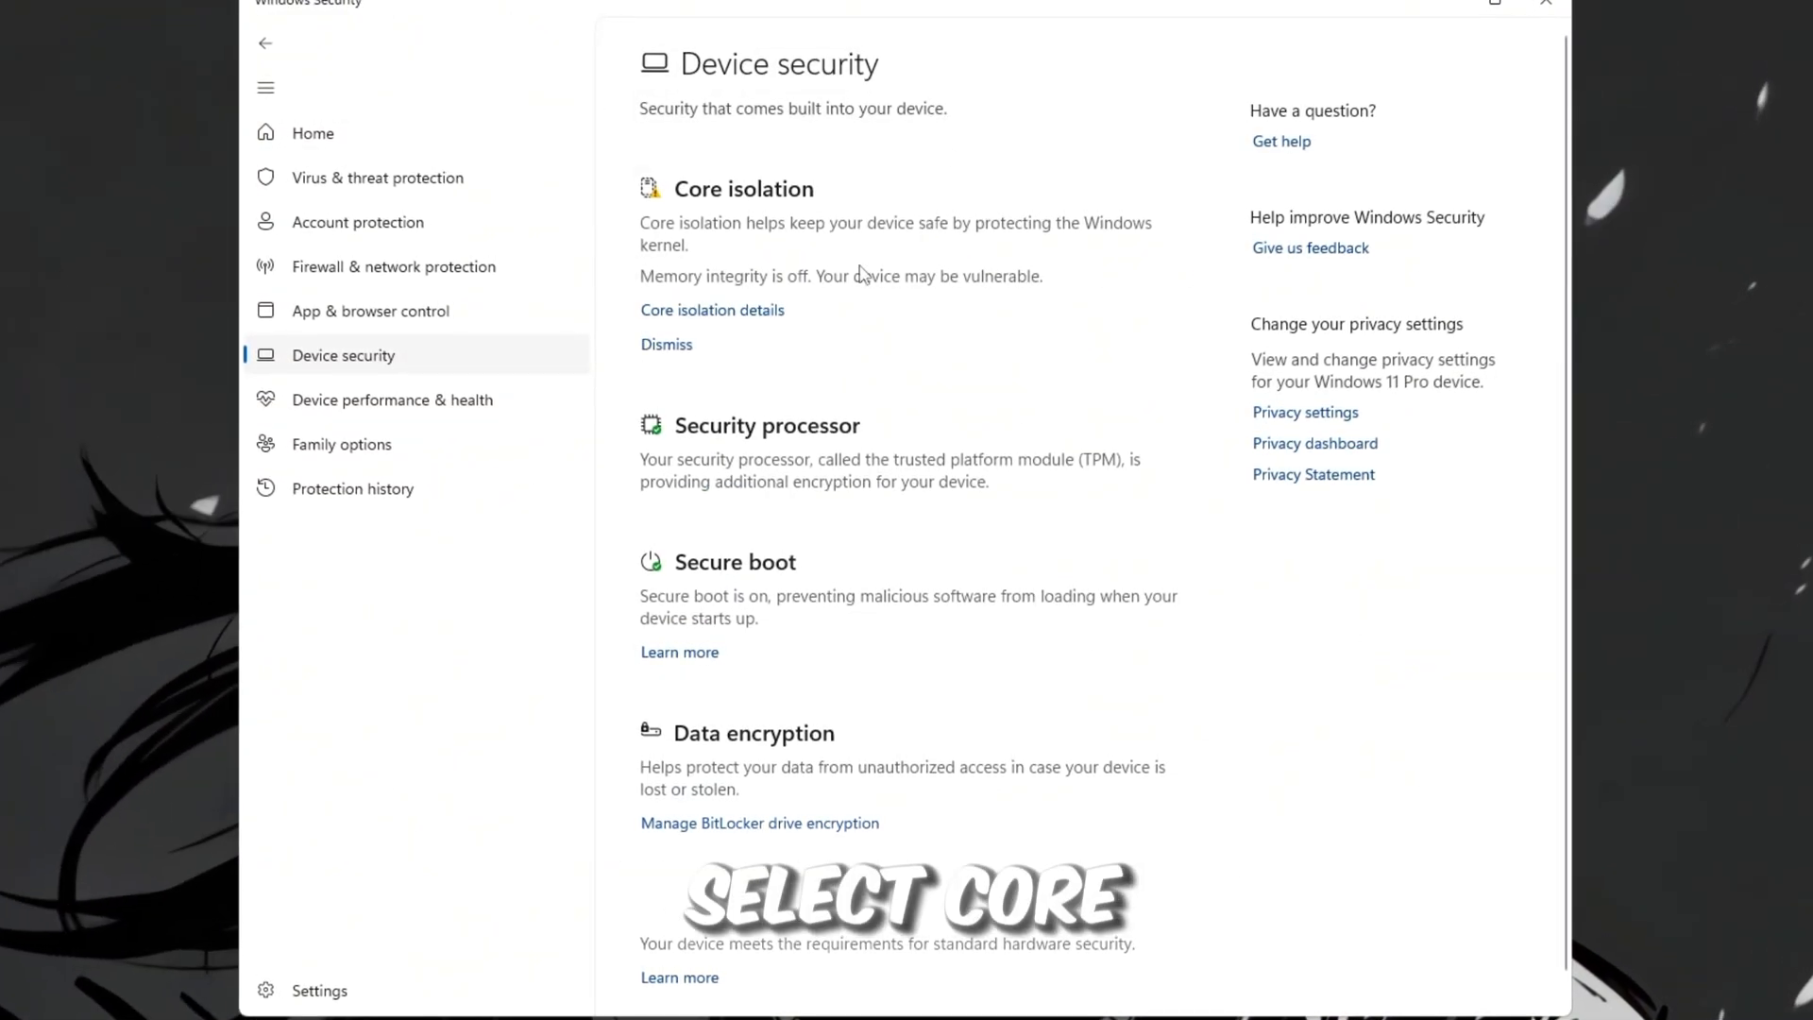
Step: View Core isolation details confirming memory integrity is Off, then close Windows Security
{"action": "left_click", "coordinate": [712, 309]}
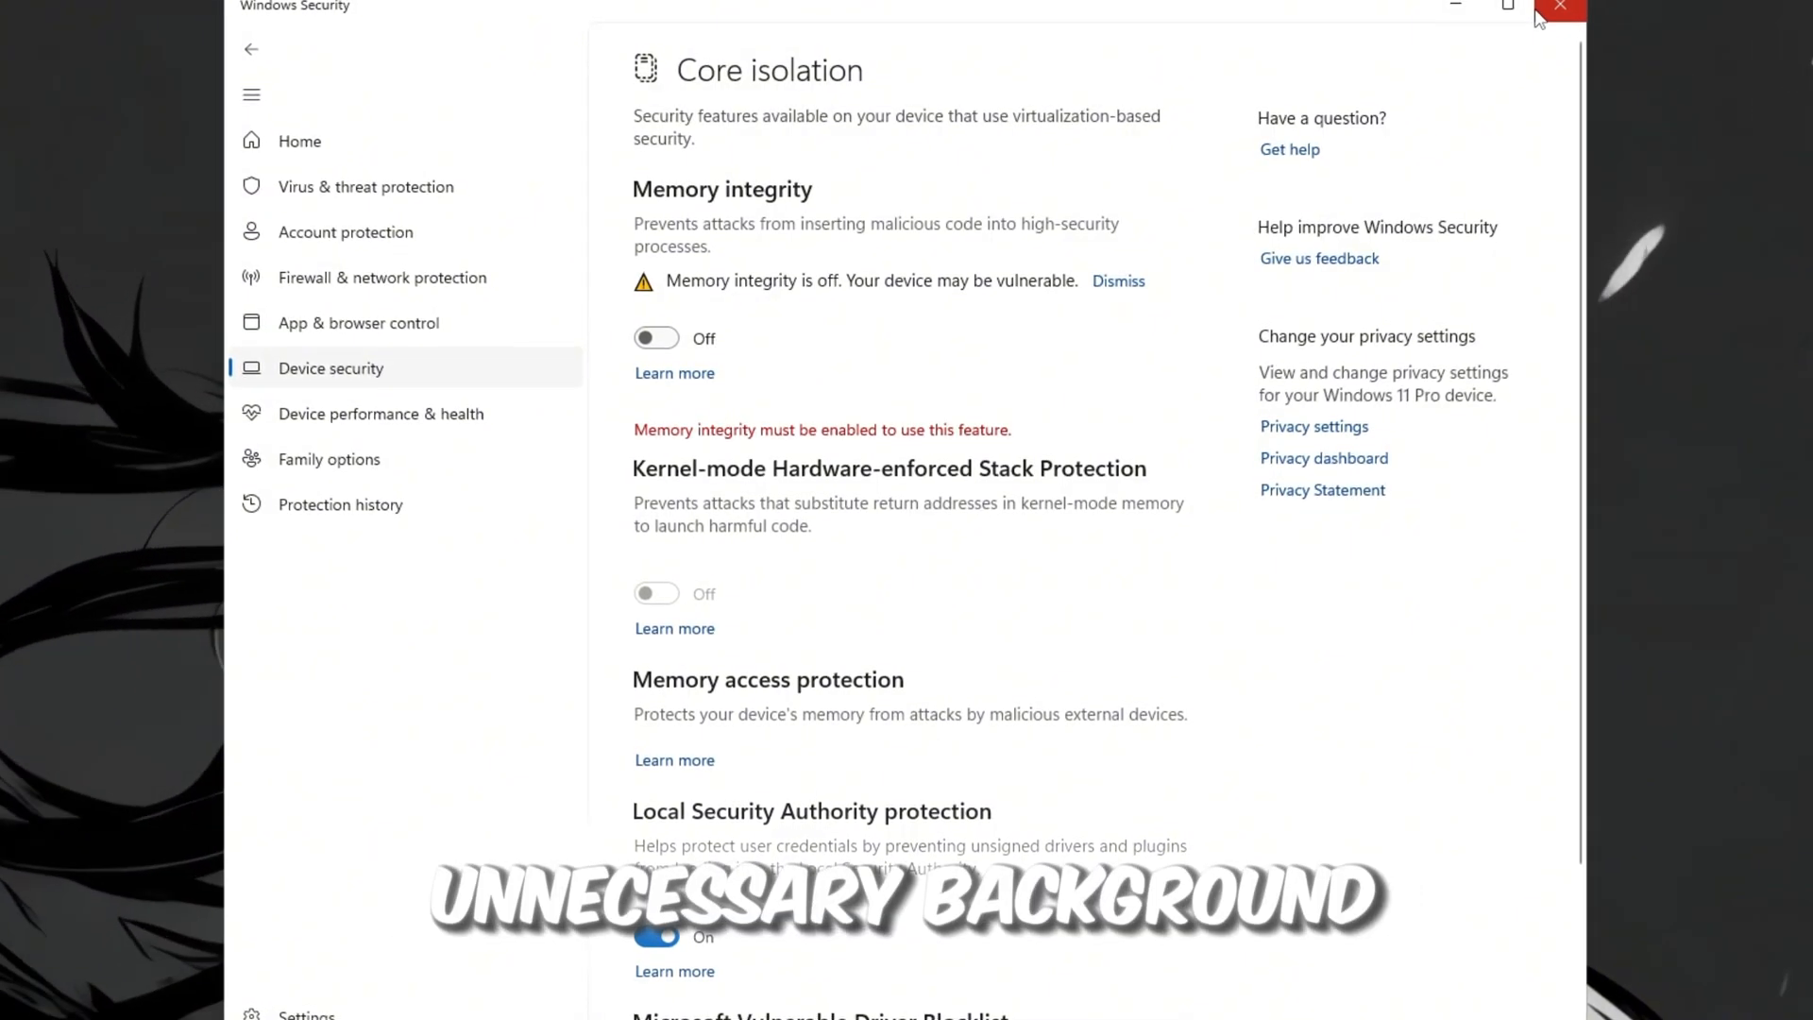
{"action": "mouse_move", "coordinate": [1560, 10]}
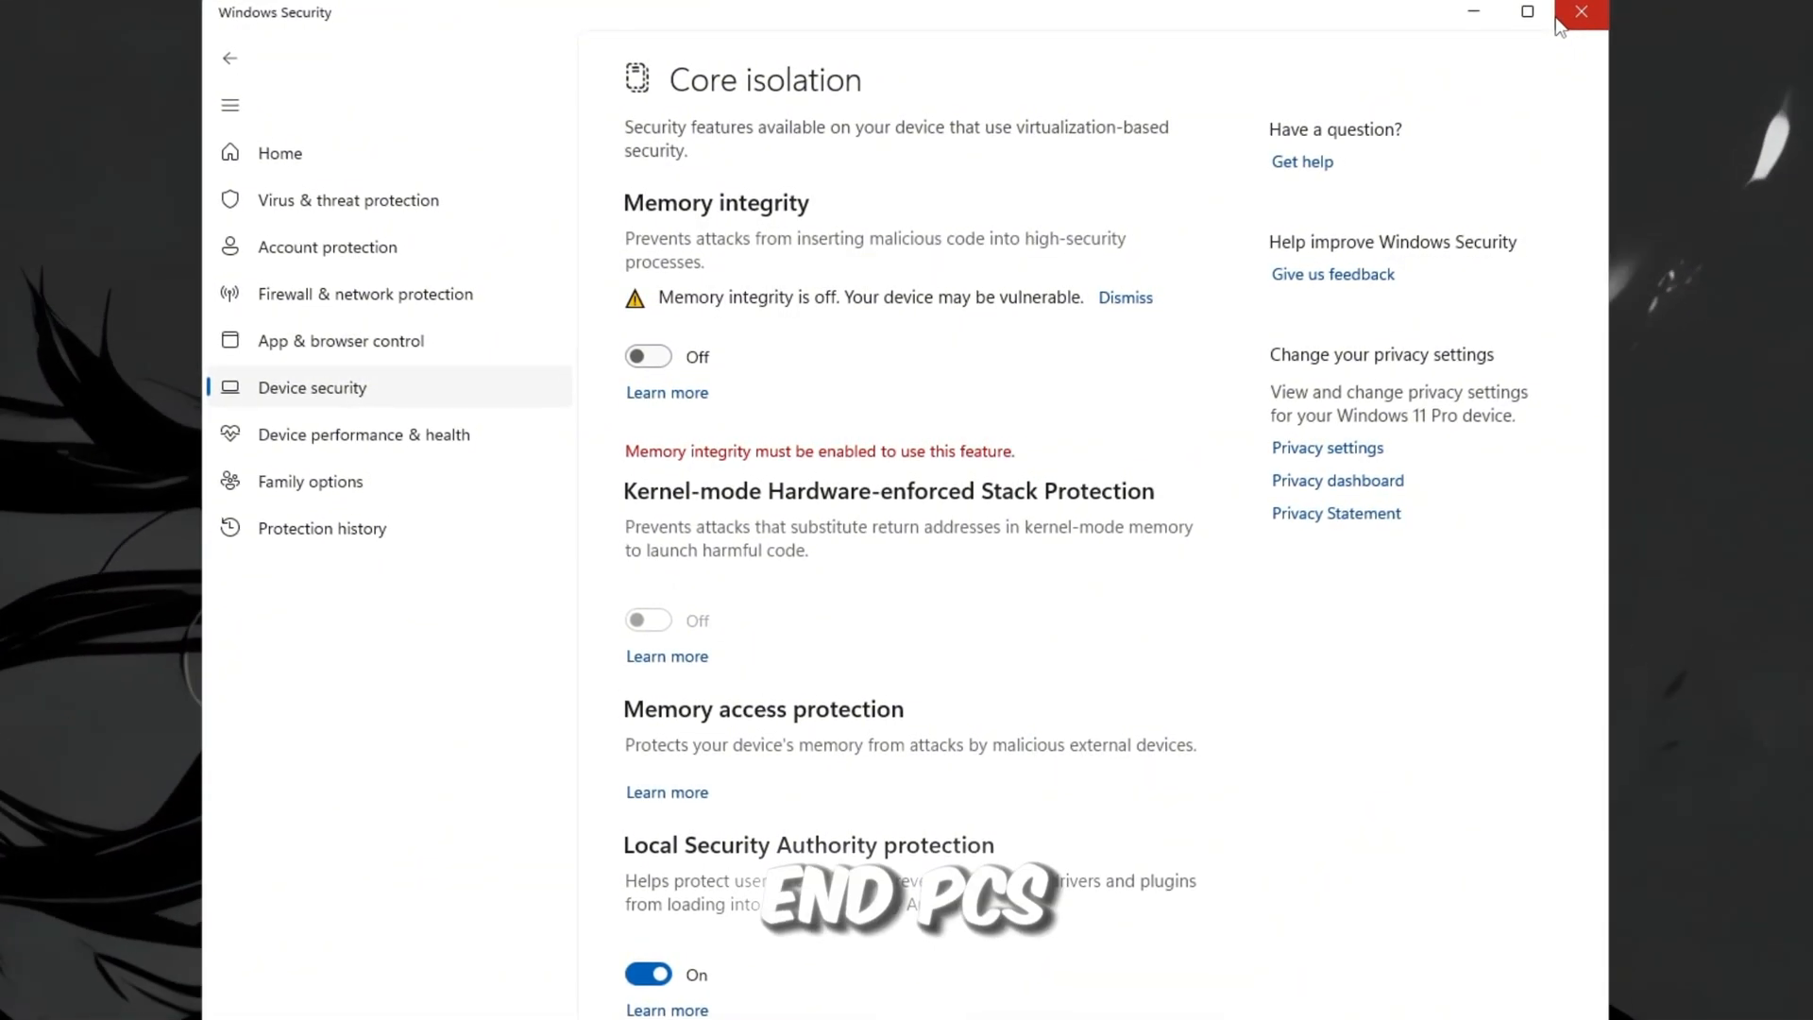
{"action": "left_click", "coordinate": [1574, 15]}
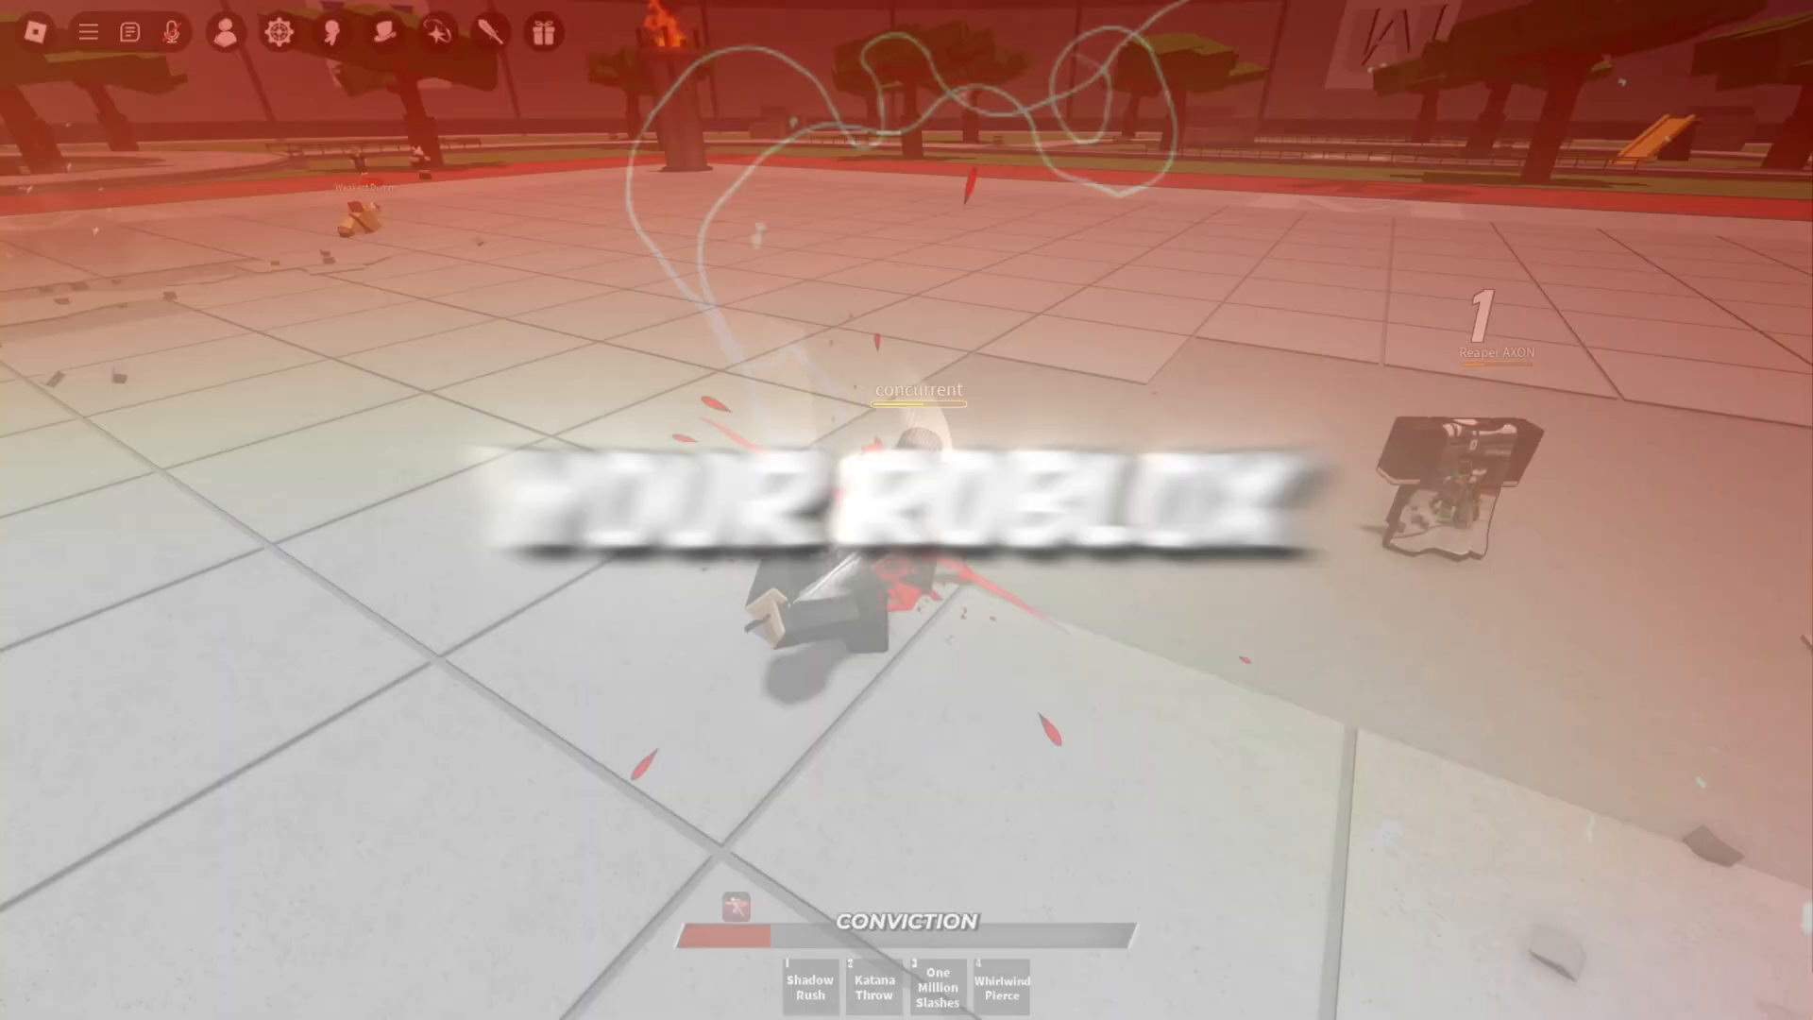